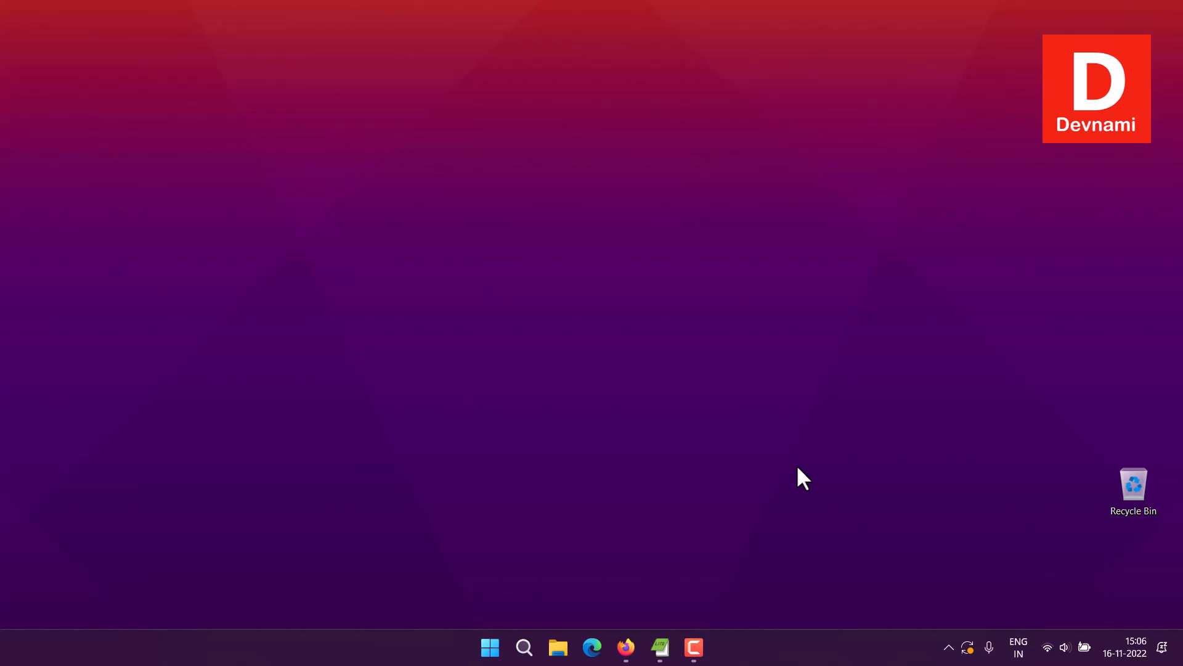
mouse_move(489, 647)
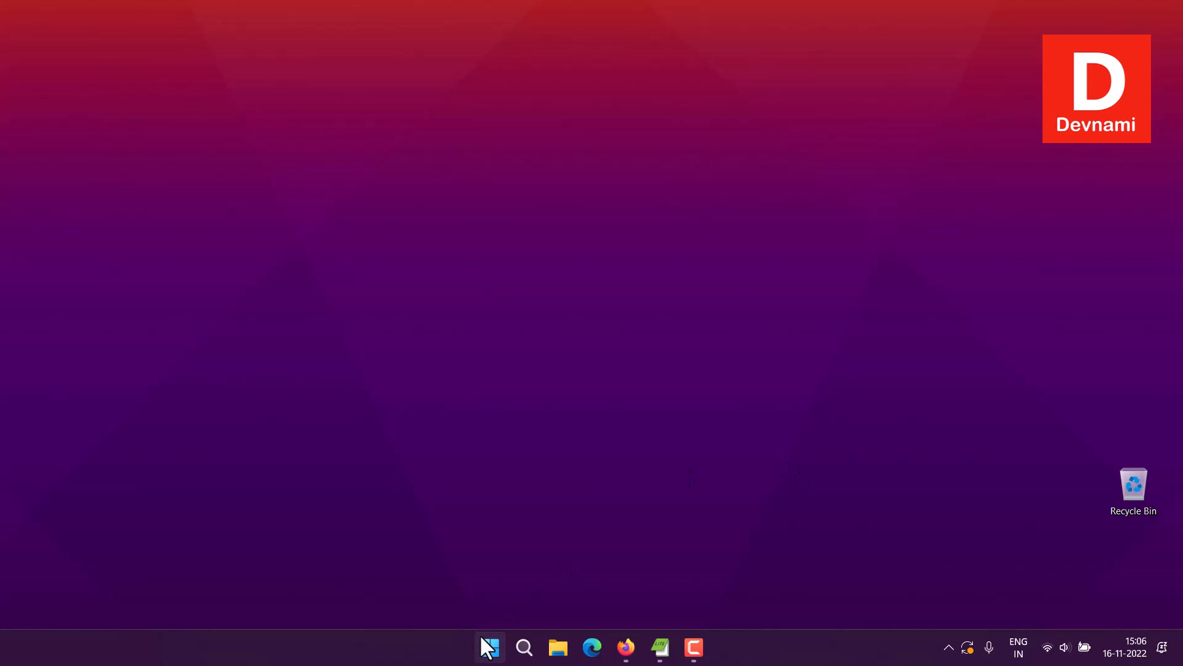
Search the Start menu for 'rstudio' and launch RStudio
click(490, 647)
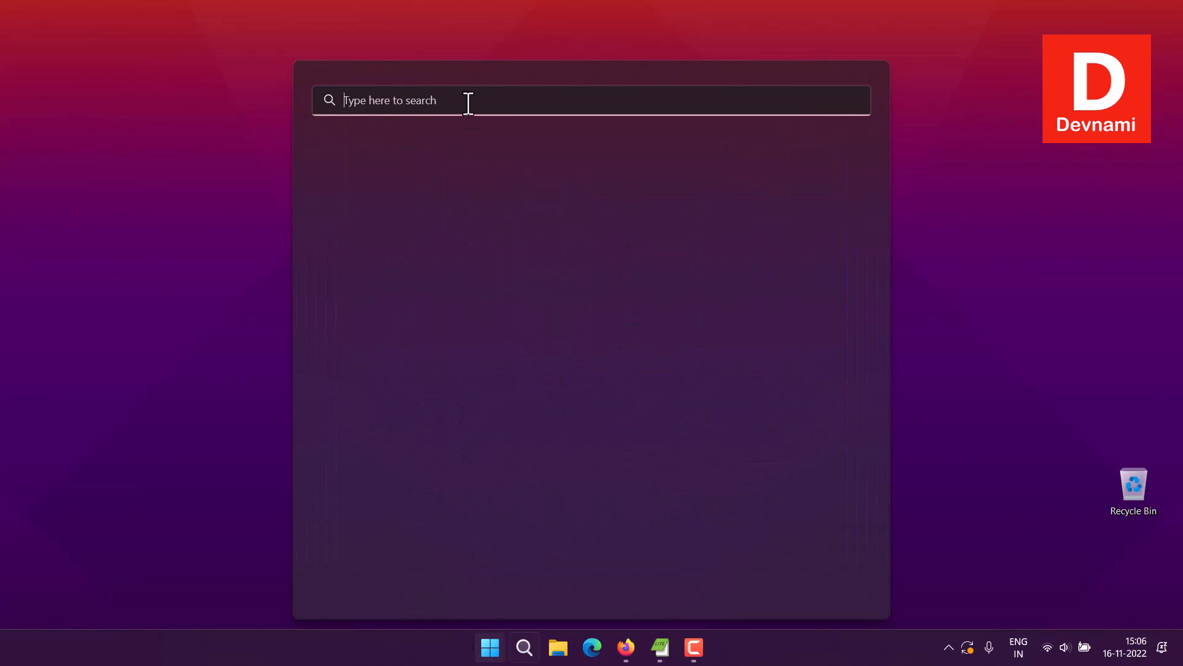
text(rstudio)
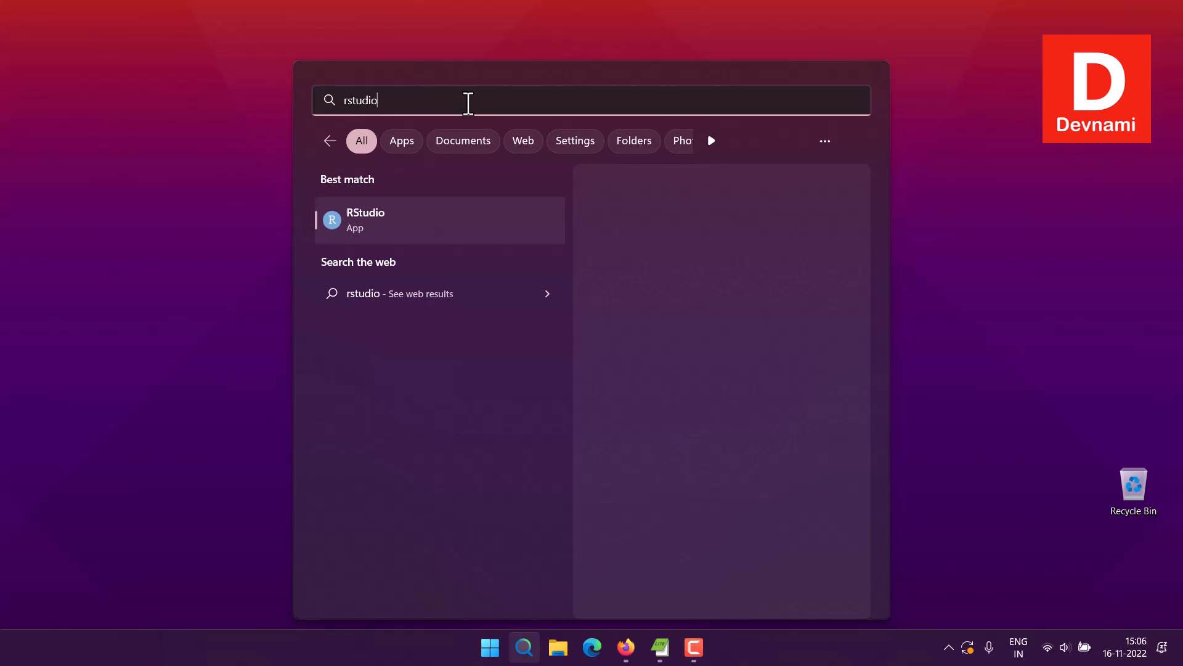
click(365, 219)
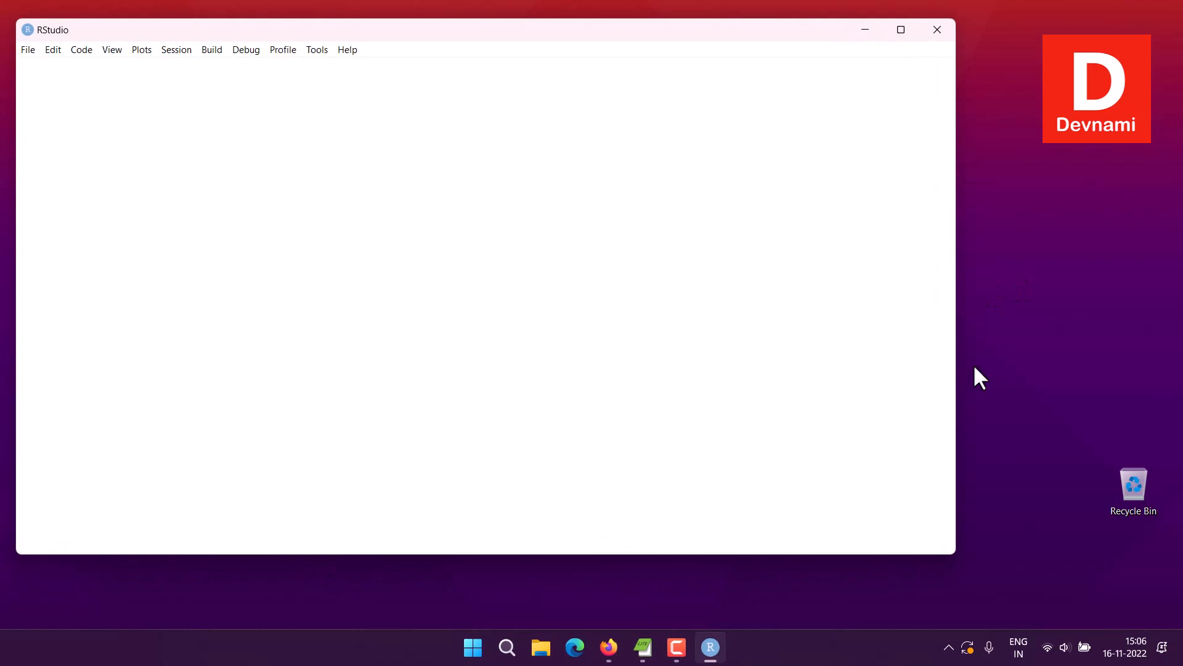
In Firefox, close the YouTube tab and search Google for 'deldir package in r'
click(608, 647)
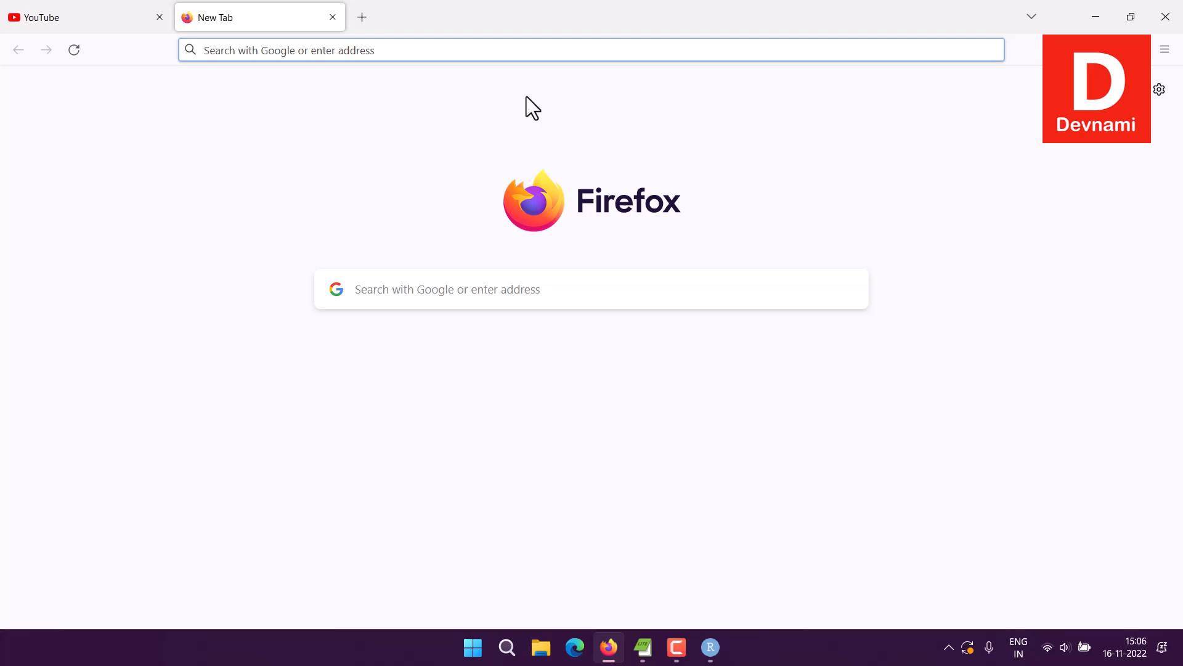
click(159, 16)
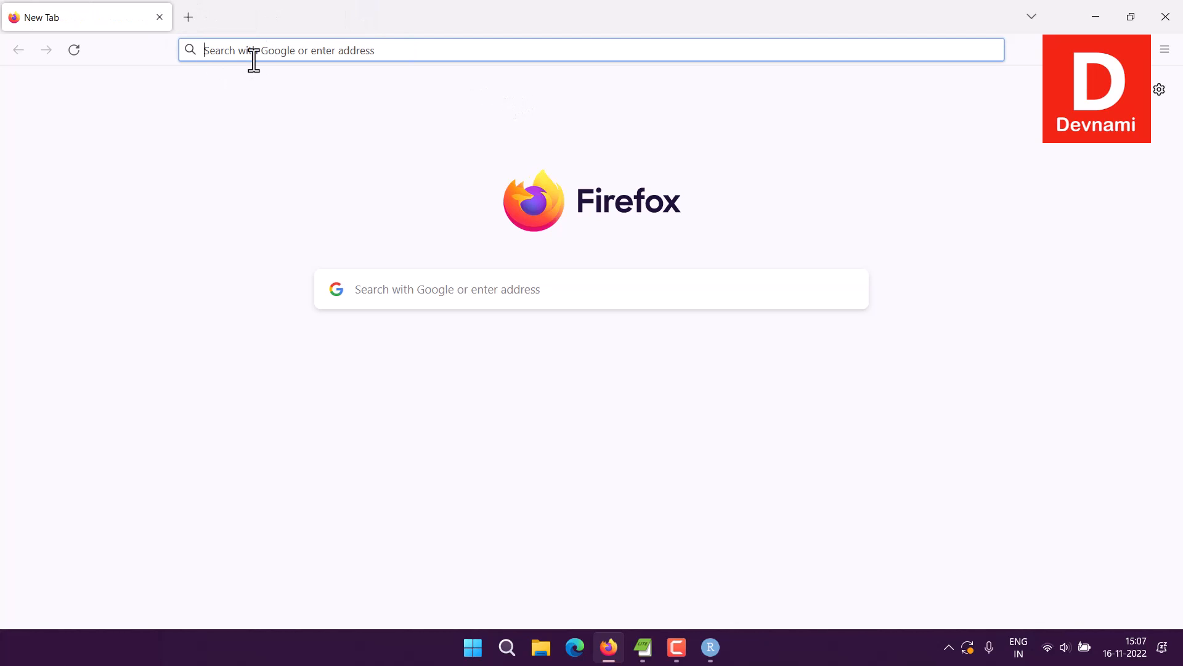
text(deldir pa)
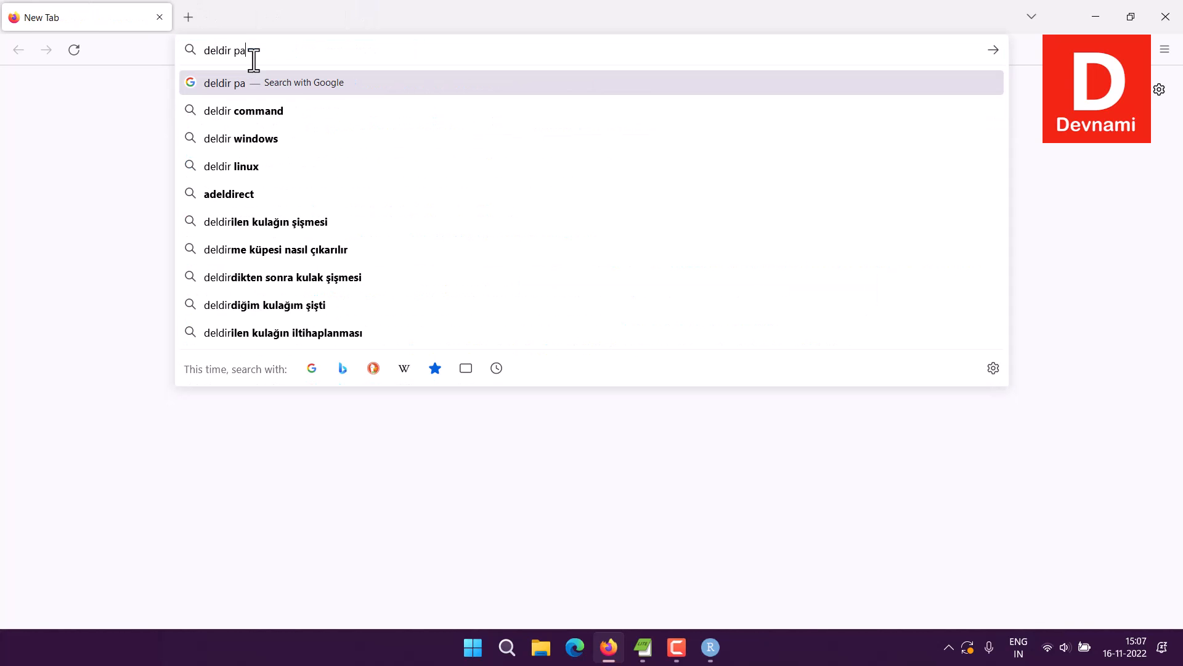
key(Return)
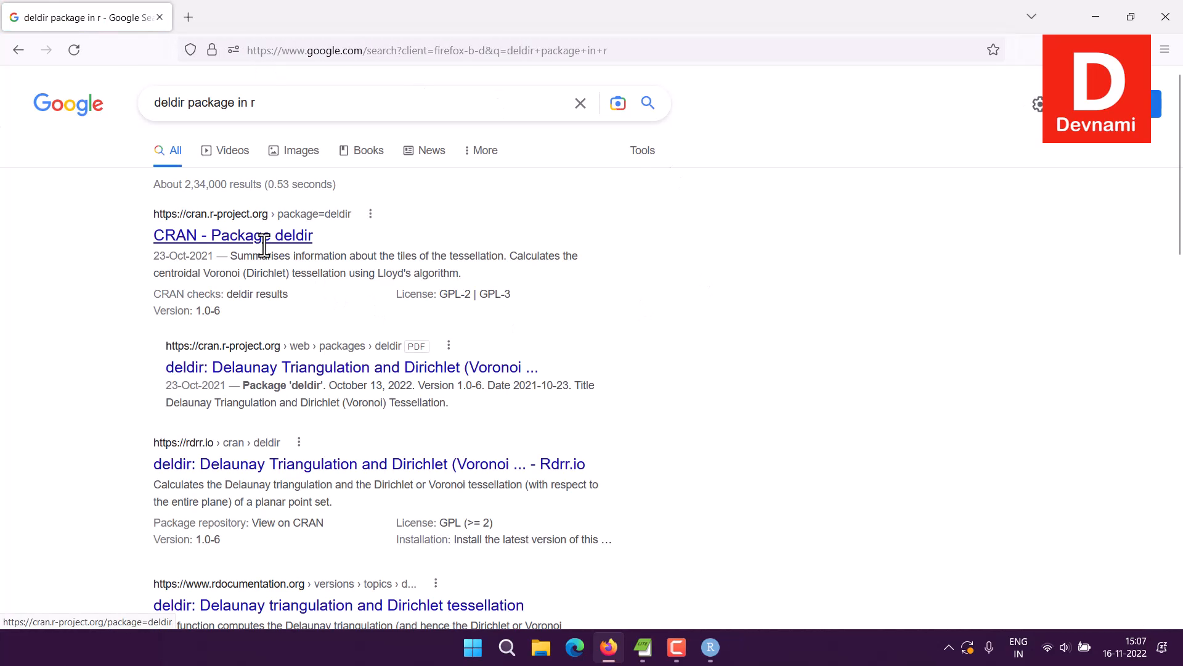
Open the 'CRAN - Package deldir' result, skim its description, and return to RStudio
click(233, 234)
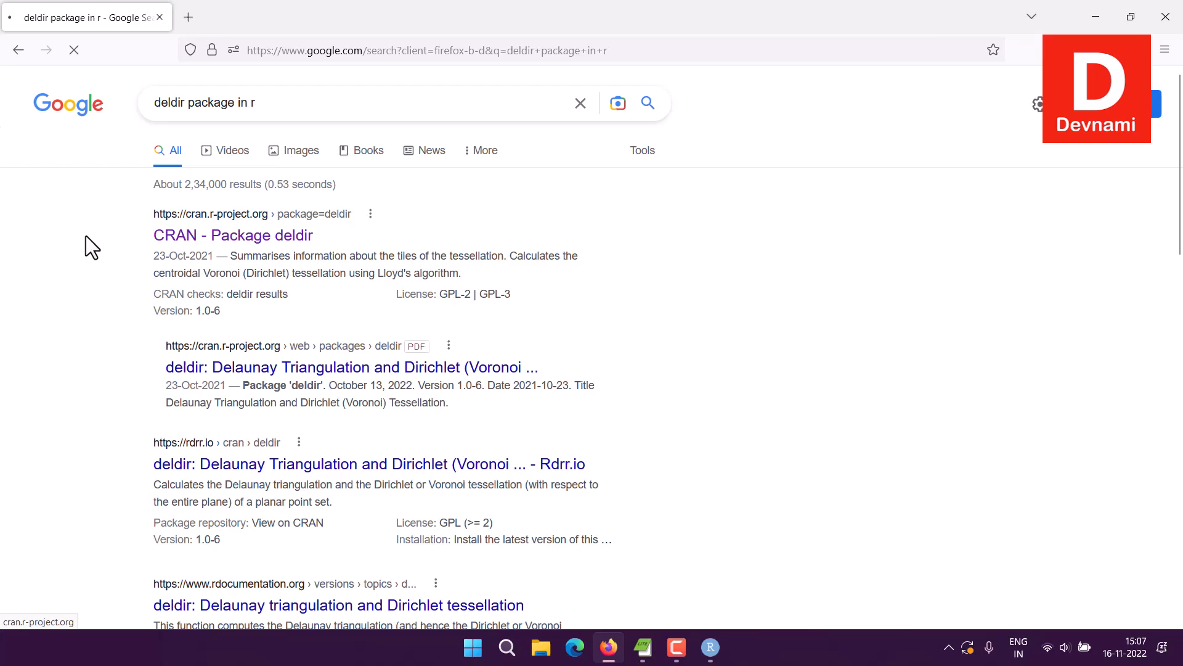
click(233, 235)
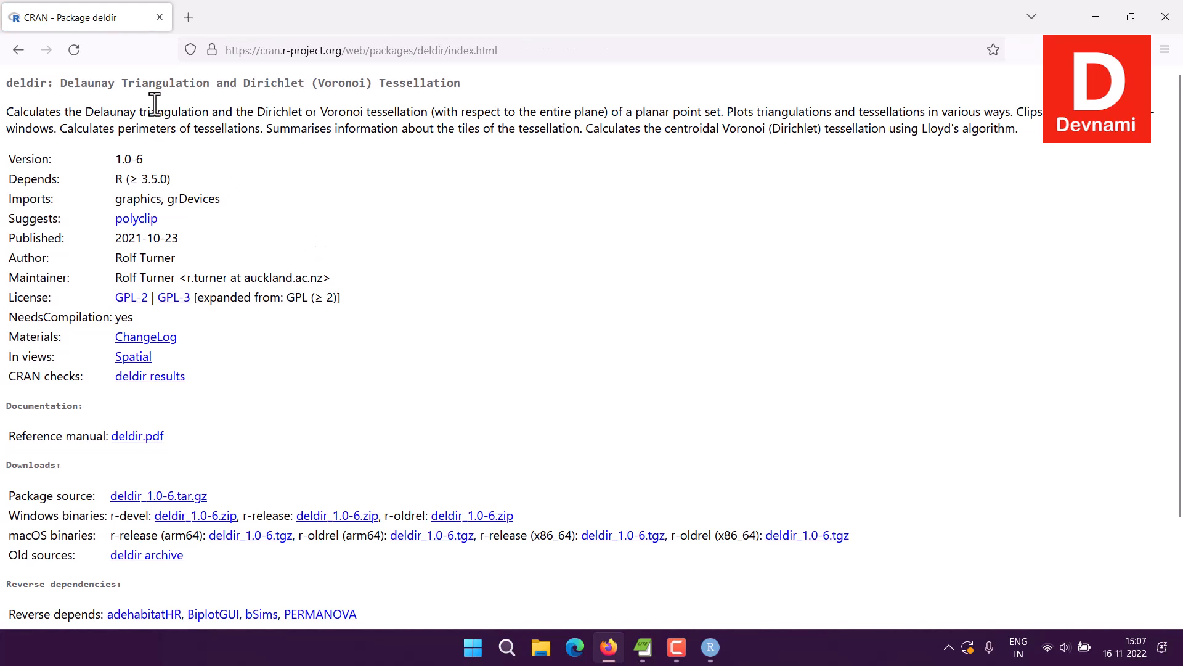
double_click(29, 83)
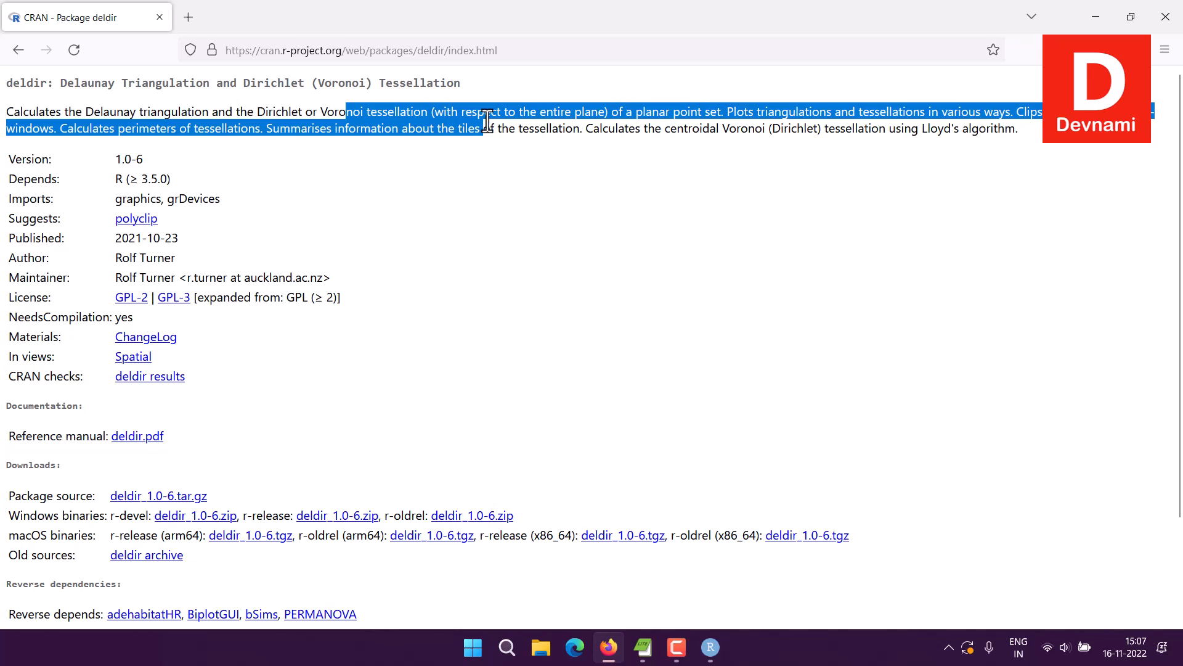
click(487, 119)
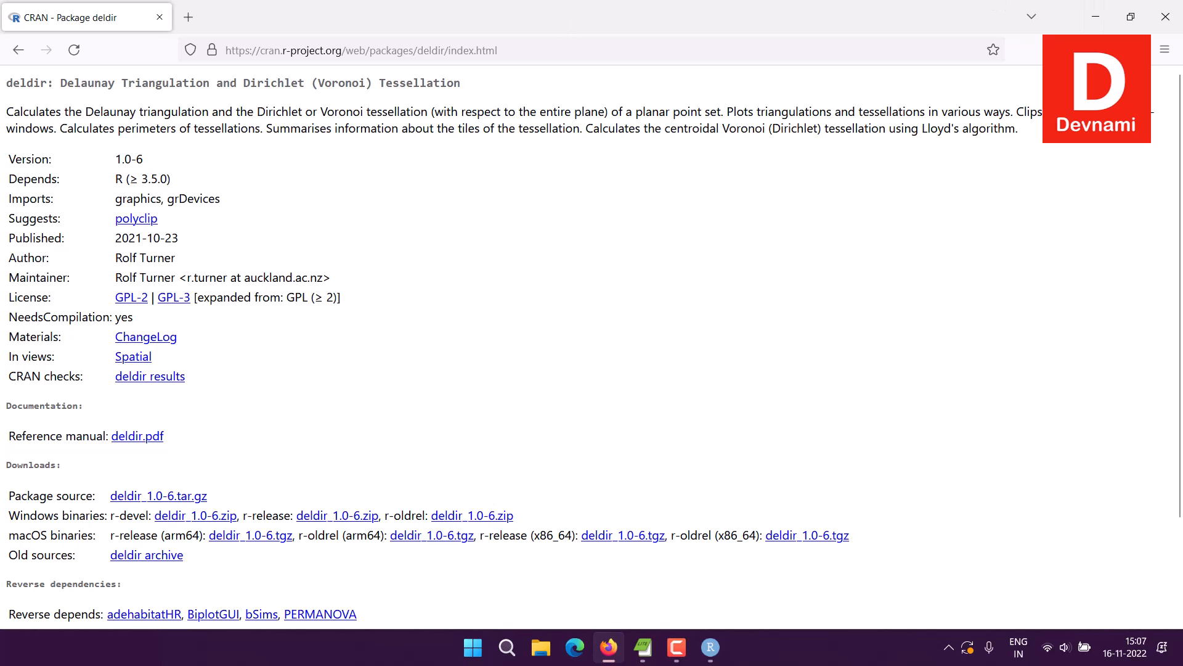
click(709, 647)
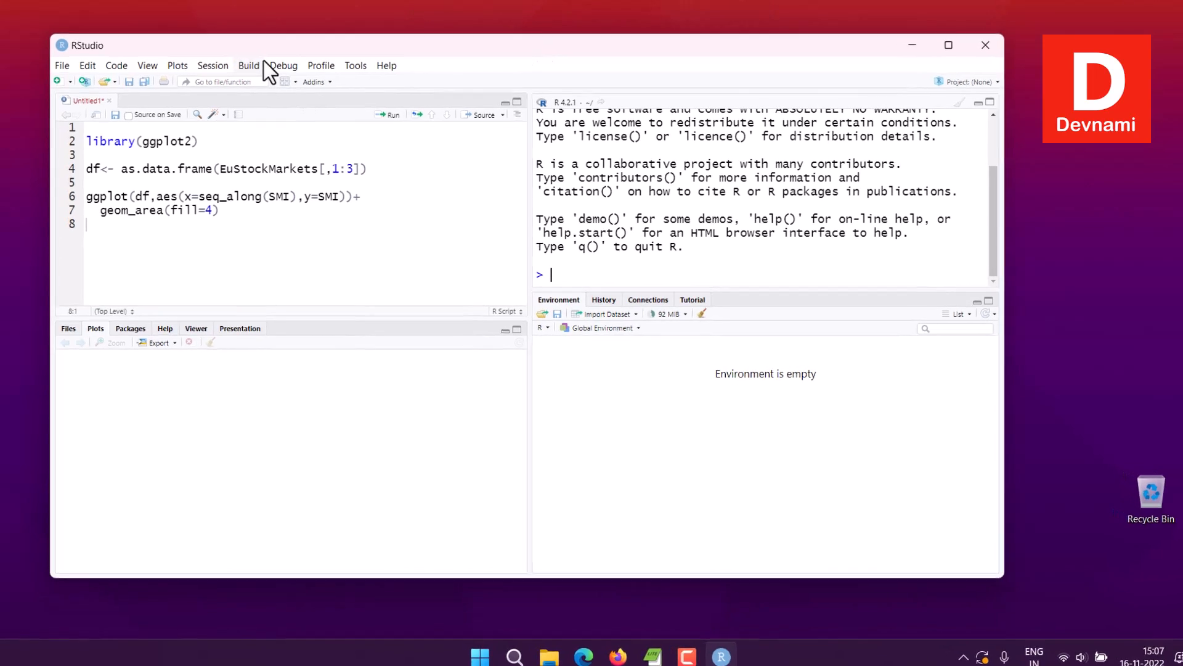
Install the deldir package from CRAN via Tools > Install Packages
click(355, 65)
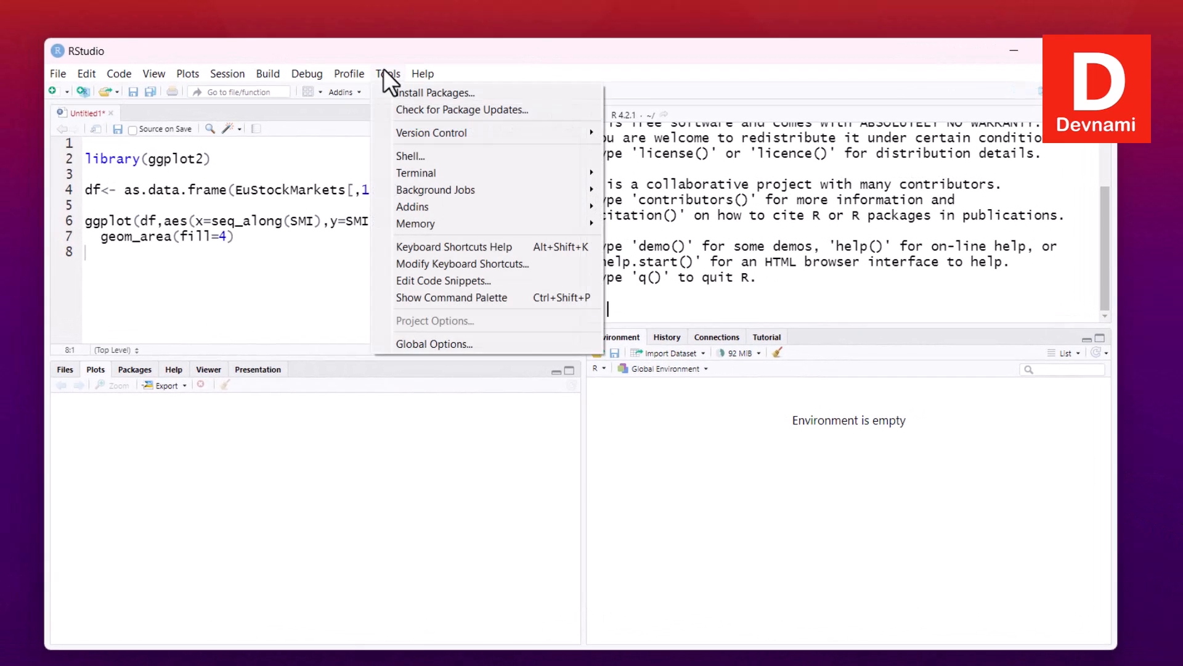
click(436, 92)
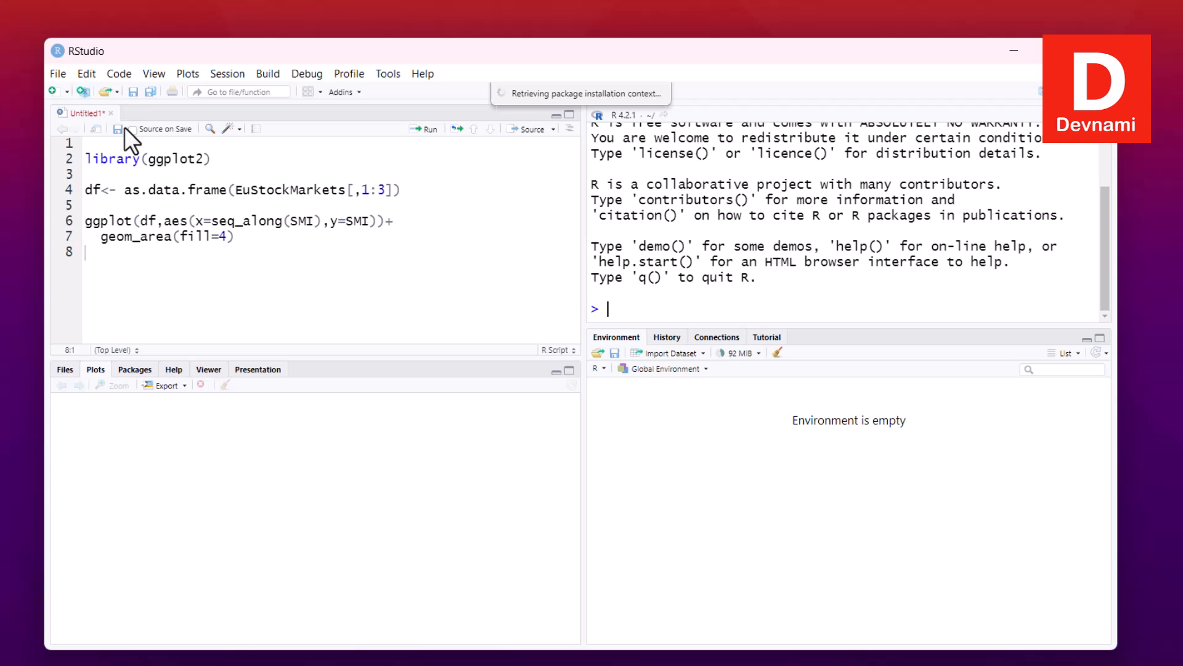
mouse_move(120, 124)
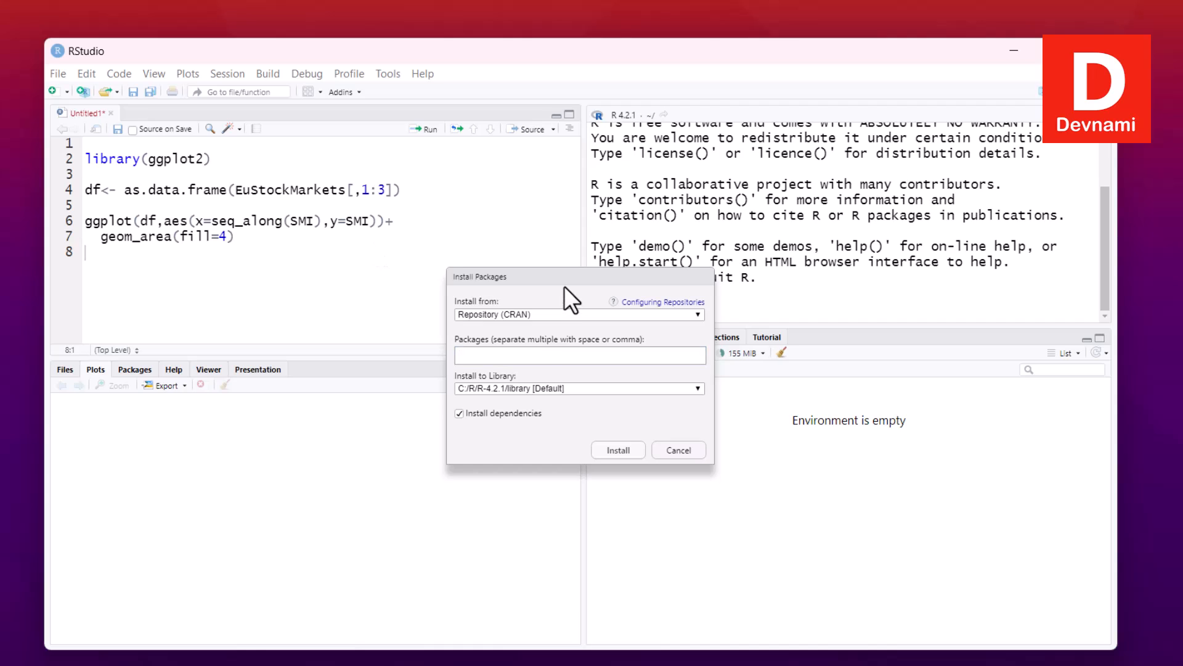
click(579, 355)
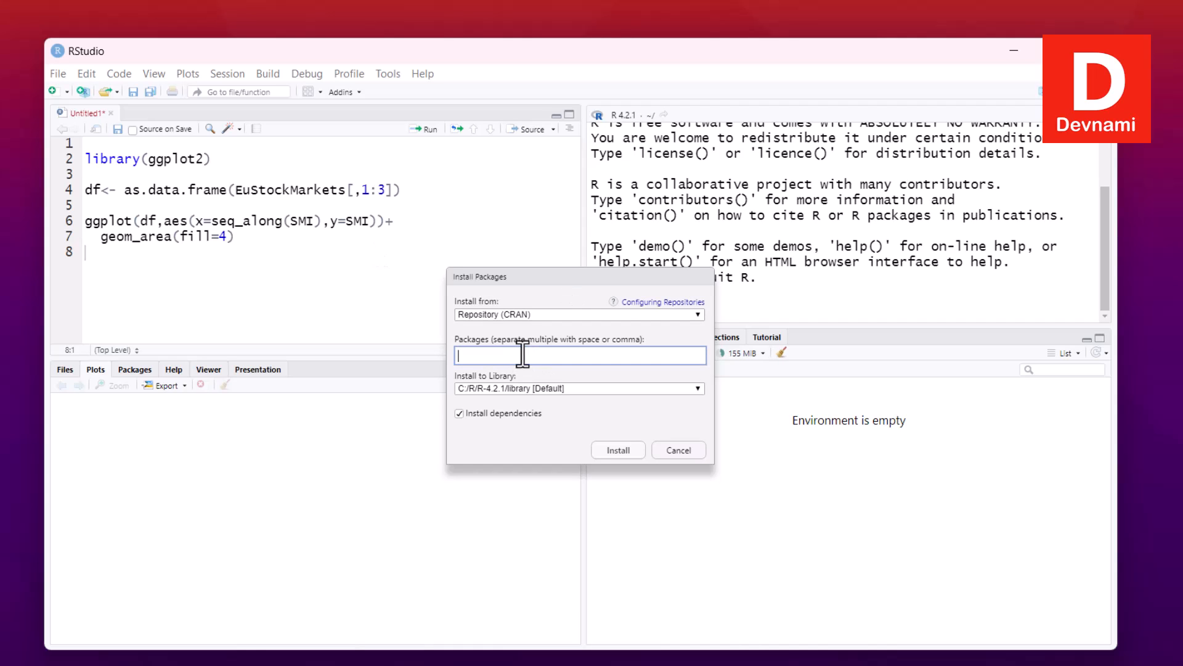
text(d)
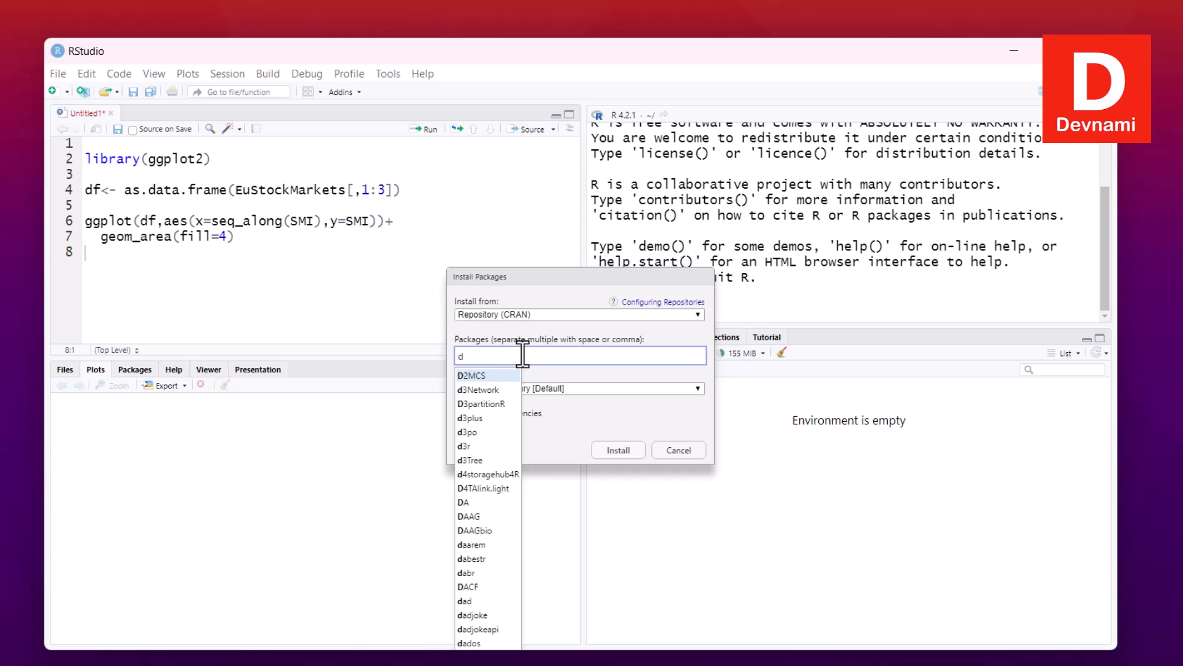
text(eldir)
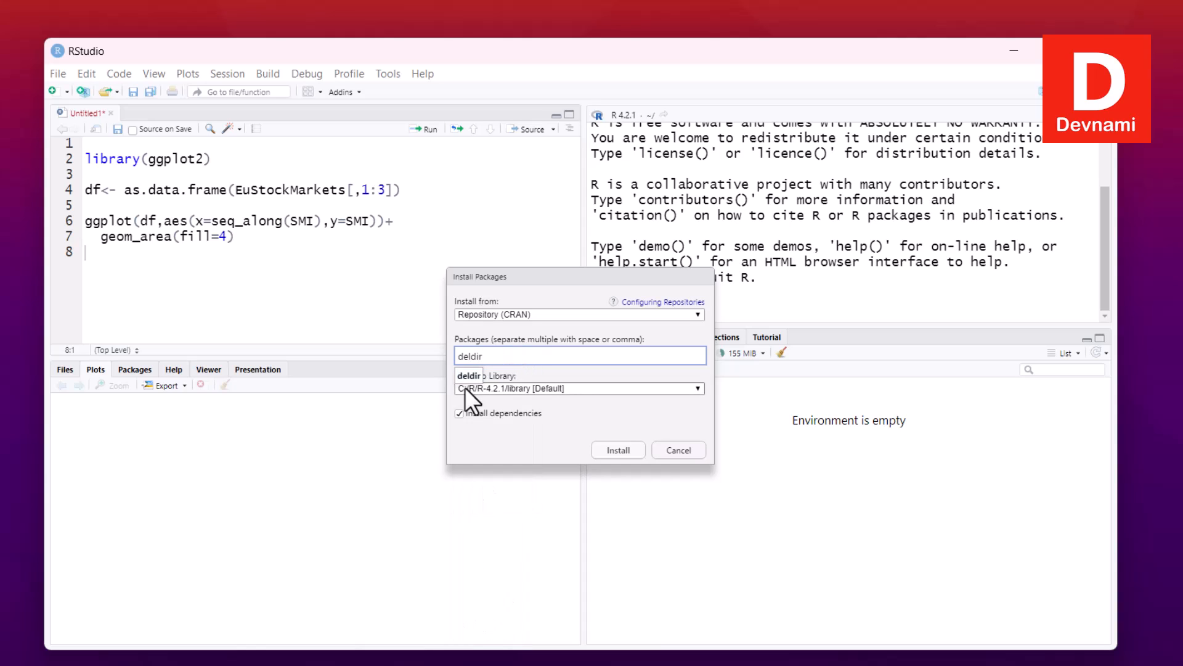
click(677, 450)
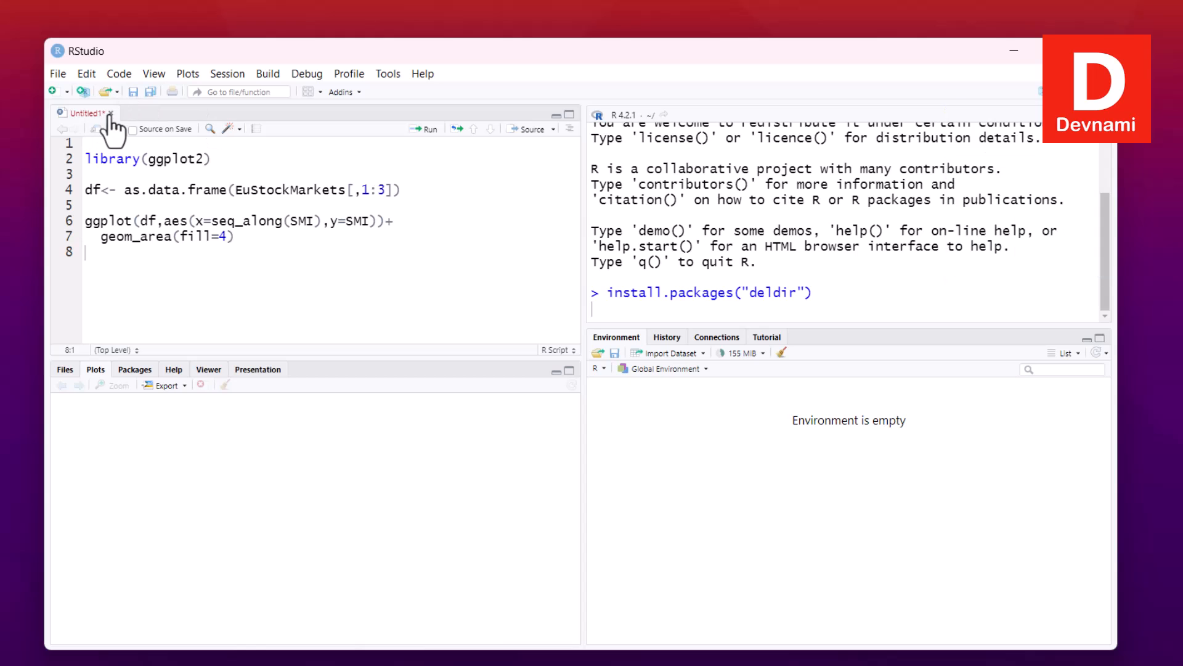
Close the Untitled1 script without saving its changes
click(111, 113)
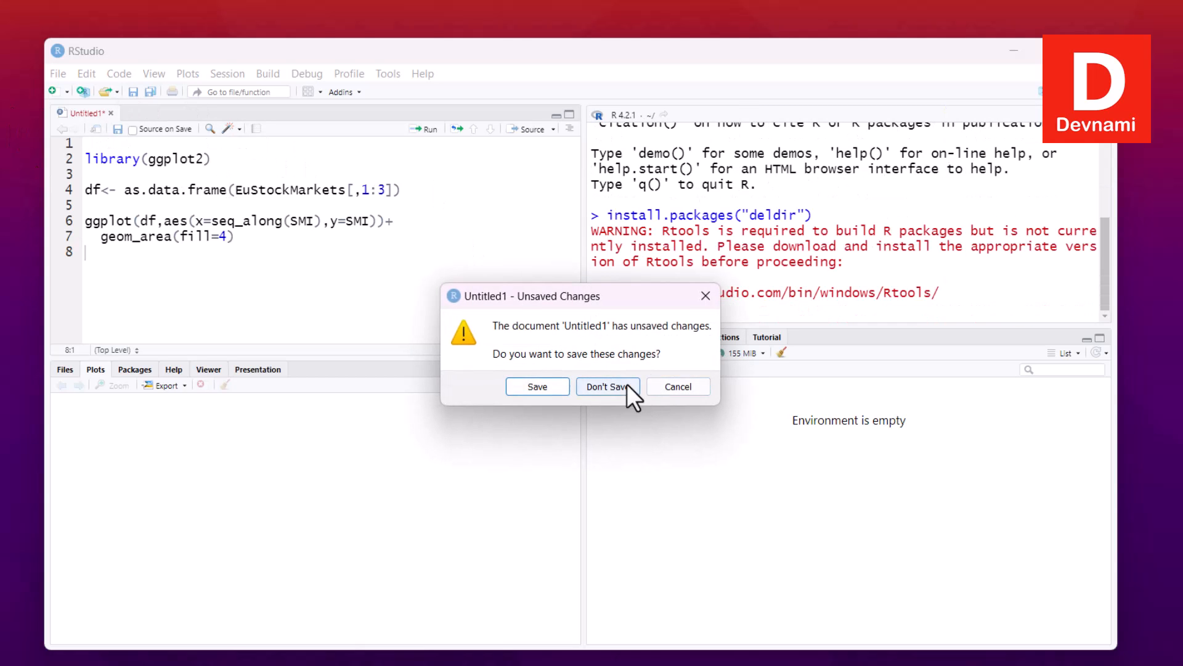
click(608, 386)
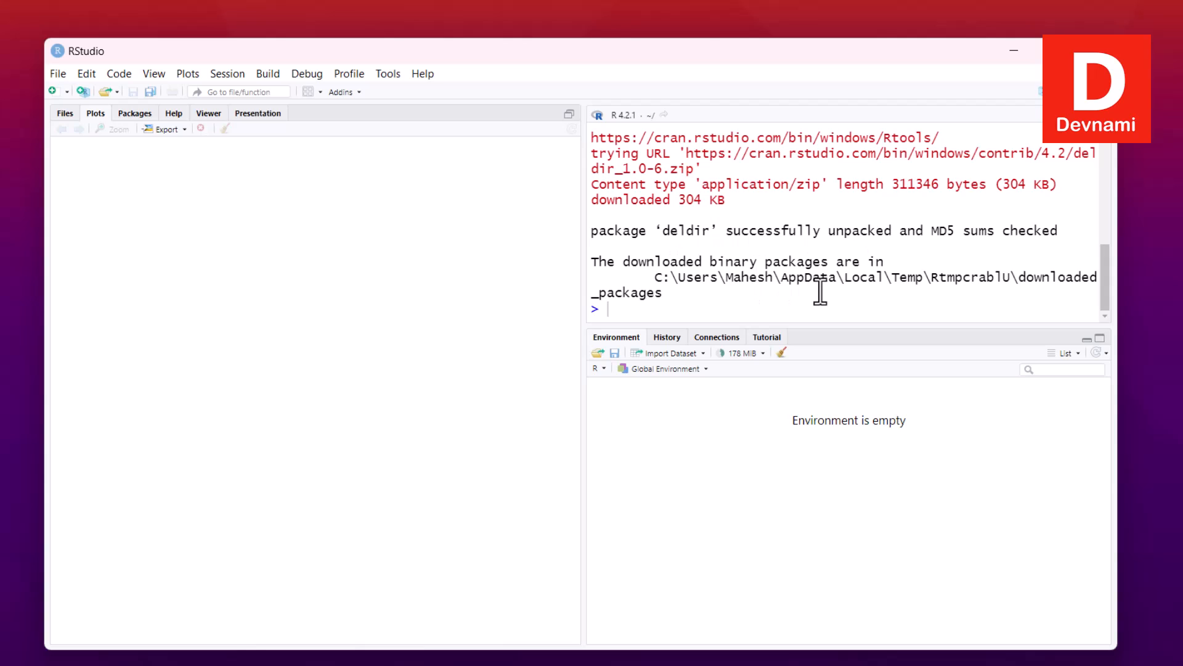
mouse_move(74, 128)
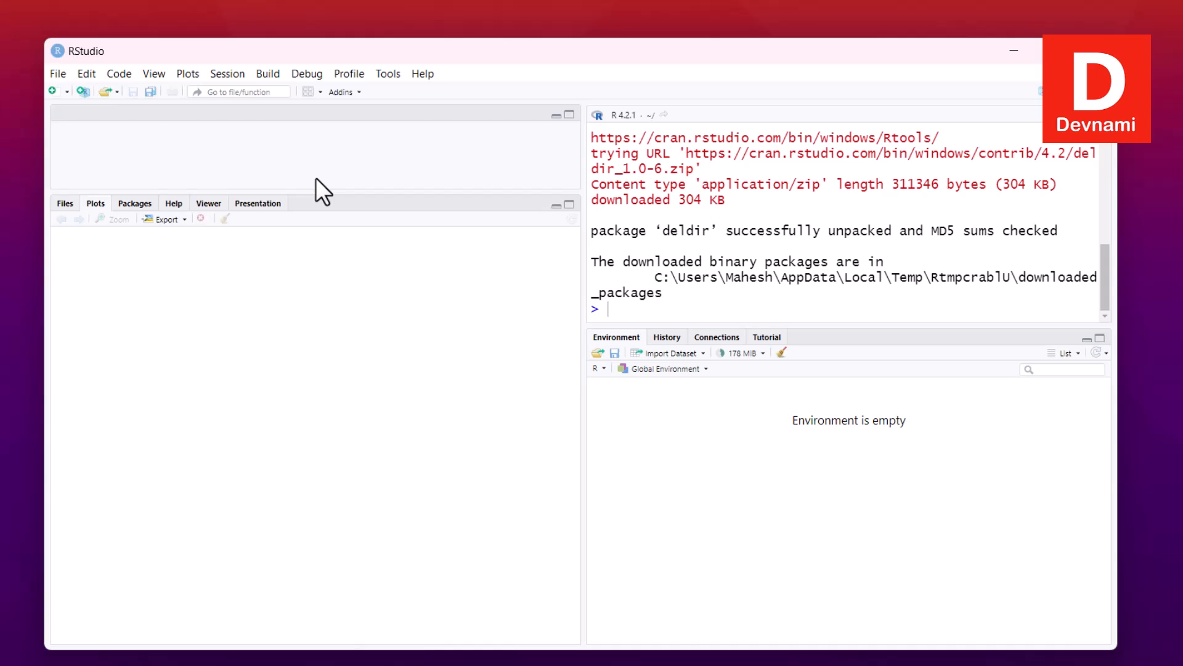
Write library(deldir) and set.seed(1) at the top of the script
text(library)
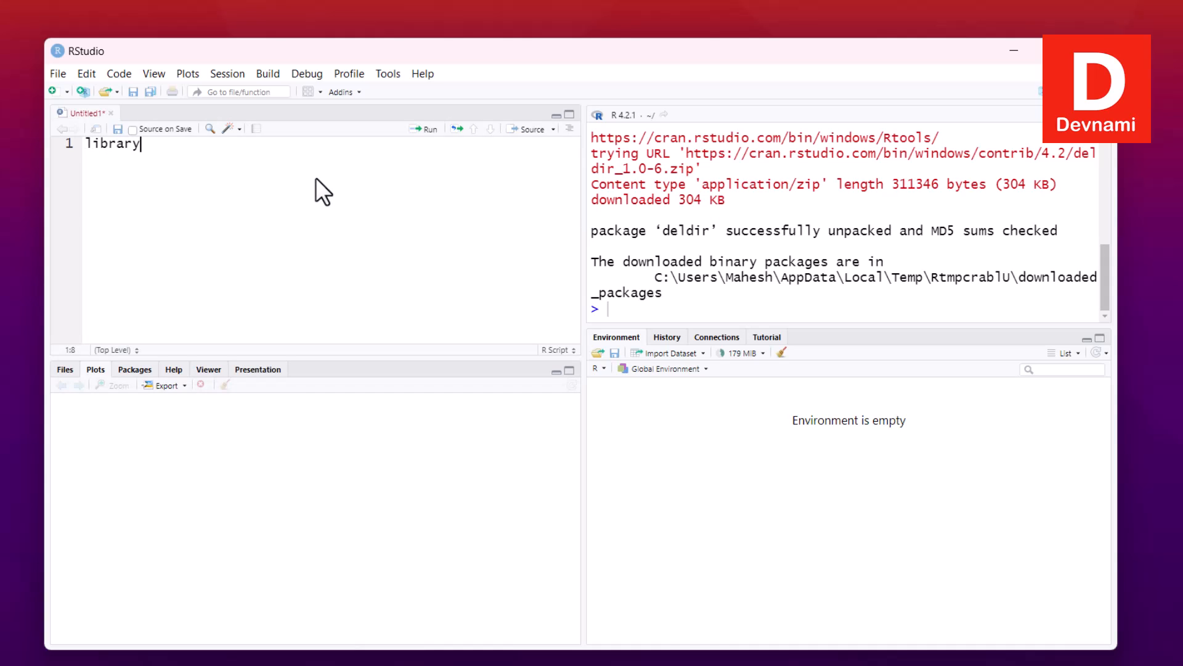
text((deldir))
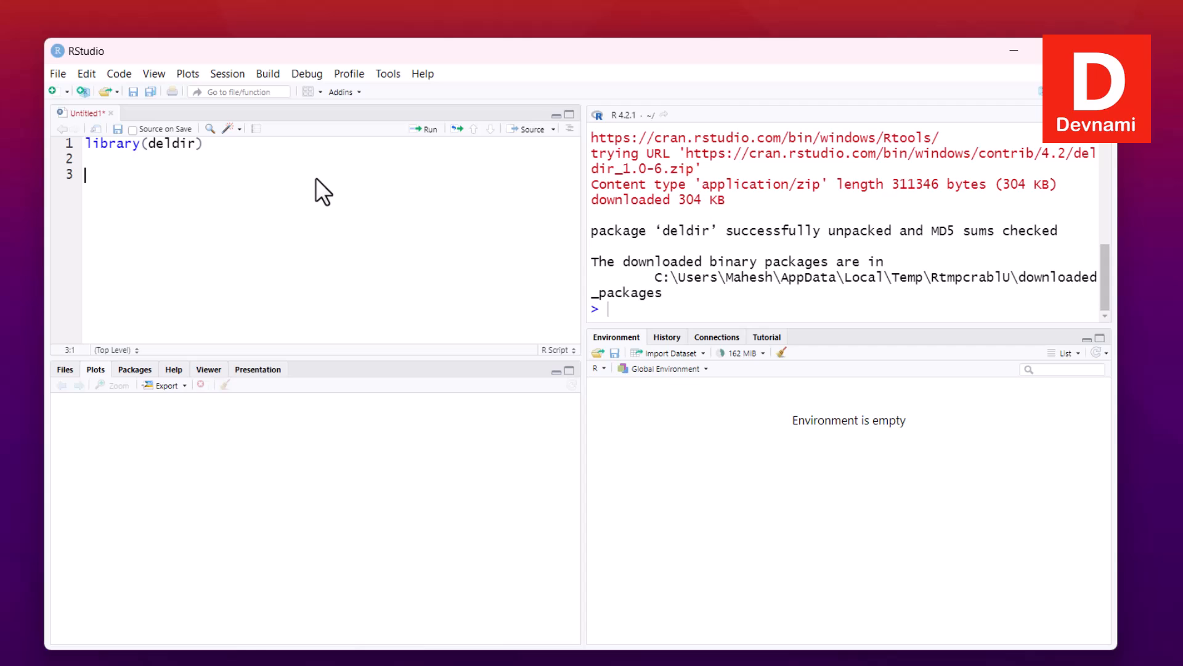
text(set.)
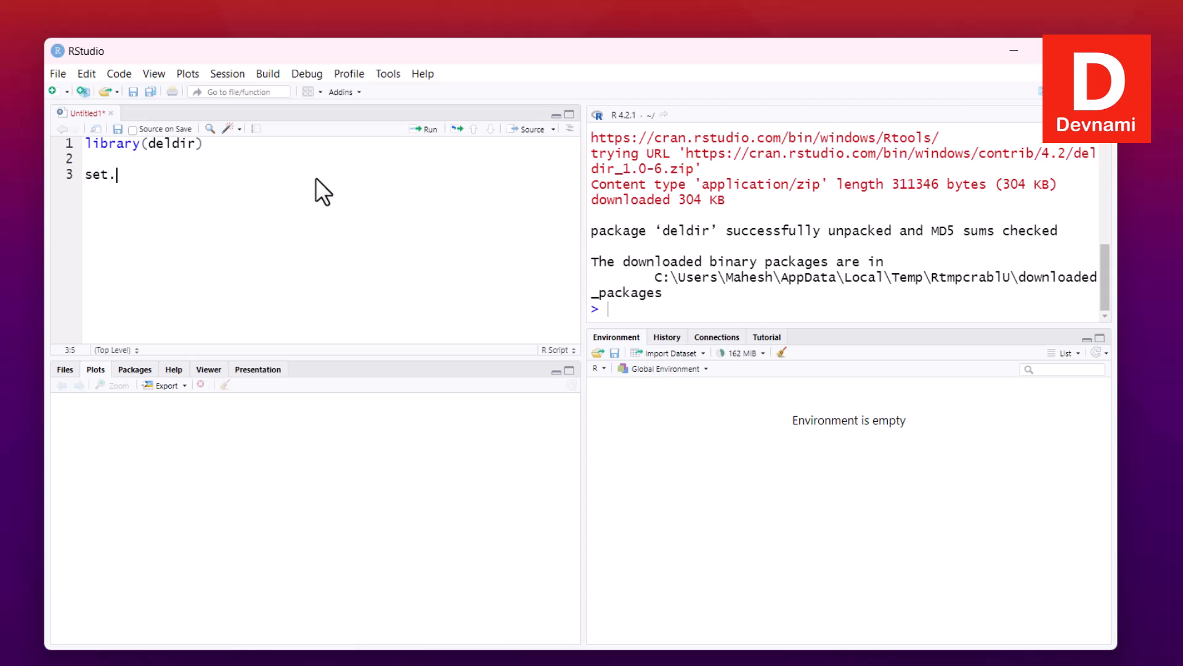
text(seed(!)
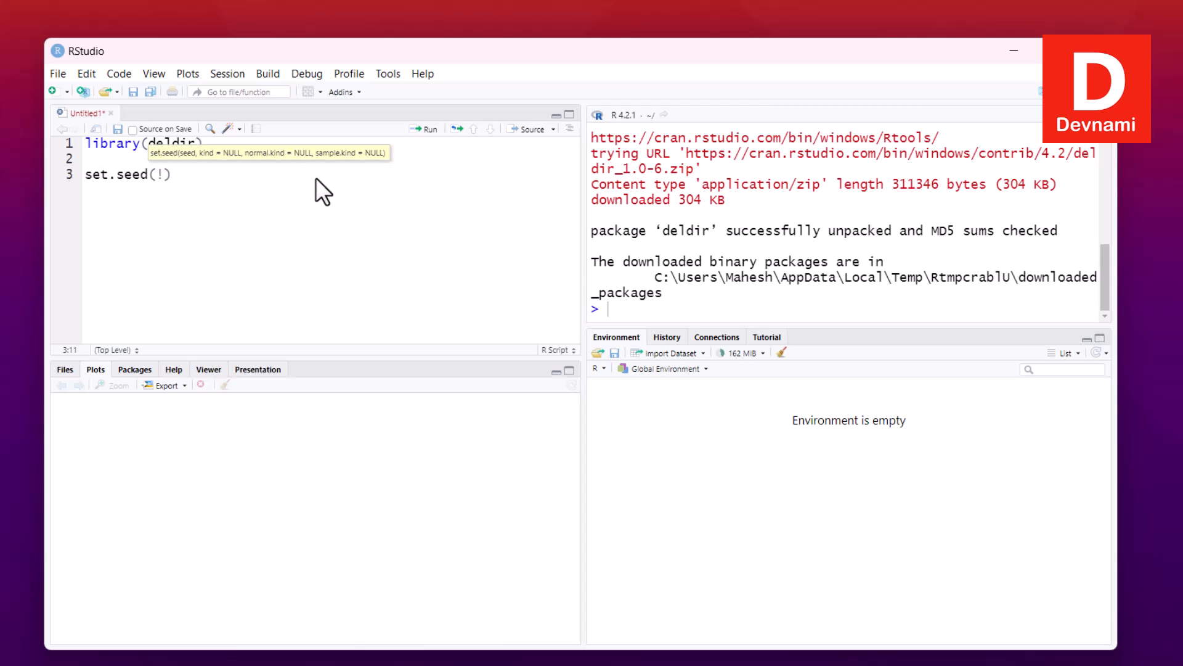
text(1)
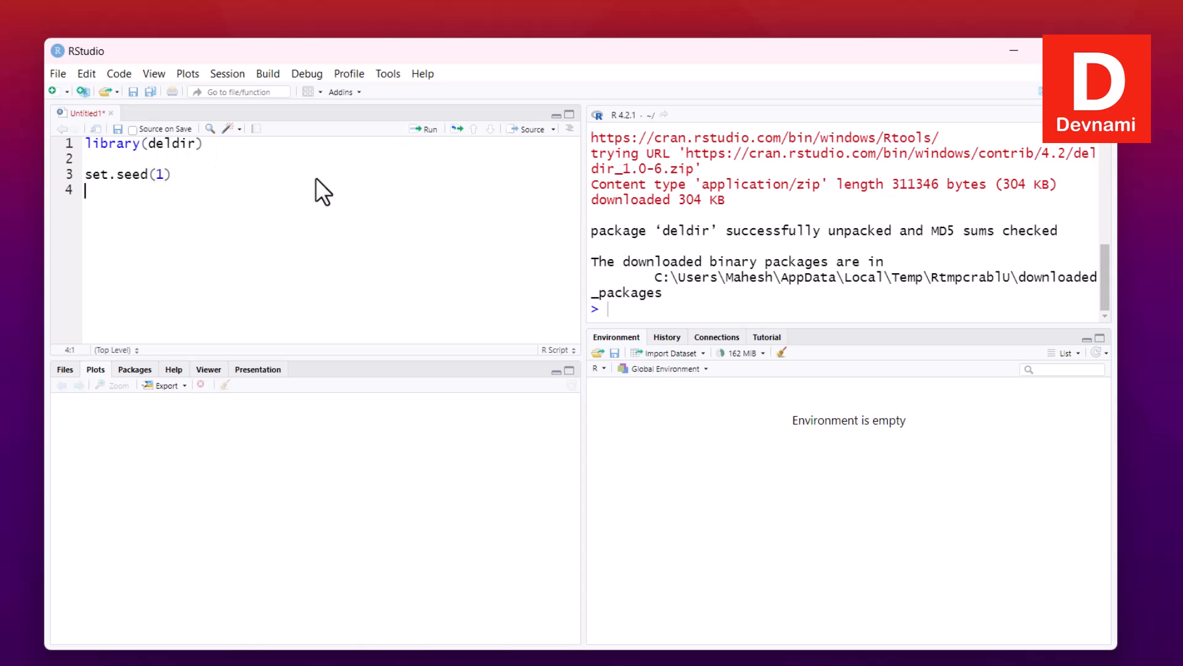
Add x <- runif(50) and y <- runif(50), and begin the tessellation line
text(x <- r)
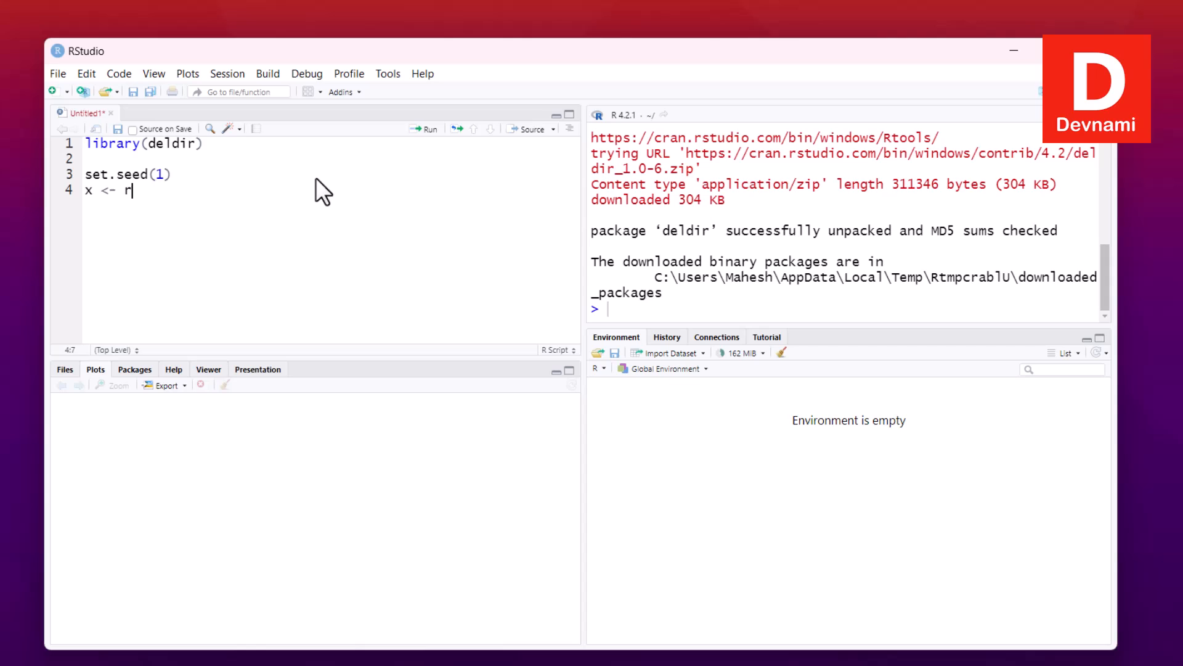
text(unif())
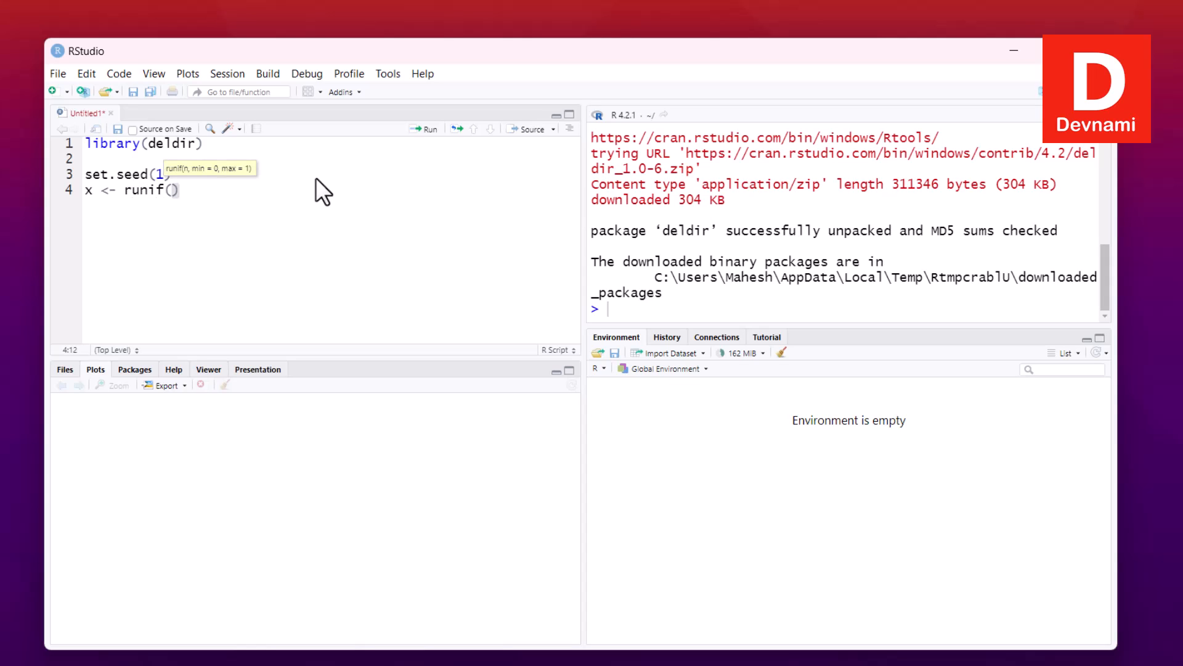
text(50)
text(y <-)
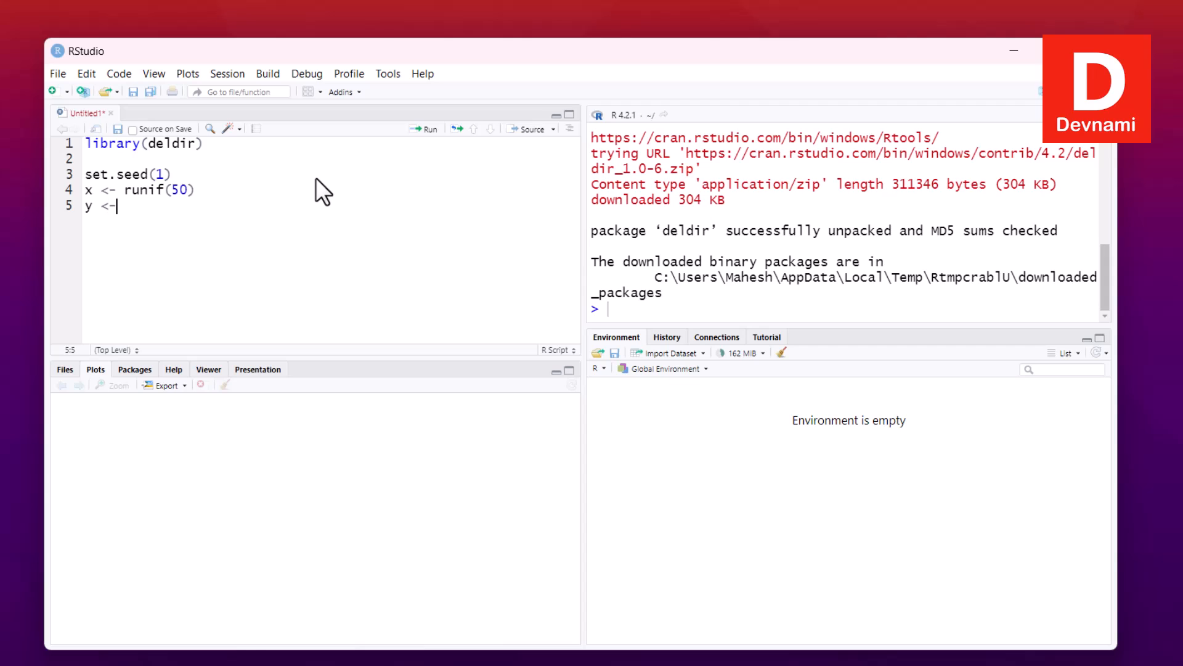
text(runif()
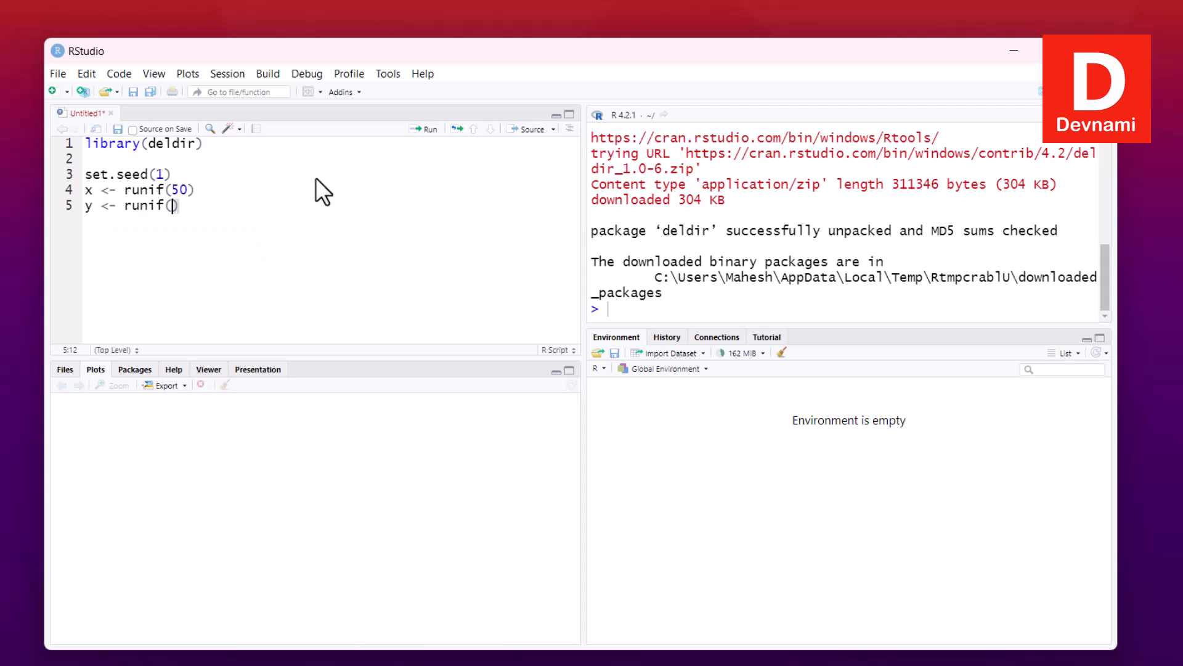
text(50)
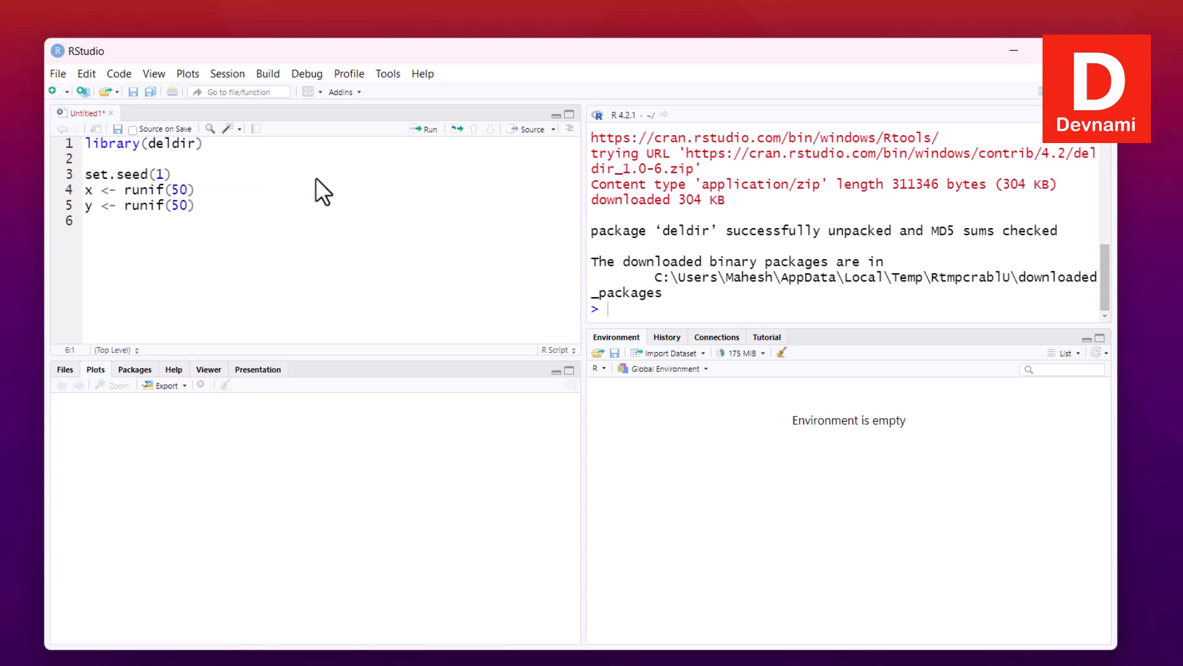
text(tes)
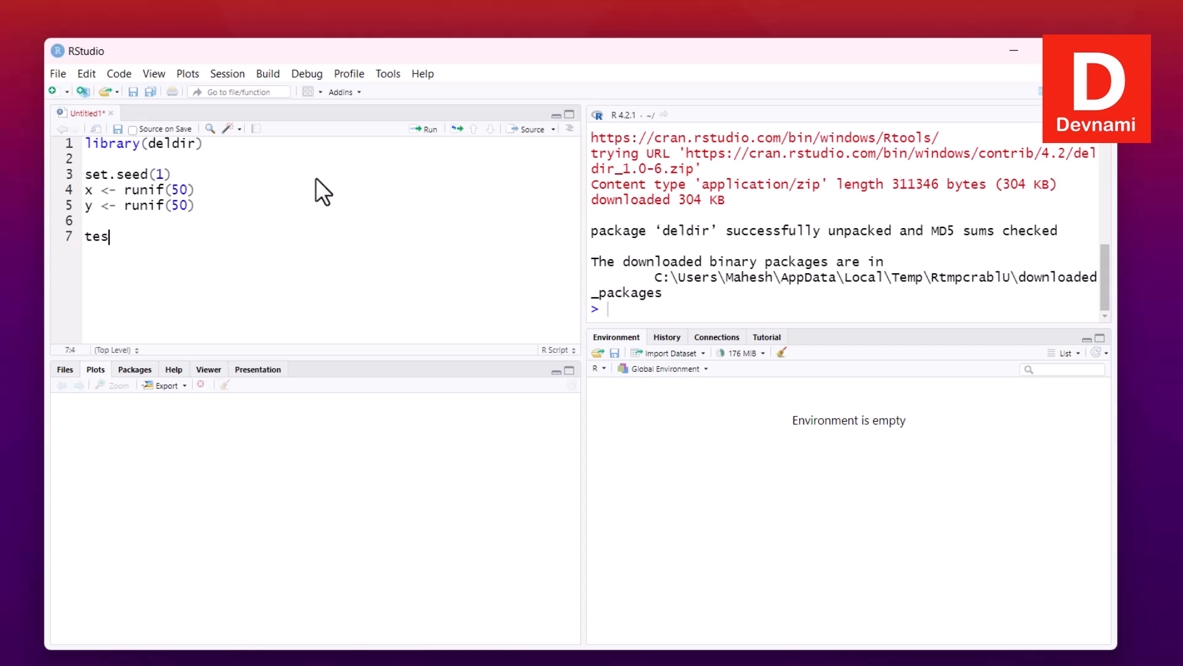
Finish the line tesselation <- deldir(x,y)
text(selation <-)
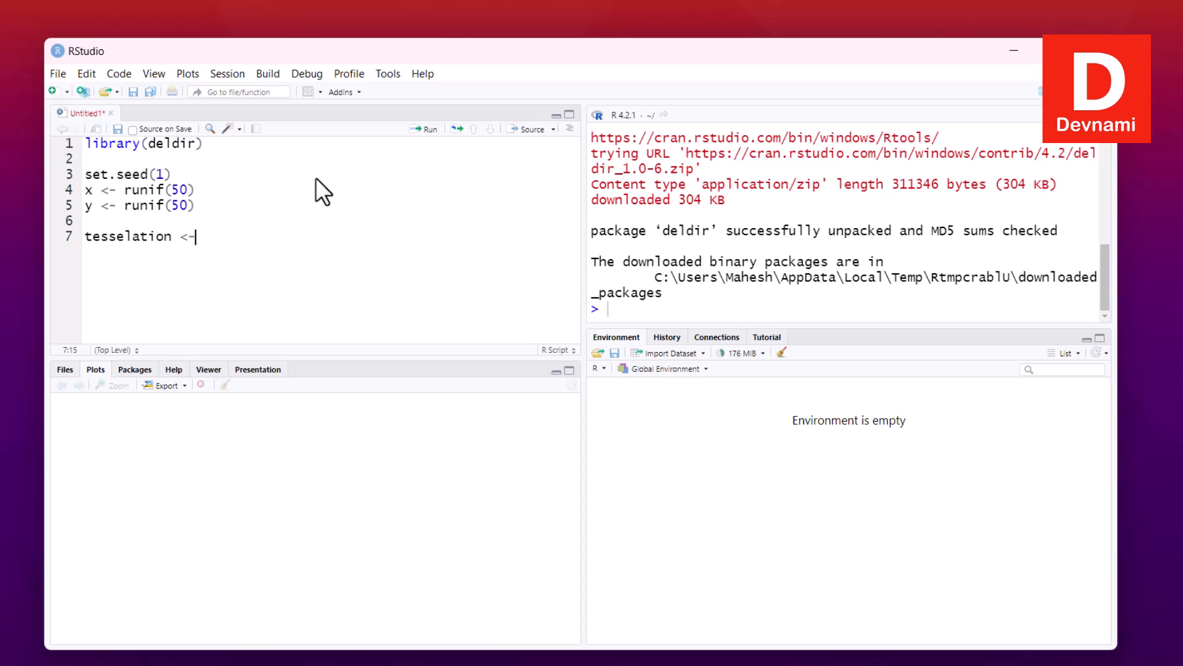
text(deldi)
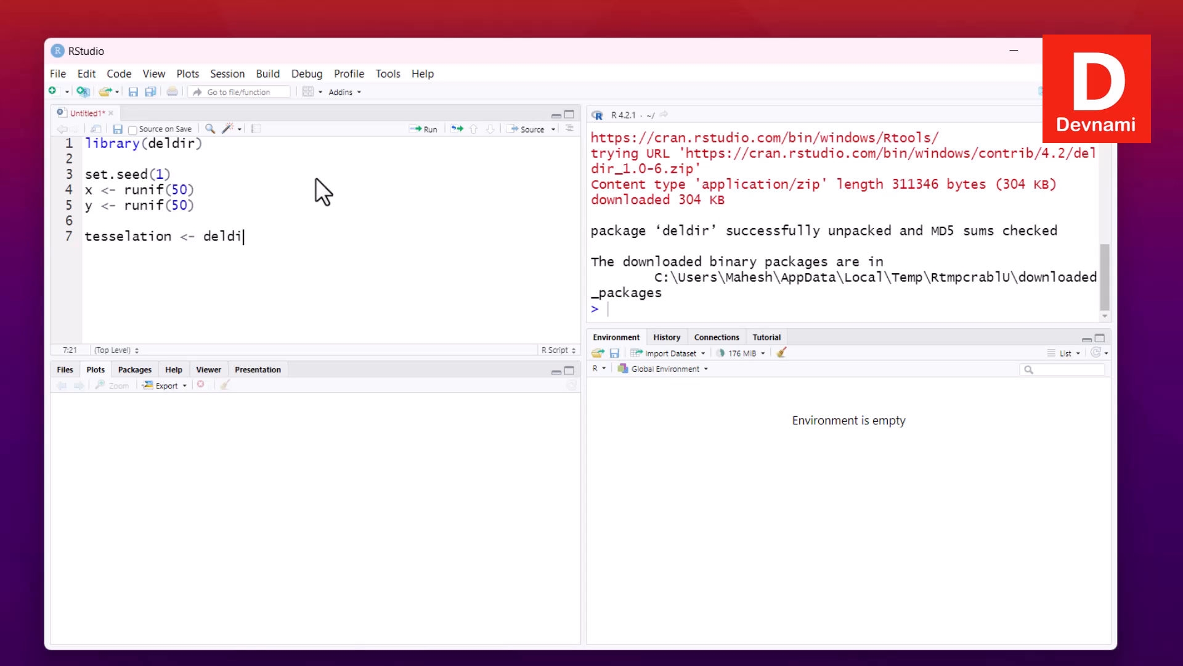
text(r()
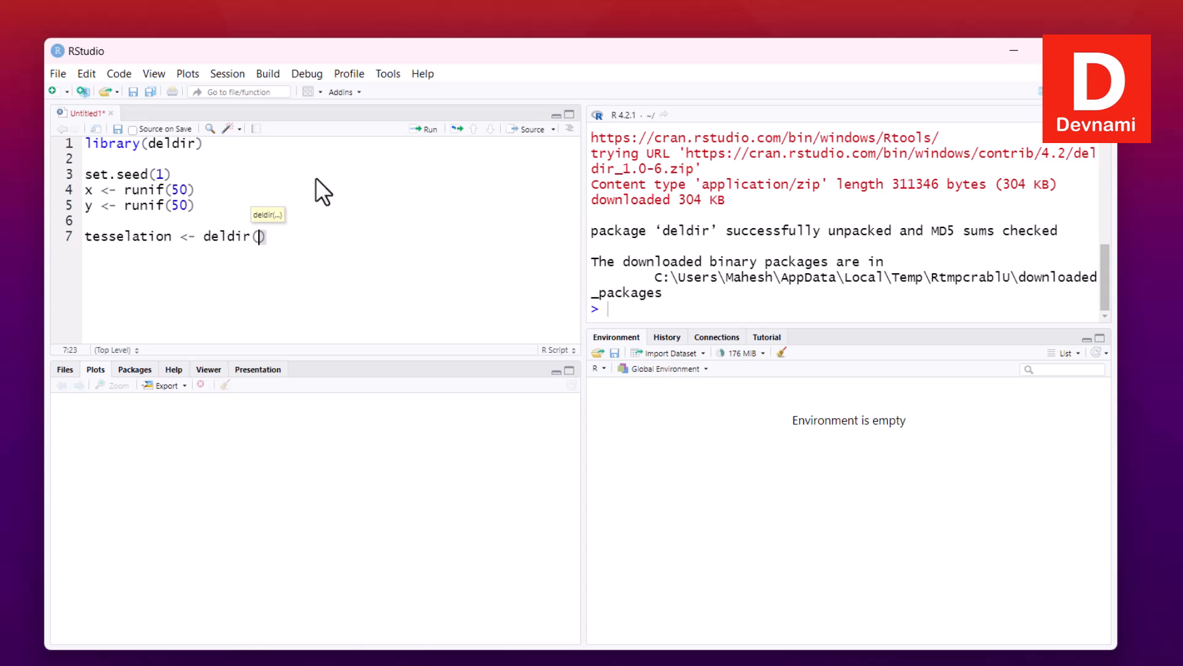
text(x,y)
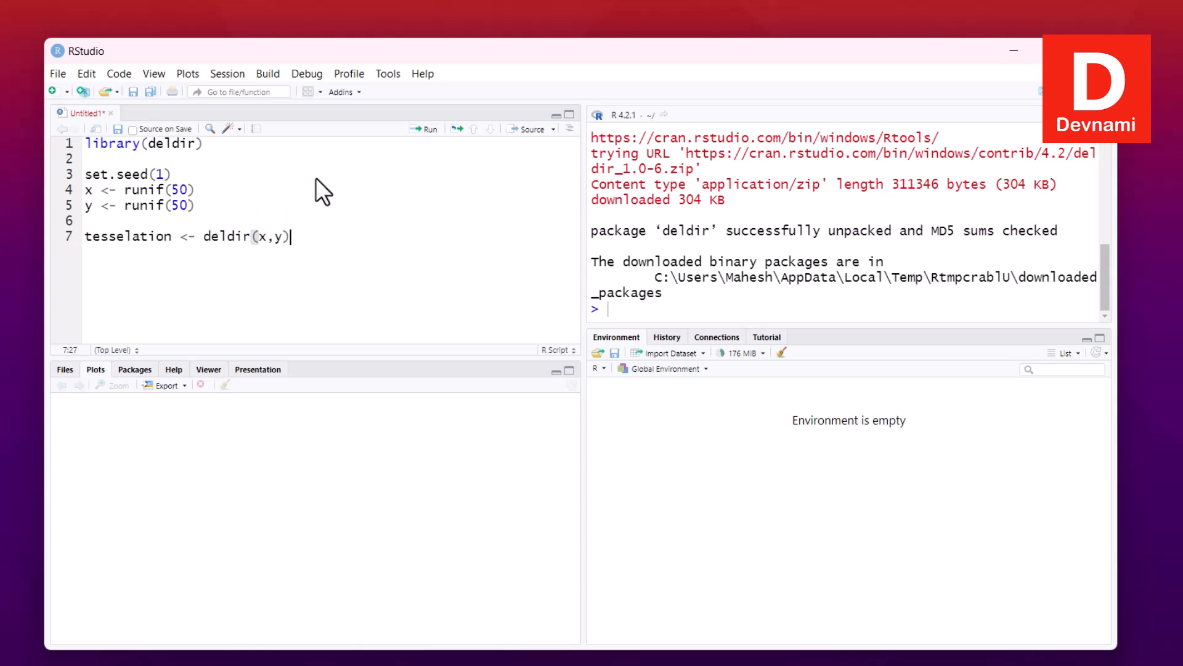
key(Return)
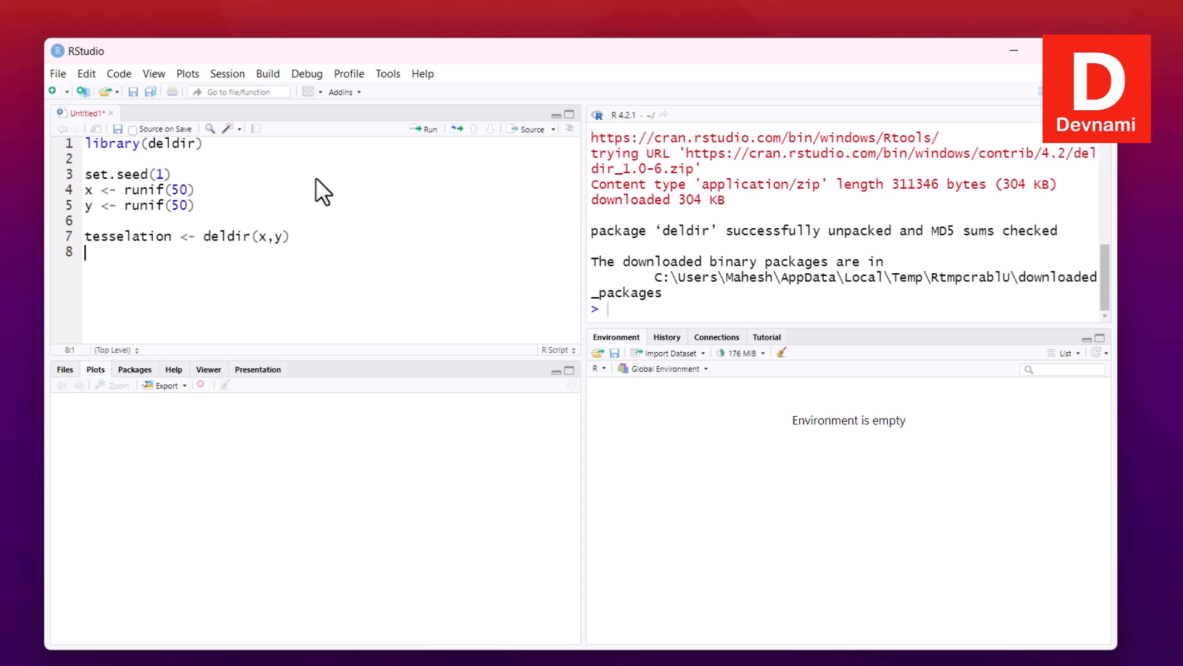
Add tiles <- tile.list(tesselation) on the next line
text(tiles)
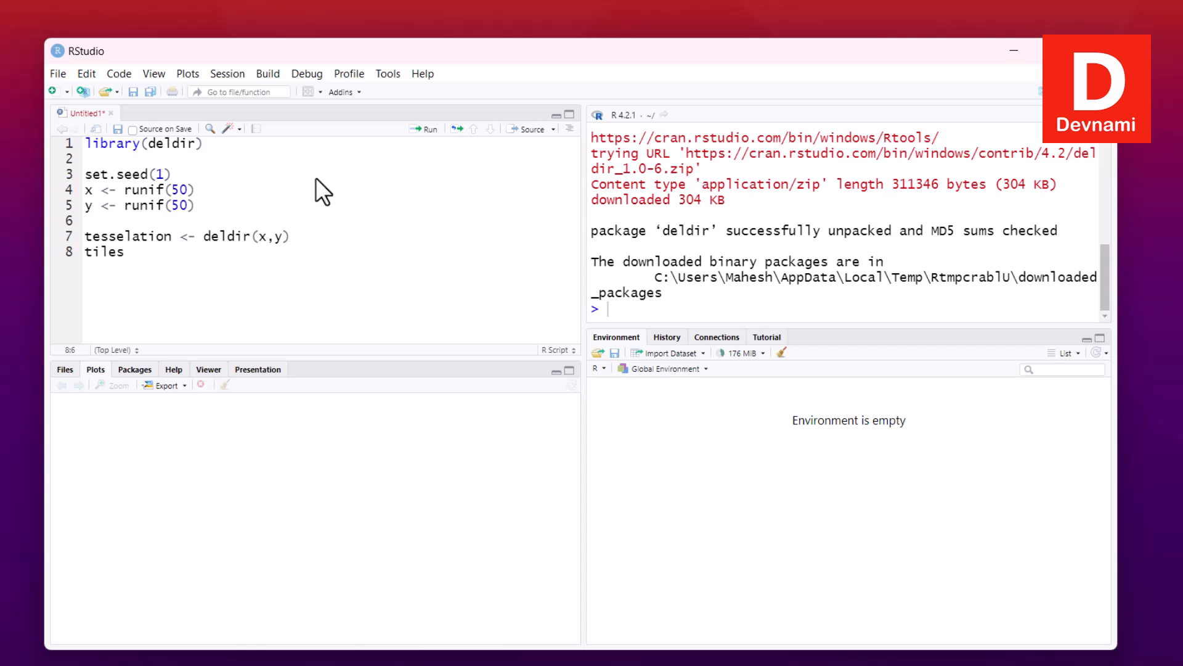
text(<-)
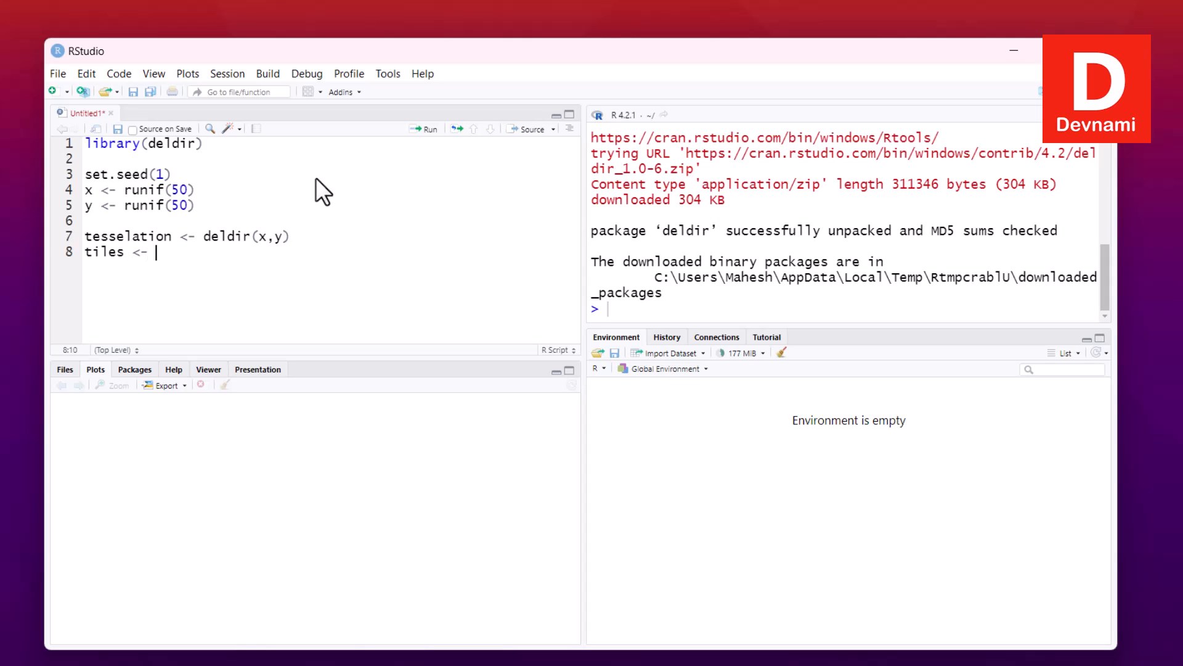
text(tile.lis)
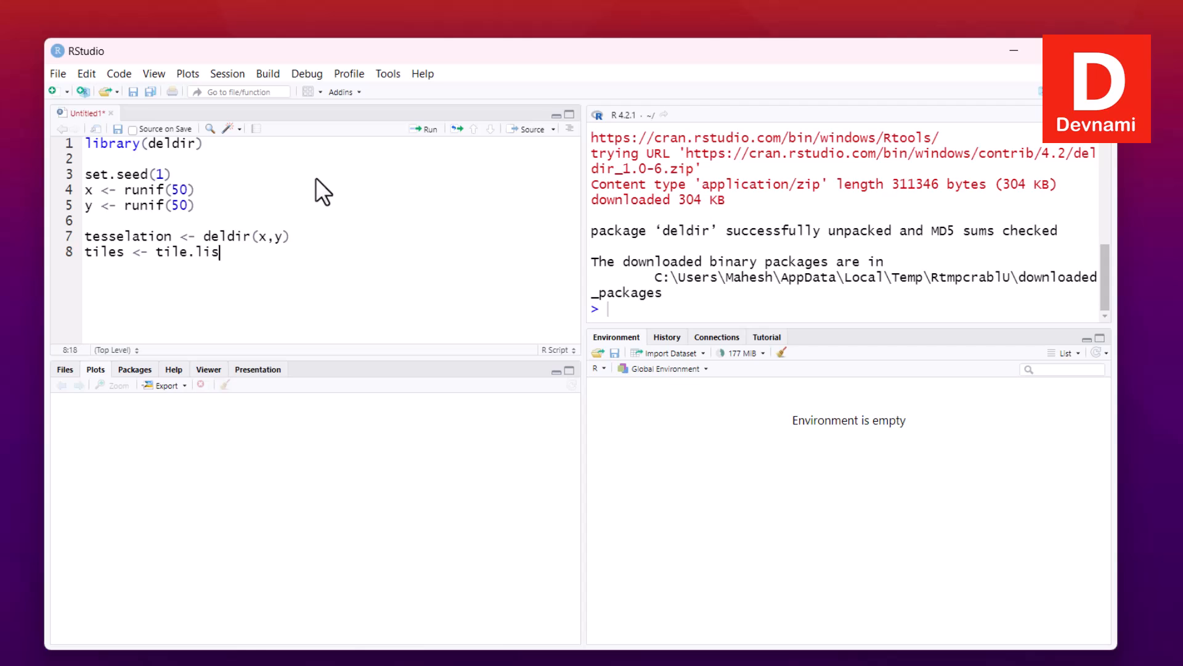
text((tesselation)
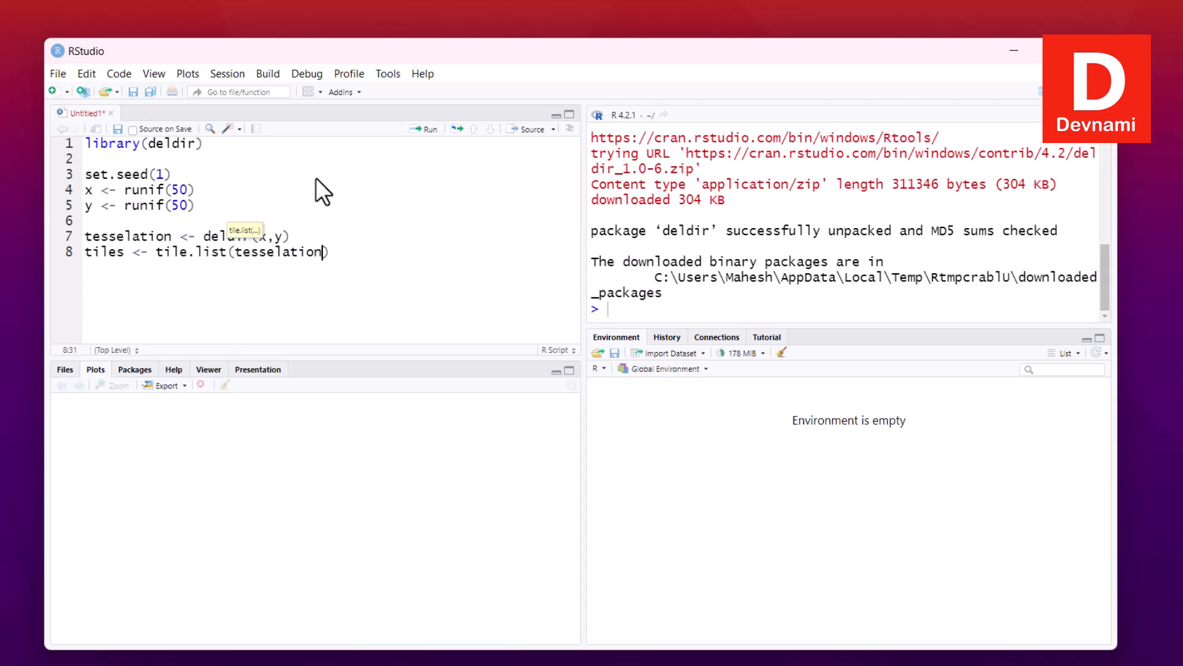
key(Return)
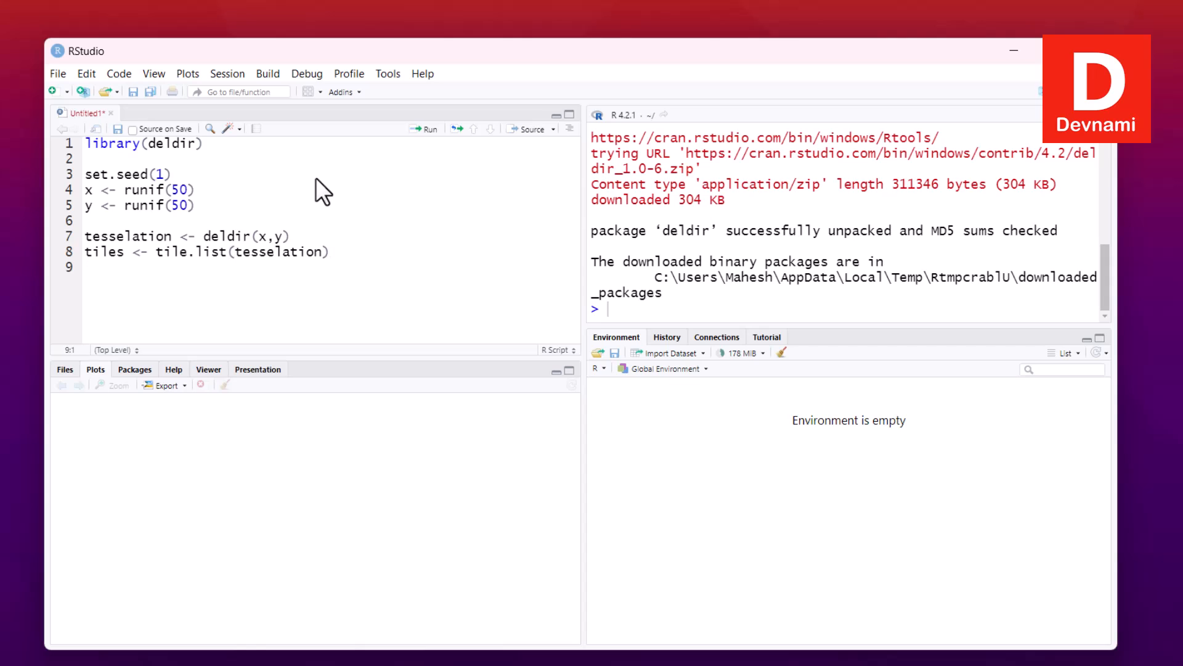
Add plot(tiles,pch=19) to draw the tiles with solid dots
text(plot()
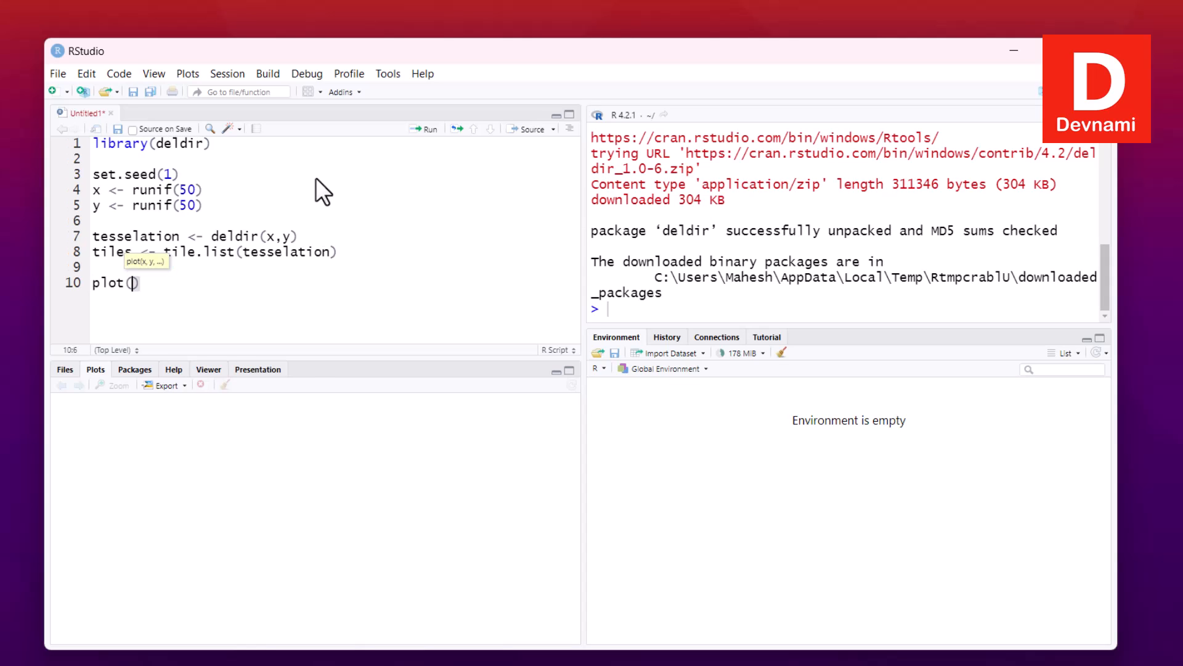
text(t)
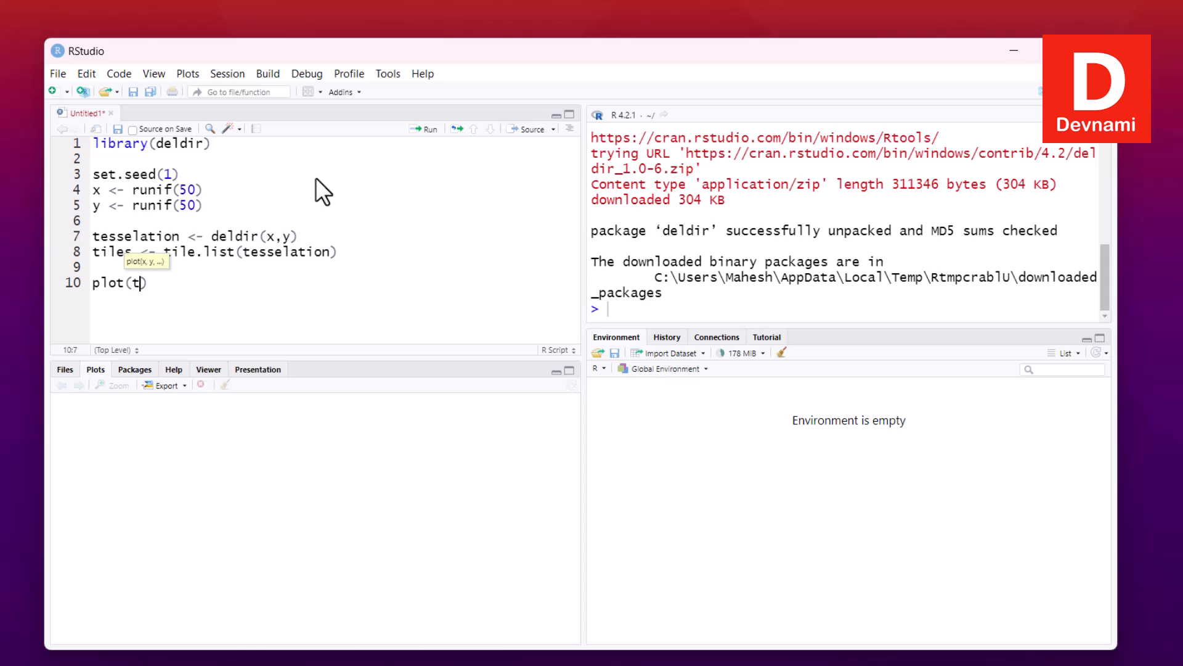
text(iles)
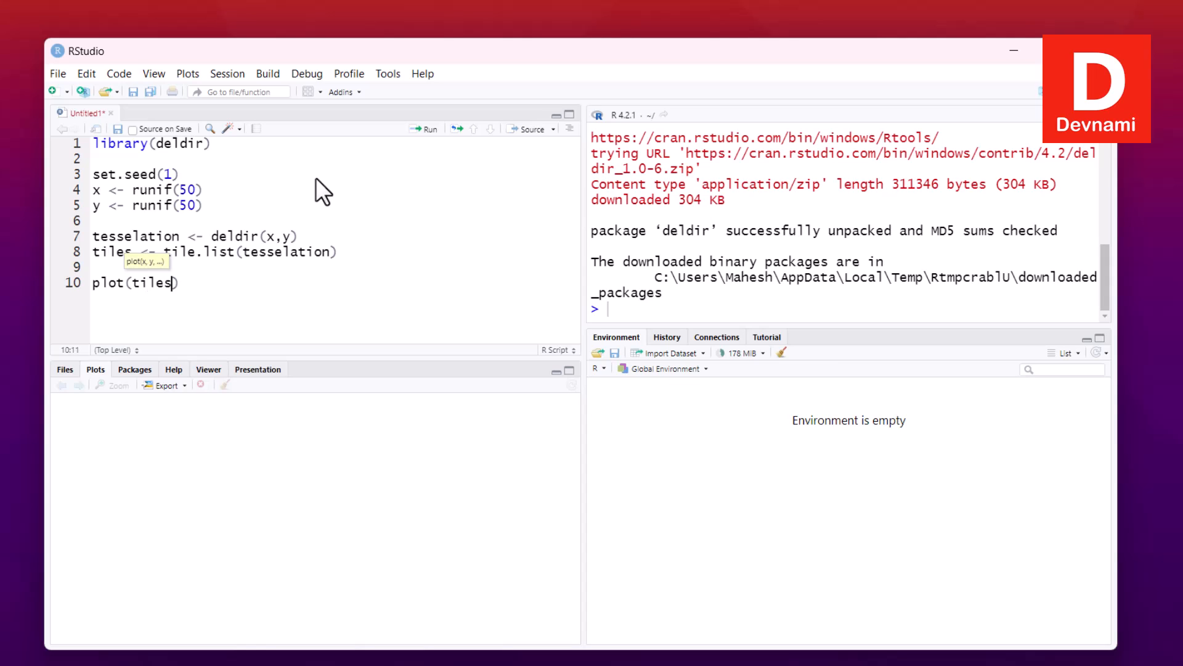
text(,pch)
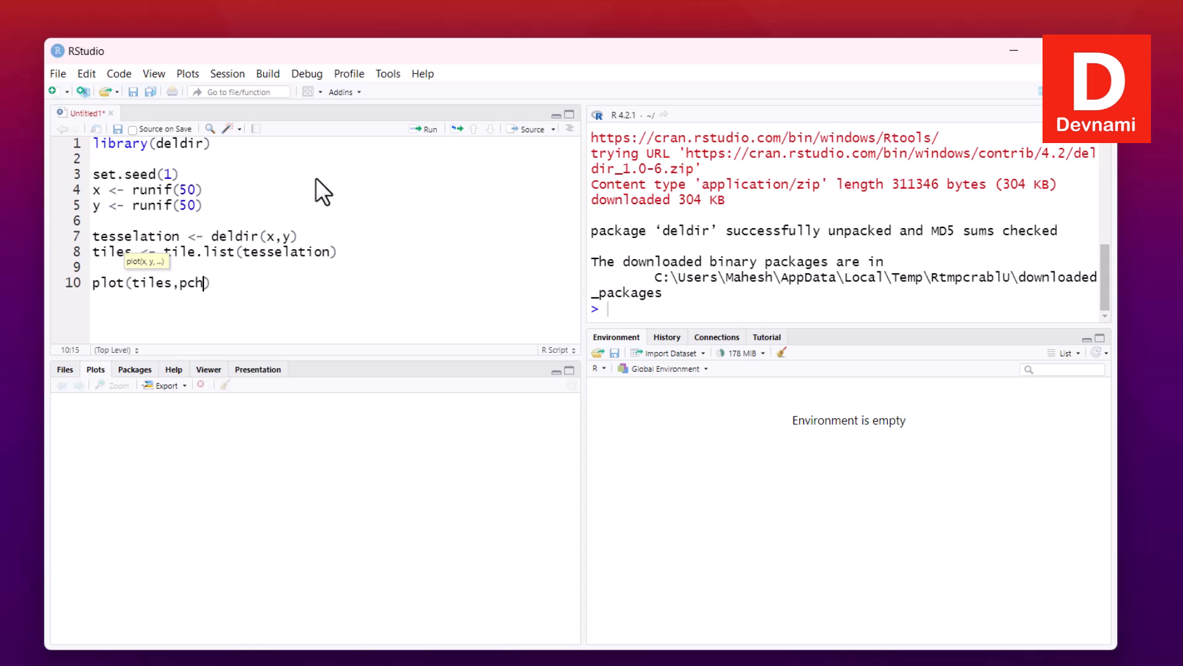
text(=1)
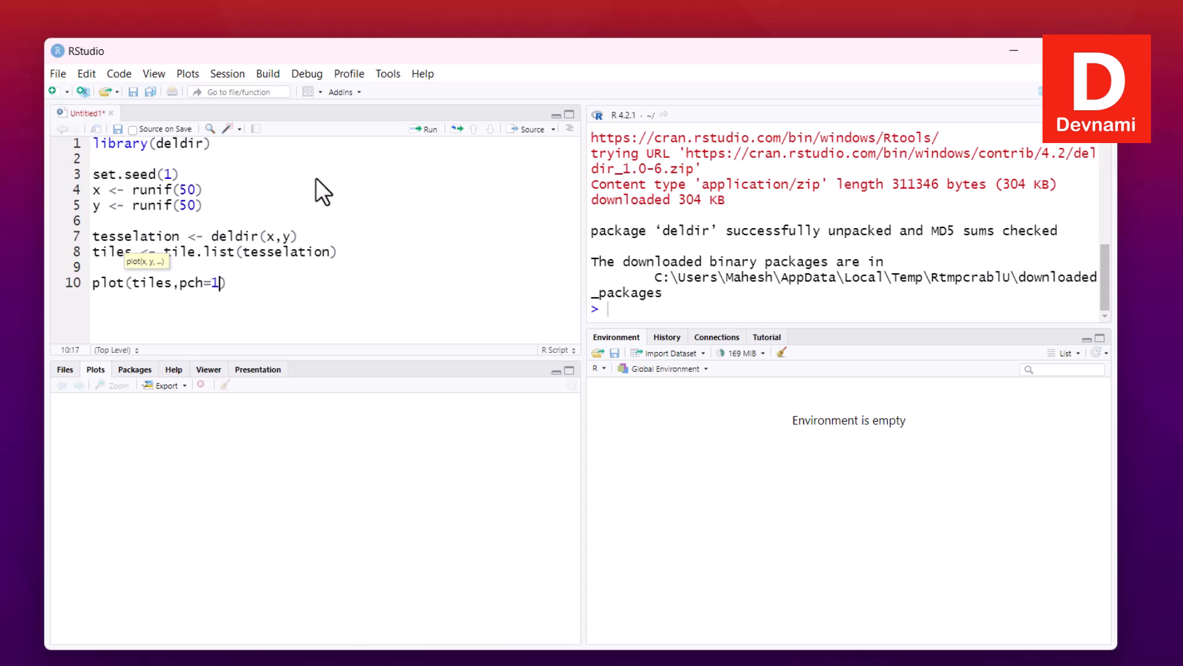
text(9)
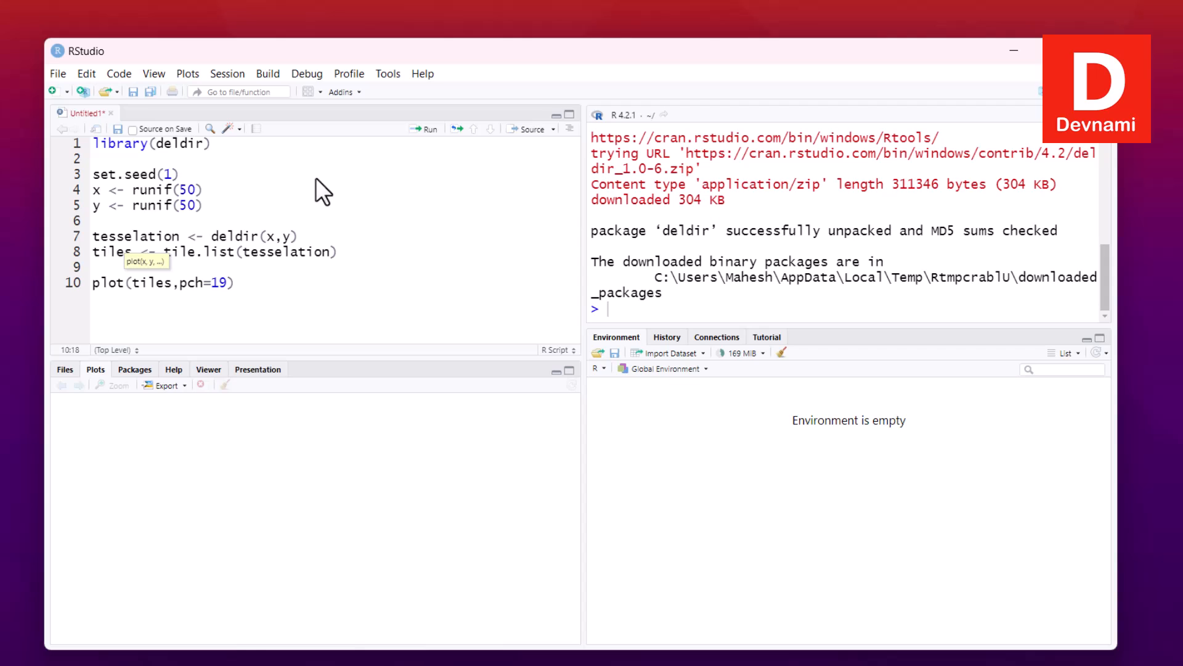
mouse_move(100, 64)
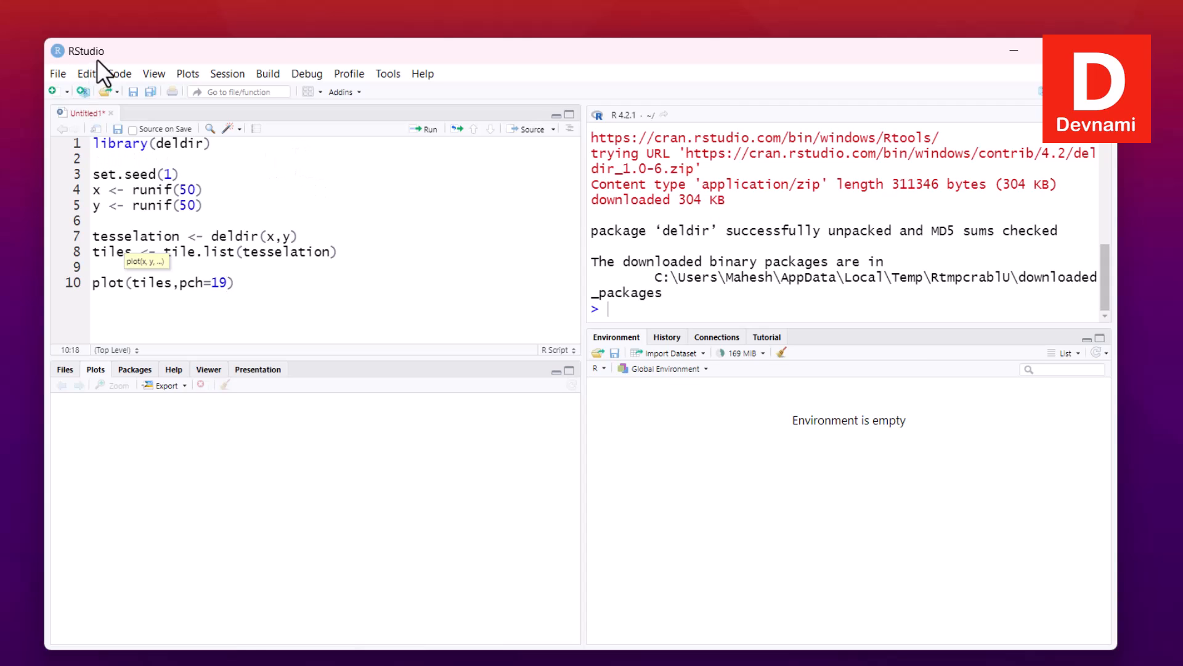
Run library(deldir), set.seed(1) and the x and y runif lines one by one
click(95, 143)
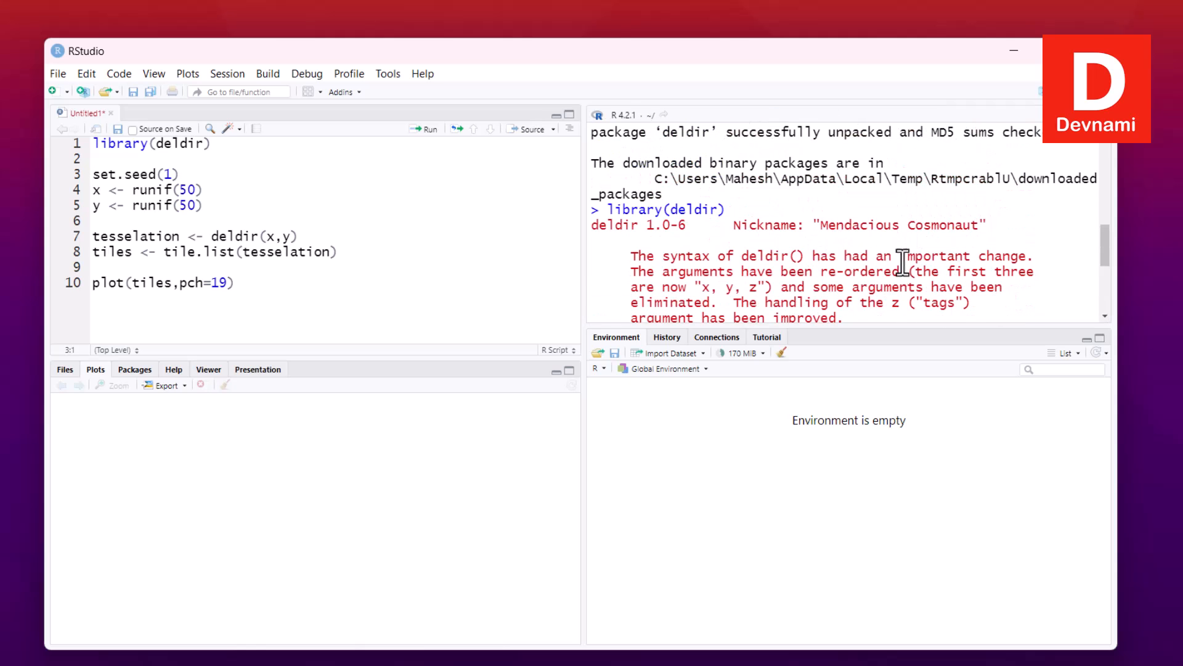
scroll(down, 3)
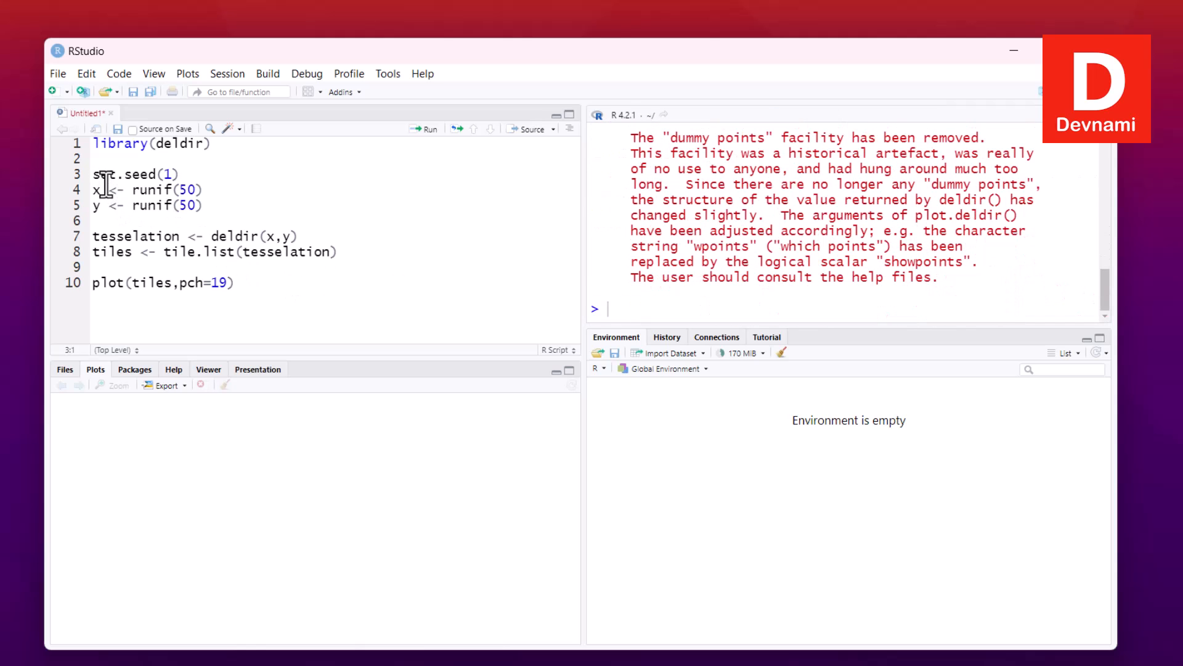
click(427, 129)
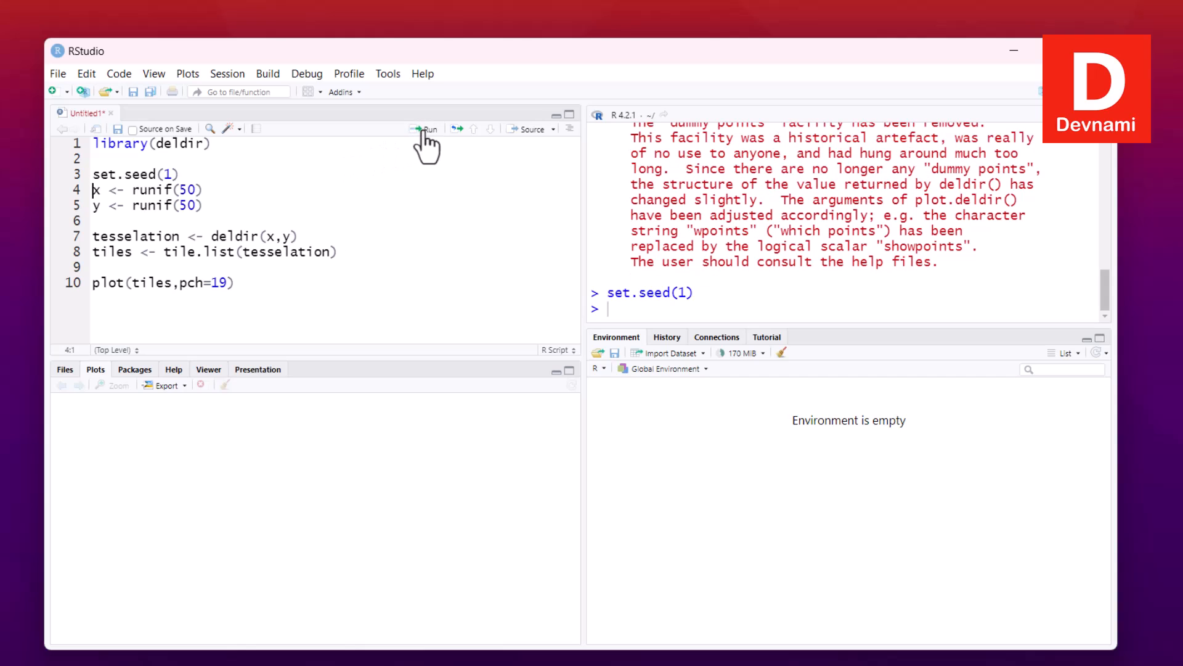
click(428, 130)
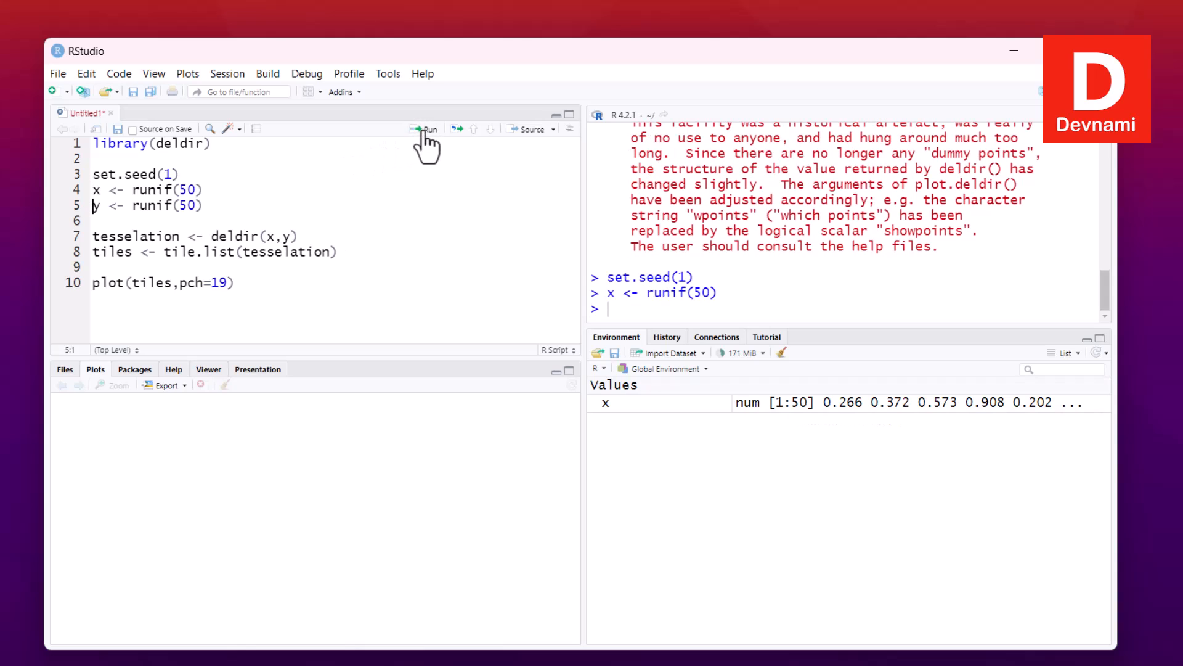
click(428, 129)
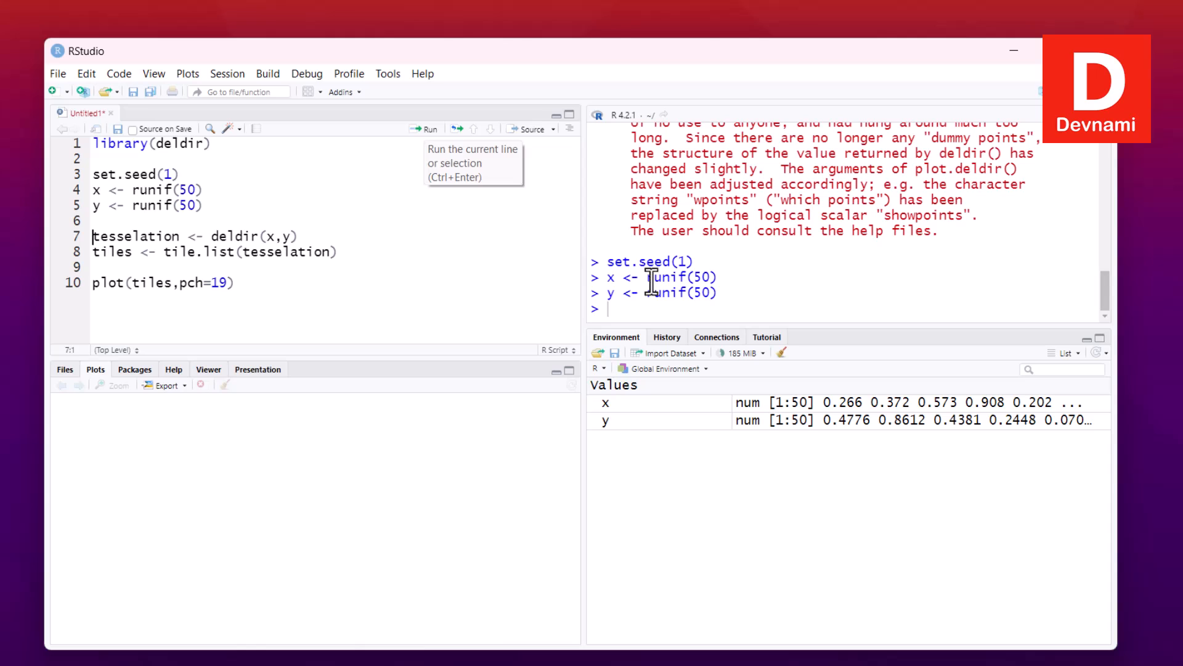
mouse_move(414, 132)
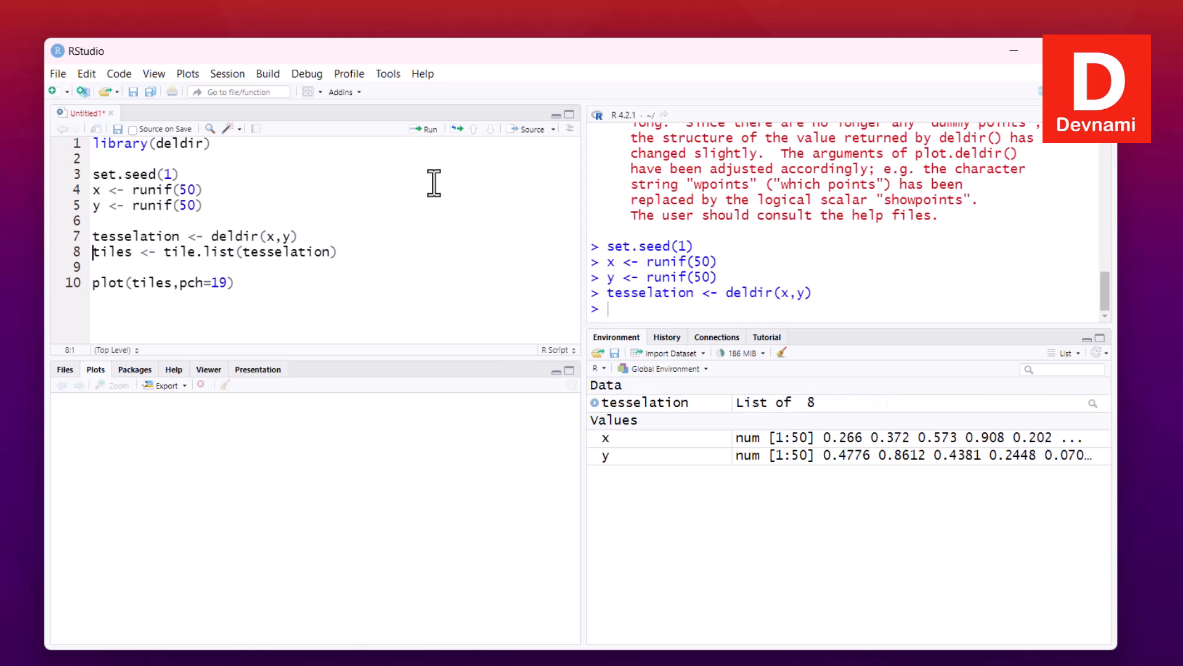
mouse_move(762, 419)
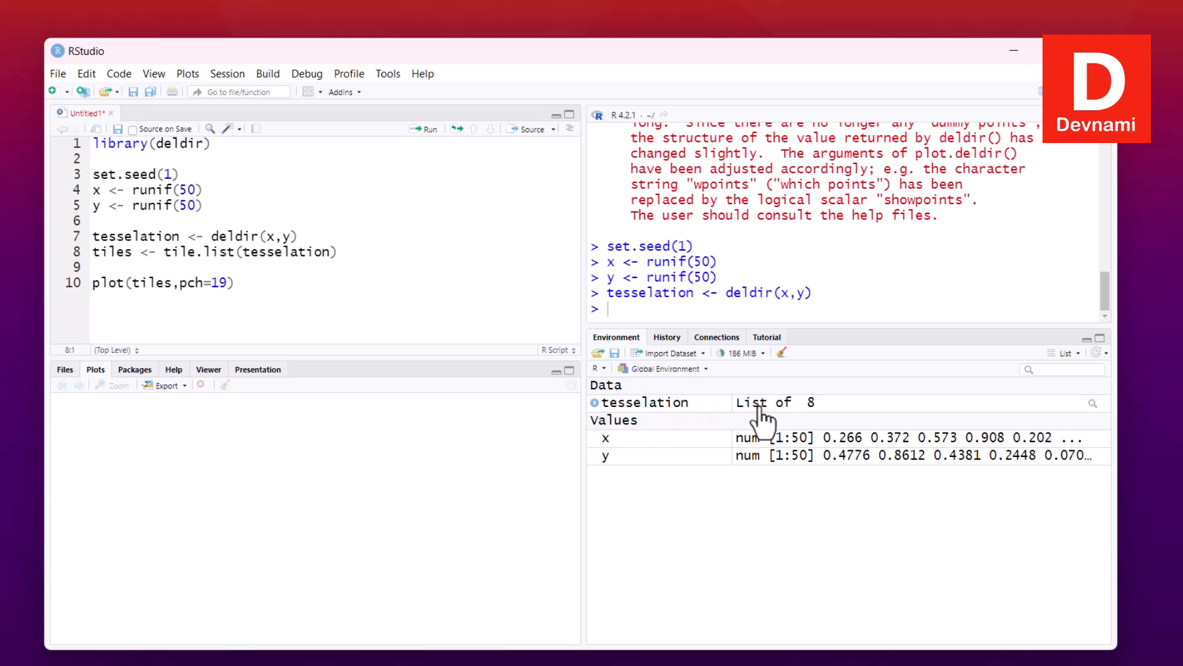
Inspect the tesselation object, then run tile.list to create the tiles list
click(644, 402)
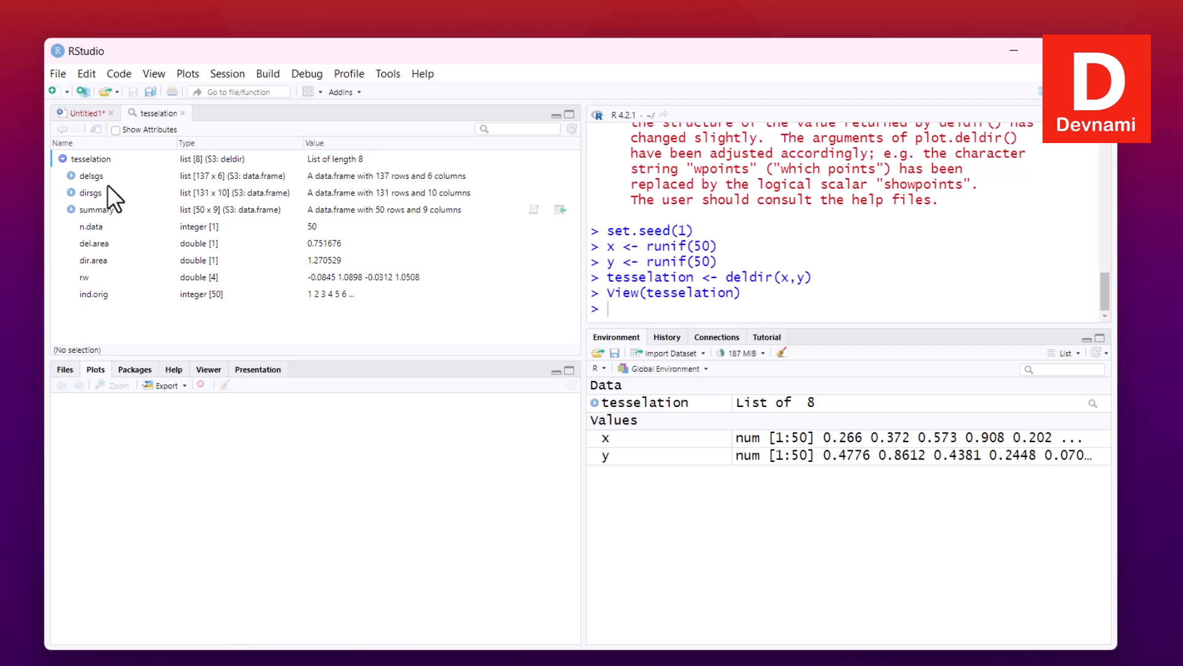
mouse_move(136, 177)
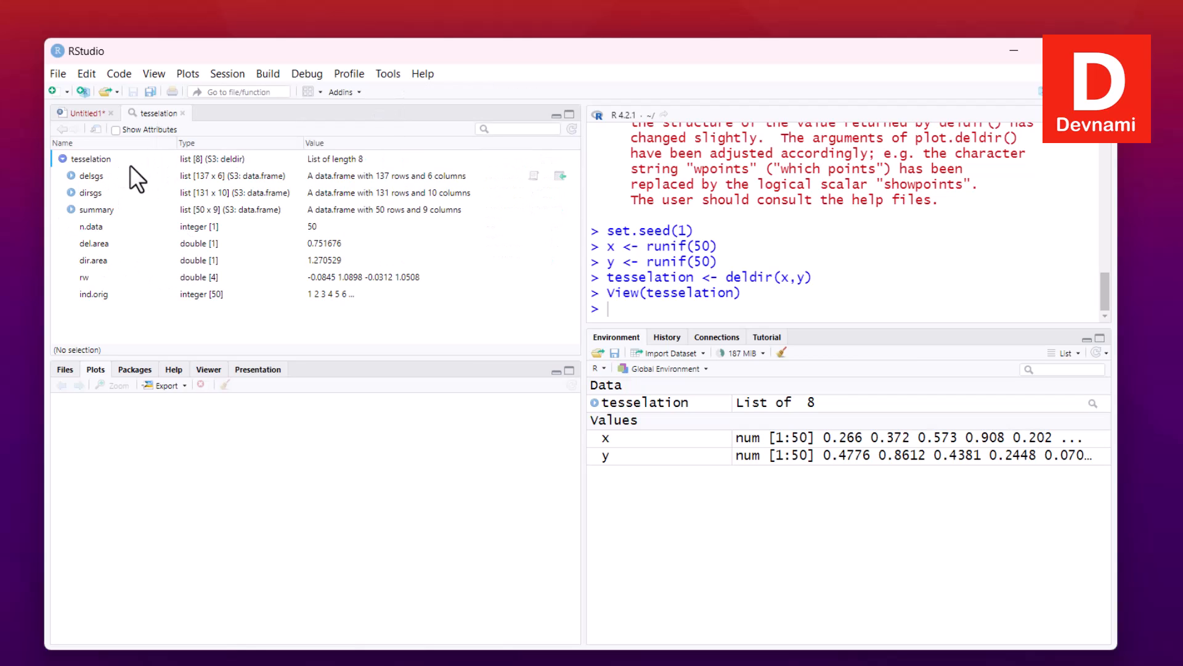
mouse_move(144, 281)
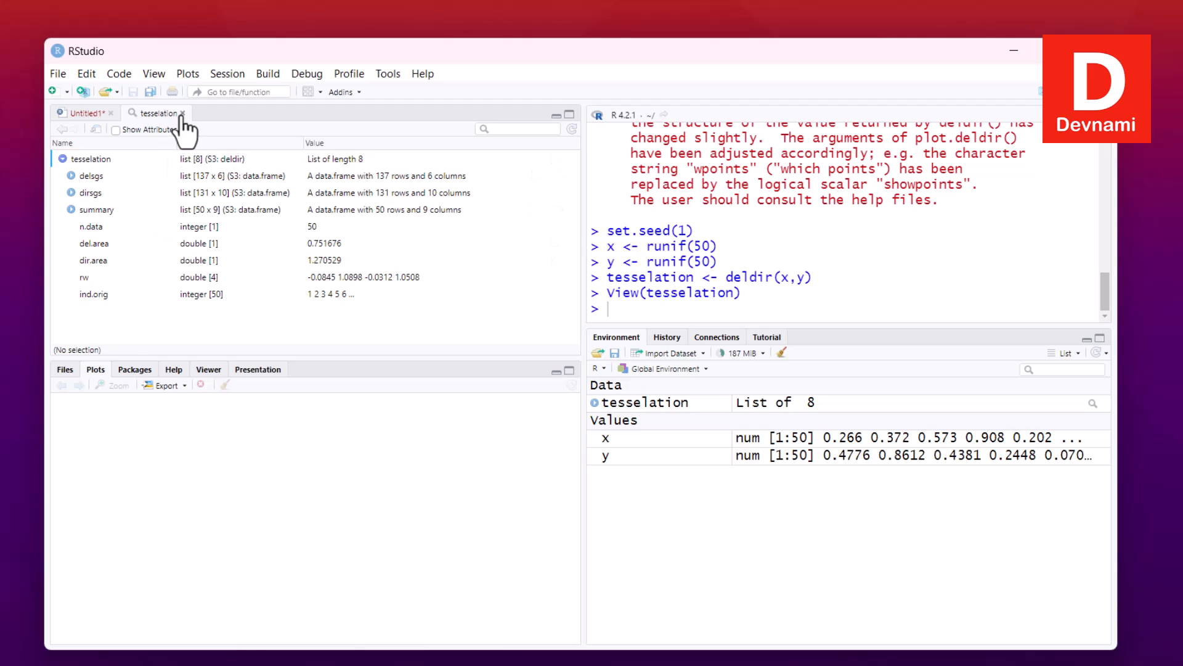
click(182, 112)
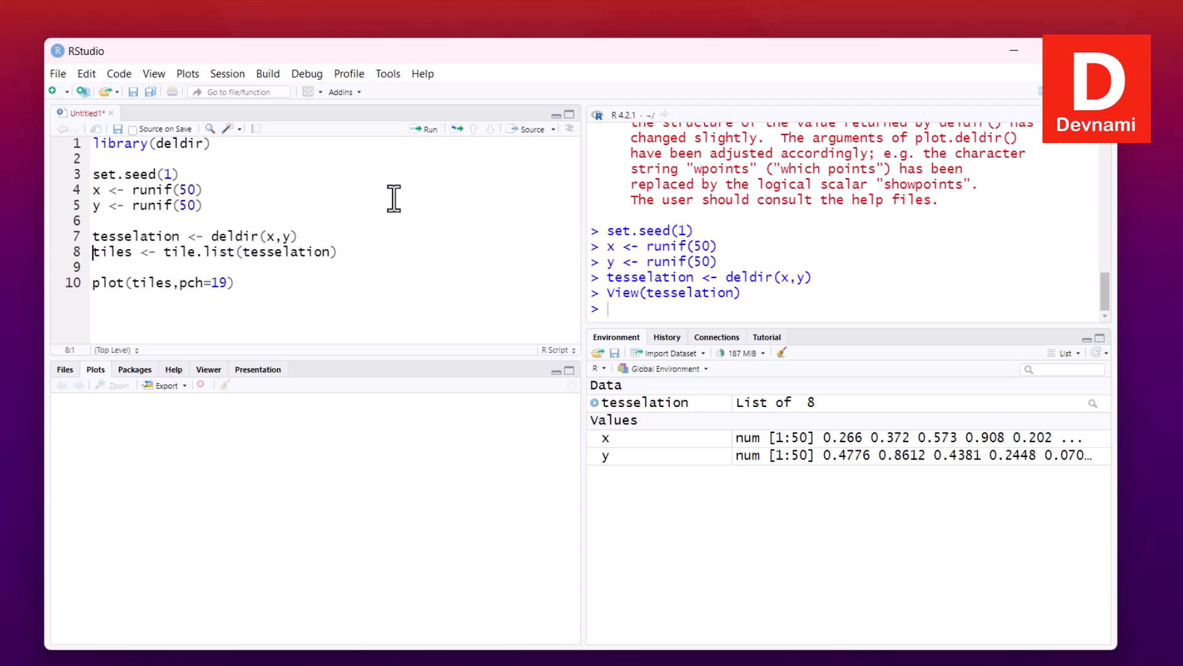
click(428, 128)
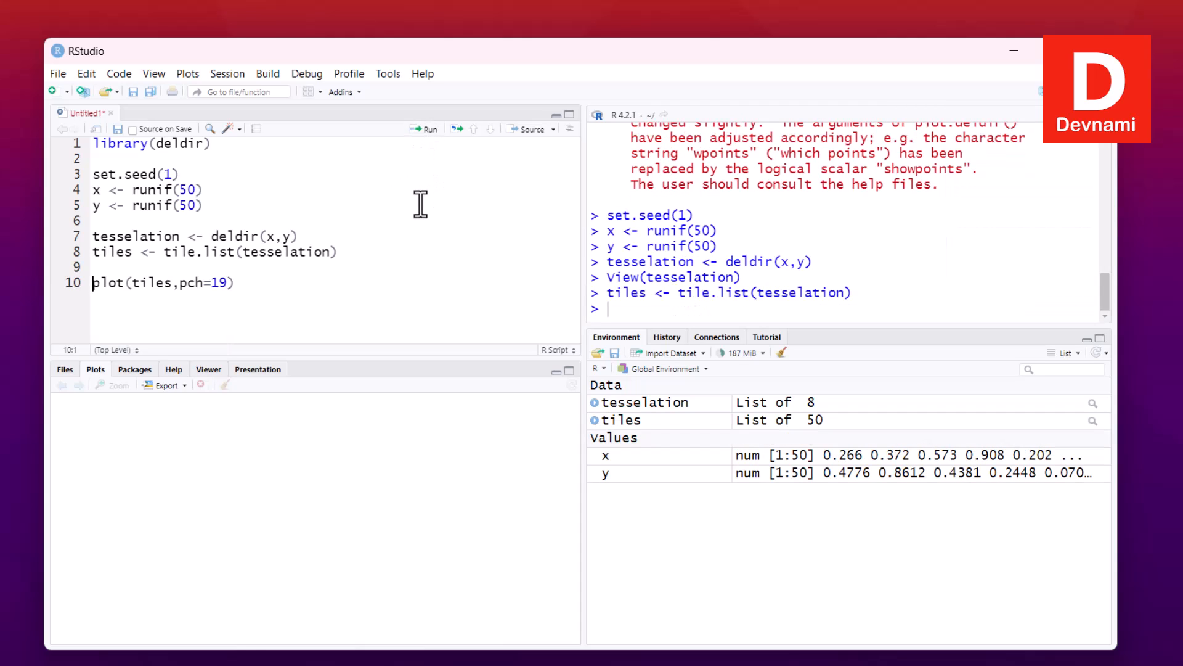
mouse_move(688, 420)
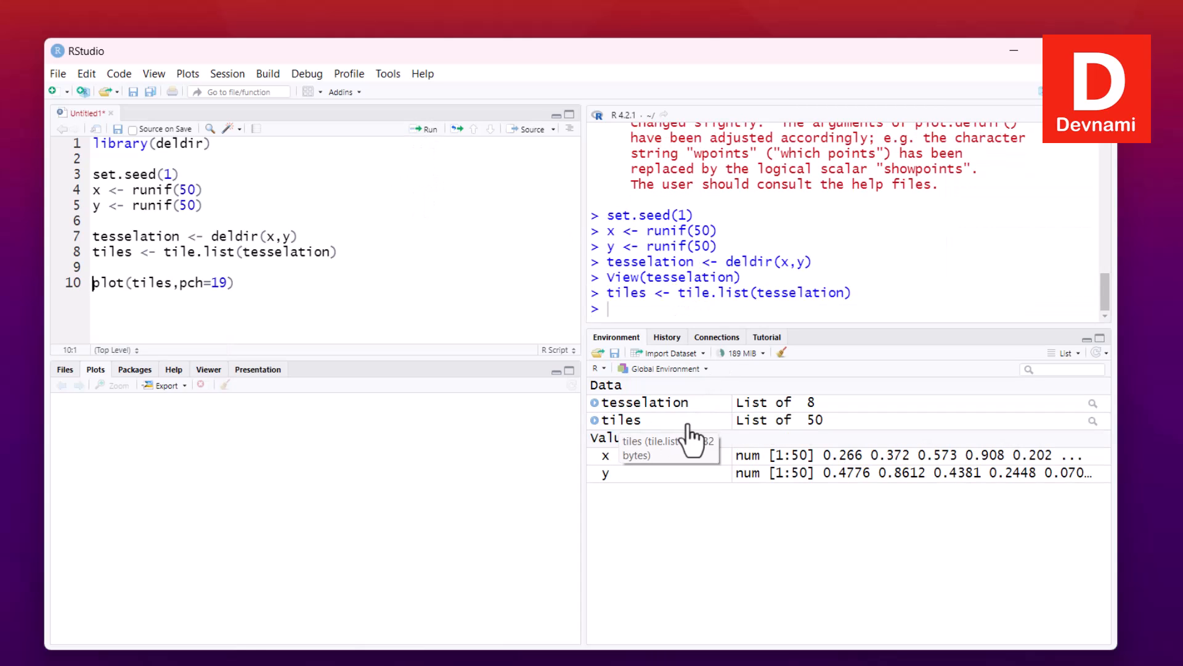
Open the tiles list in the viewer and scroll through its 50 entries
click(1092, 420)
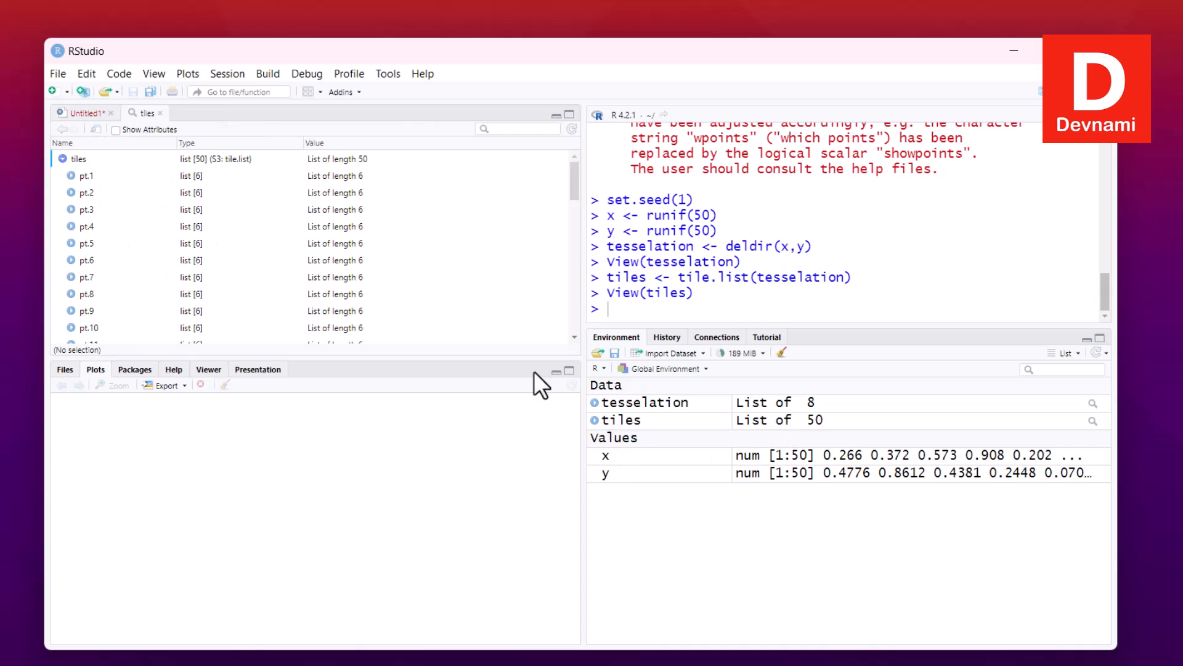
scroll(down, 3)
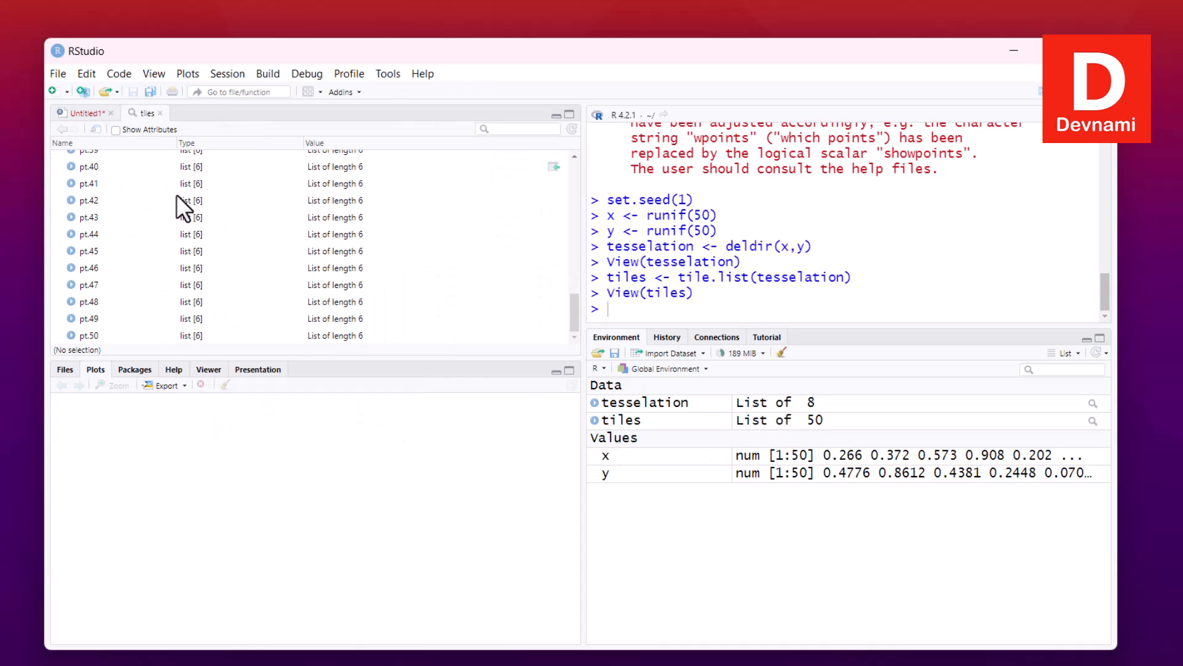
mouse_move(629, 434)
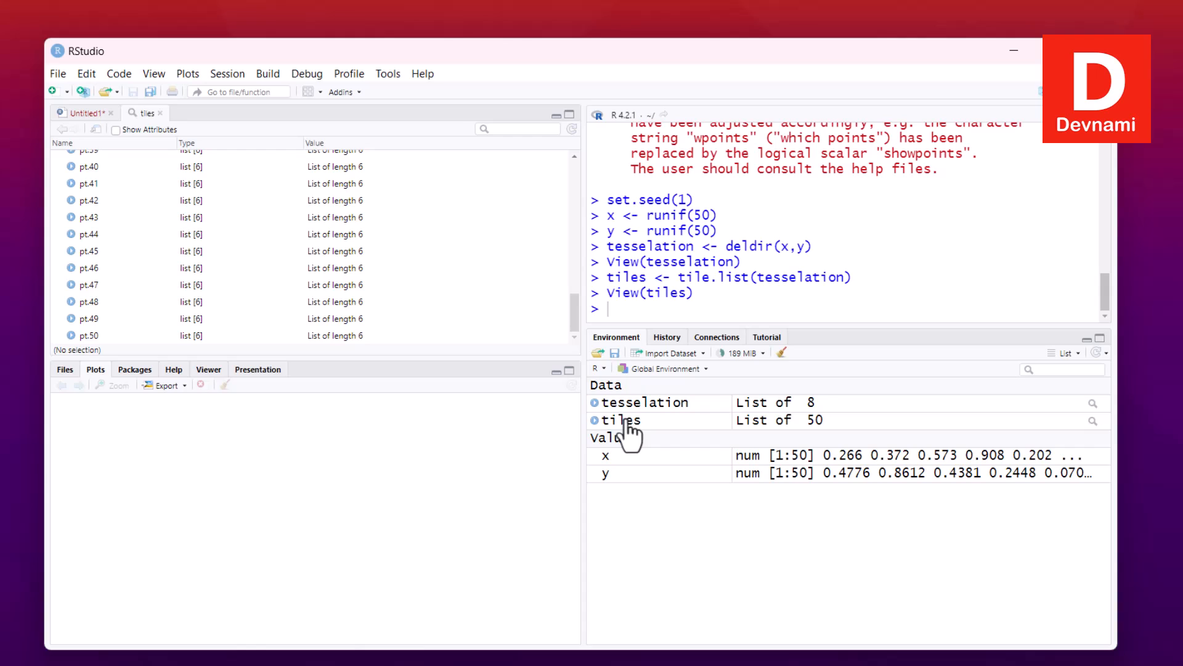
mouse_move(793, 434)
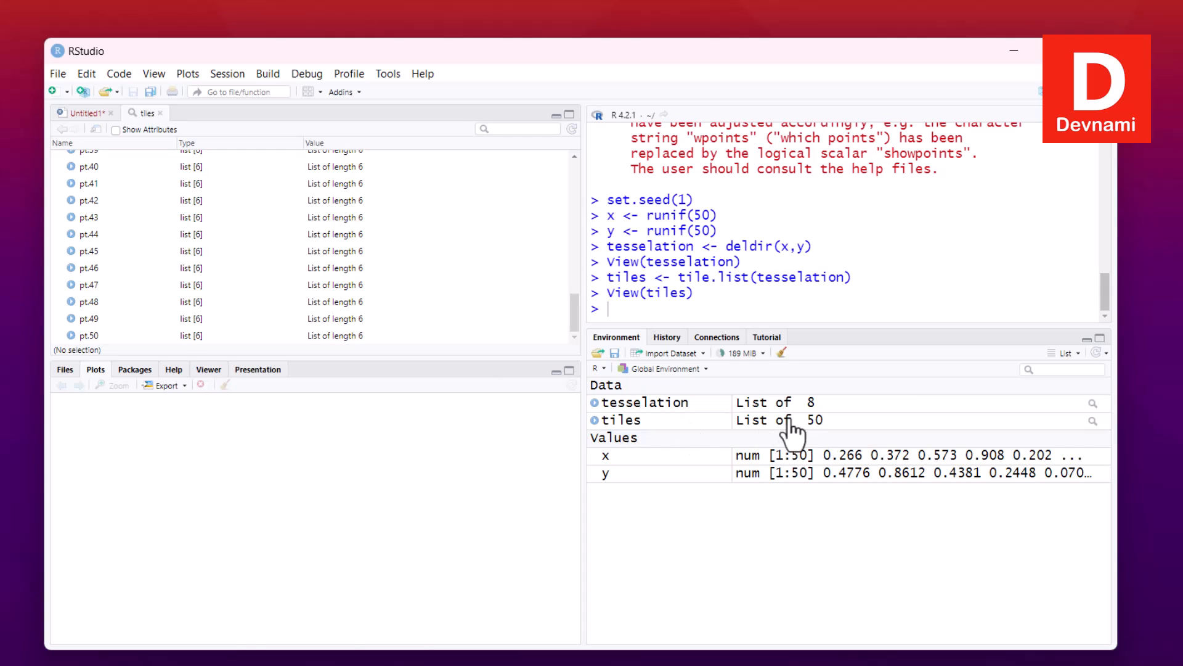
scroll(up, 3)
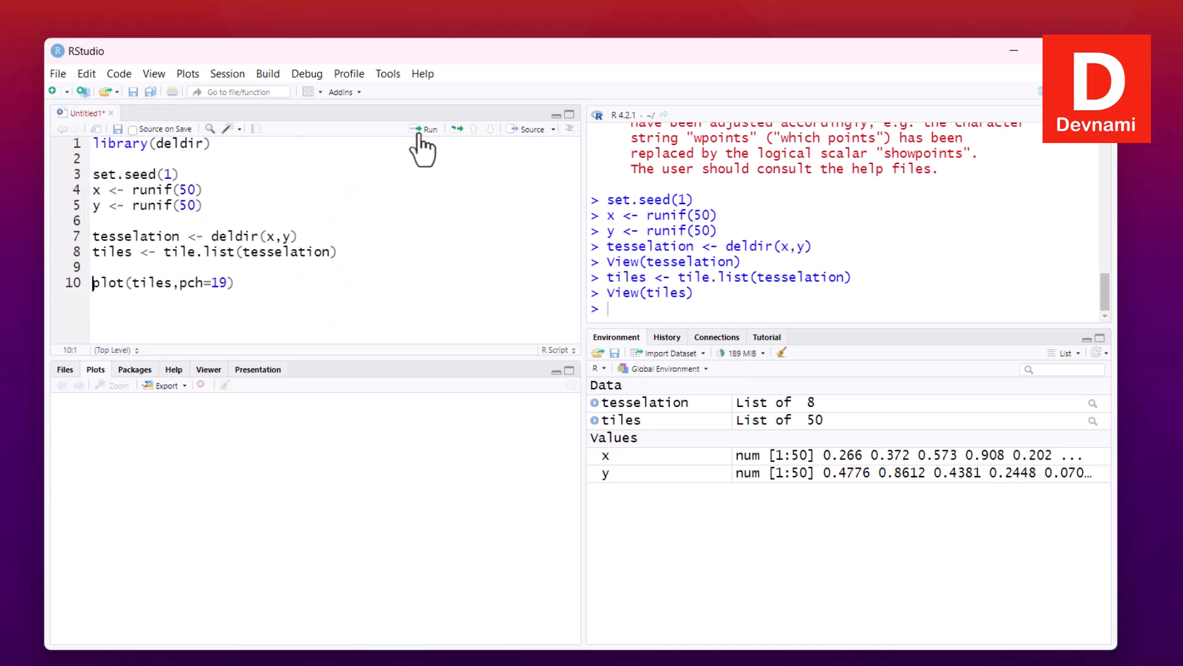
Run plot(tiles, pch=19) to draw the Voronoi tiles with solid points
click(429, 130)
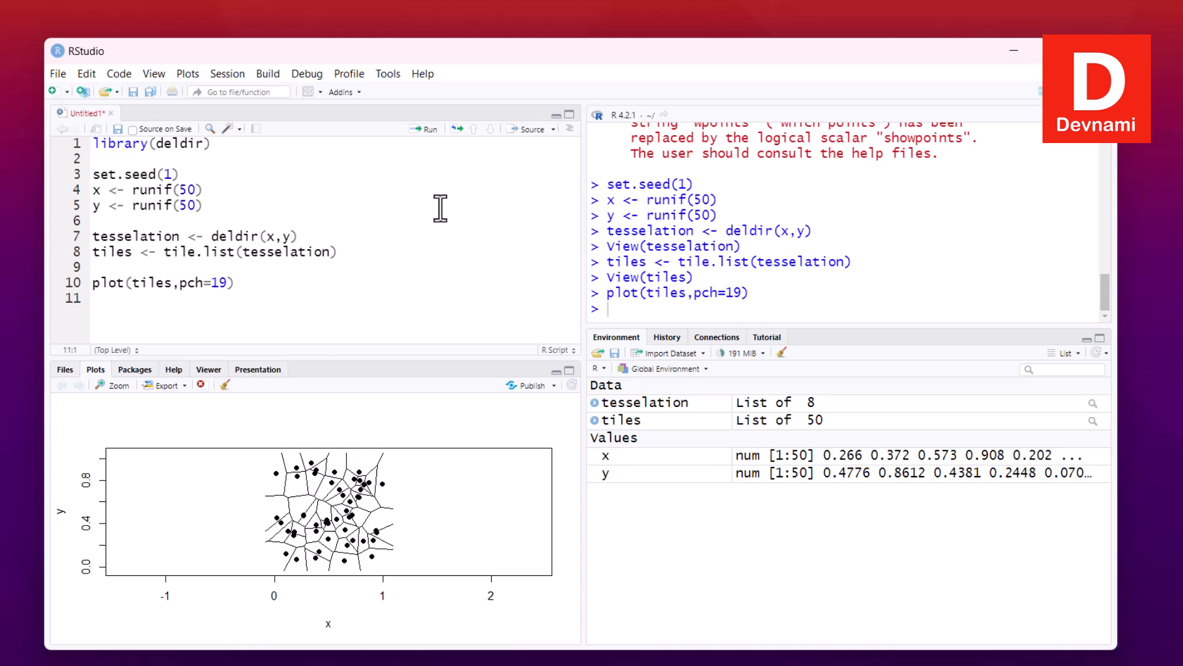
mouse_move(116, 497)
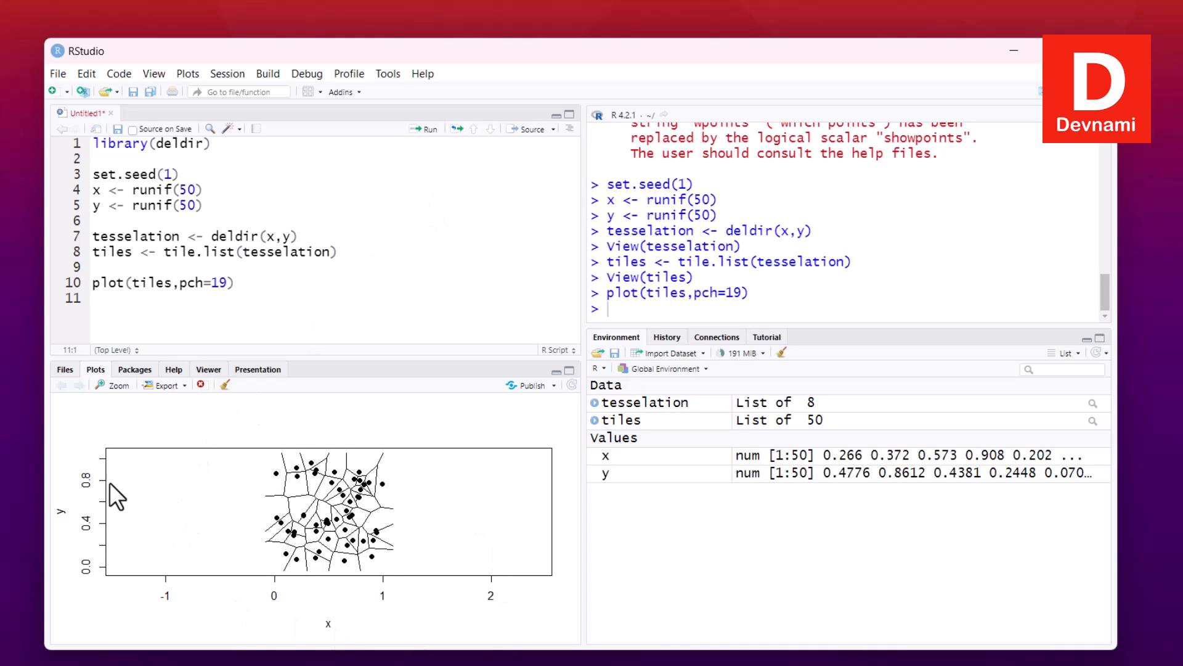
mouse_move(285, 557)
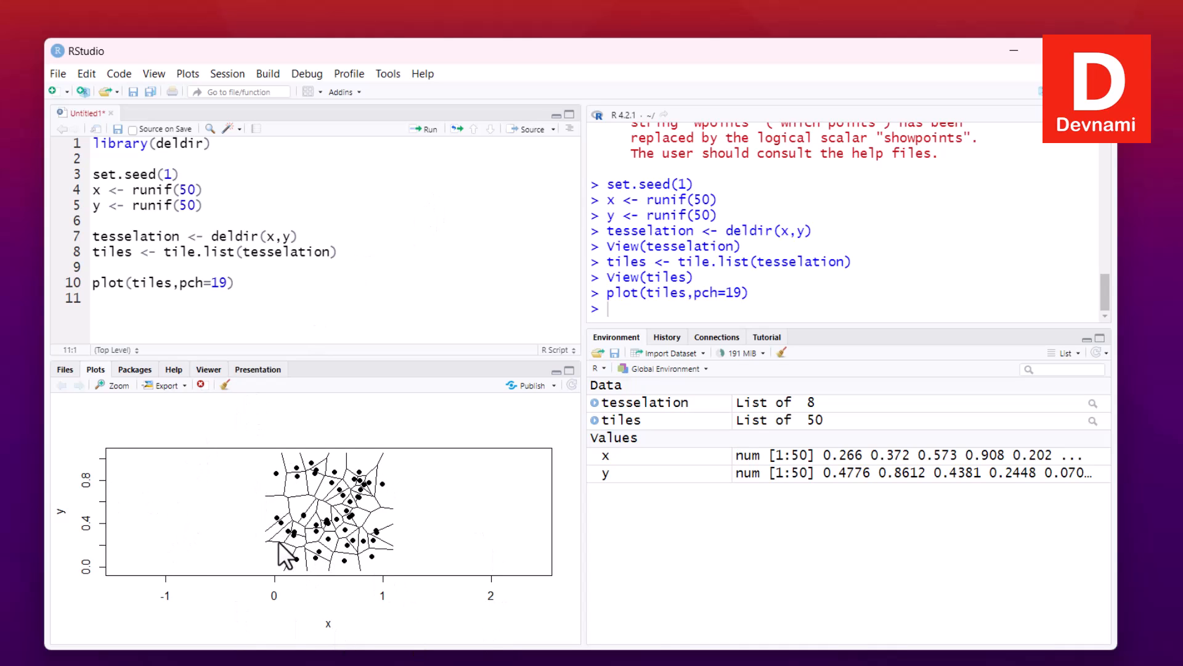
mouse_move(61, 520)
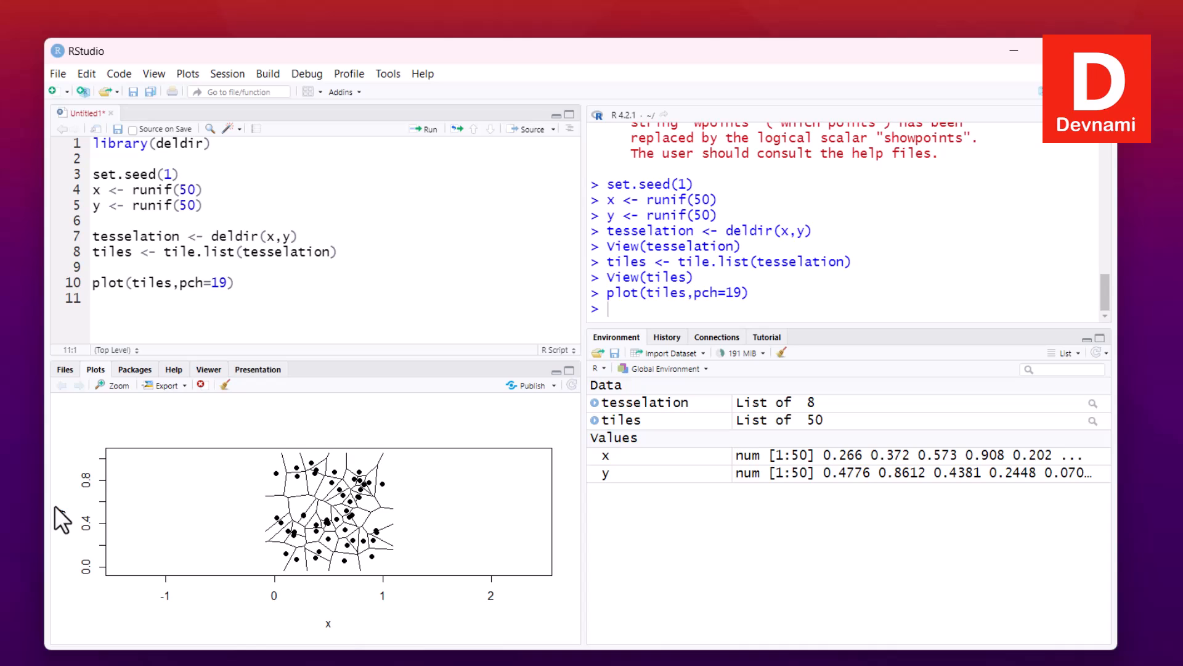
mouse_move(288, 486)
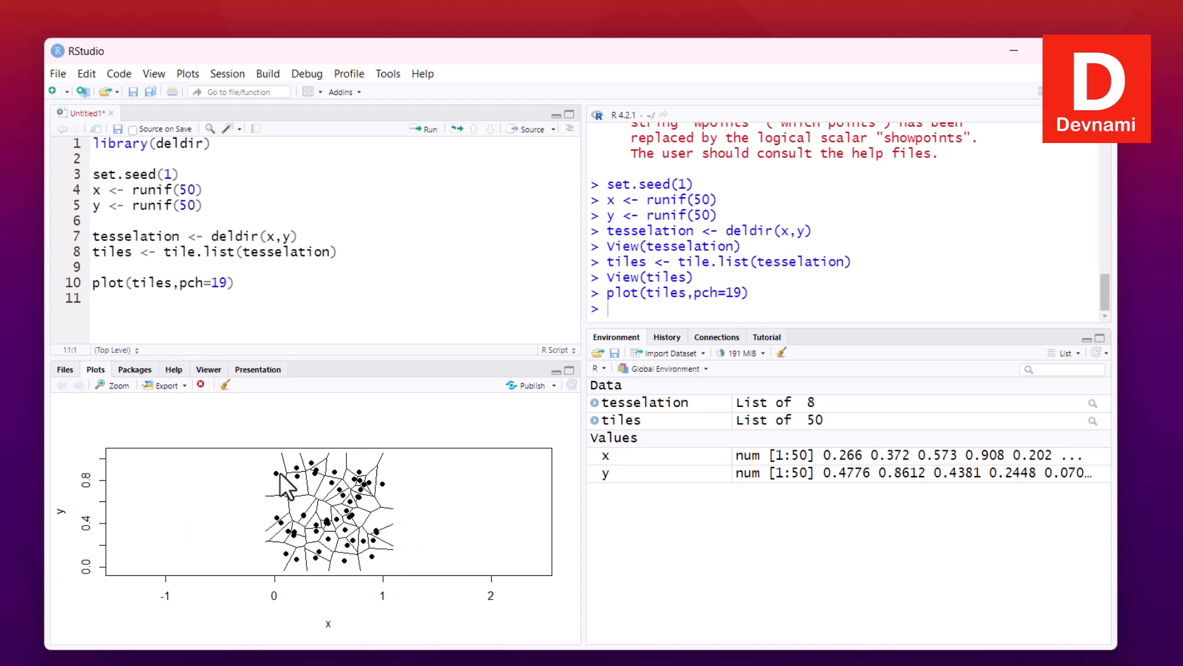
mouse_move(368, 529)
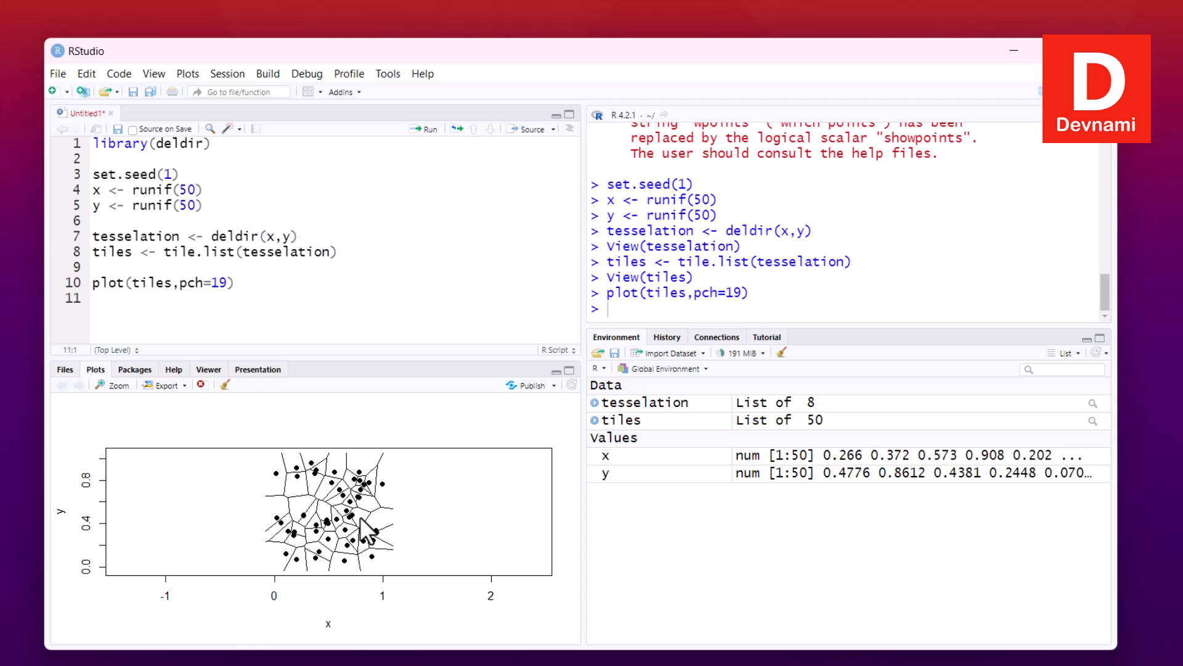
mouse_move(363, 525)
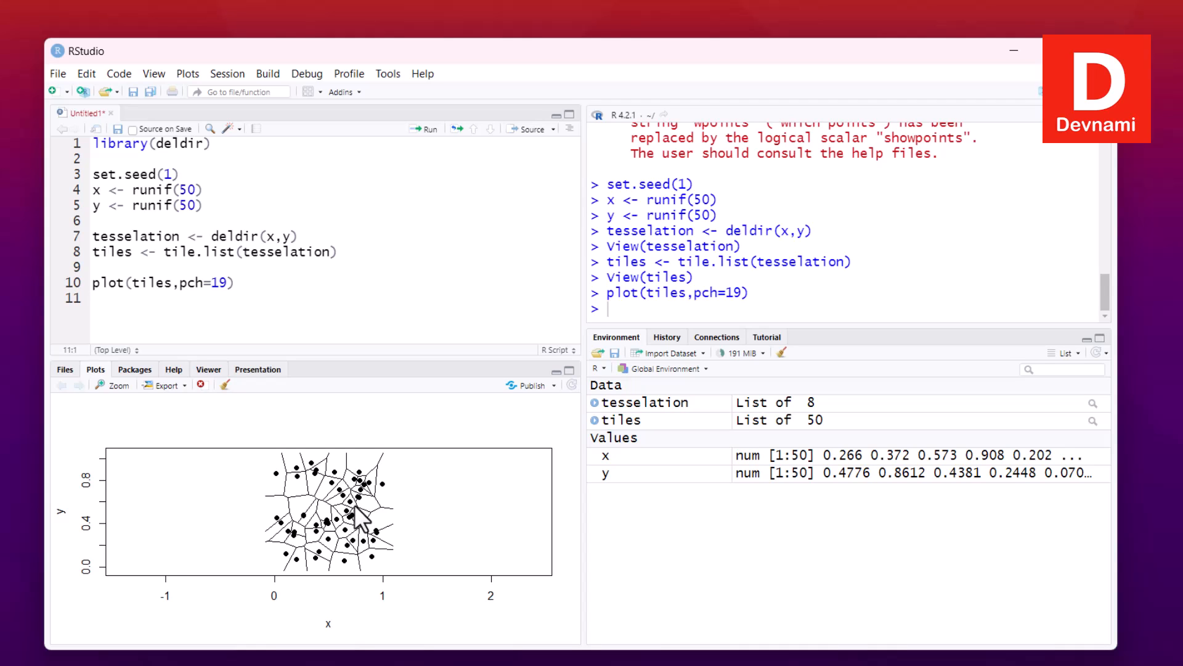
mouse_move(279, 520)
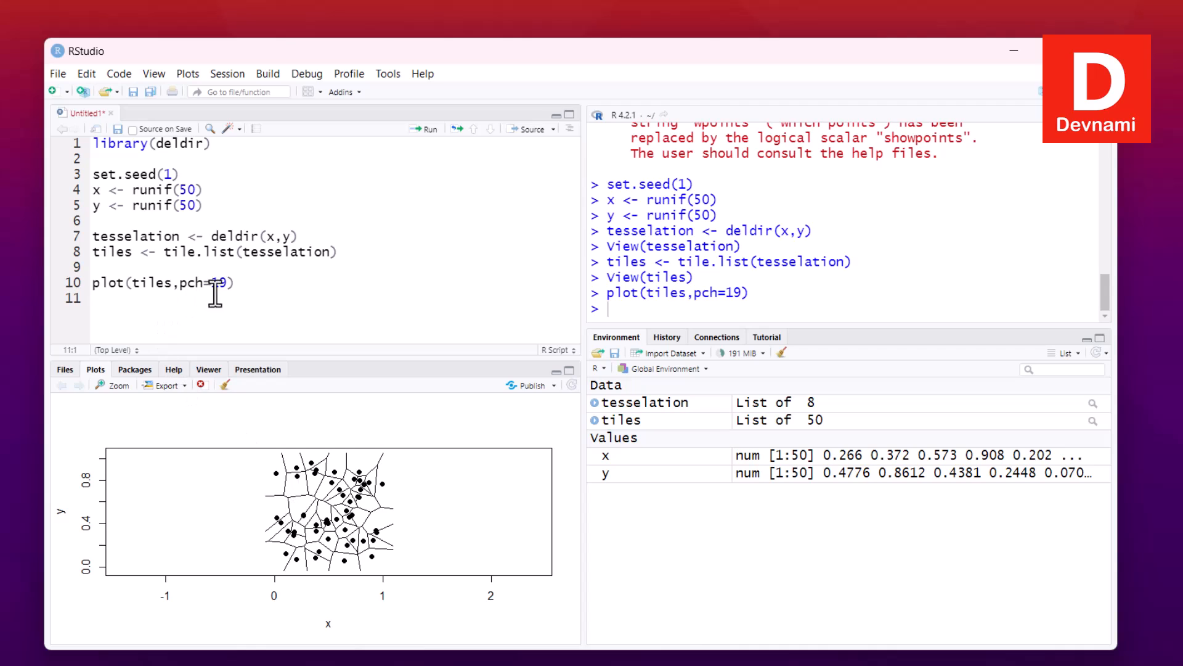
Add number=TRUE to the plot() call and rerun it to label each tile
text(,n)
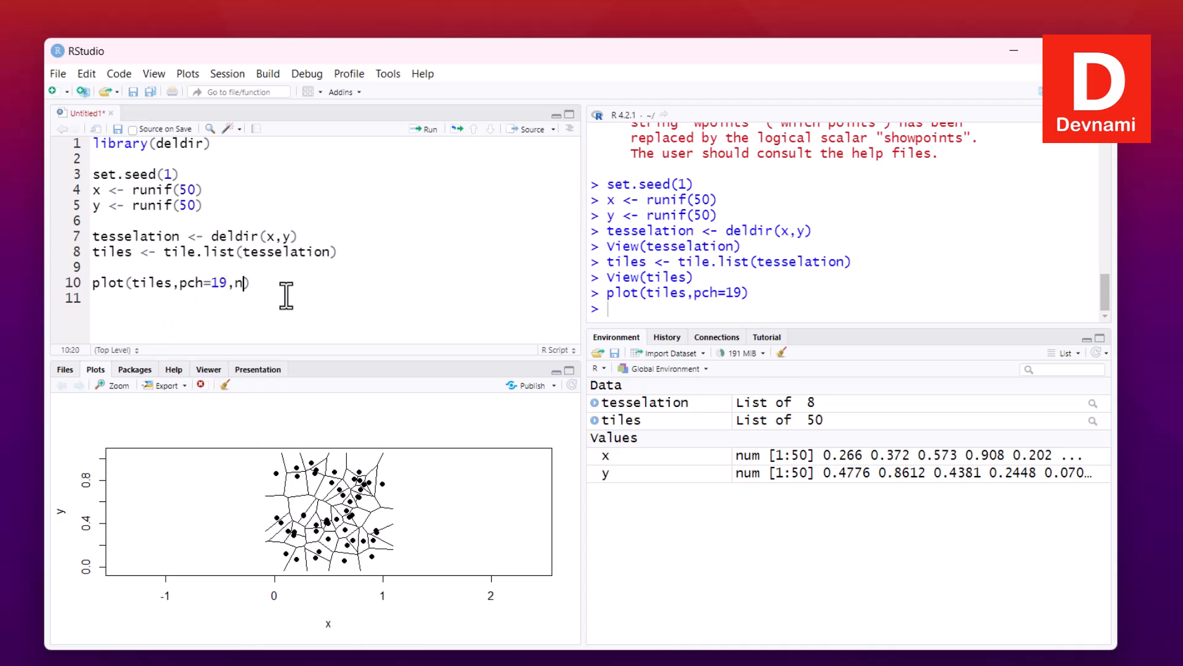
text(umber=)
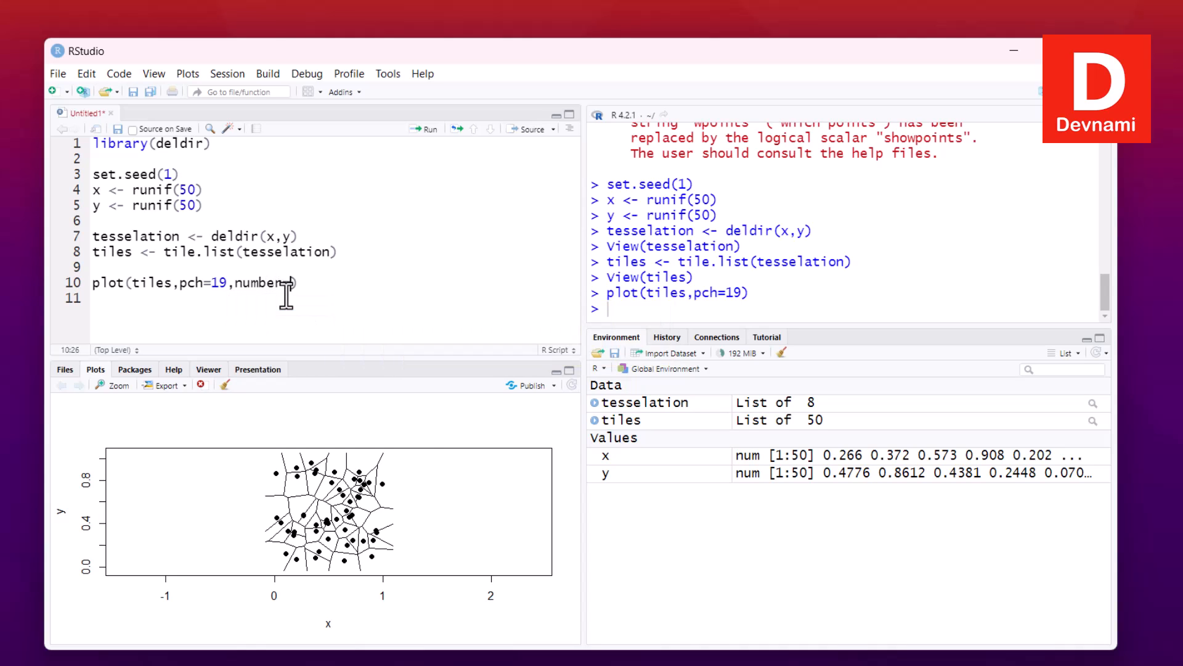
text(TRUE)
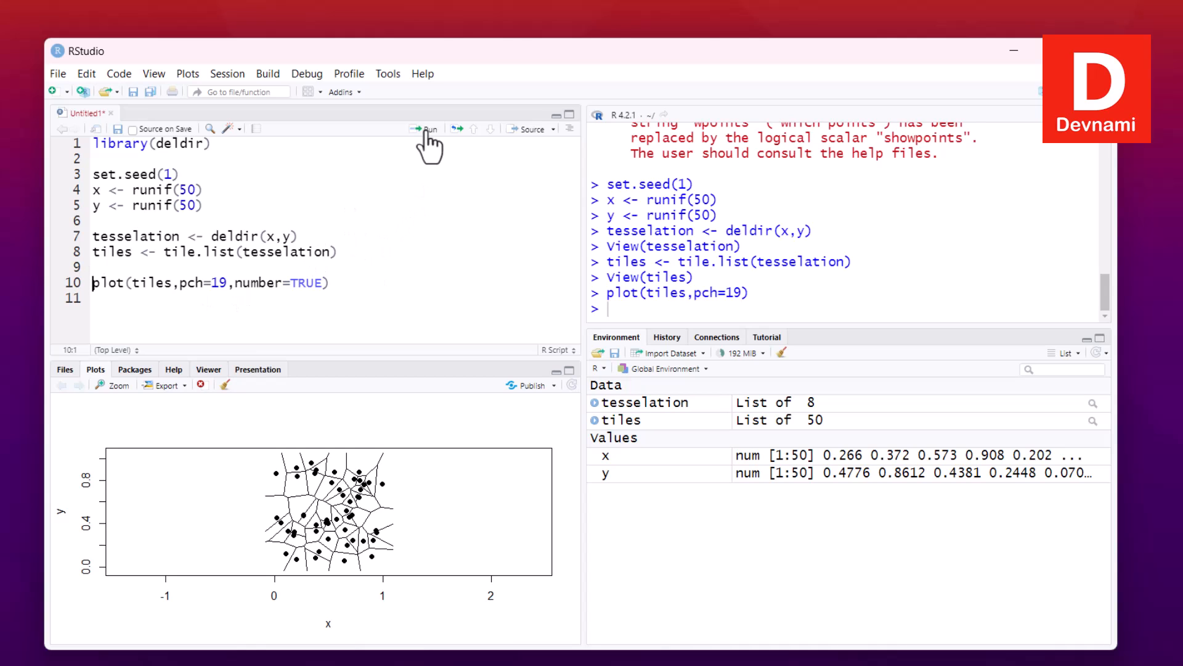
click(425, 129)
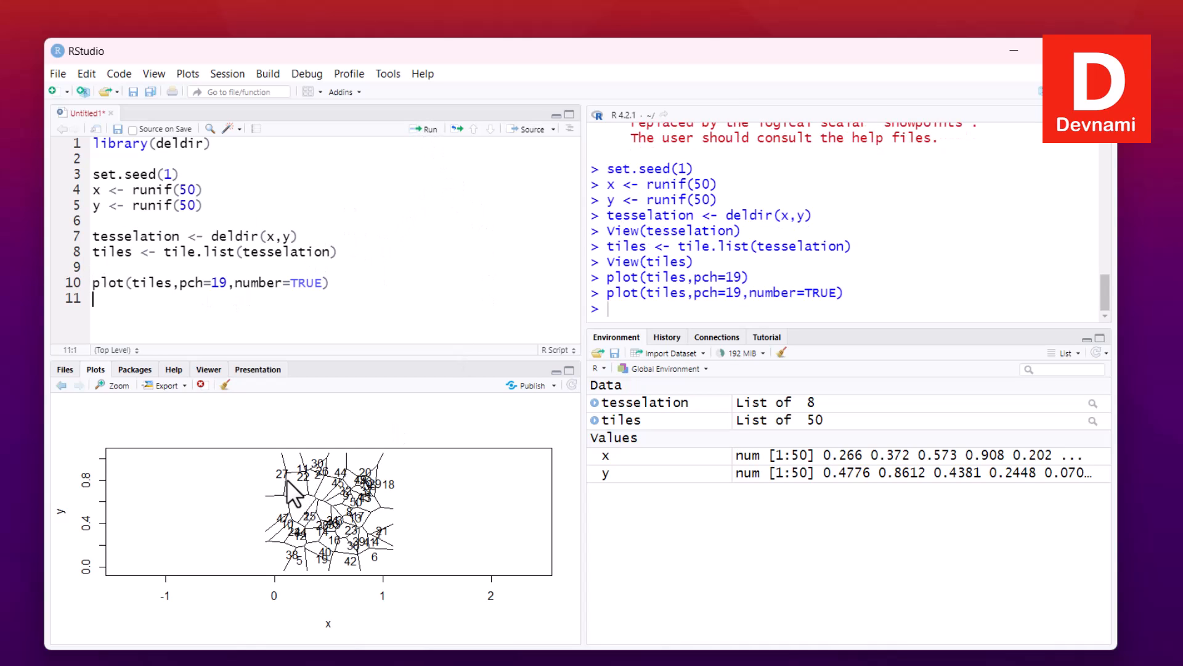
mouse_move(402, 550)
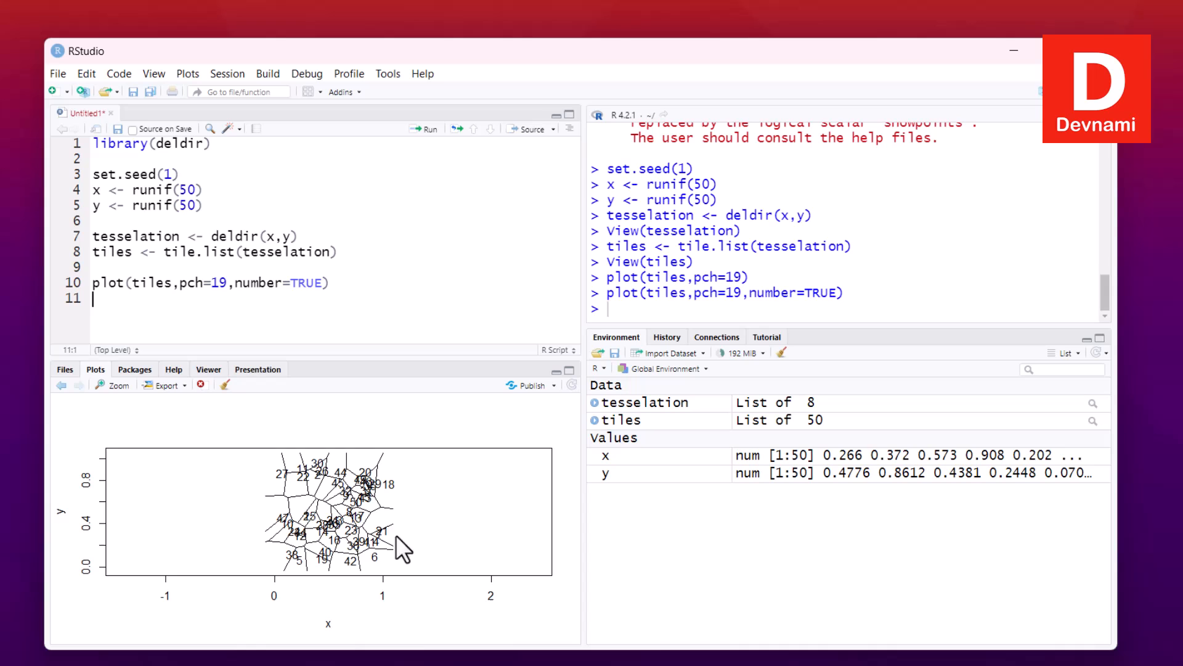
mouse_move(117, 387)
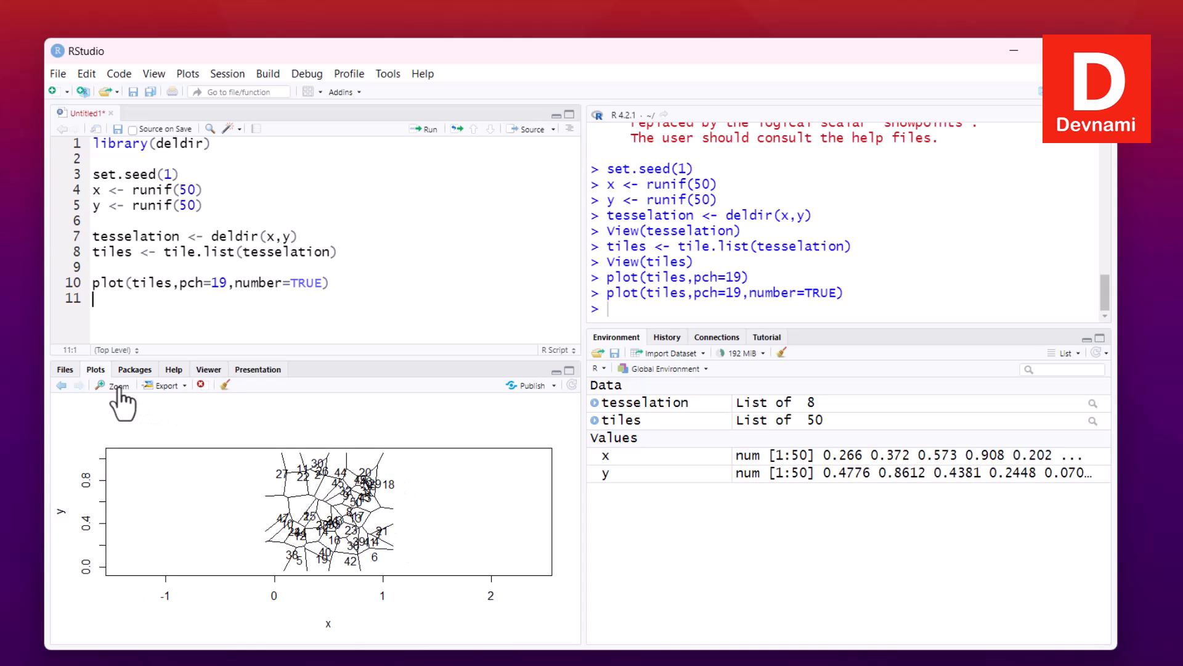
Open the numbered Voronoi plot in the Plot Zoom window and maximize it
click(113, 386)
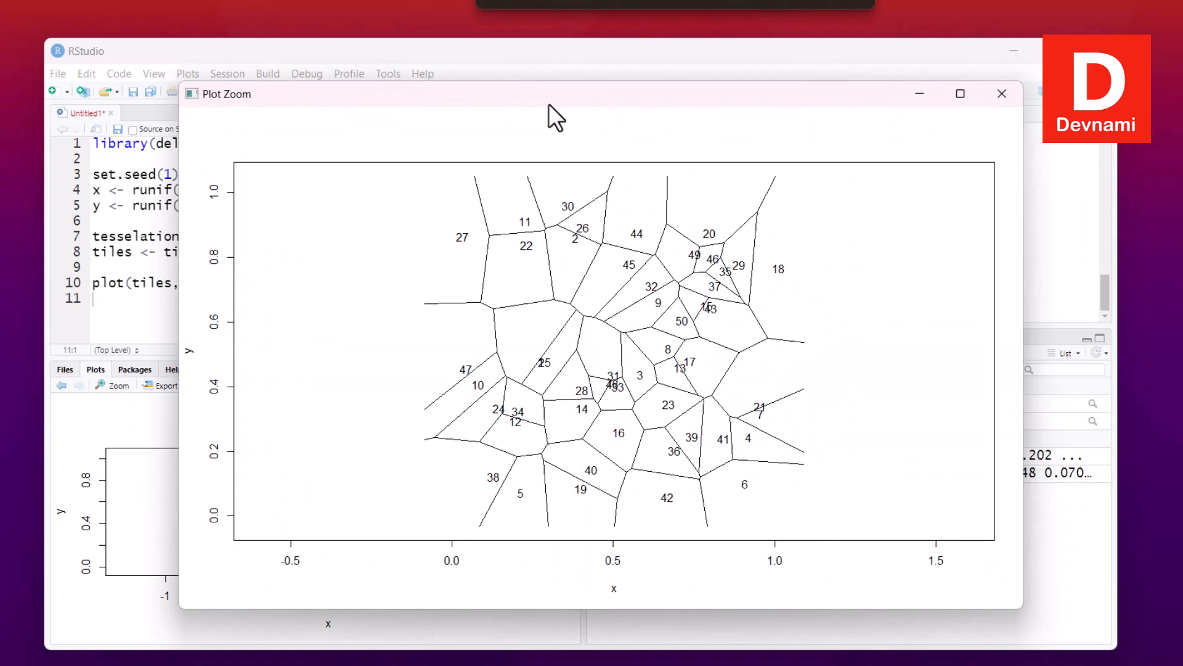
click(960, 93)
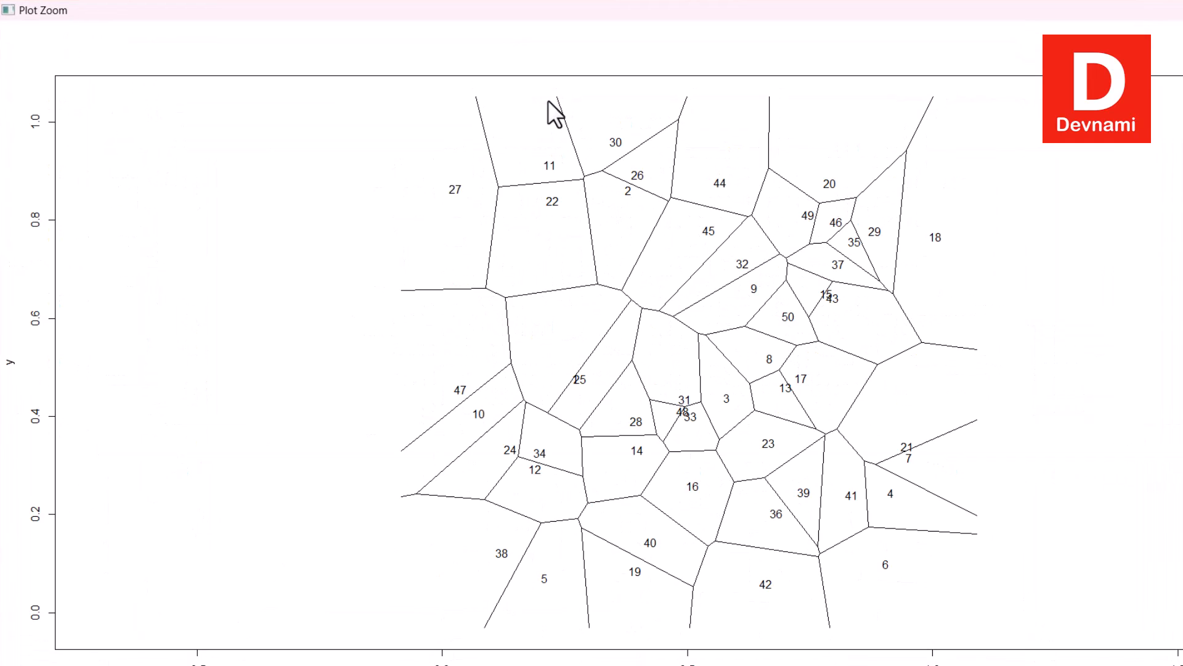
mouse_move(586, 229)
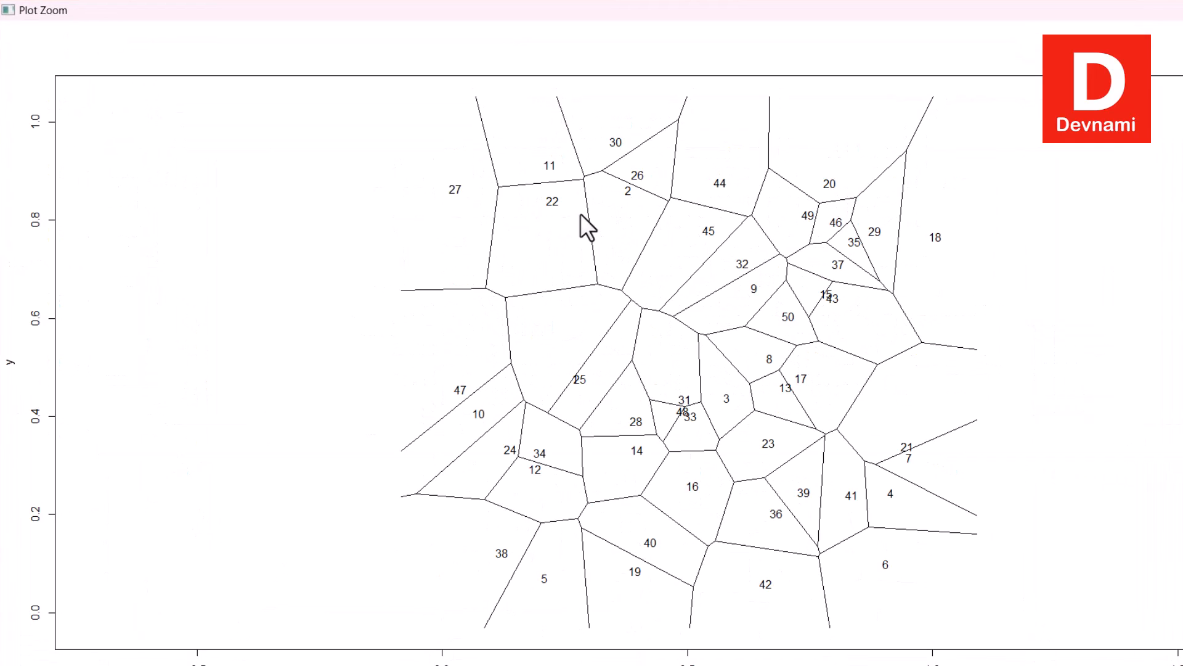
mouse_move(718, 452)
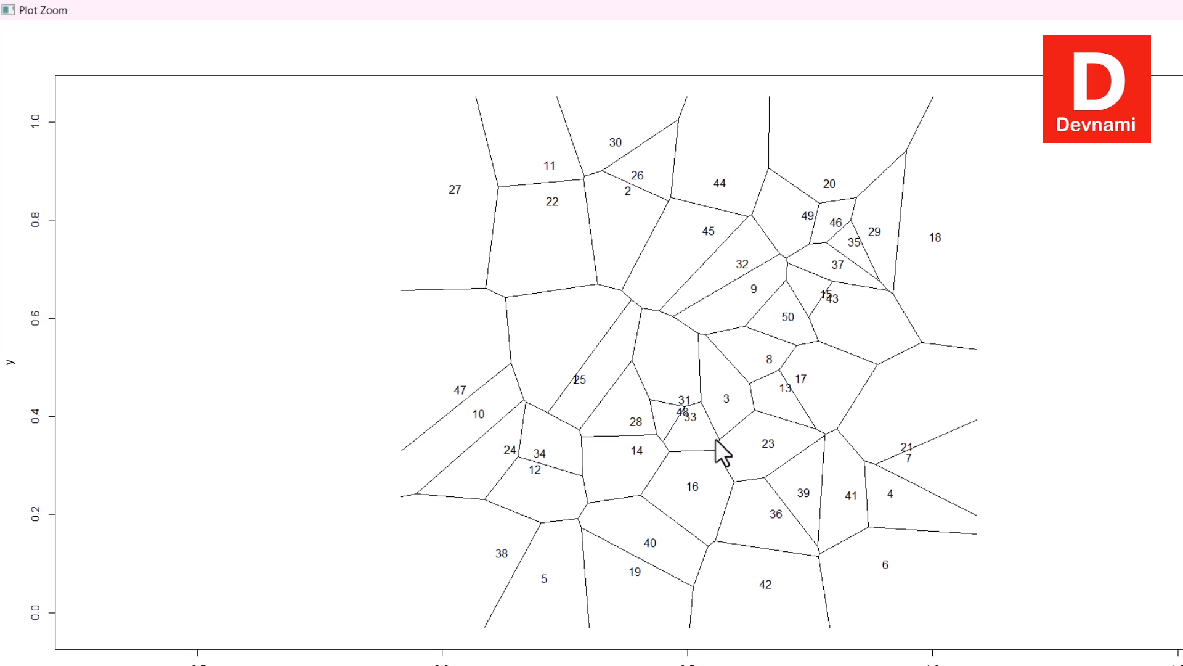
mouse_move(433, 30)
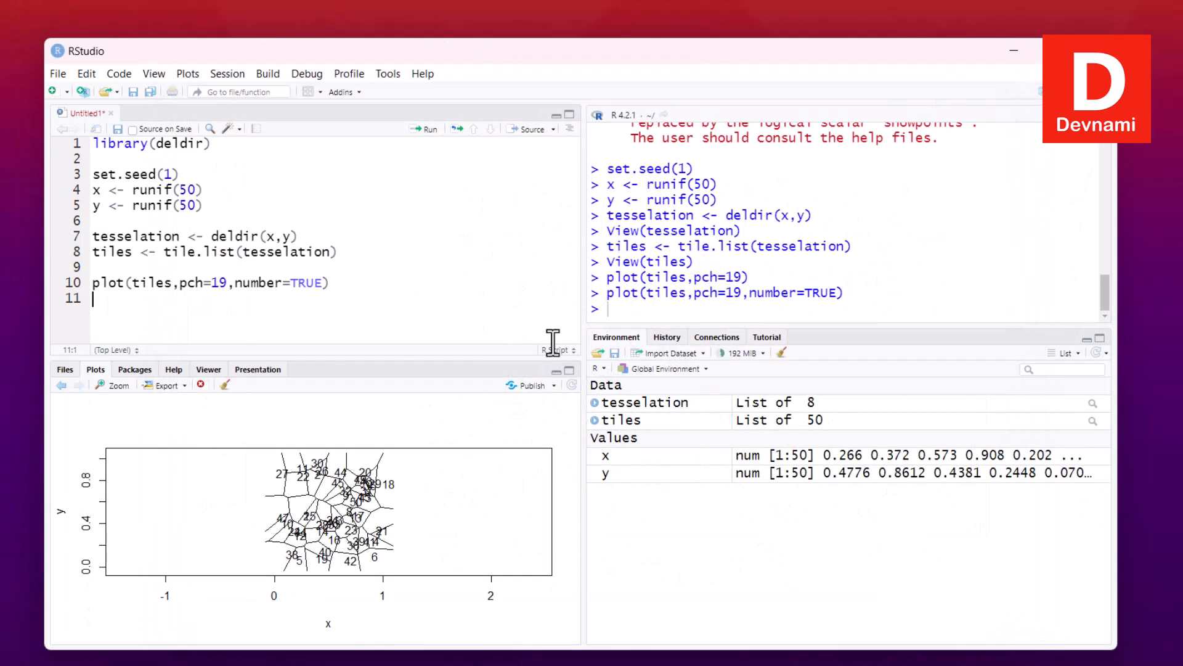
mouse_move(581, 415)
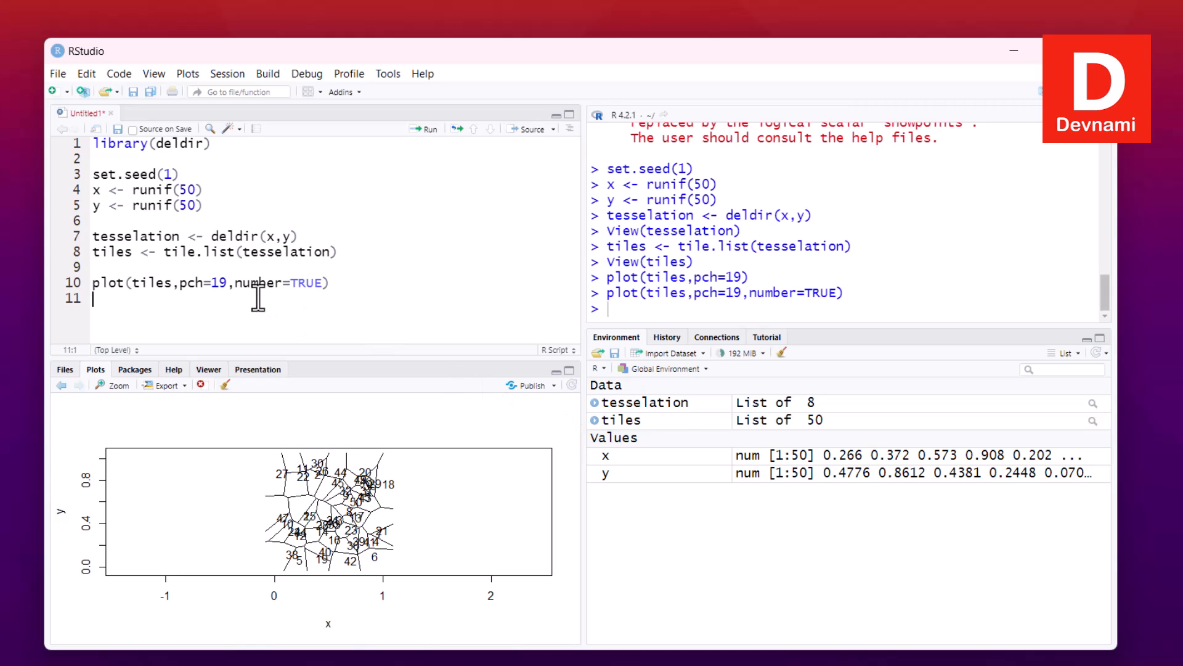
mouse_move(306, 291)
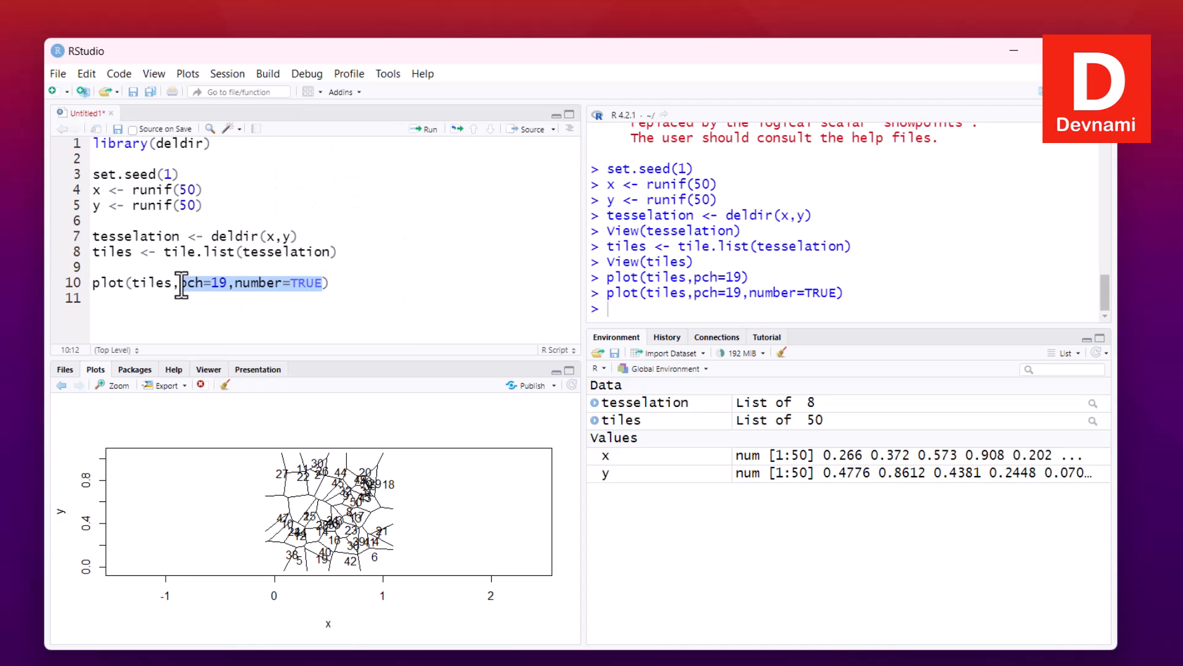
Redraw the tiles with showpoints = FALSE so only boundaries show, and check it enlarged
text(showpoints = ))
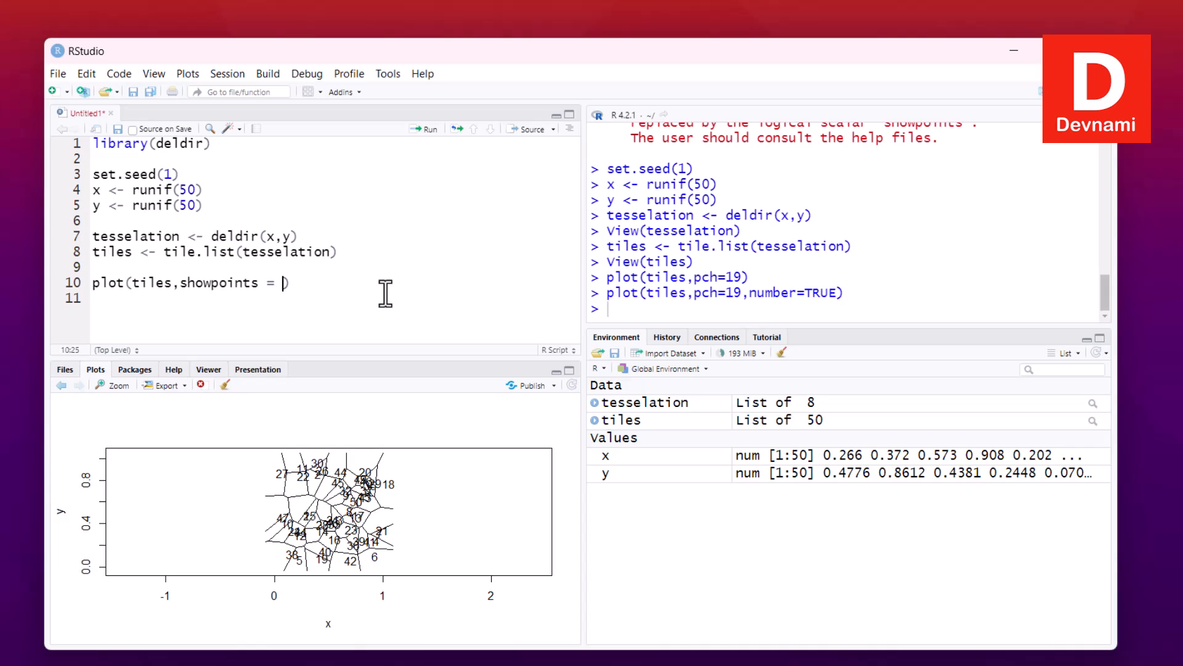
text(FALS)
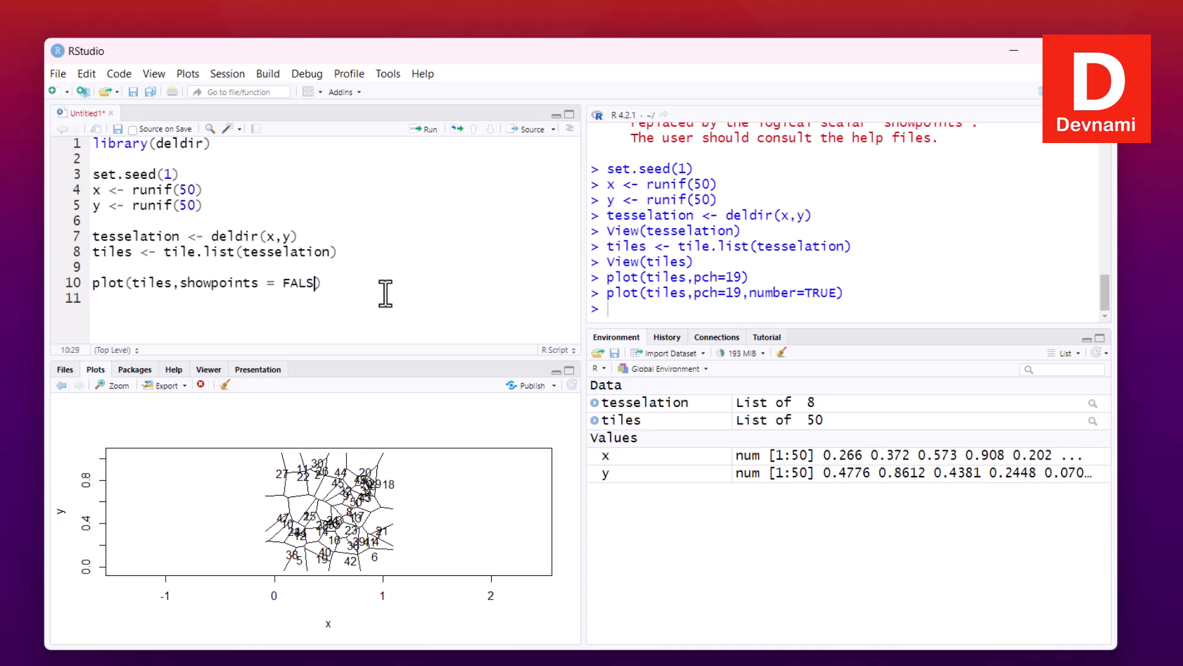
text(E)
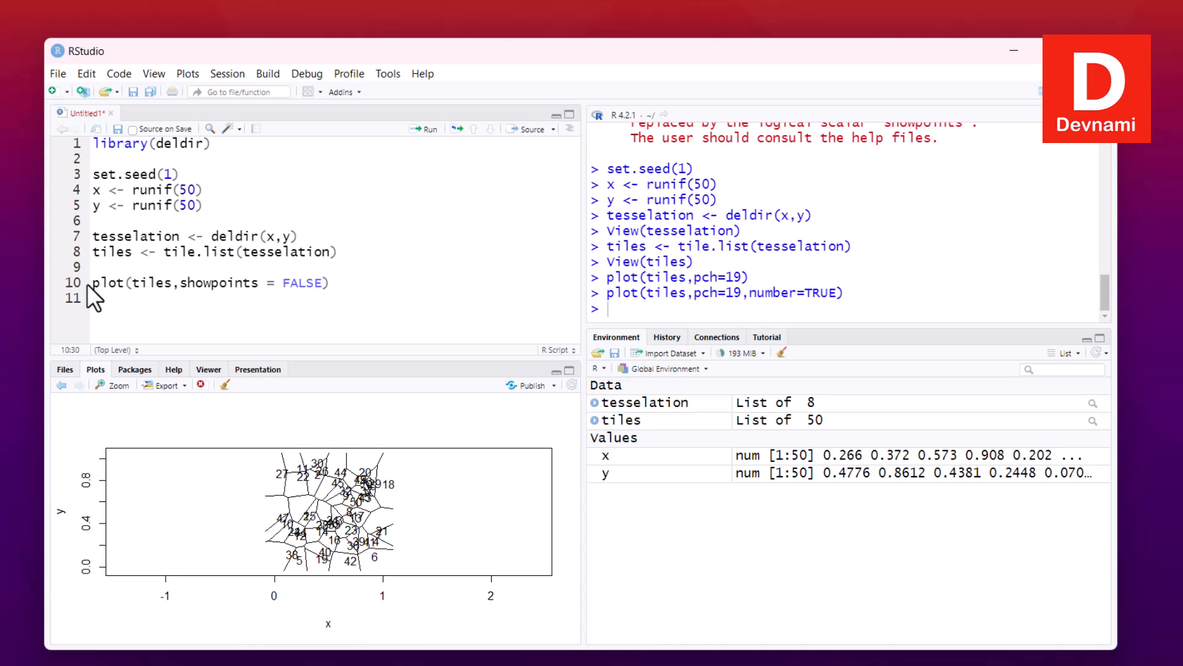
click(428, 128)
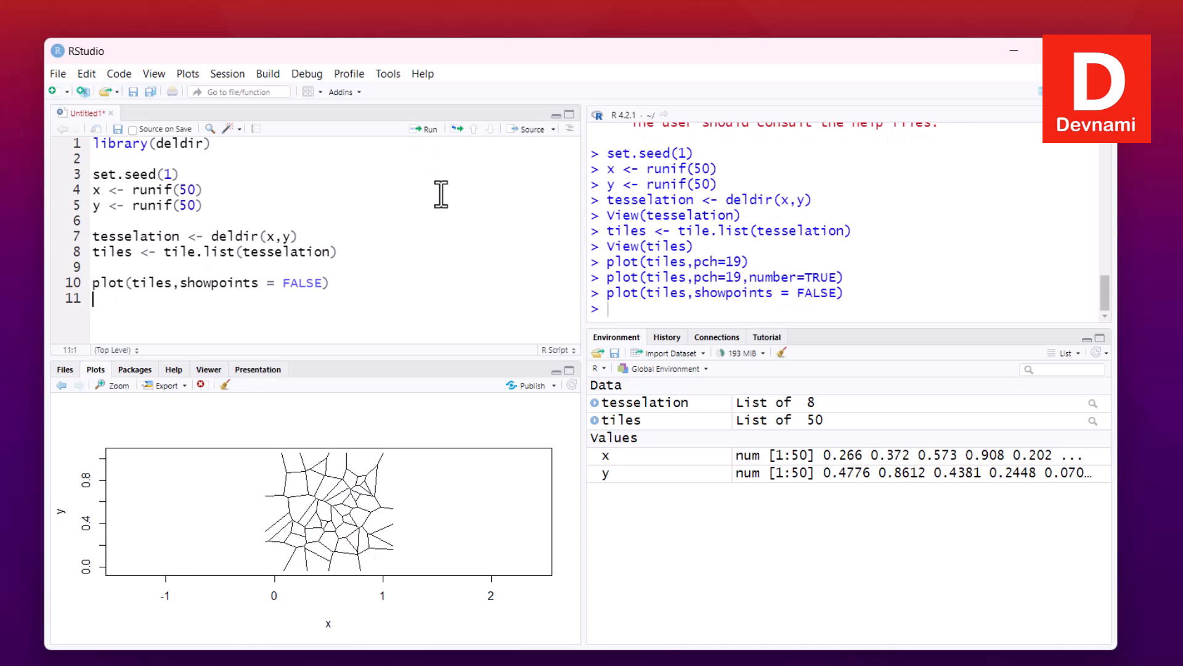
mouse_move(207, 442)
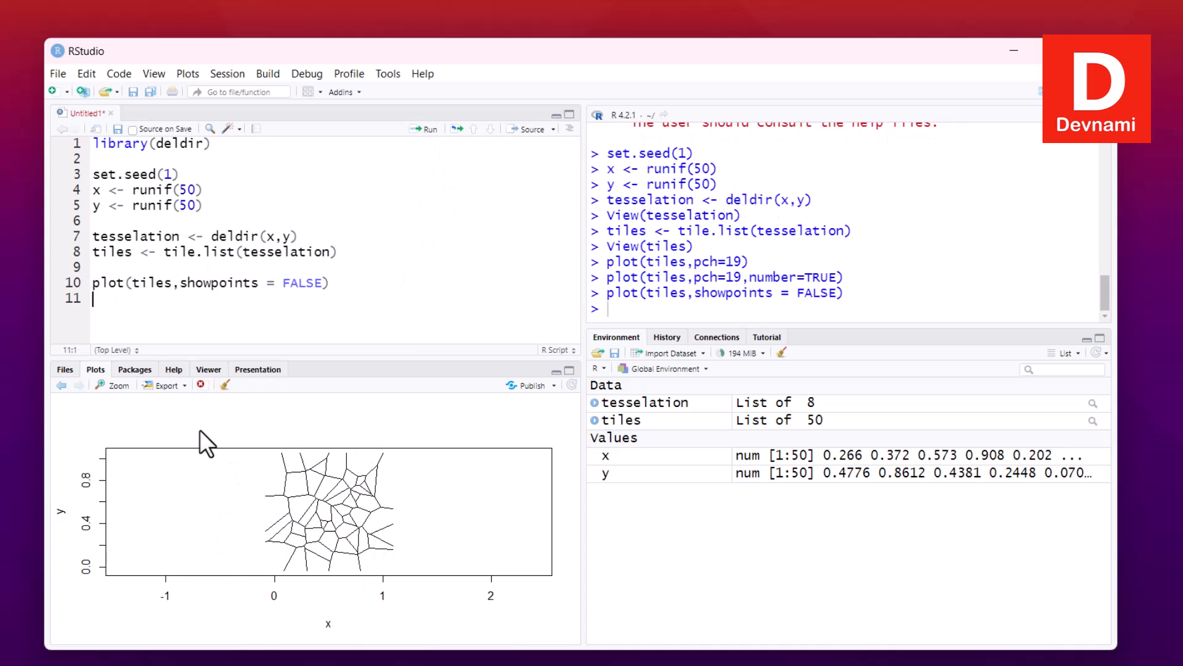
click(117, 384)
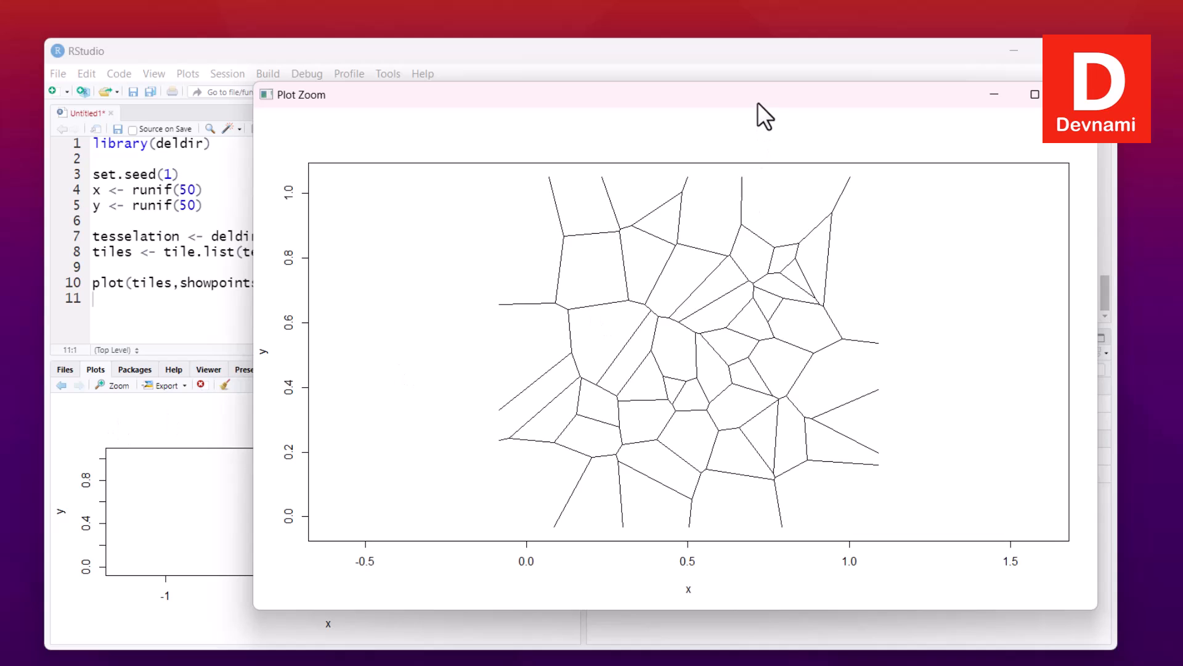
click(1035, 93)
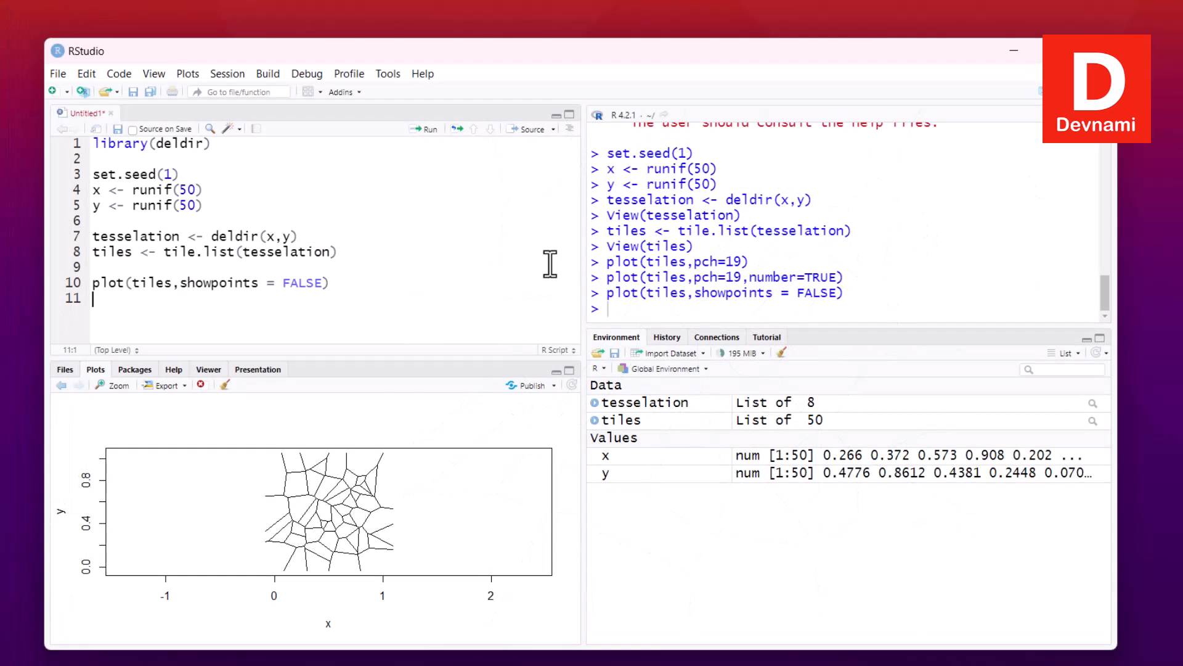
mouse_move(379, 419)
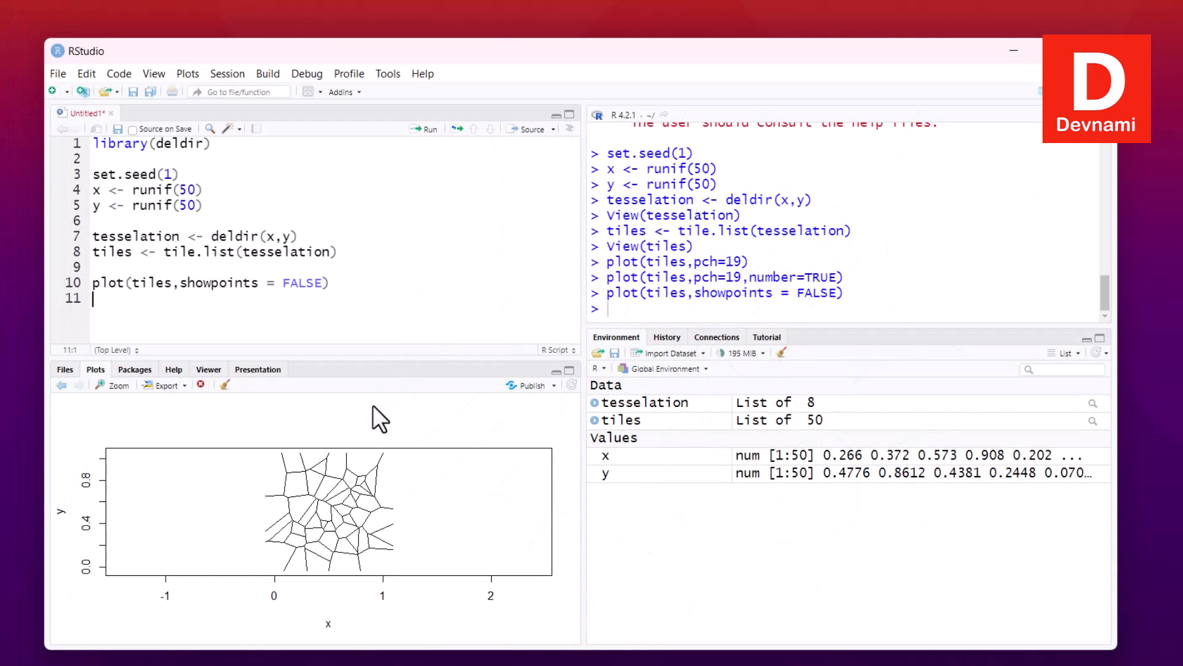
mouse_move(284, 438)
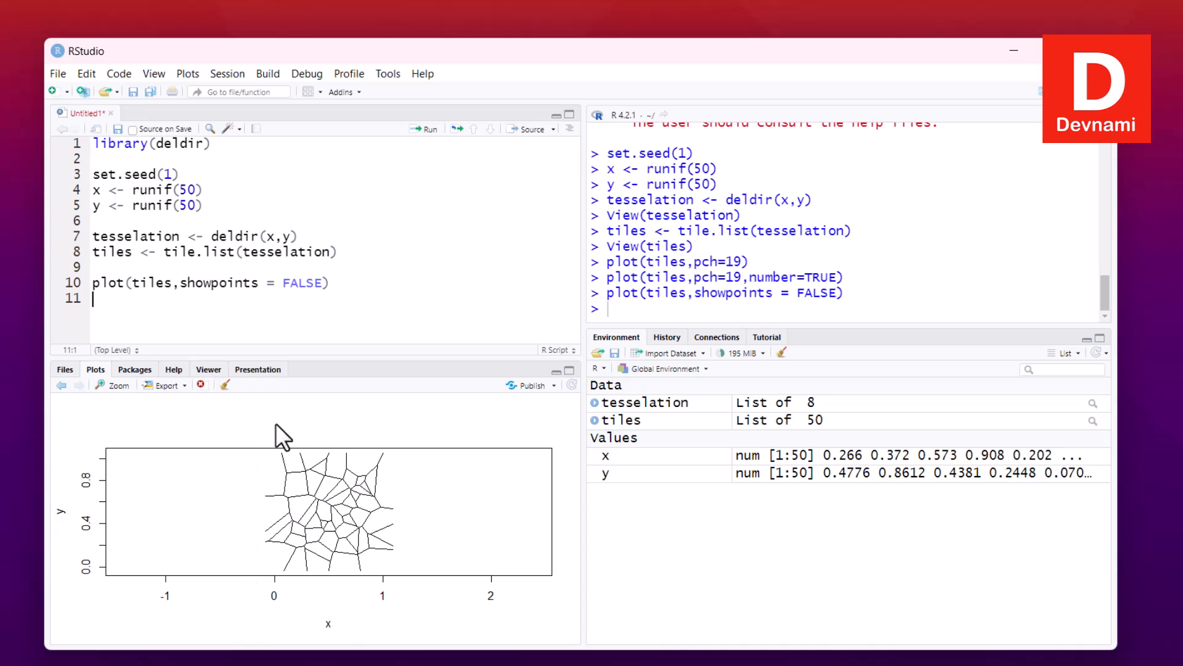
mouse_move(295, 330)
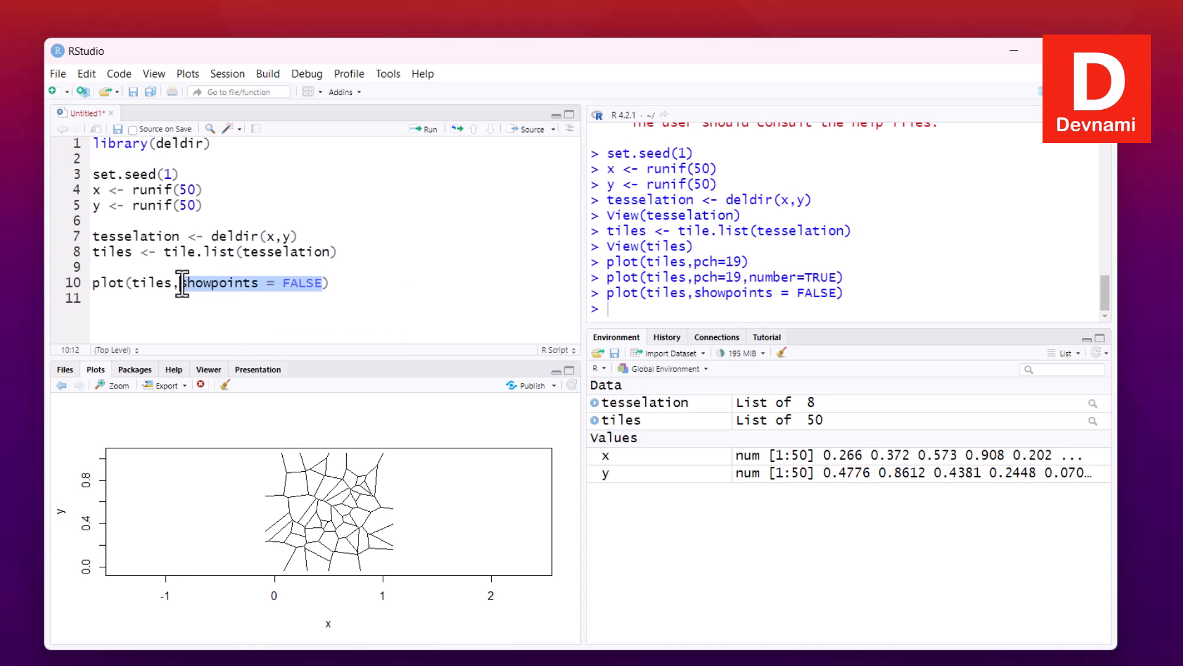
Replot the tiles with close=TRUE, bounding the outer cells, and view it enlarged
text(close))
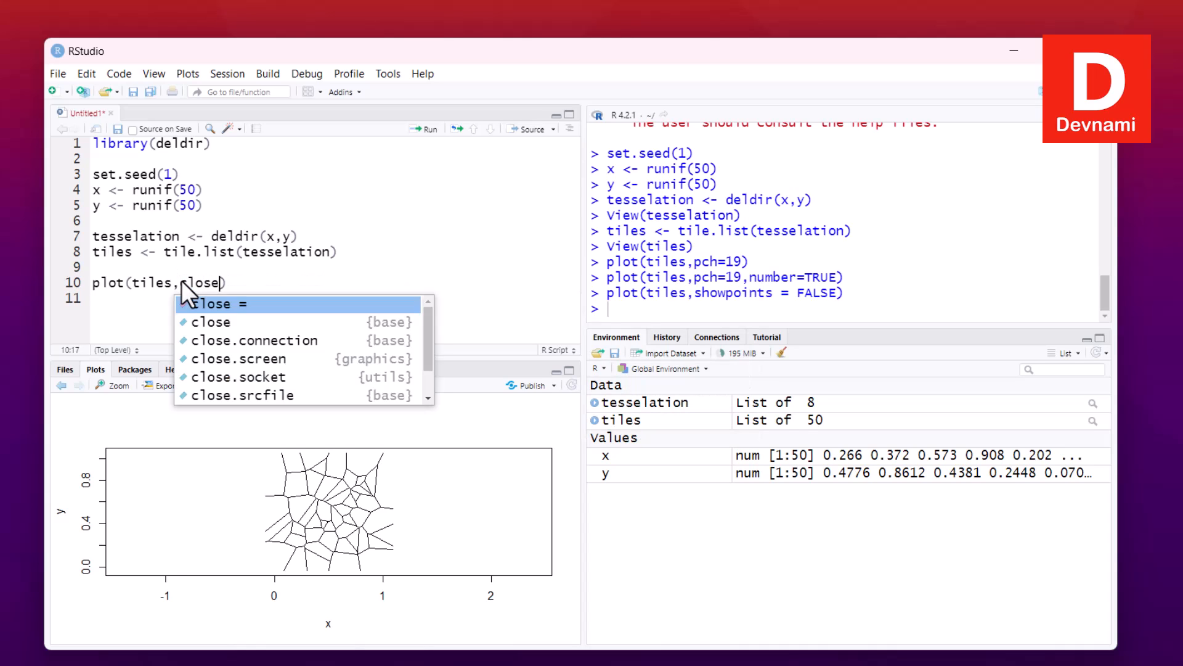
text(=TRUE)
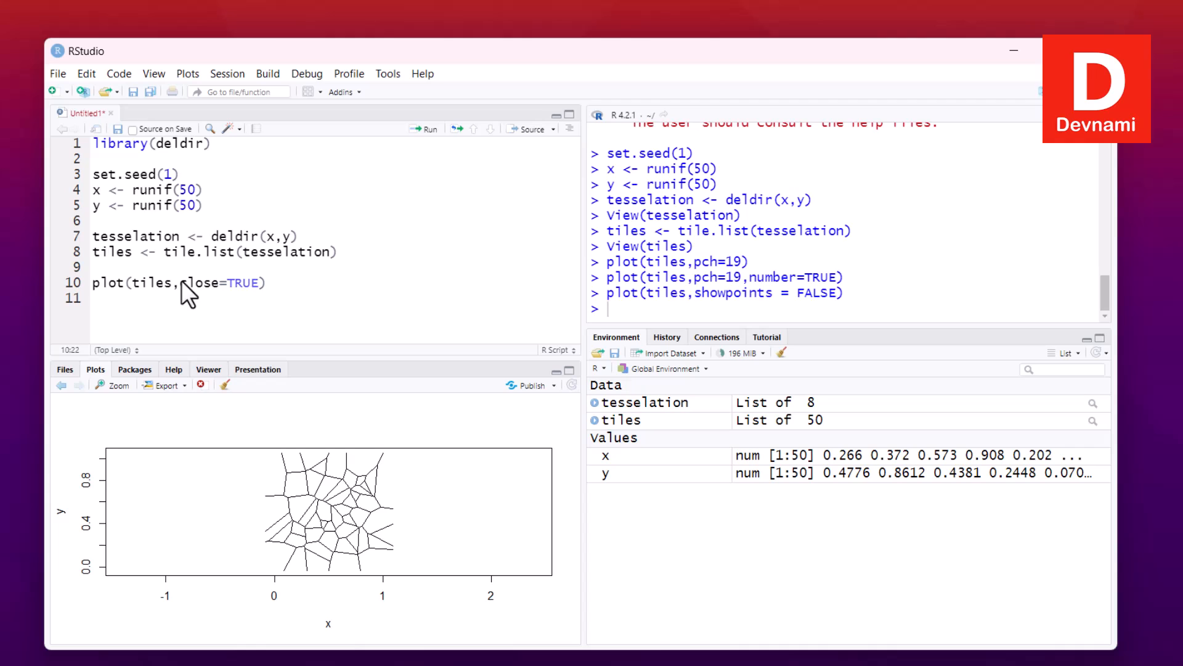
click(156, 282)
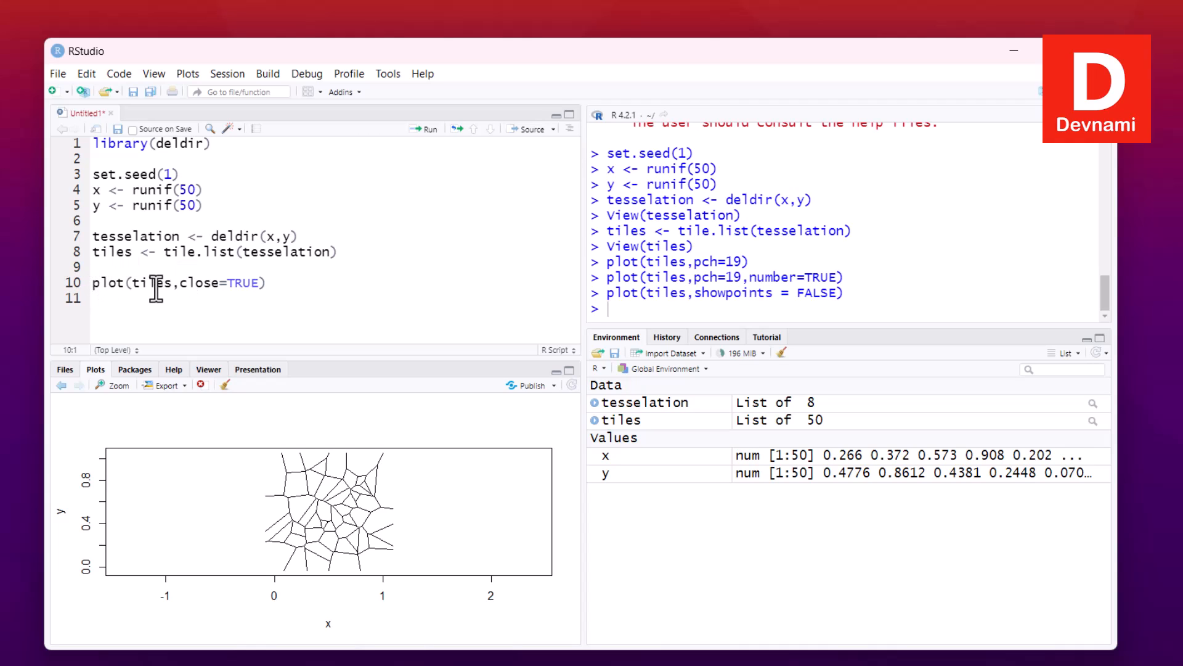
mouse_move(329, 274)
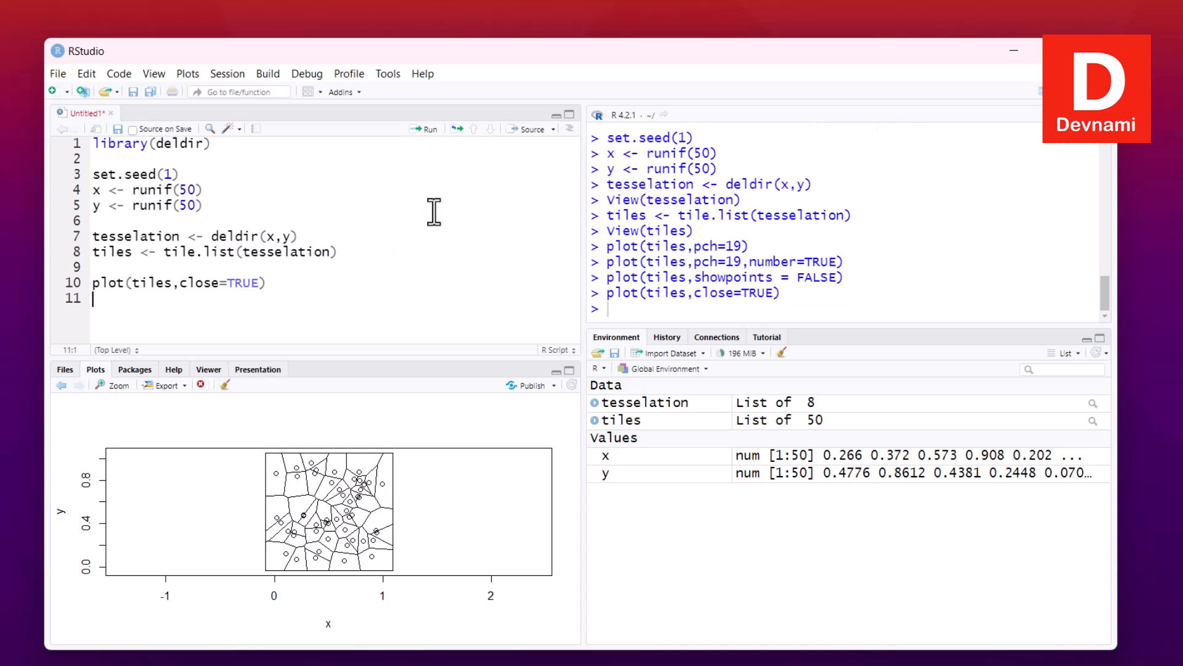
mouse_move(112, 431)
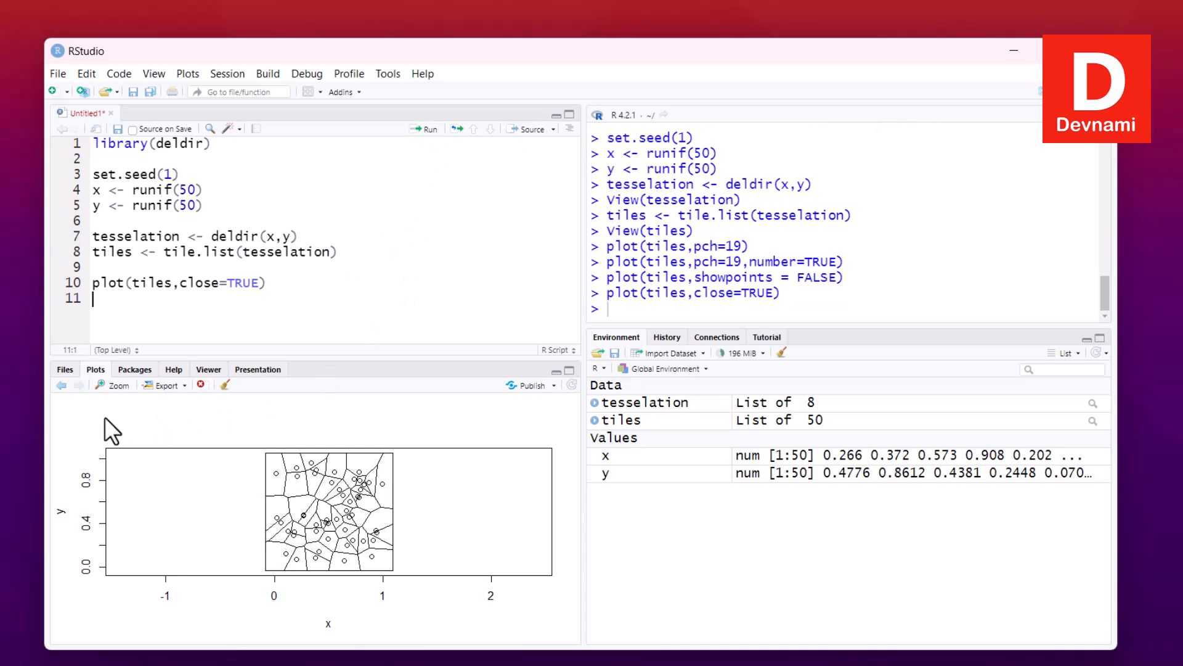
click(112, 384)
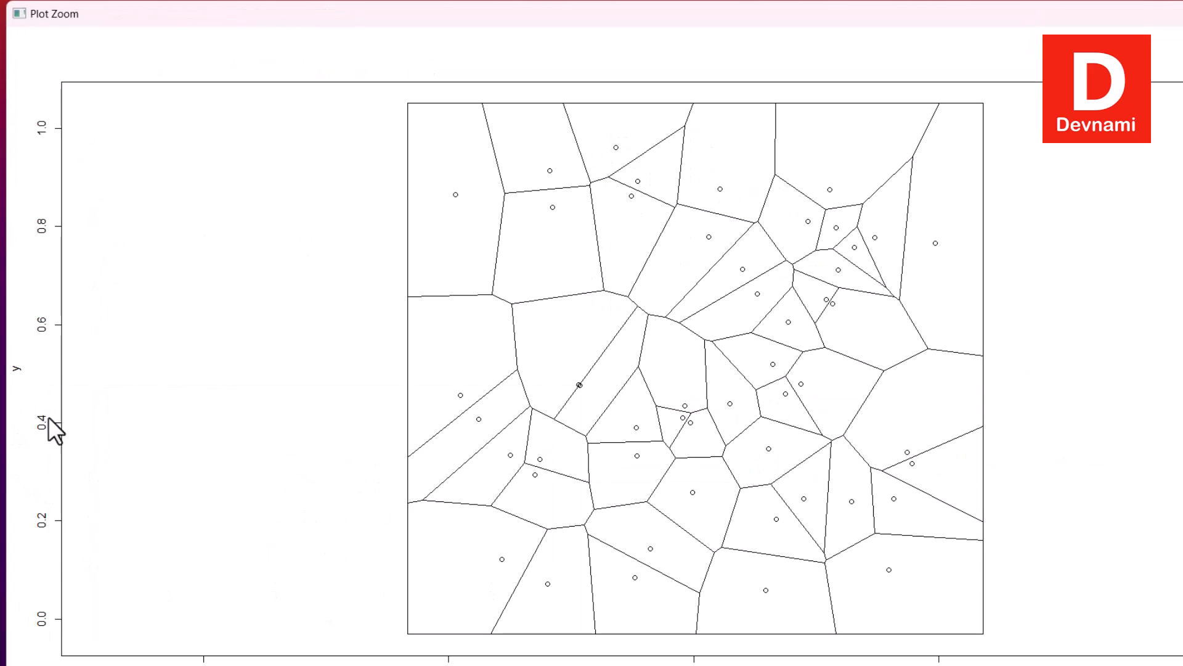
mouse_move(783, 420)
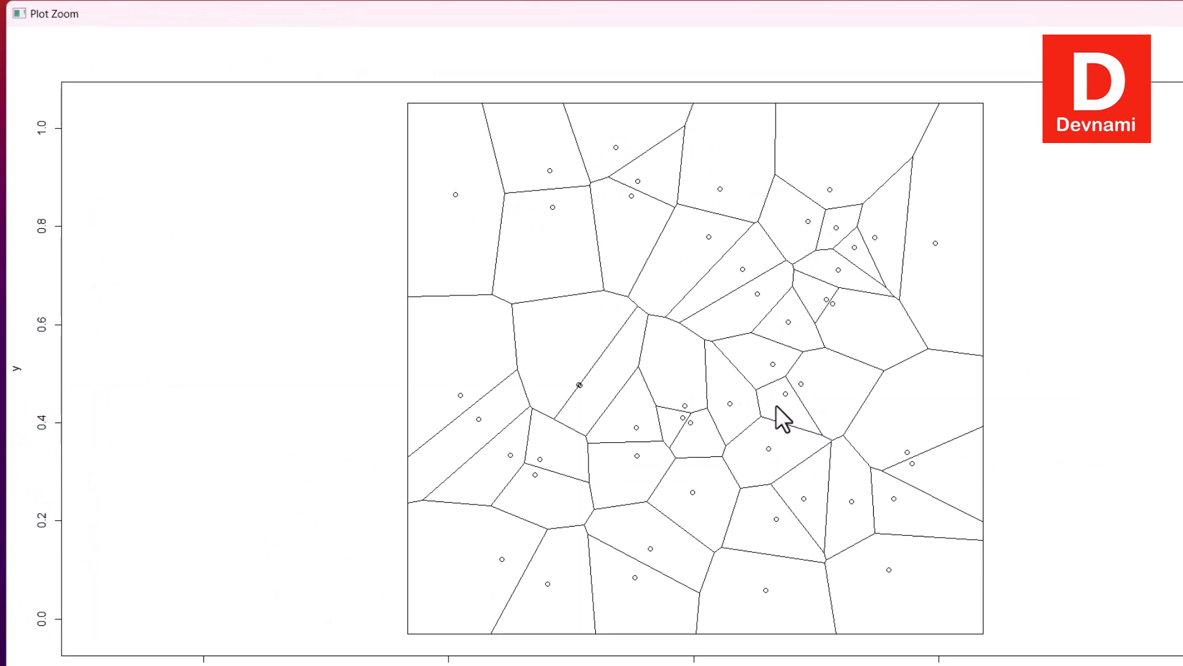
mouse_move(491, 564)
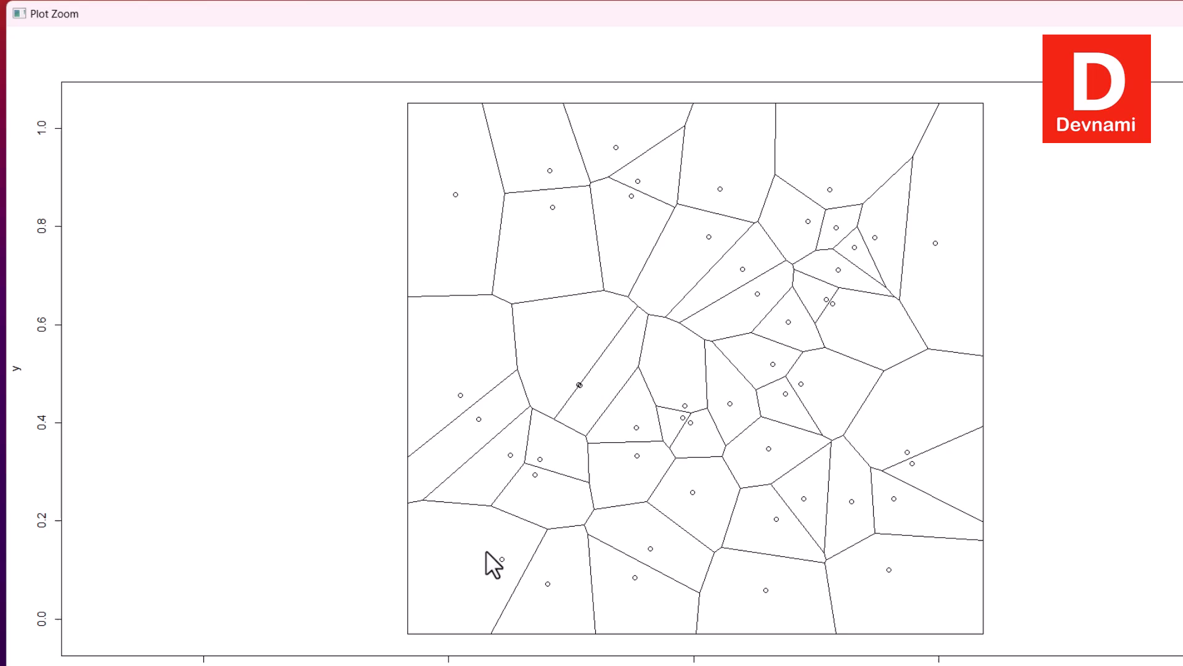
mouse_move(498, 547)
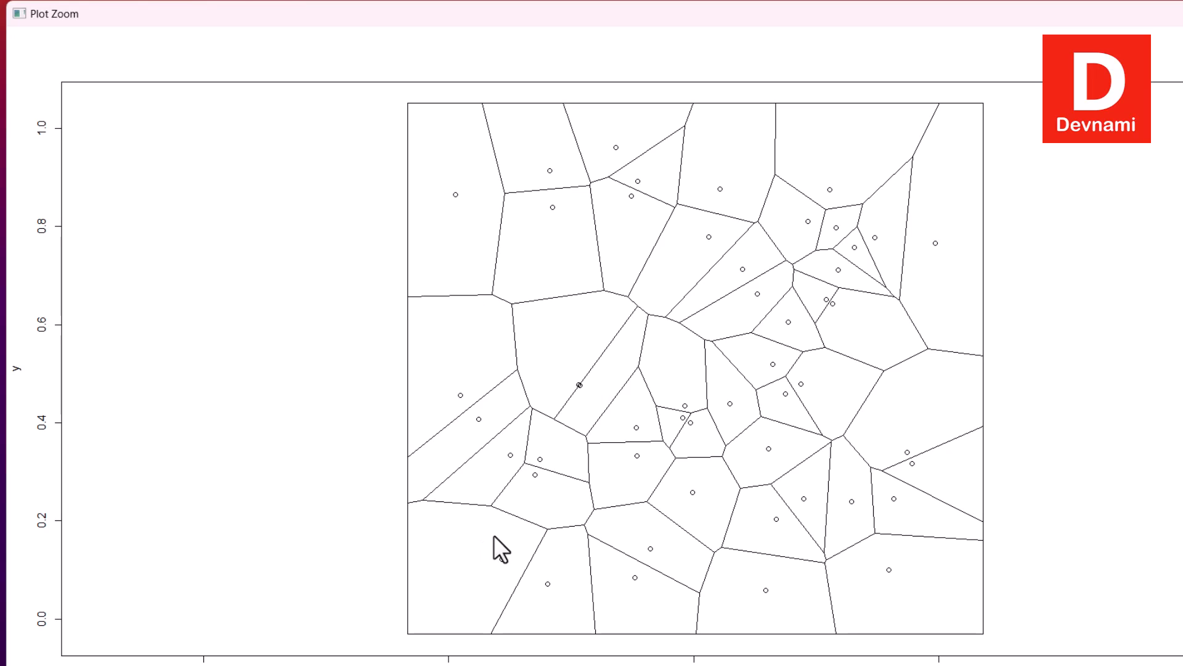
mouse_move(529, 159)
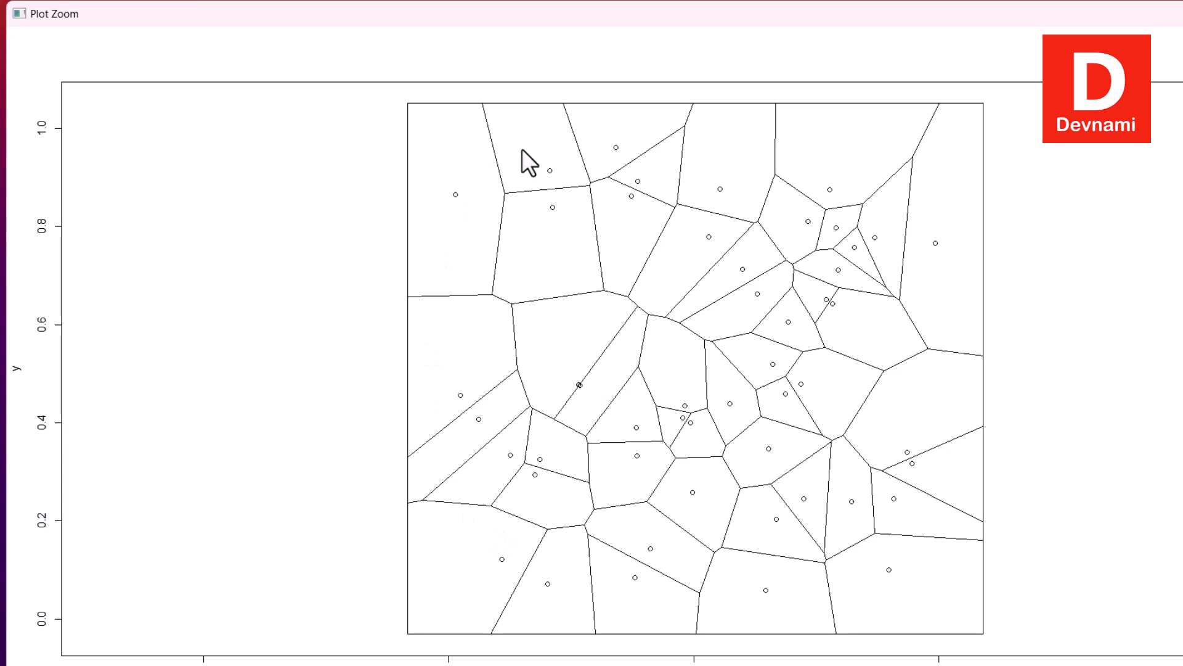
mouse_move(622, 419)
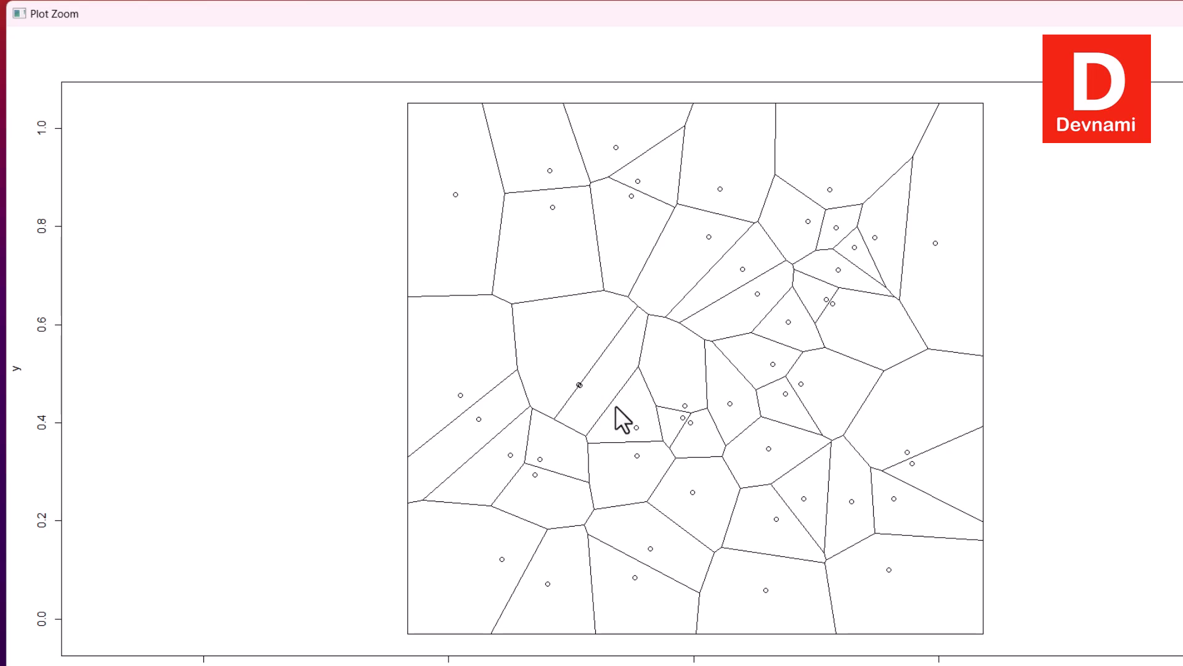
mouse_move(464, 234)
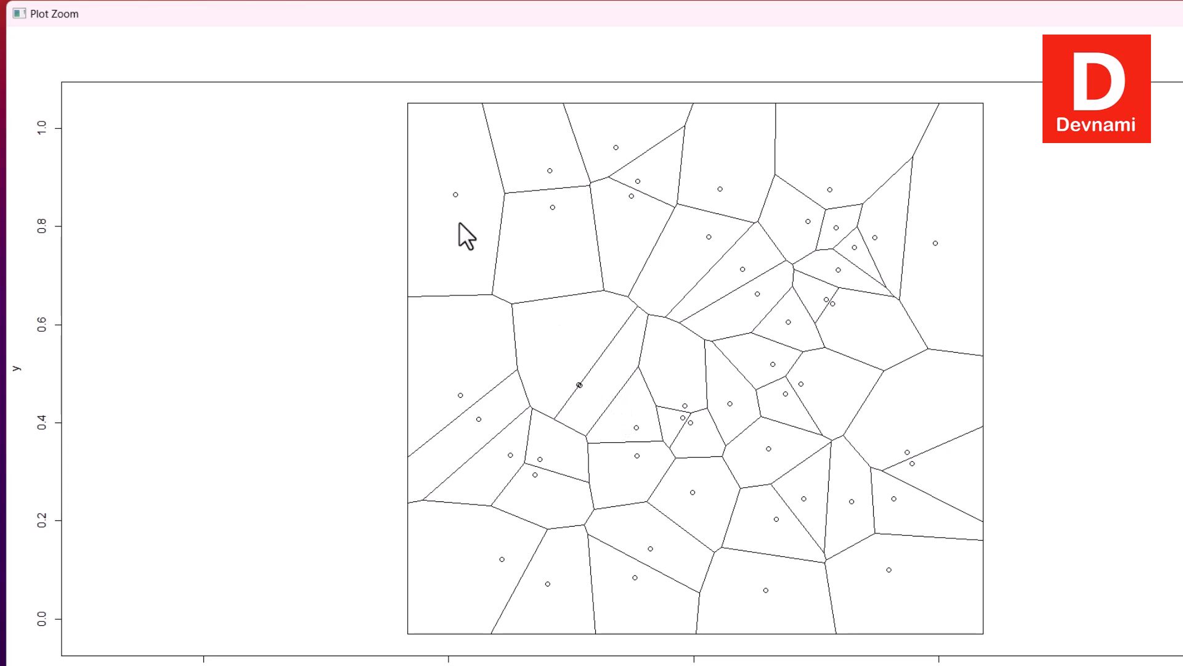
mouse_move(438, 124)
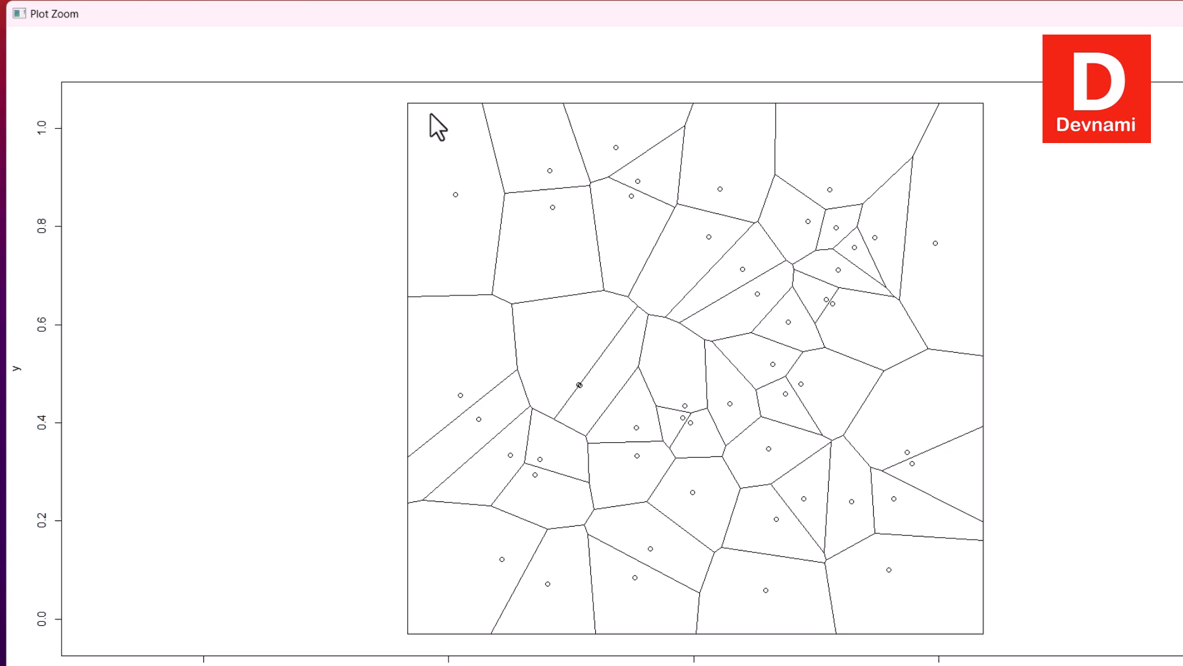
mouse_move(630, 547)
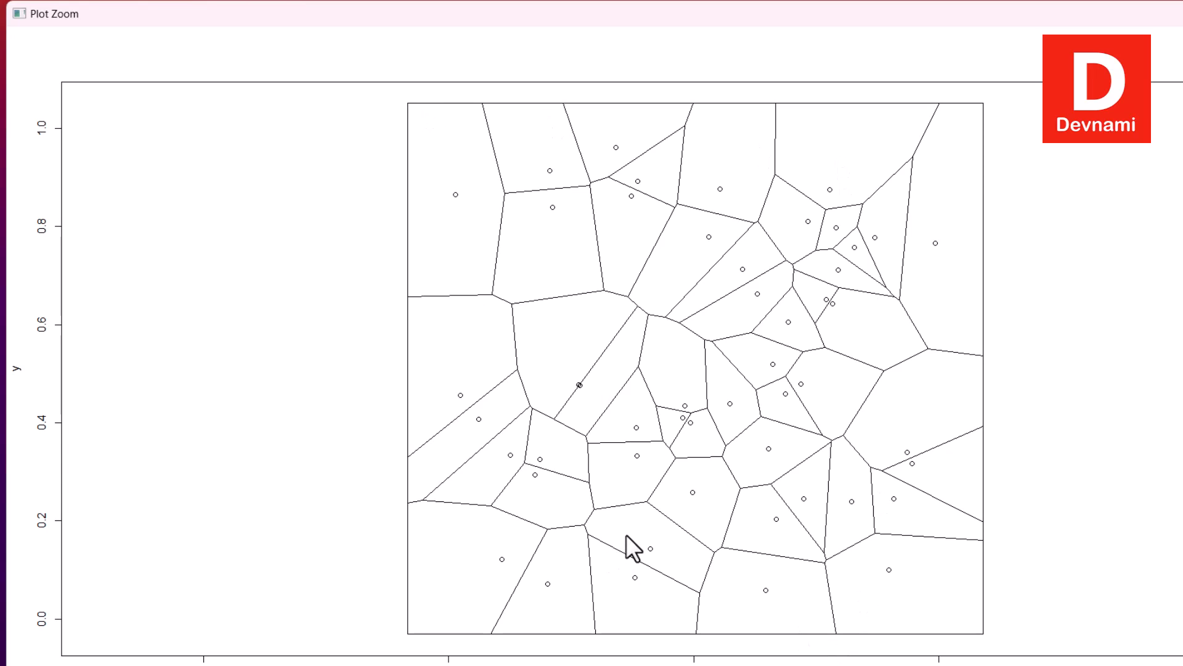
mouse_move(740, 546)
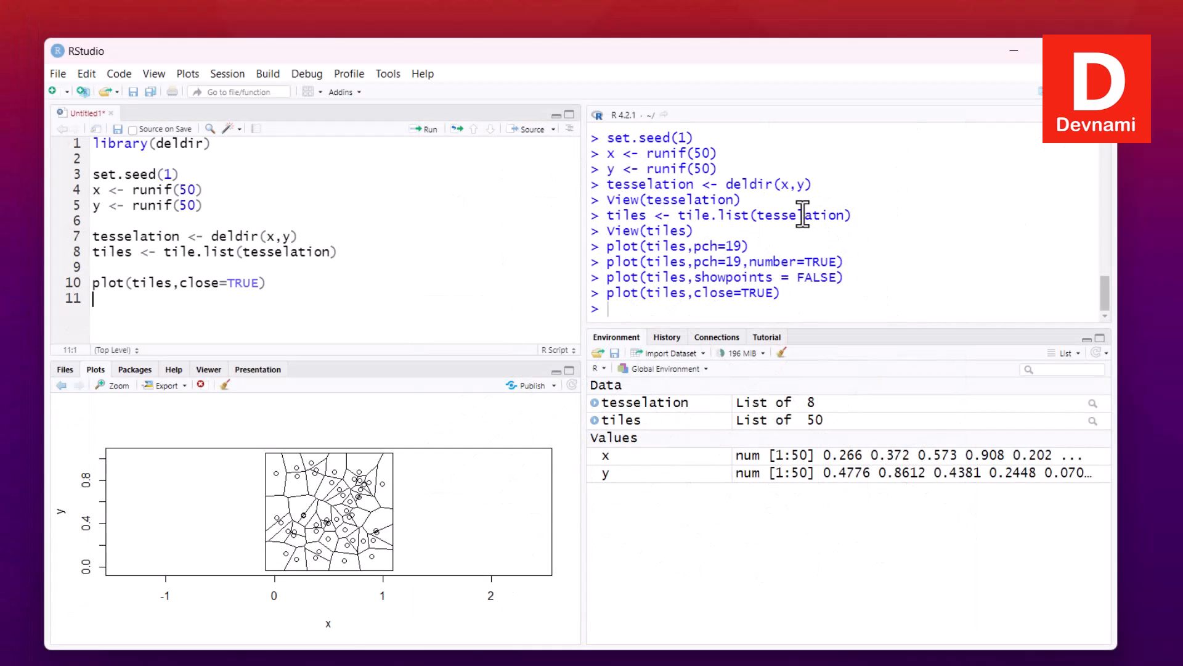
mouse_move(359, 214)
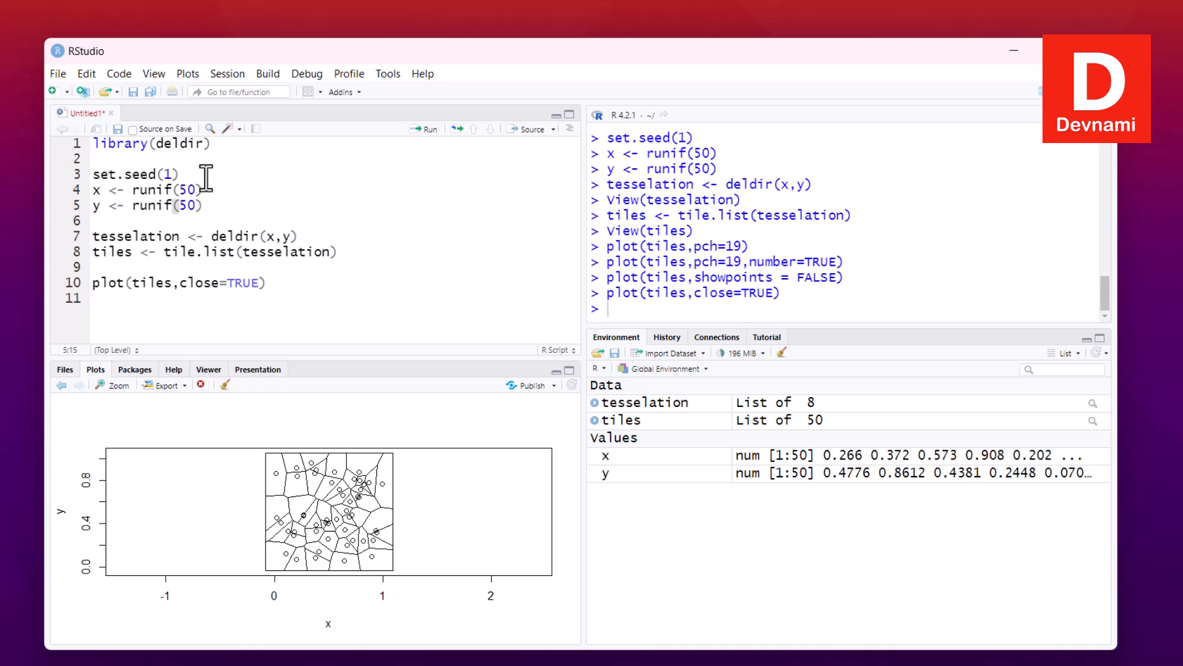
Run plot(tiles, close=TRUE) again and select the close=TRUE argument for replacement
click(150, 144)
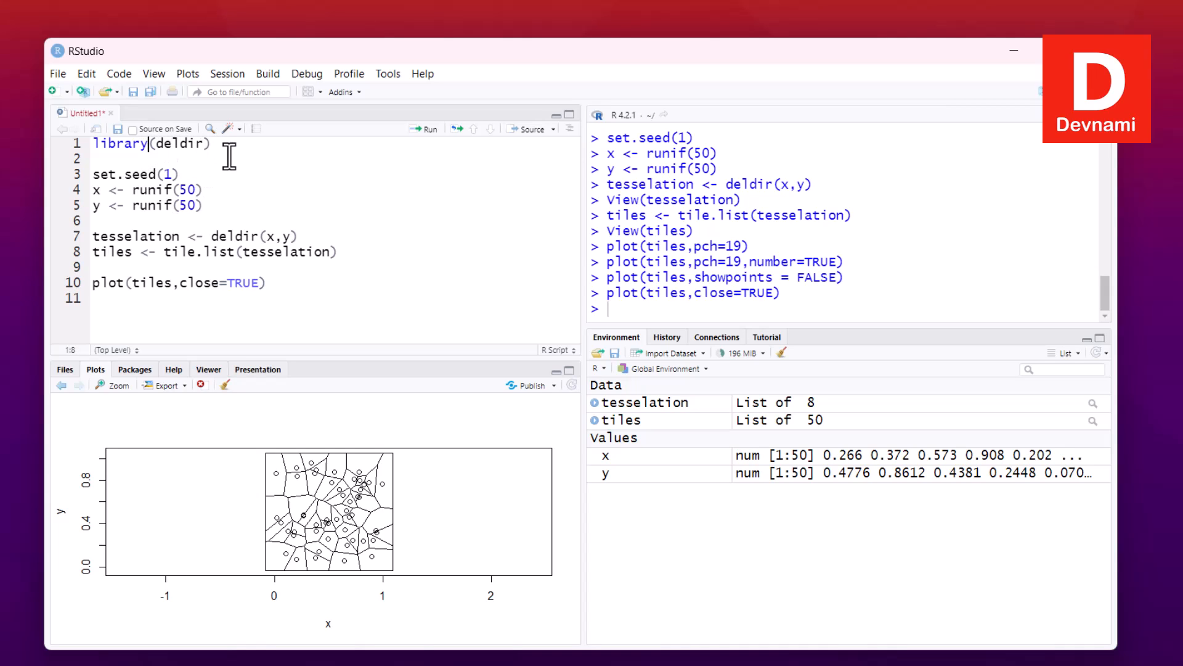
mouse_move(247, 197)
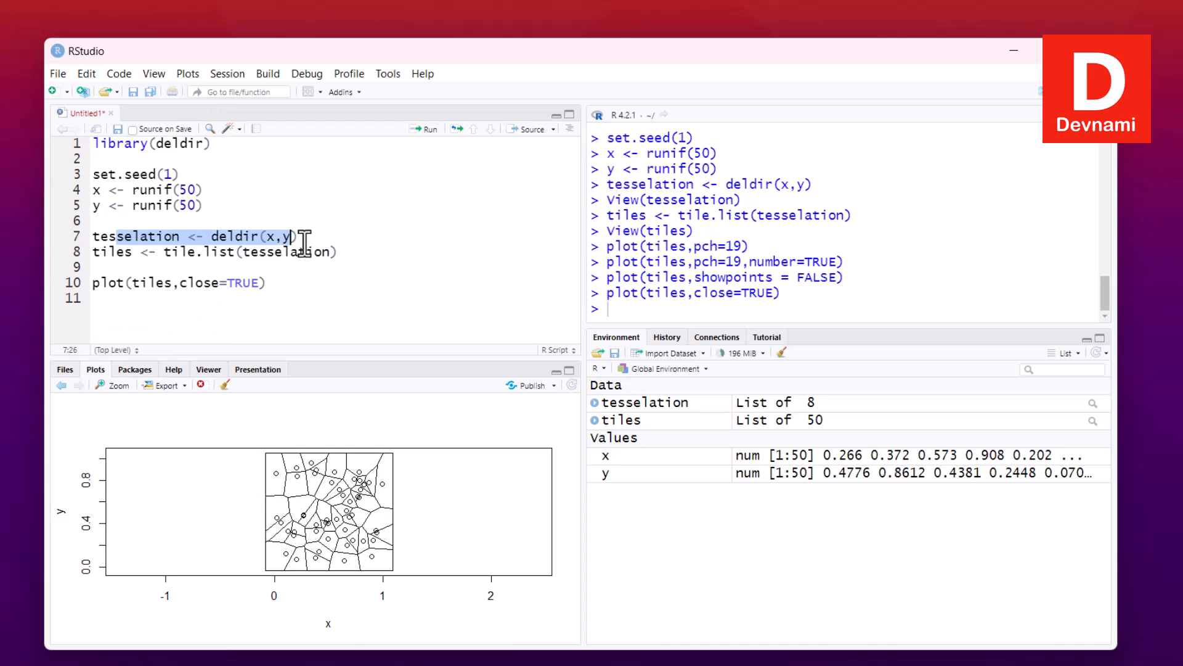
click(340, 251)
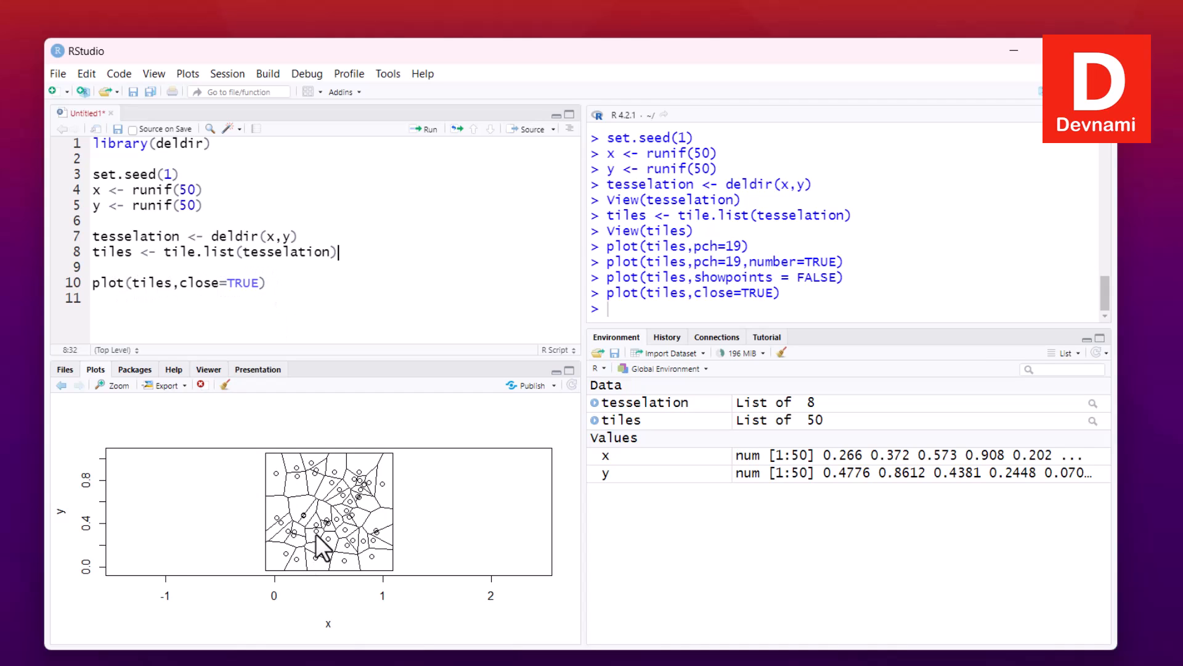
mouse_move(323, 545)
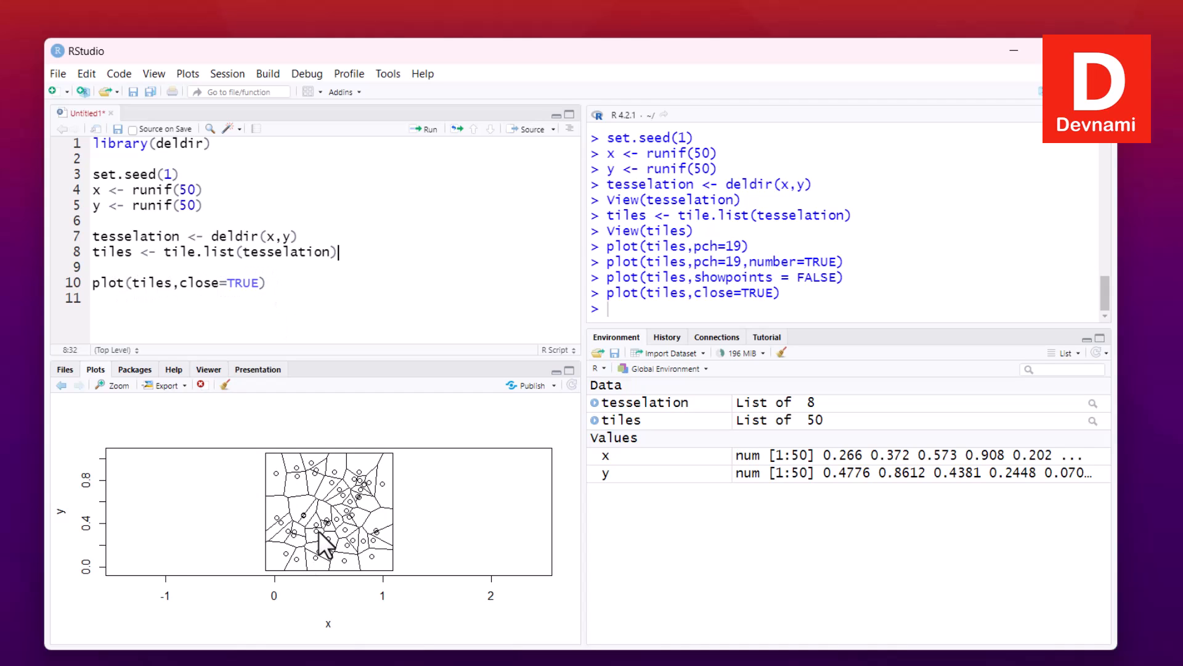
mouse_move(309, 480)
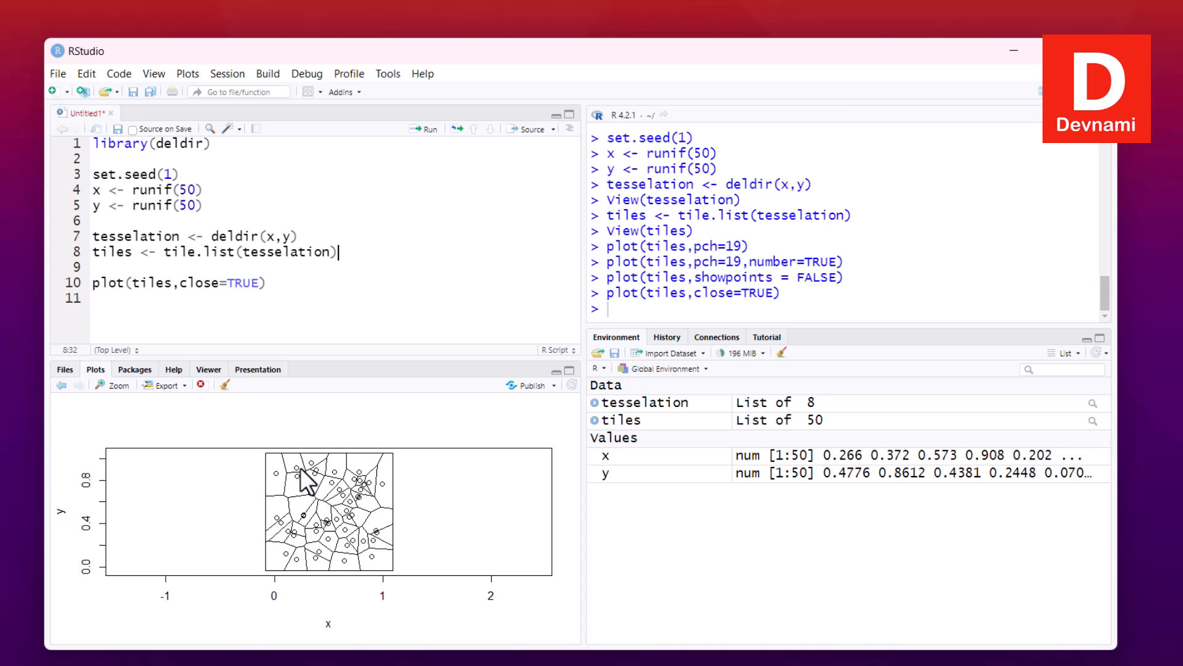
mouse_move(275, 573)
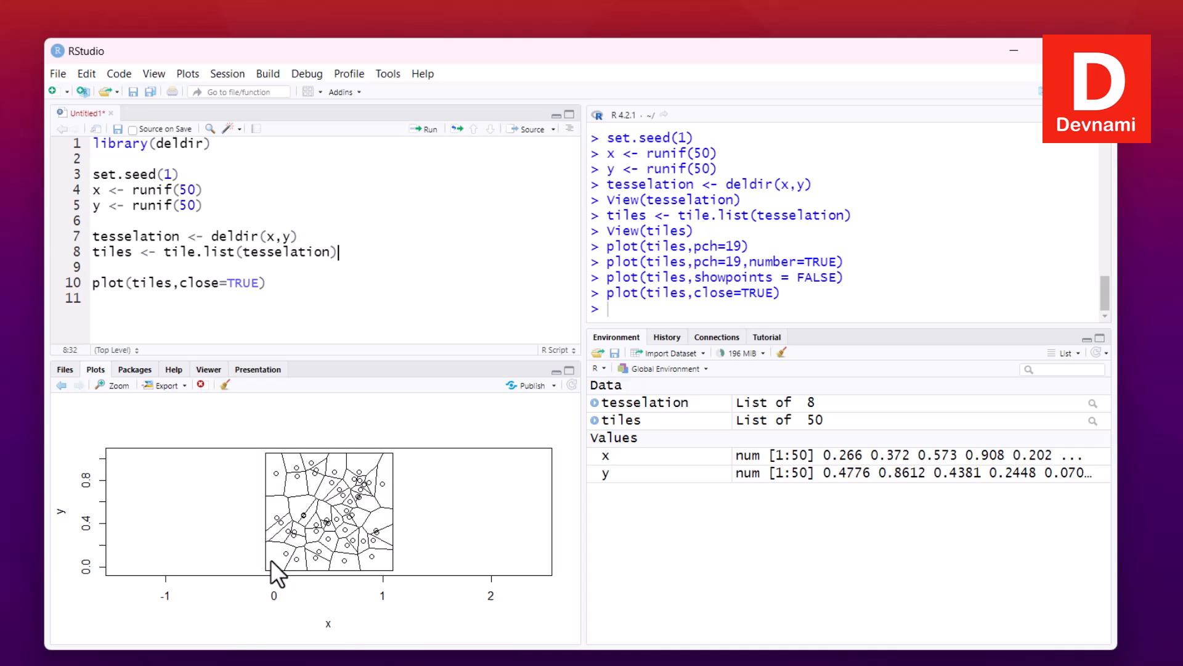
mouse_move(380, 540)
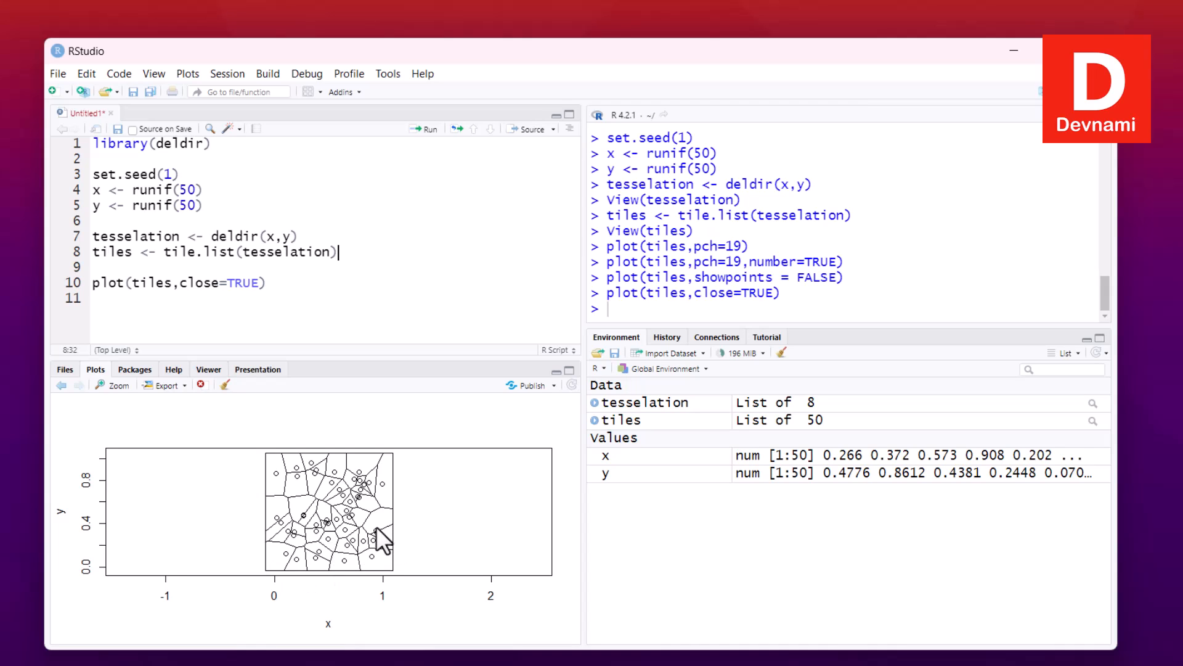
mouse_move(381, 533)
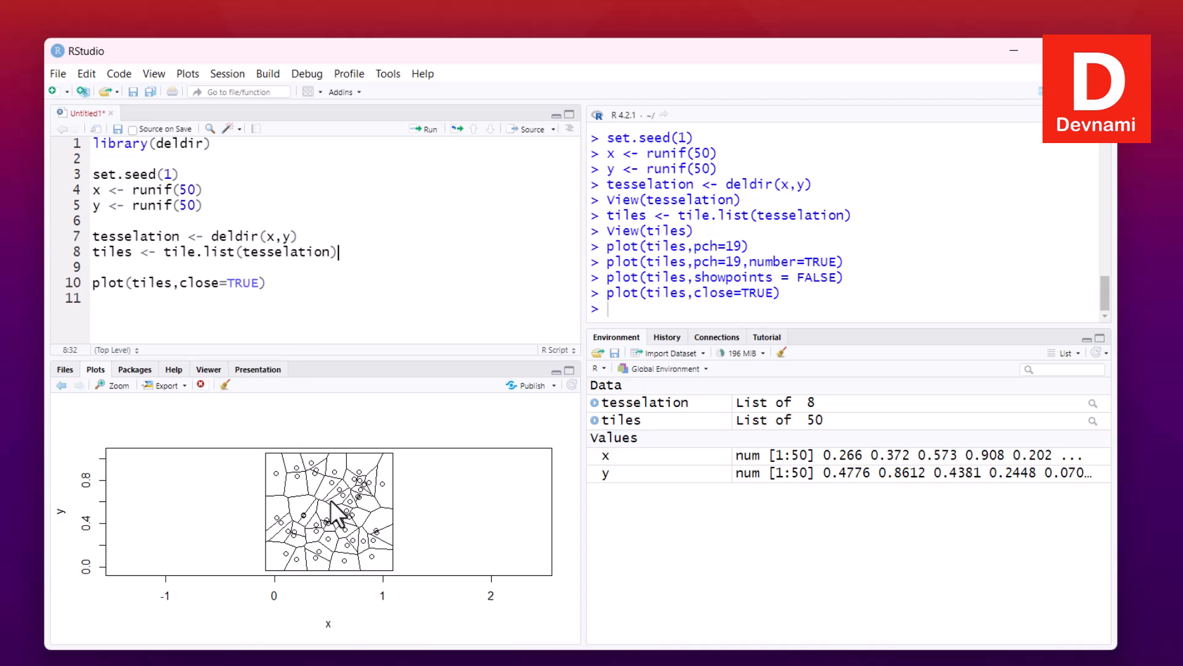
click(260, 282)
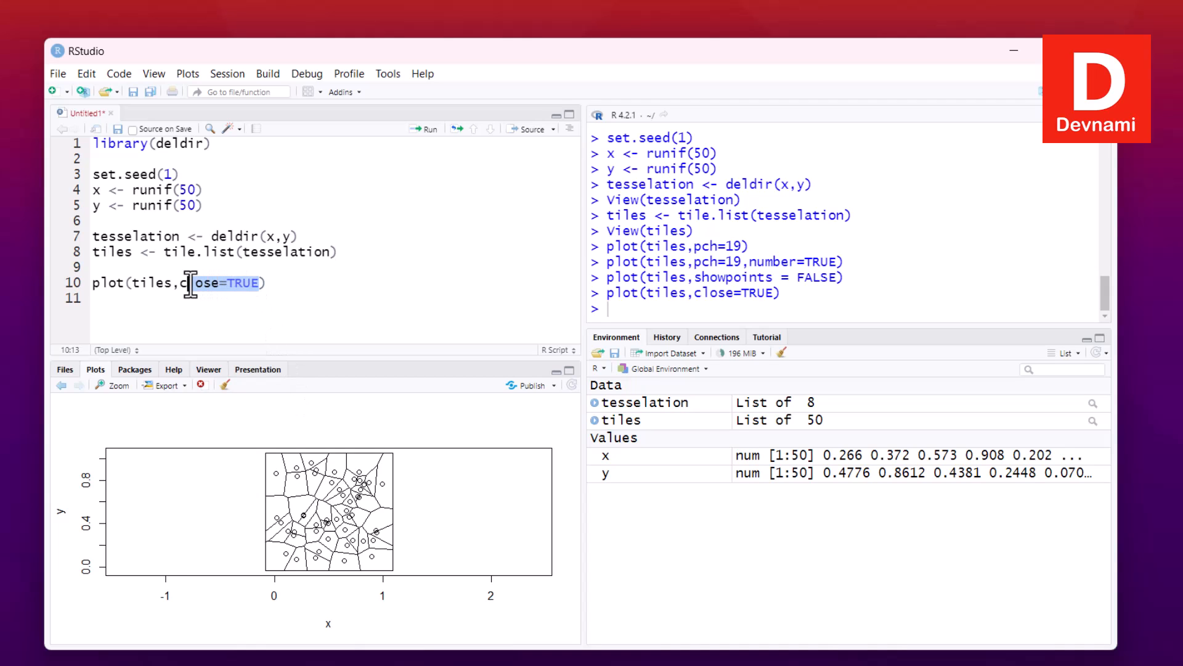
Replot the tiles with pch=19 and fillcol = hcl.colors(50,"Purple-Yellow"), then view enlarged
text(pch)
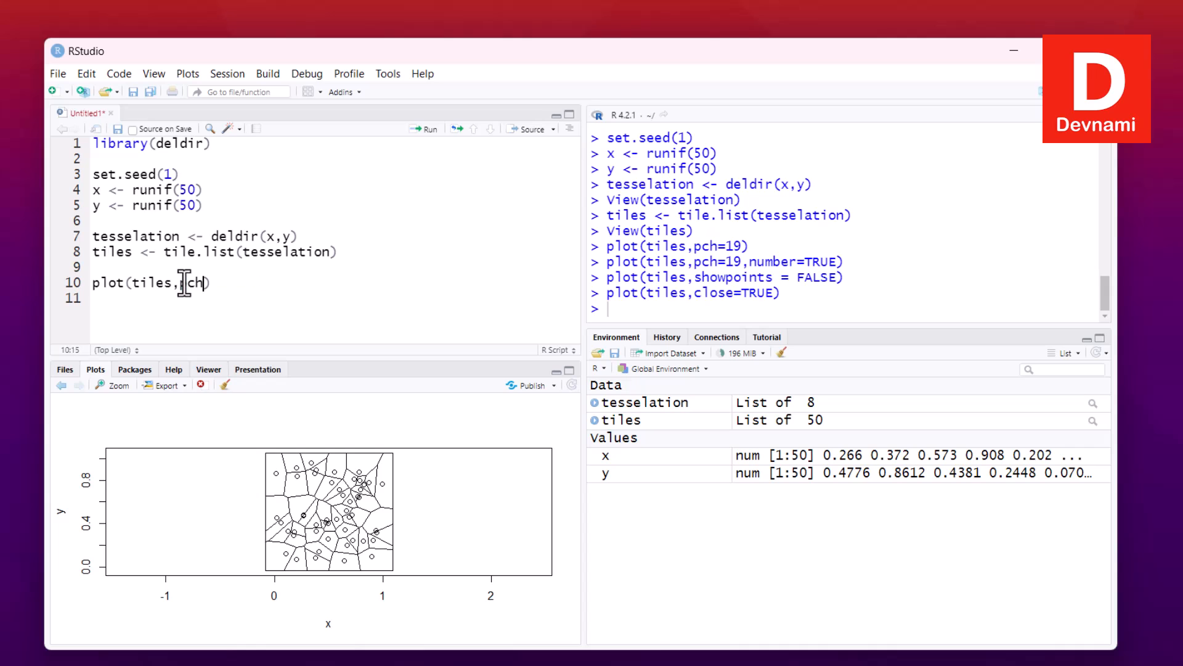
text(=19,)
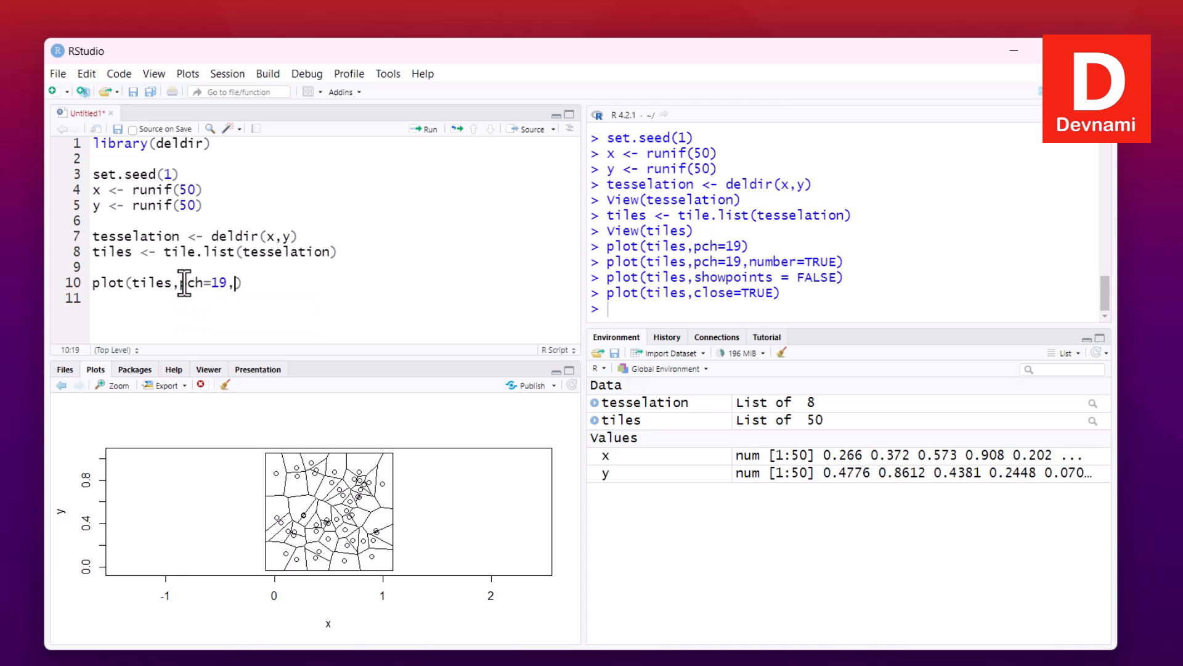
text(fill)
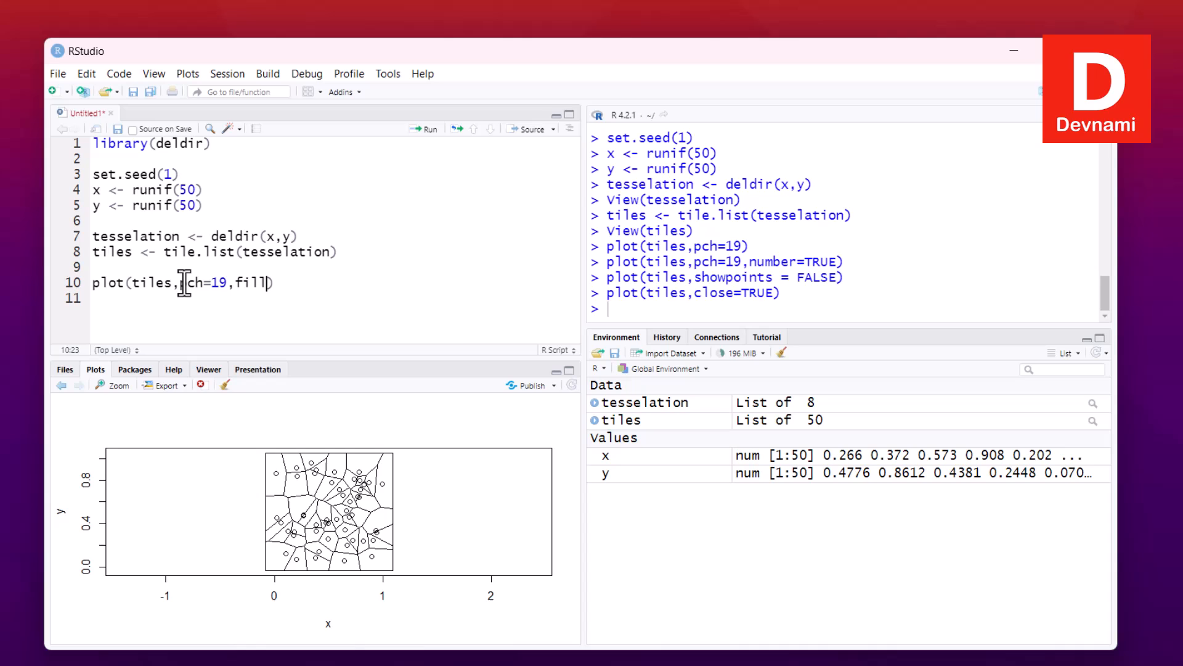
text(col =)
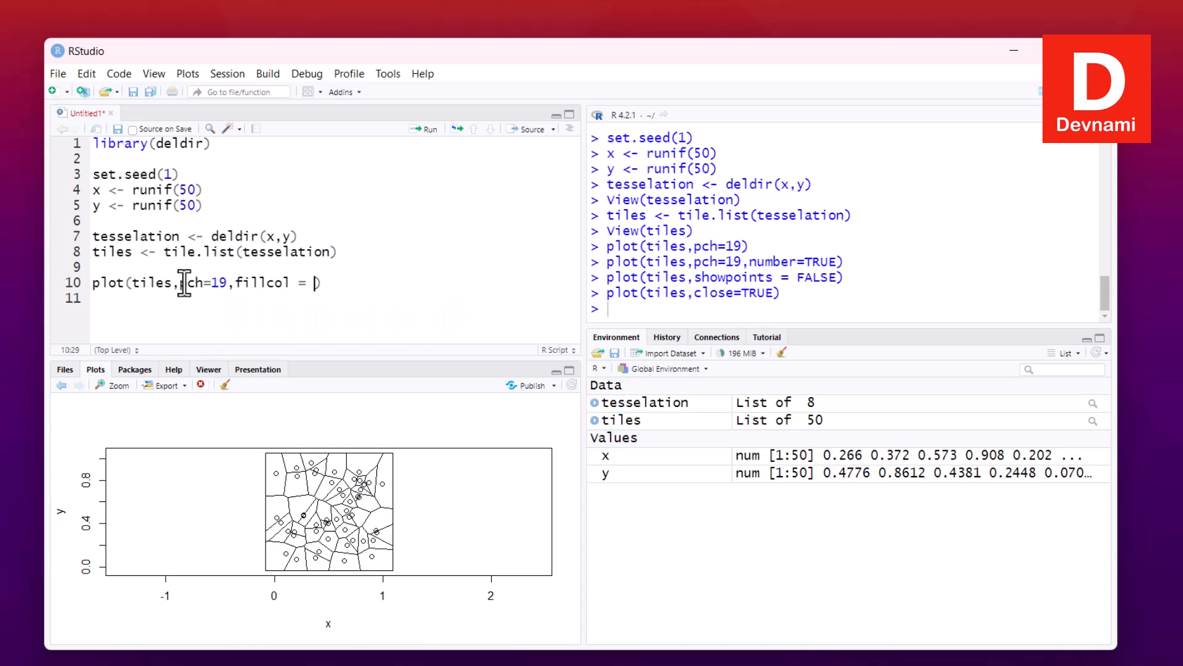
text(hcl.)
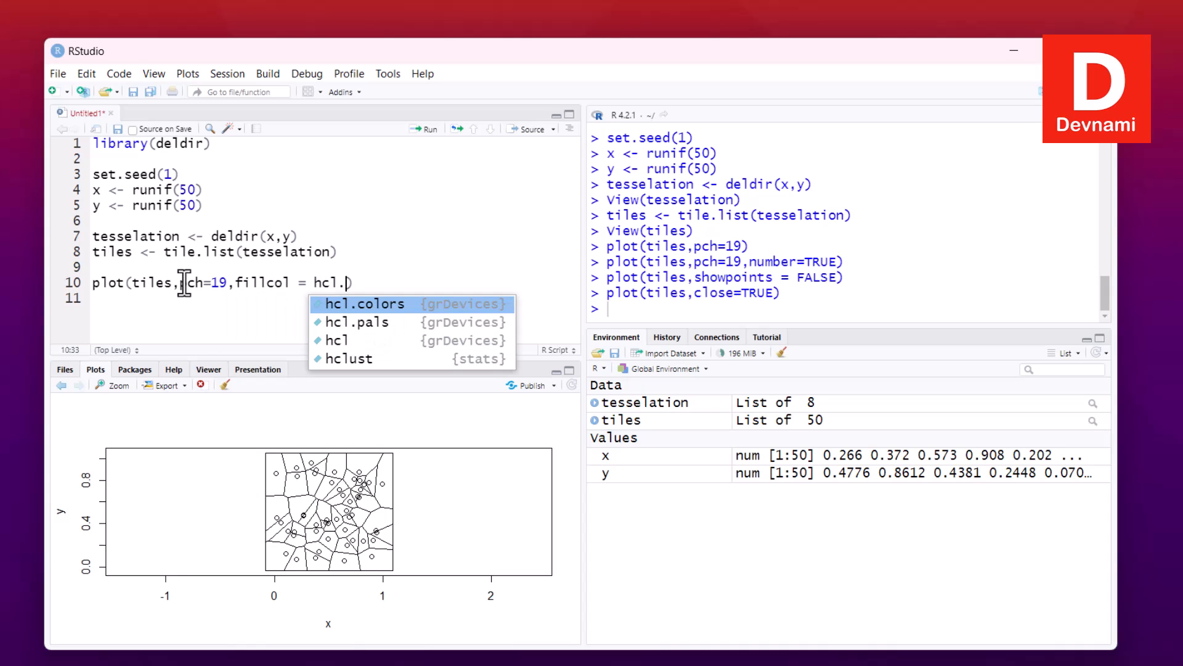
click(362, 304)
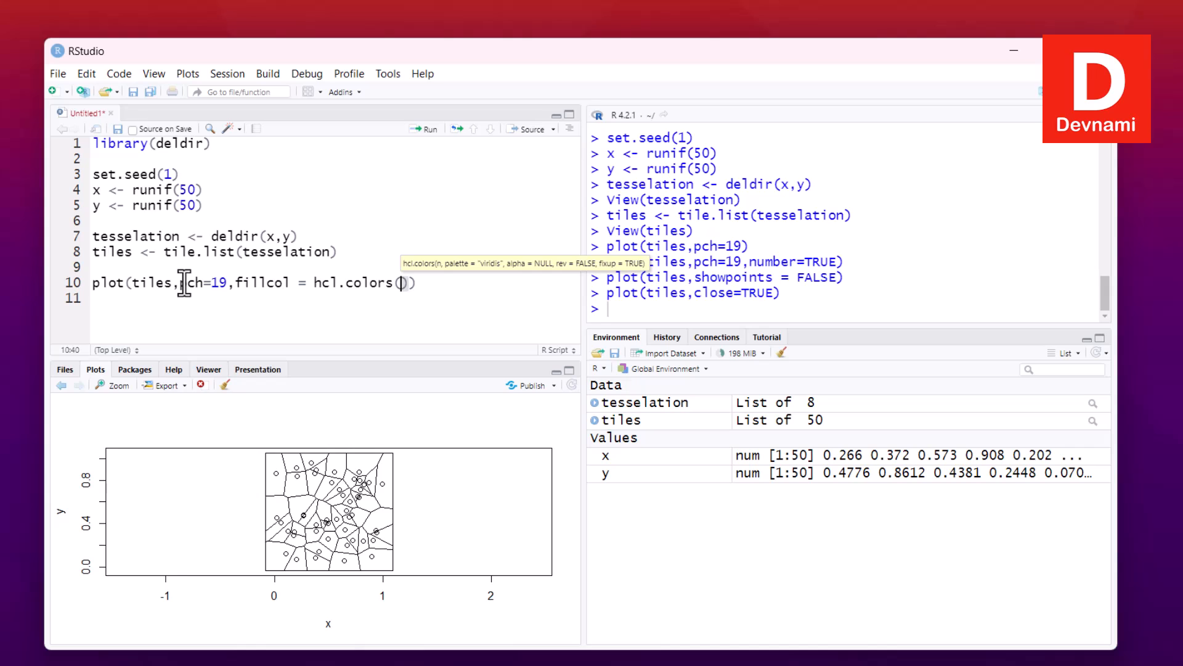
text(50,)
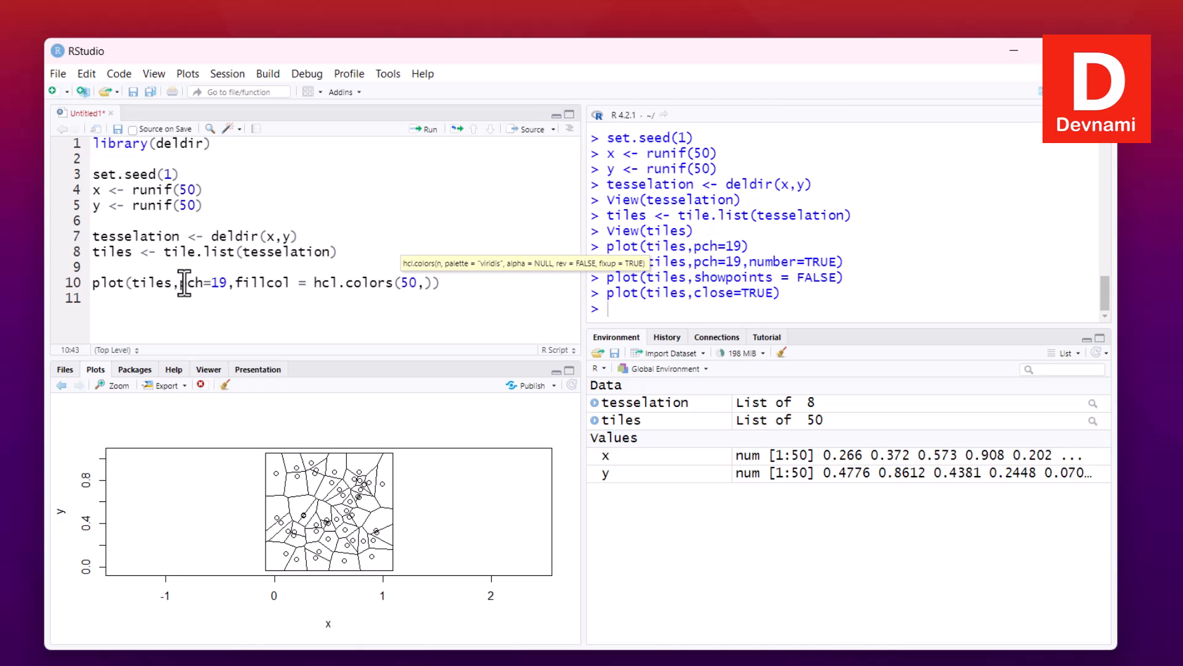
text(,"P)
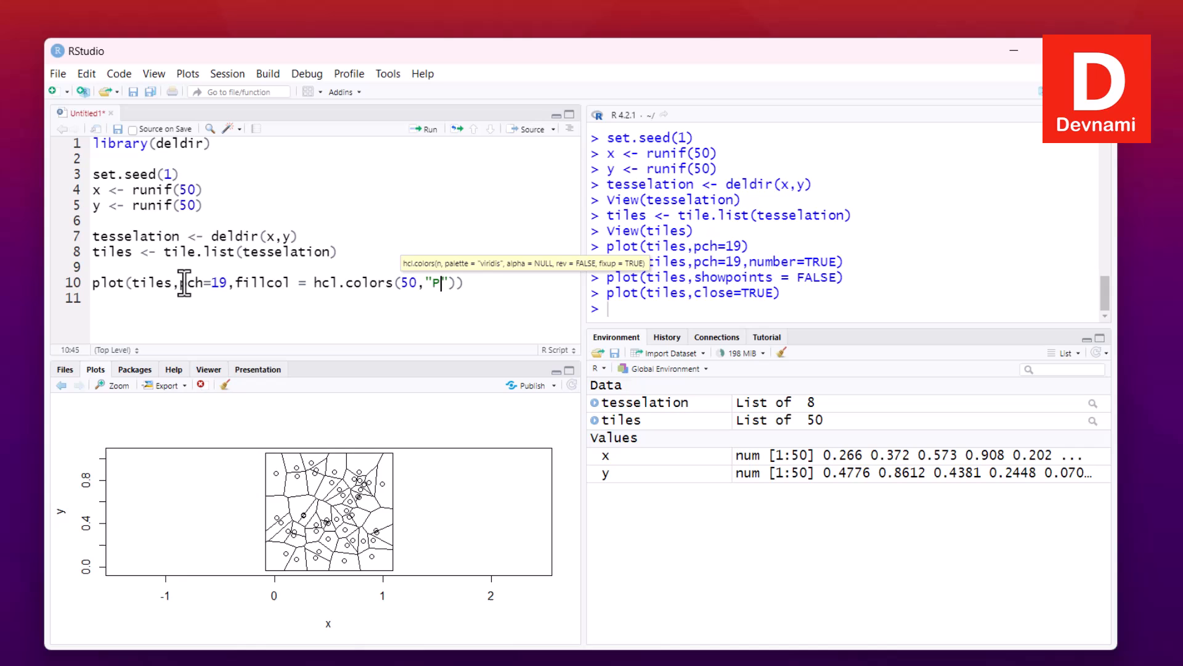
text(urple)
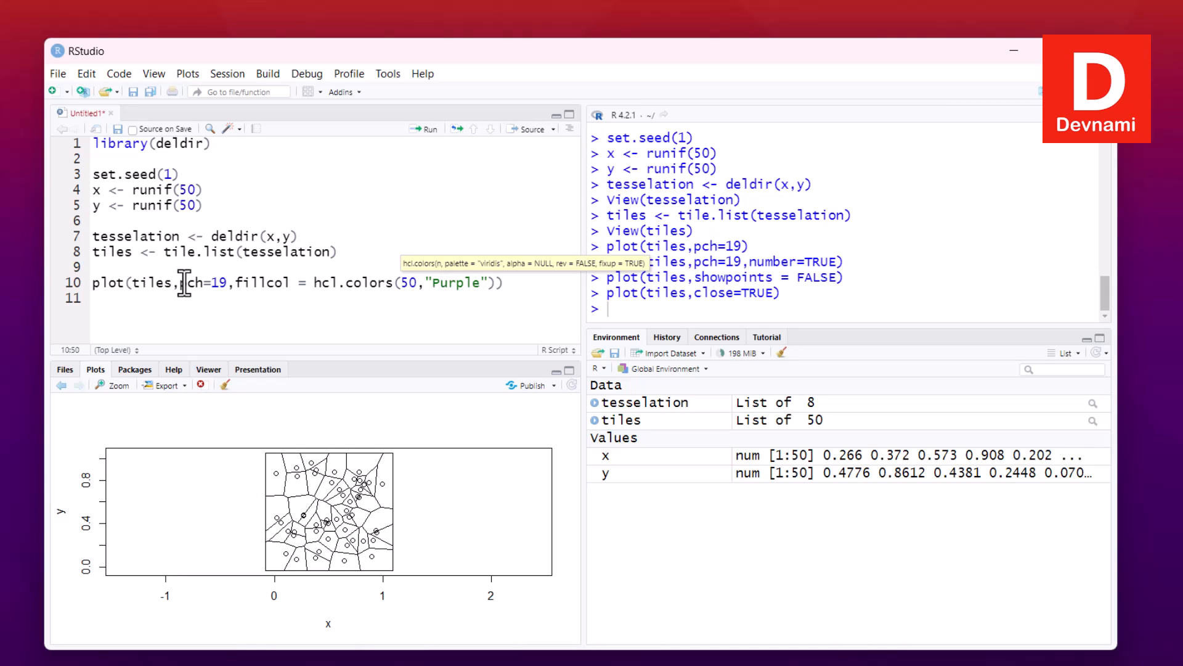
text(-Yello)
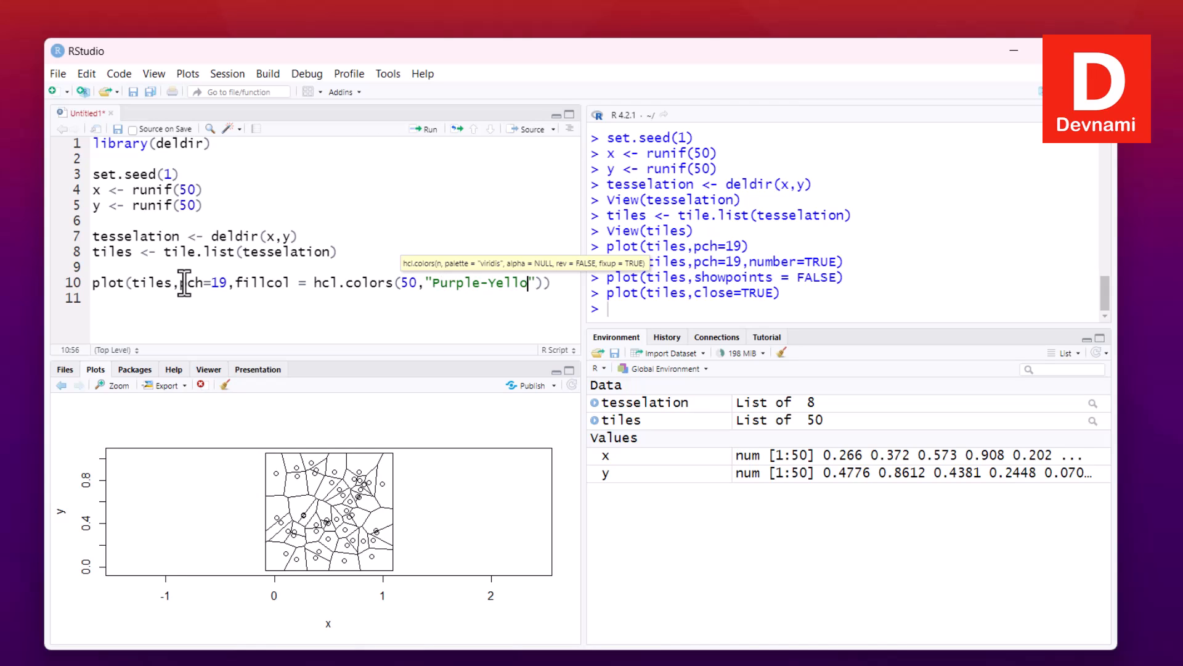
text(w)
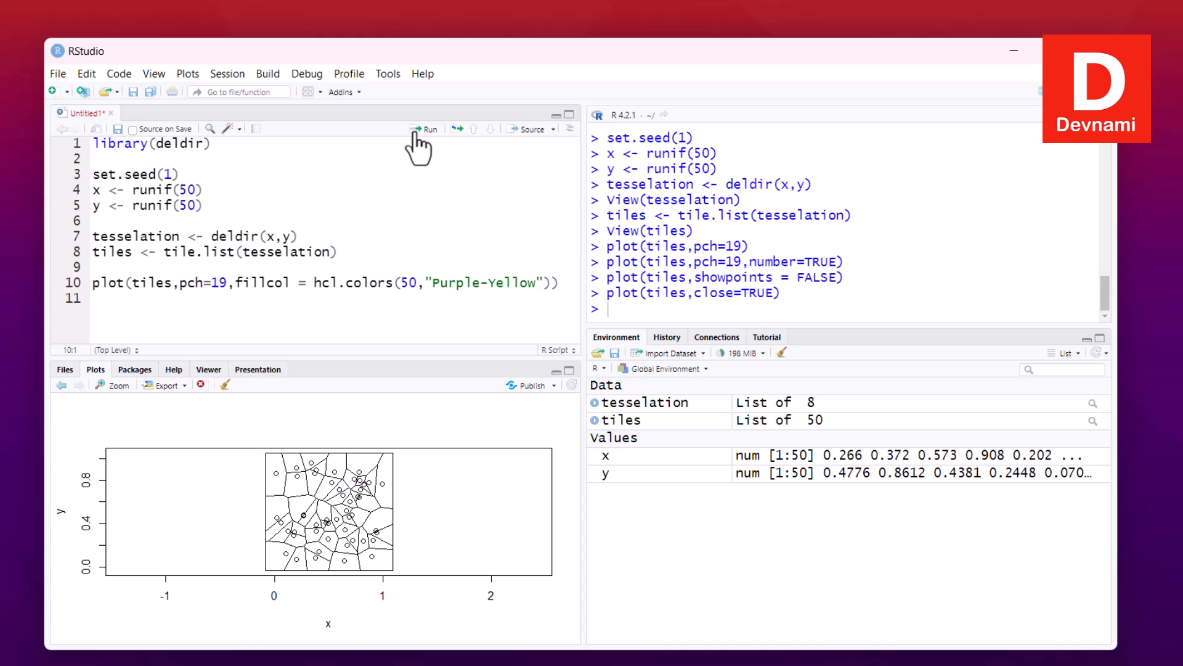
click(427, 129)
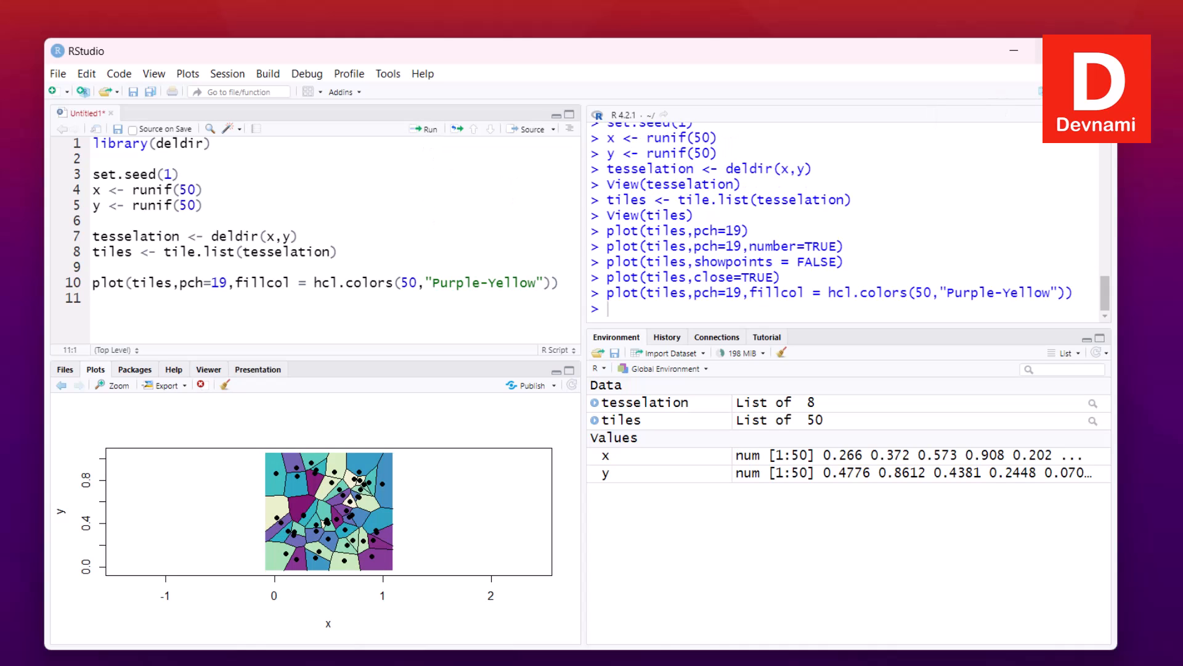
click(112, 385)
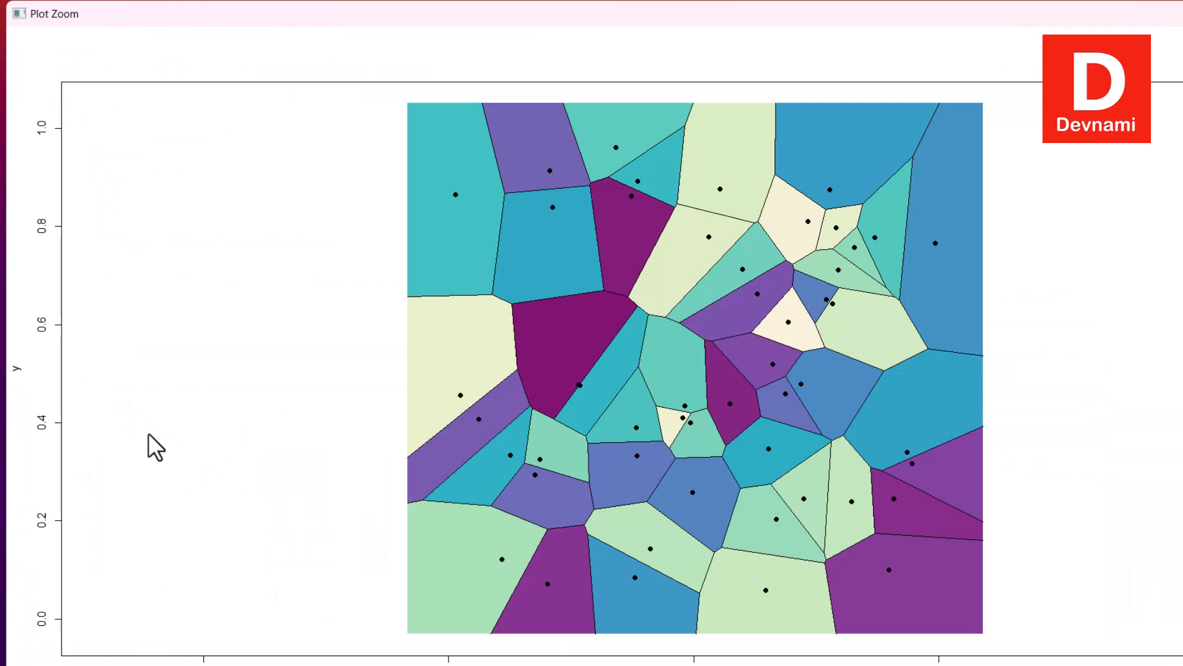
mouse_move(399, 536)
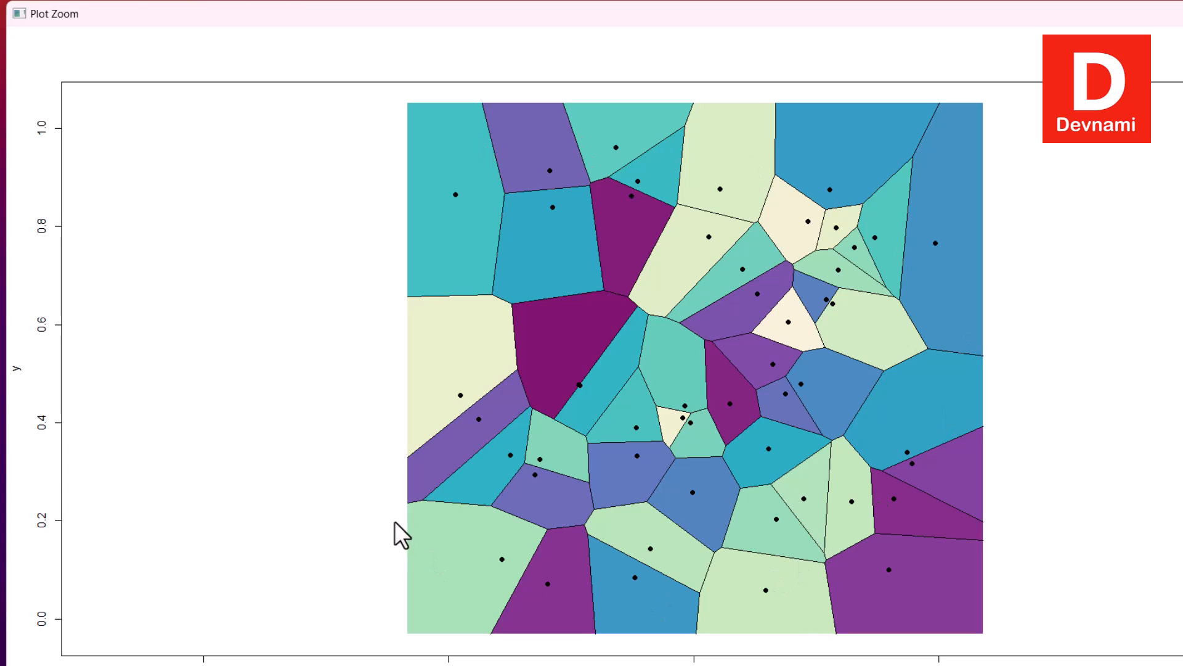
mouse_move(399, 526)
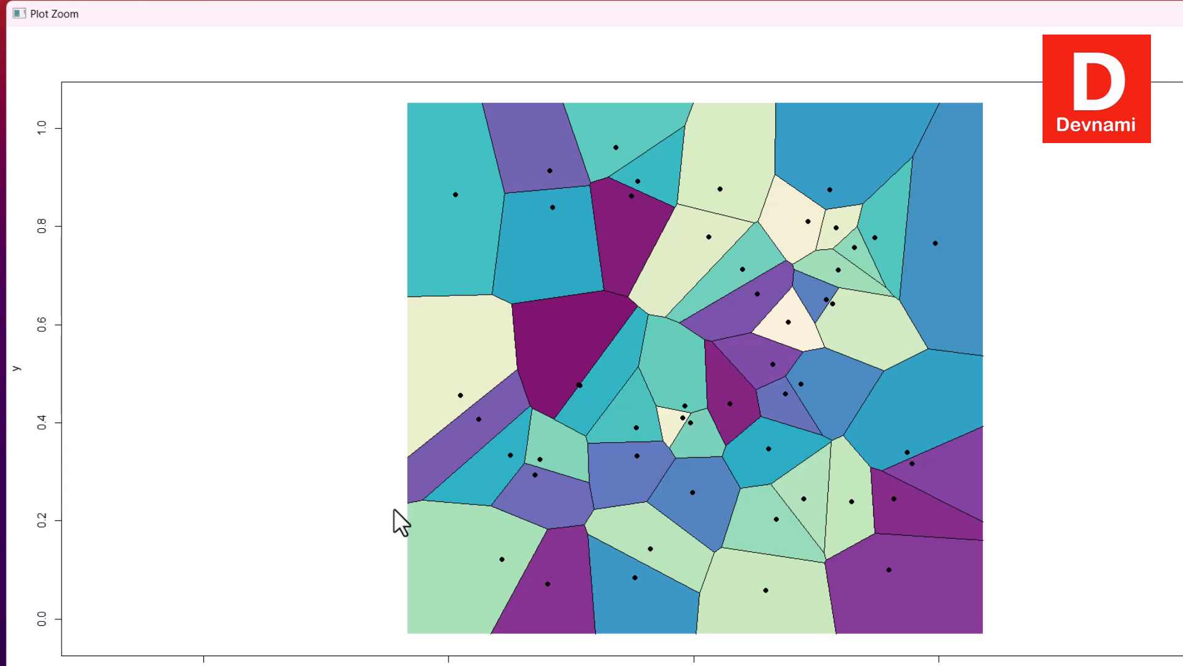
mouse_move(402, 512)
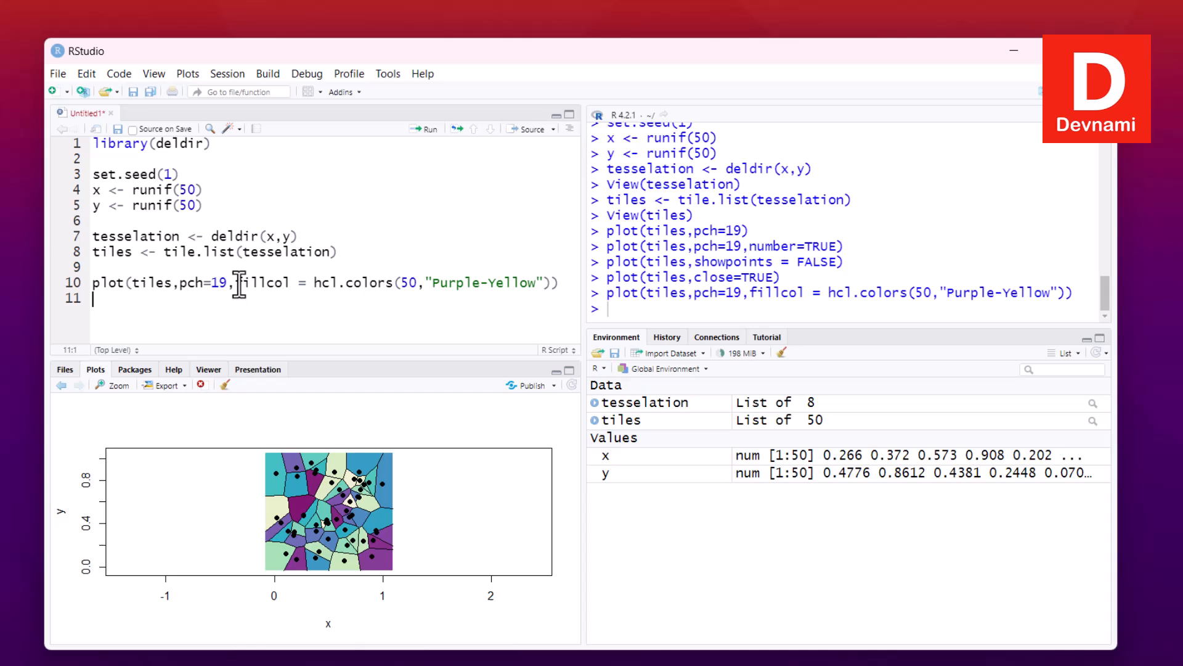
Add border="White", switch the palette to "Sunset", replot and view enlarged
text(border=)
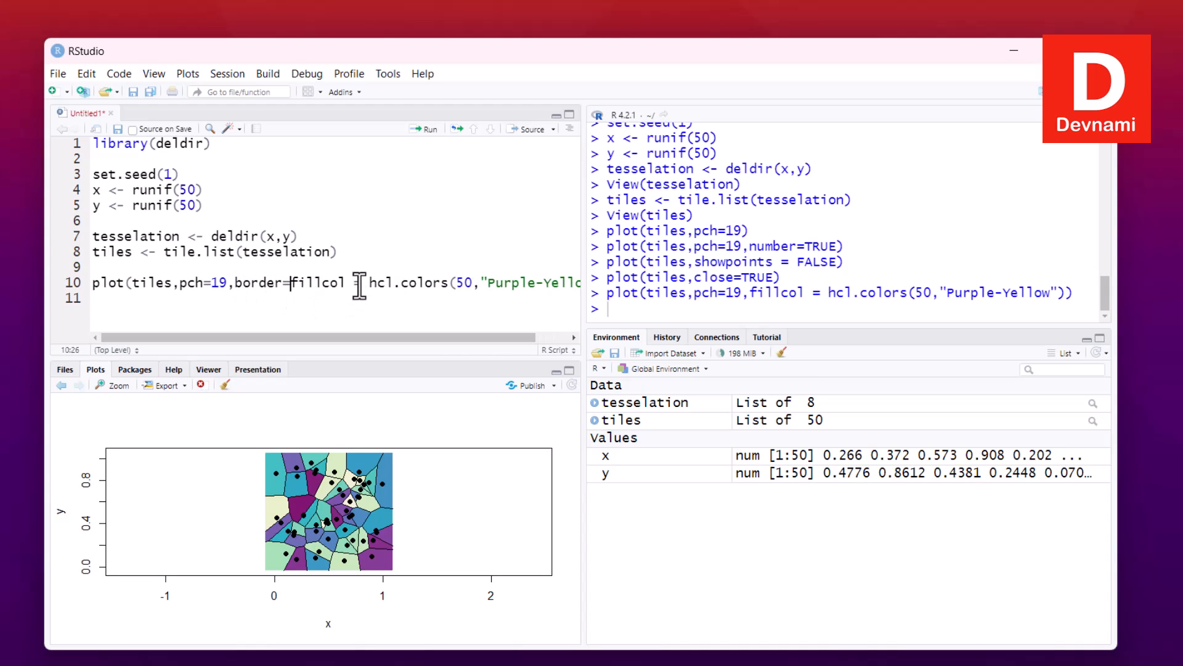
text("w)
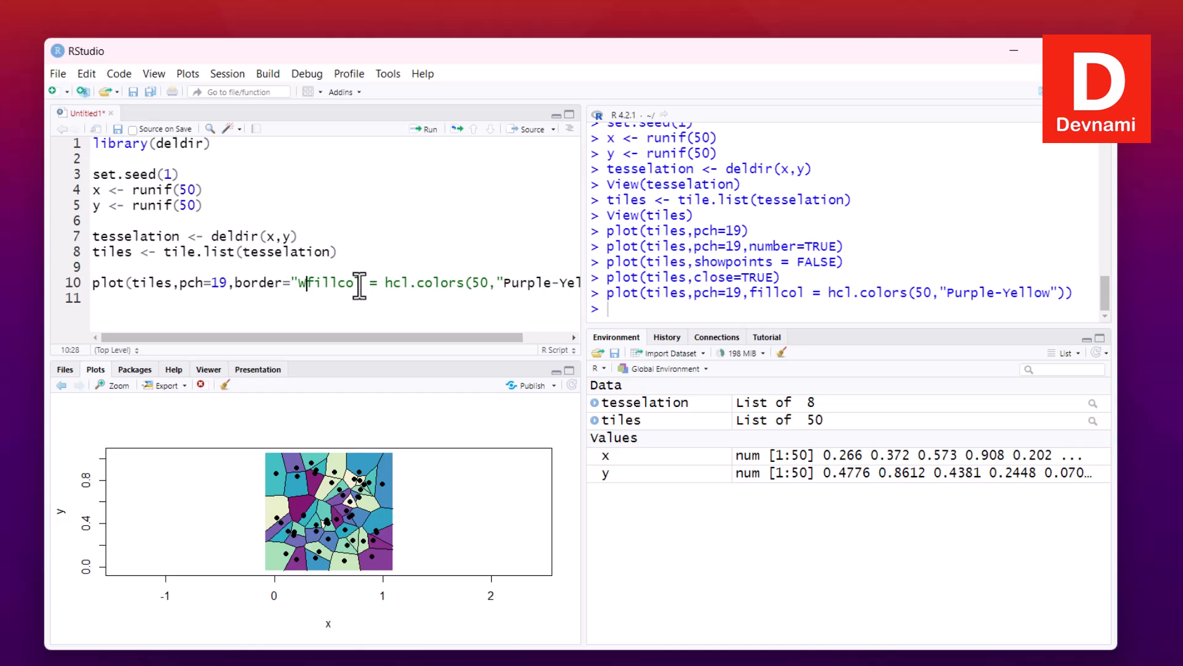
text(hite",)
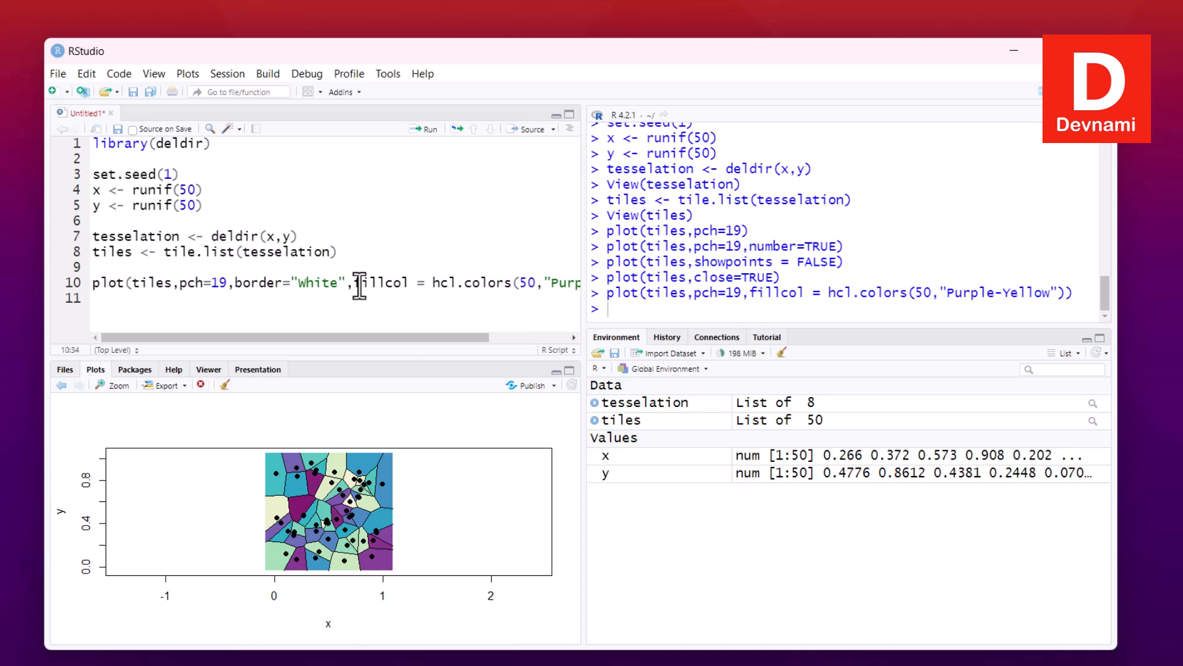
scroll(right, 3)
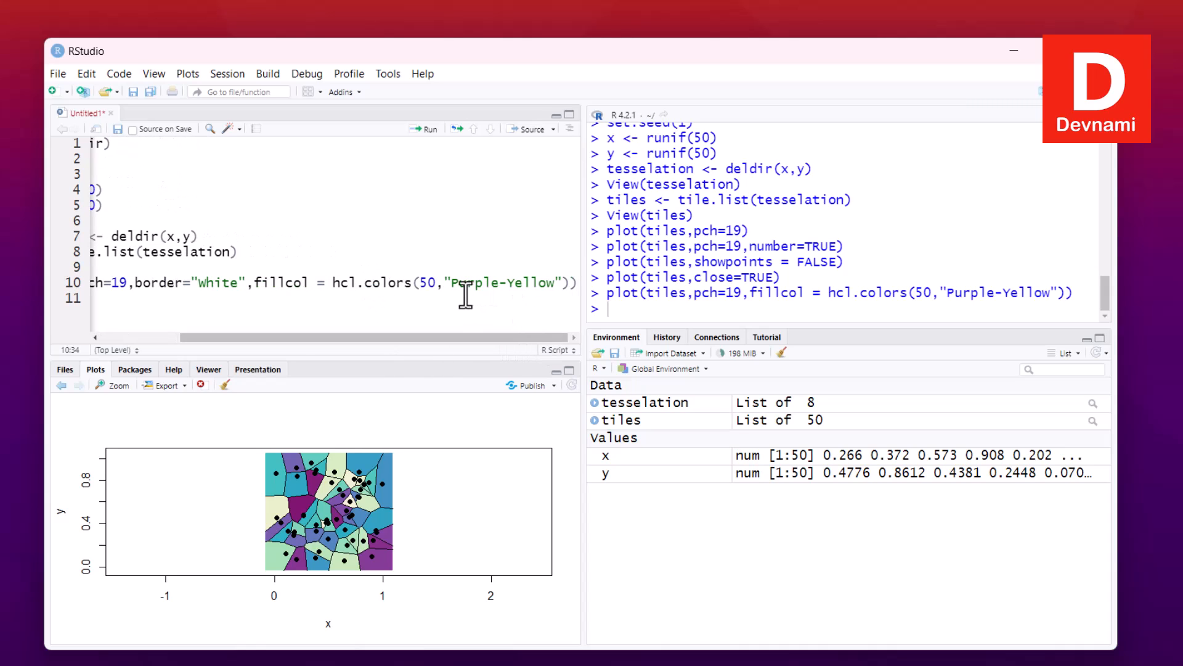
double_click(503, 282)
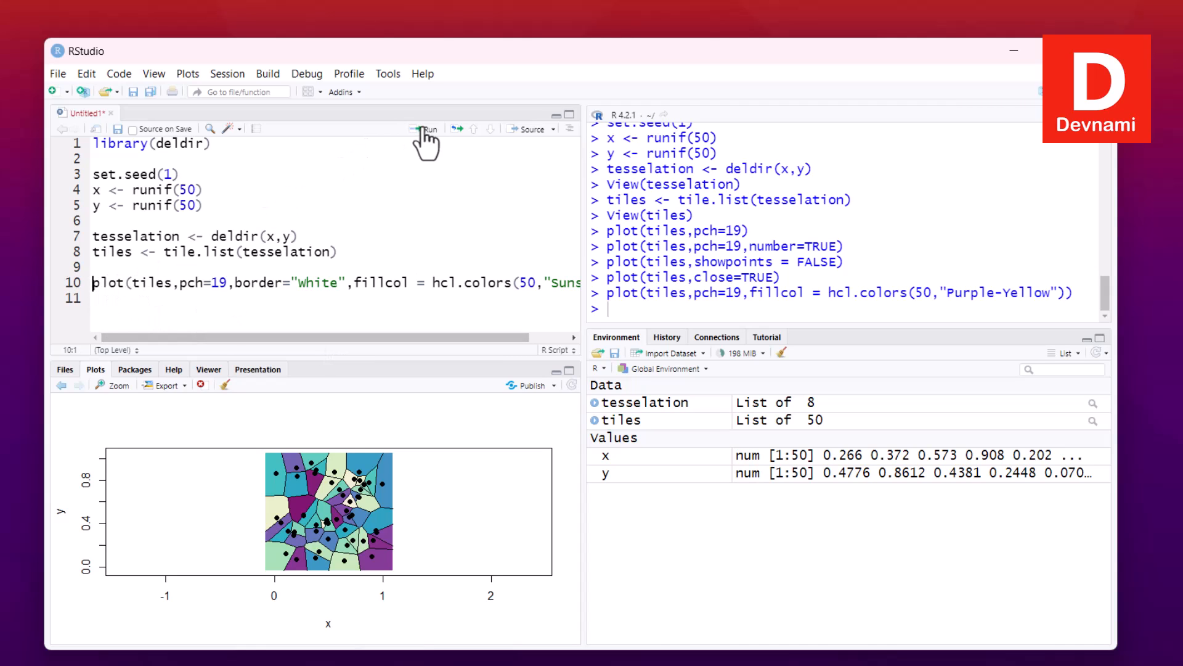
click(428, 129)
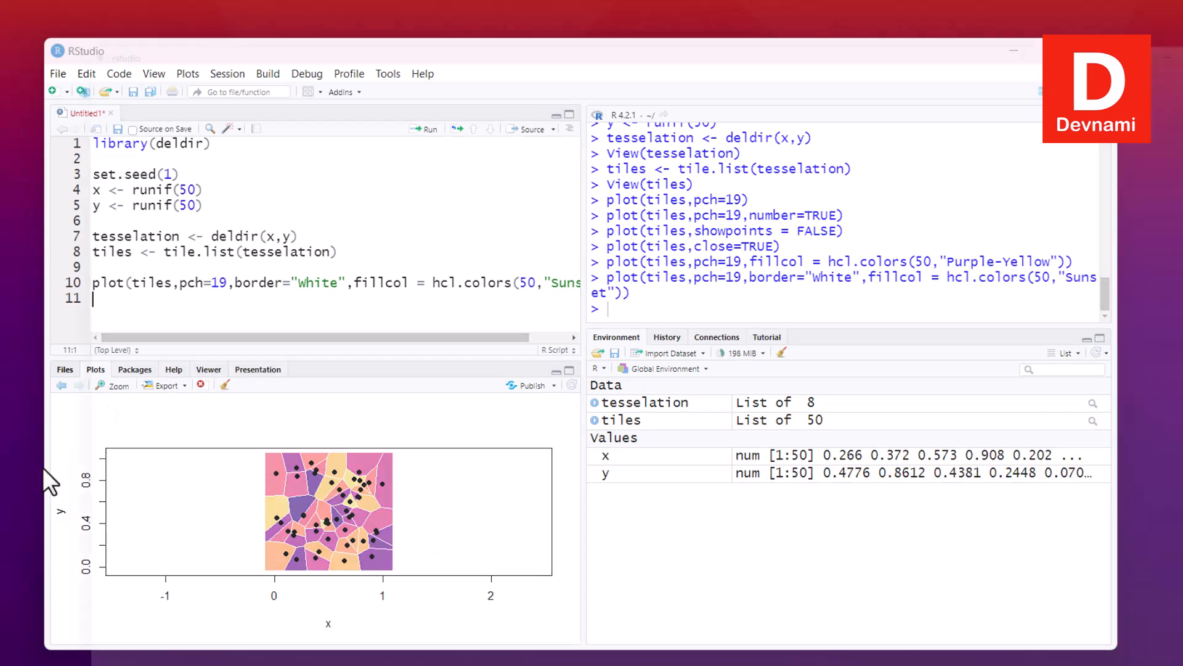
click(112, 384)
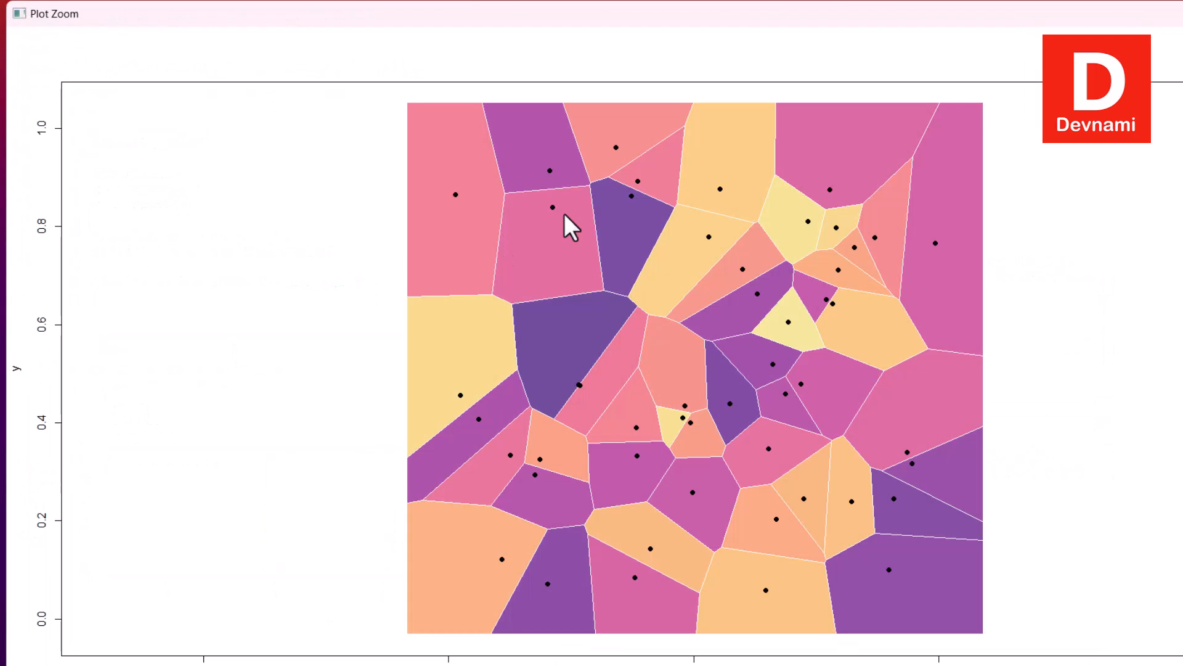
mouse_move(441, 388)
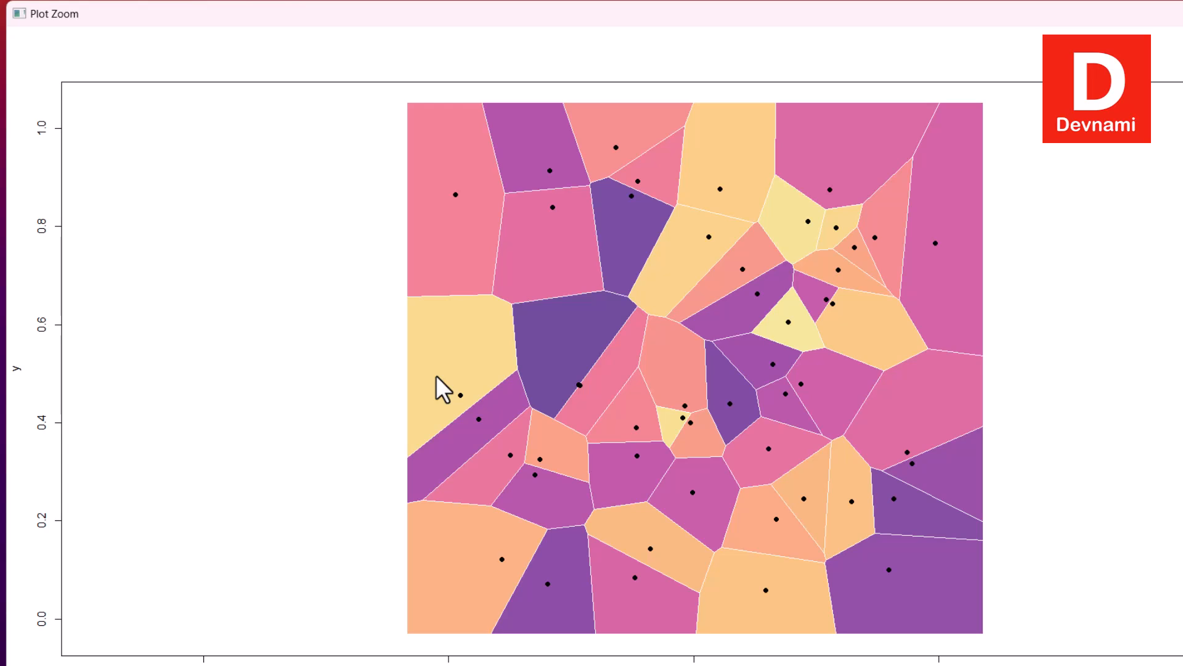
mouse_move(488, 210)
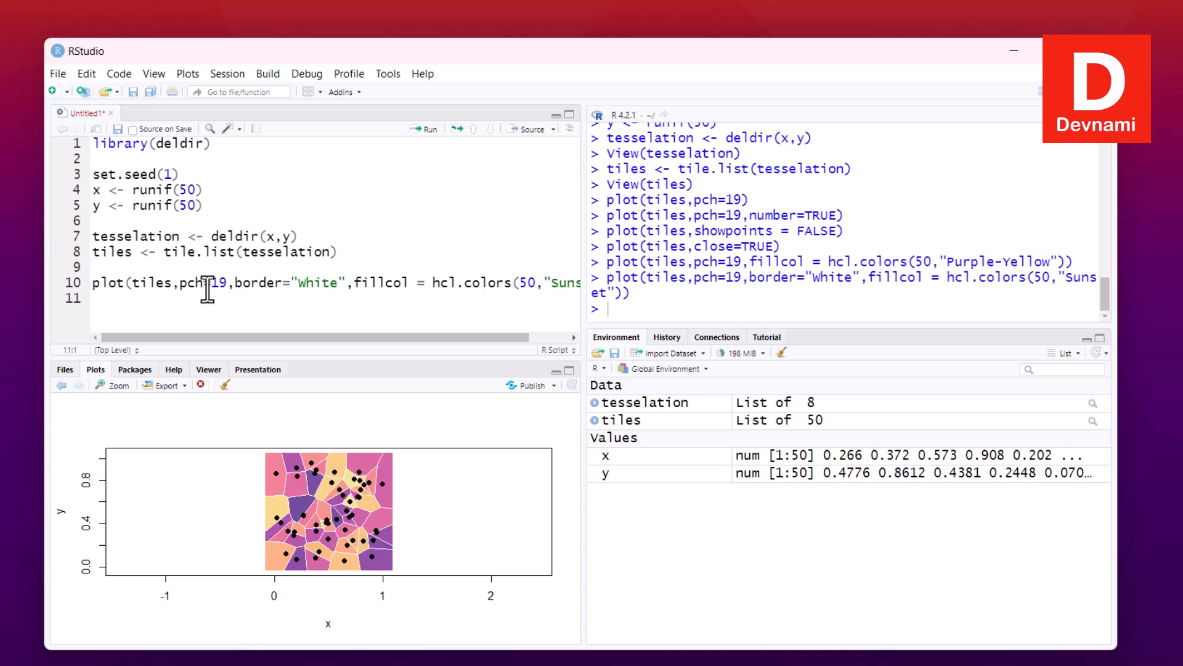
mouse_move(238, 285)
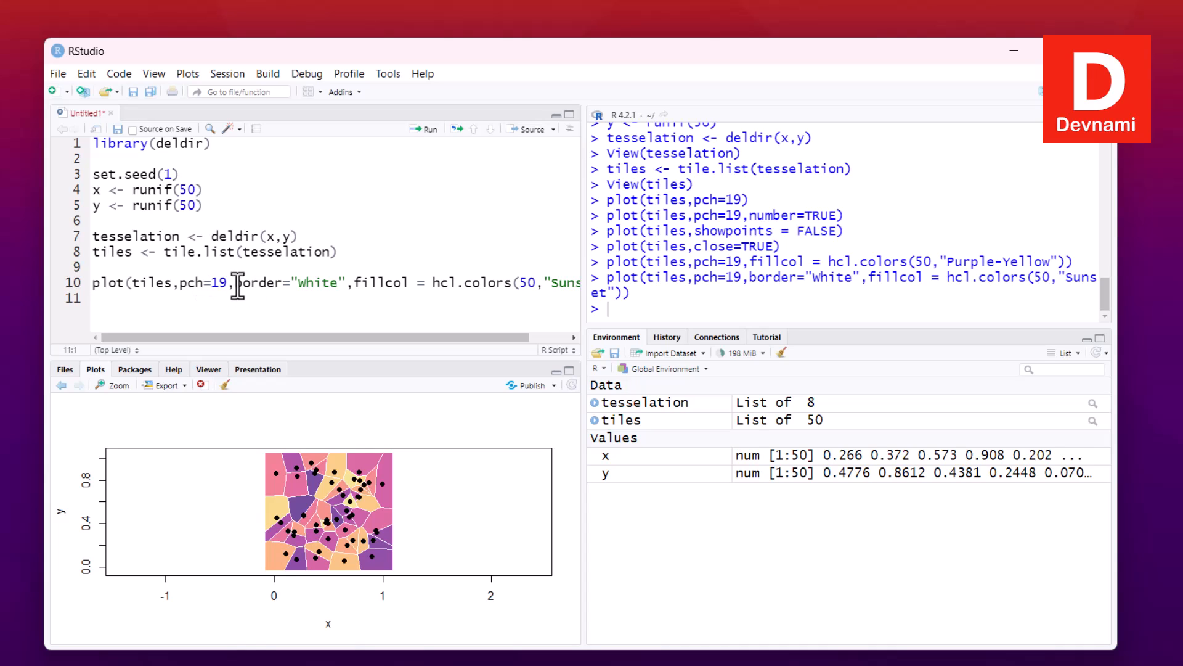
Replot the Sunset tiles with showpoints=FALSE to hide the dots, and view enlarged
text(showpoints=F)
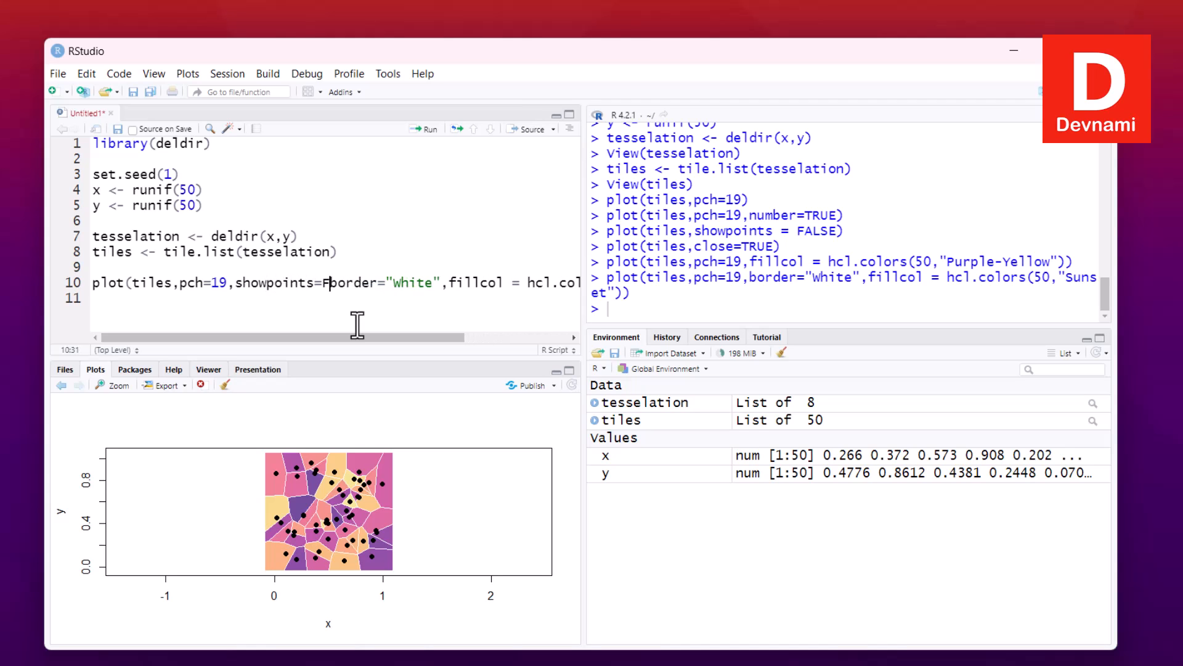
text(ALSE,)
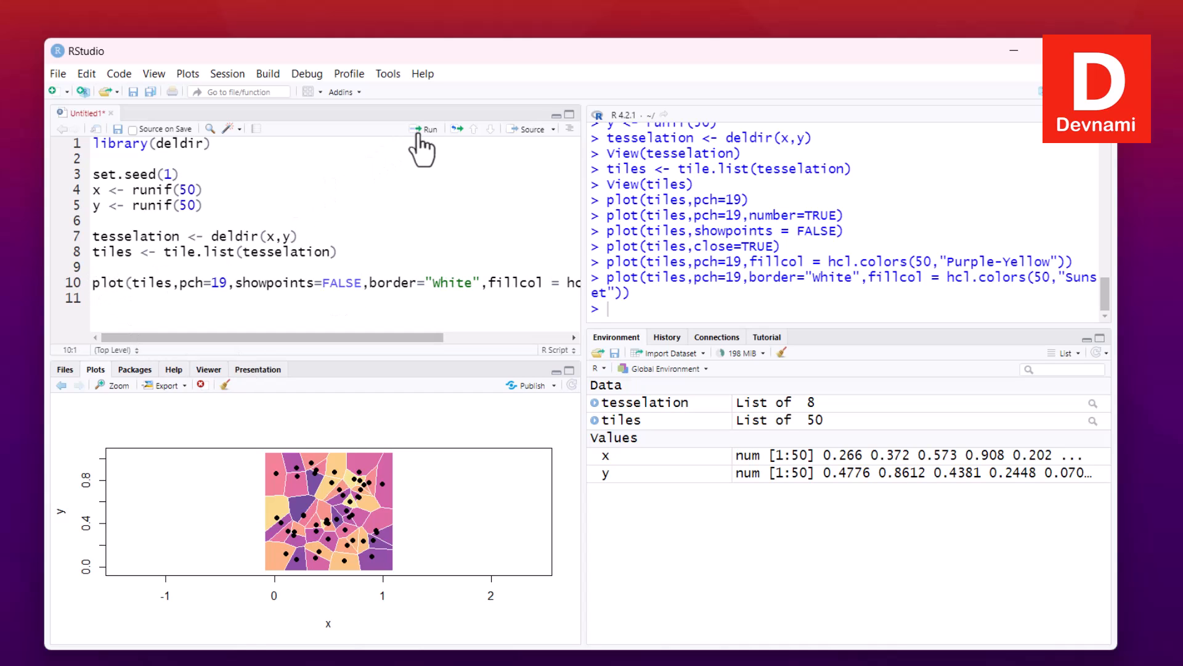
click(425, 129)
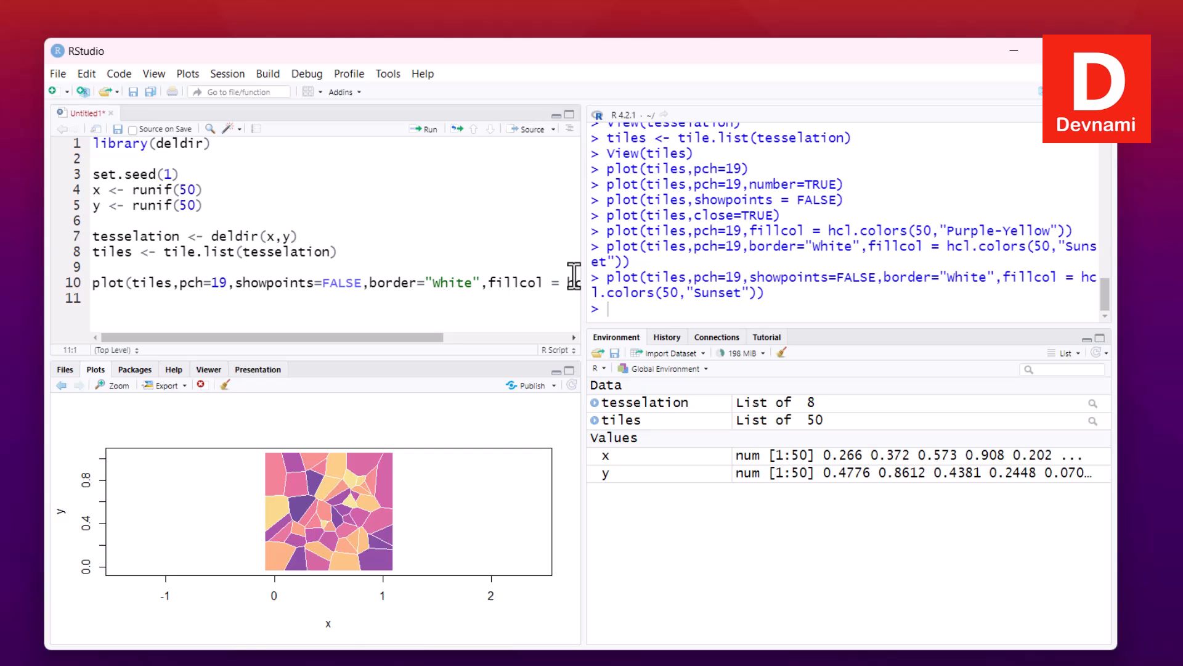
click(112, 384)
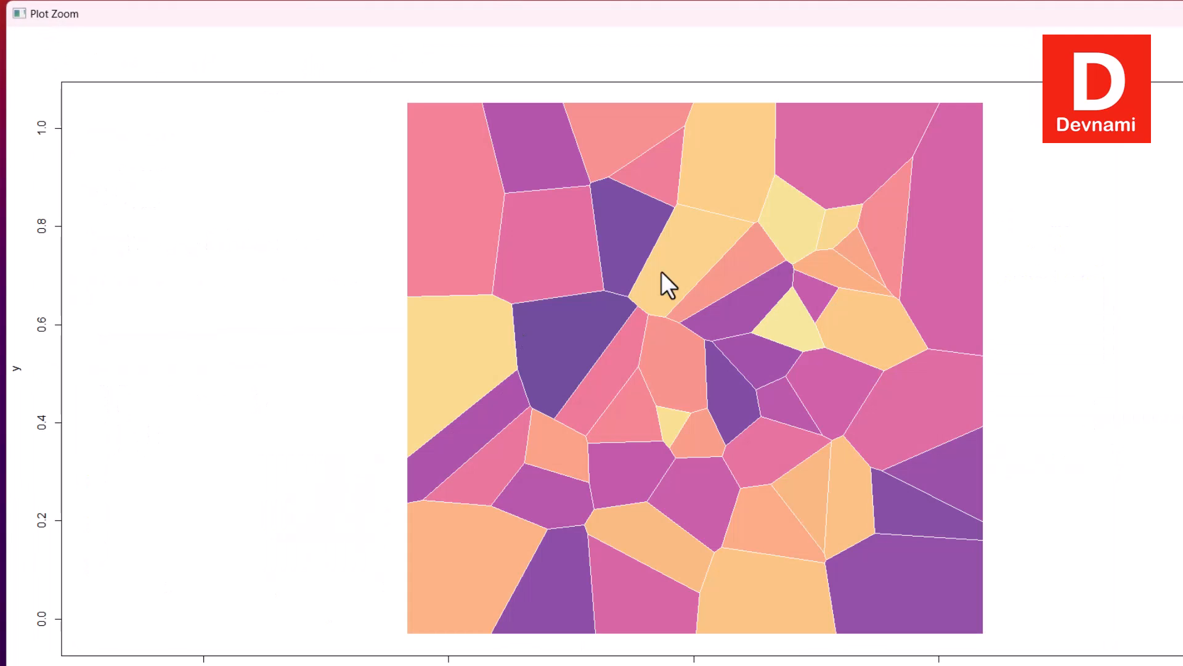
mouse_move(752, 316)
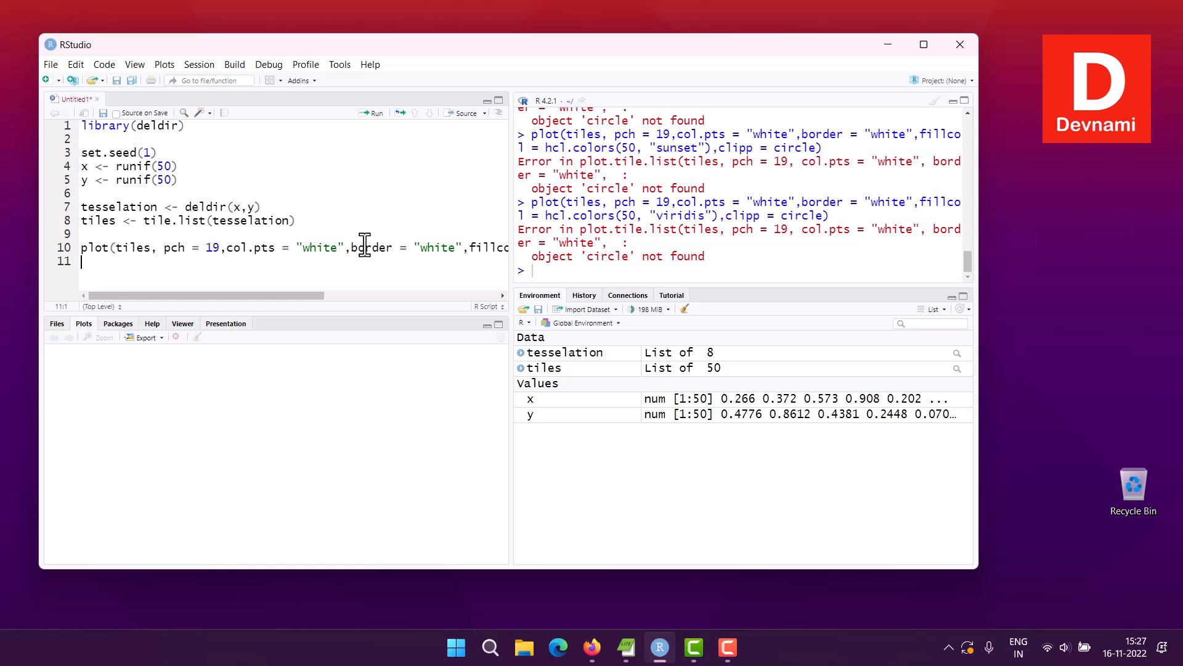
mouse_move(181, 205)
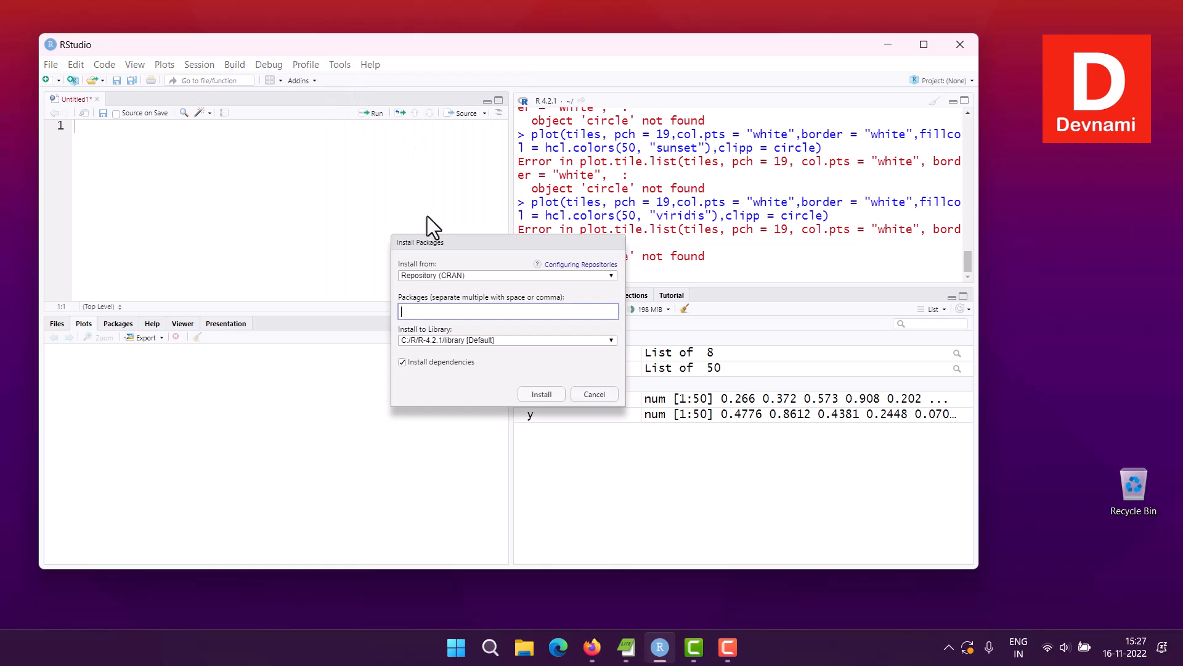
Attempt installing the misspelled ggvoronoi package, then begin a library call for it in the script
text(ggvornoi)
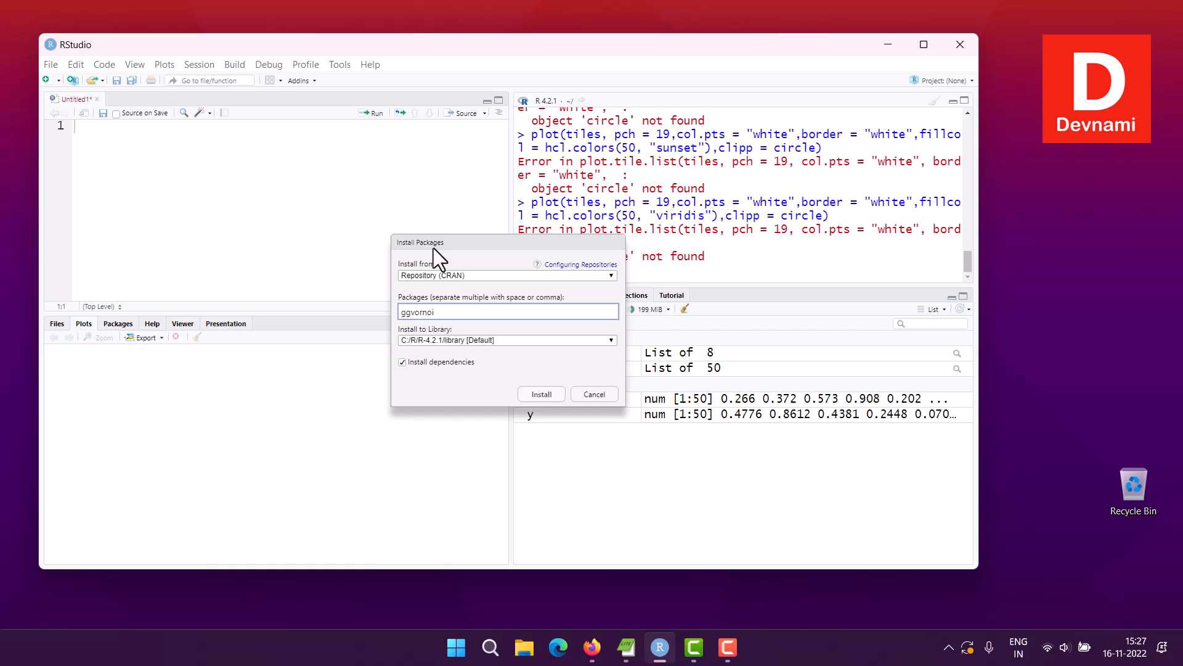
click(594, 394)
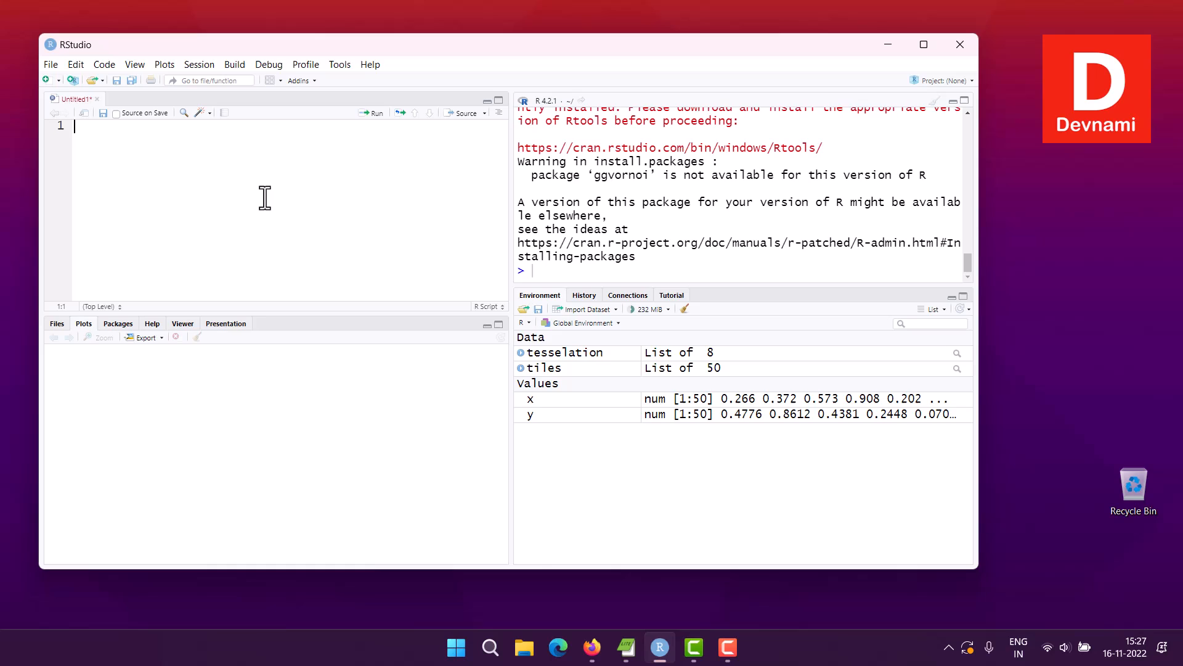
mouse_move(224, 187)
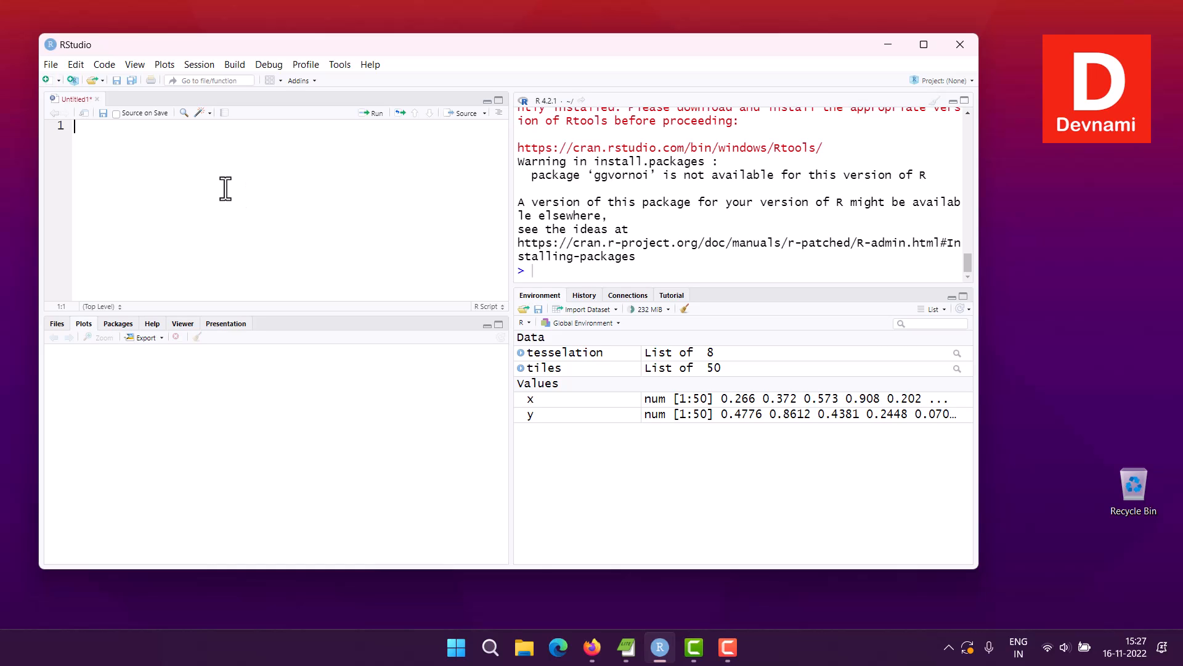
mouse_move(173, 160)
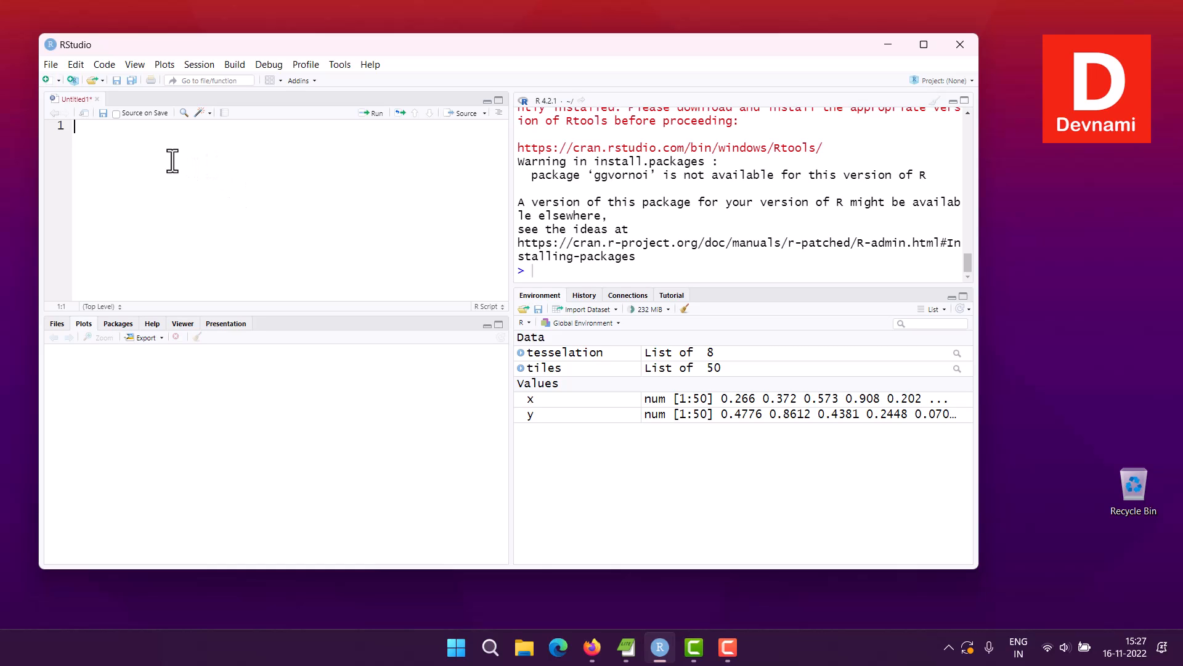
text(library(ggv)
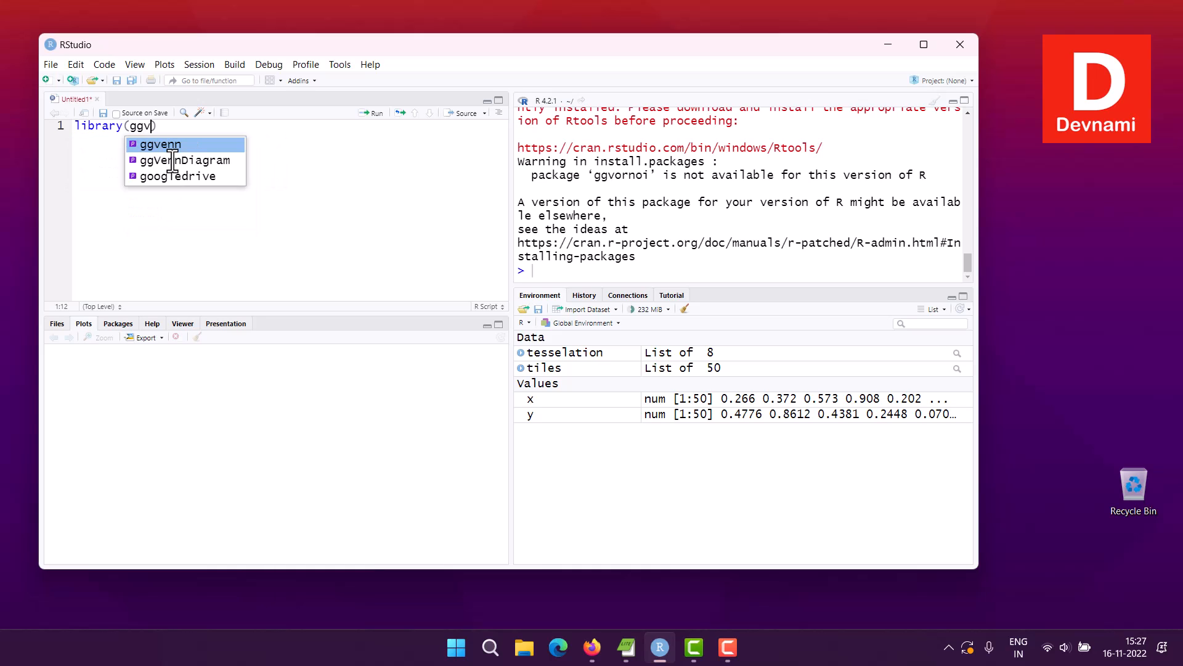
text(orb)
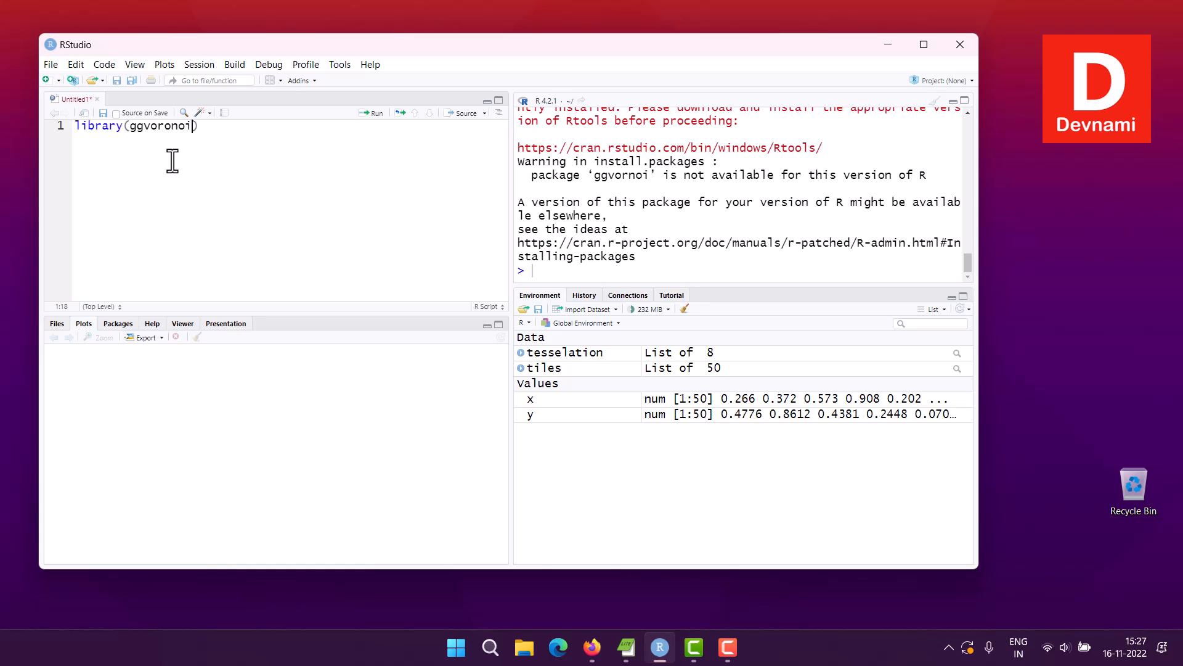
mouse_move(243, 167)
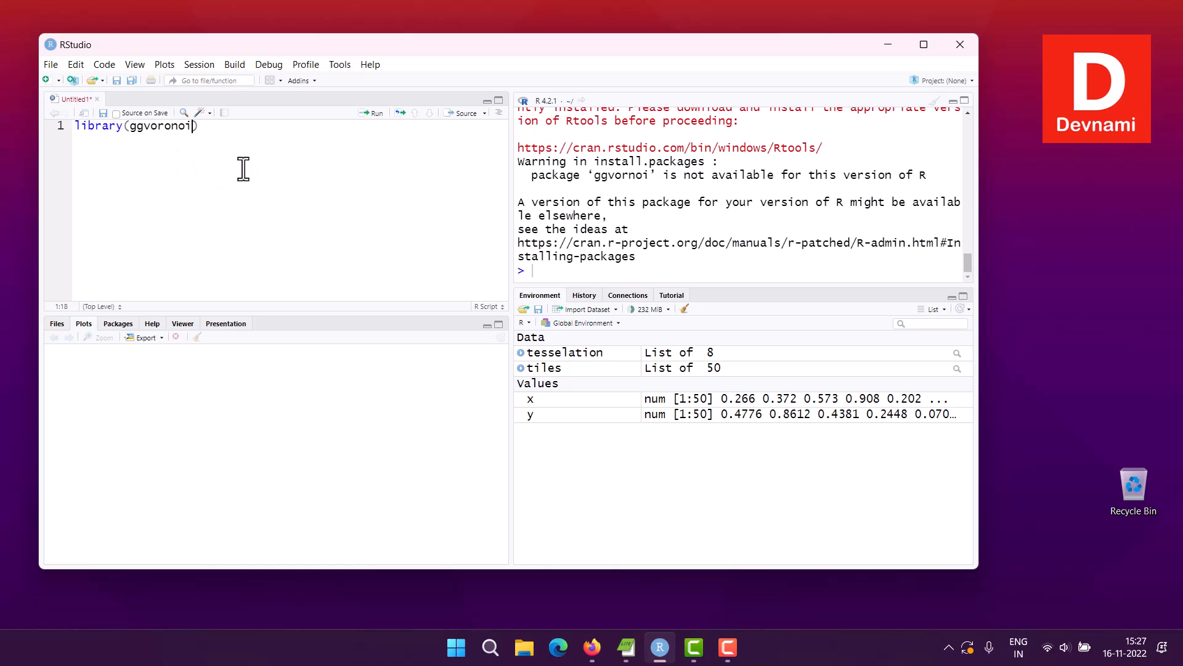
key(Return)
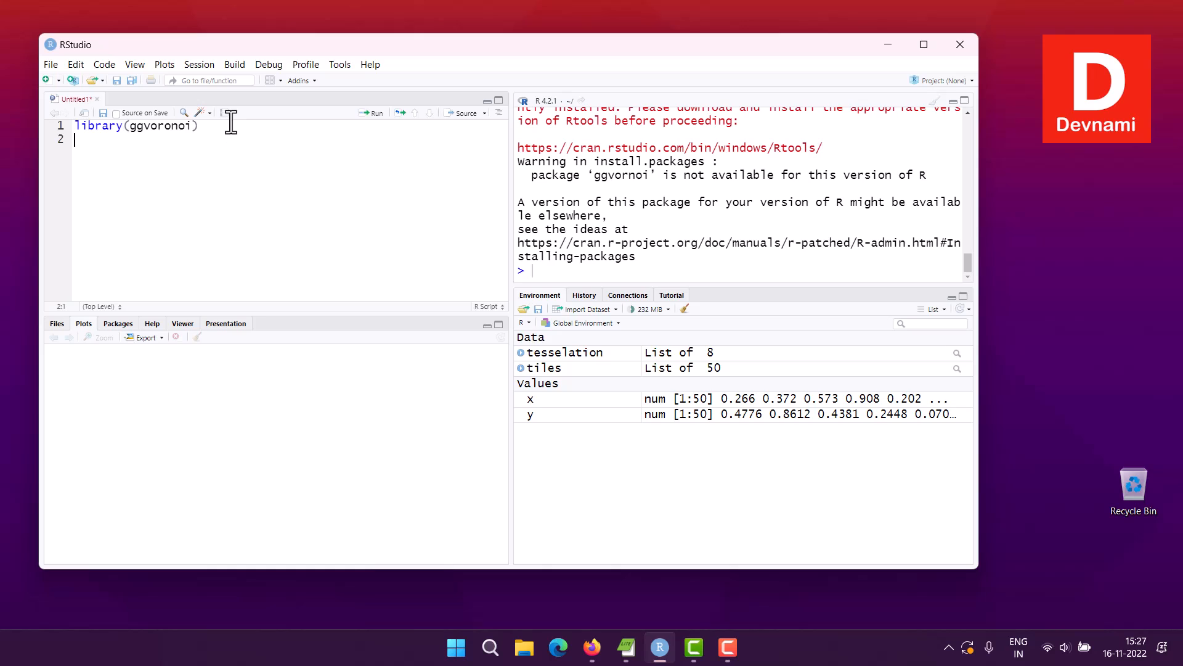
Add library(ggplot2) and correct the first call to library(ggvoronoi)
text(library(g)
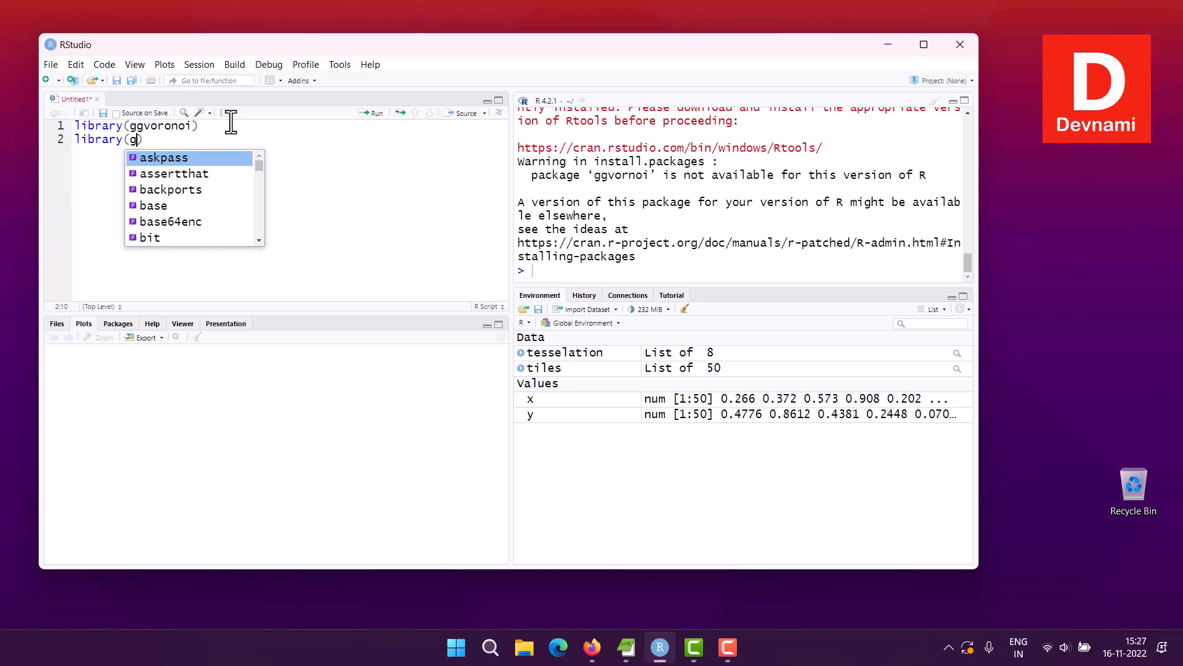
text(gplot2))
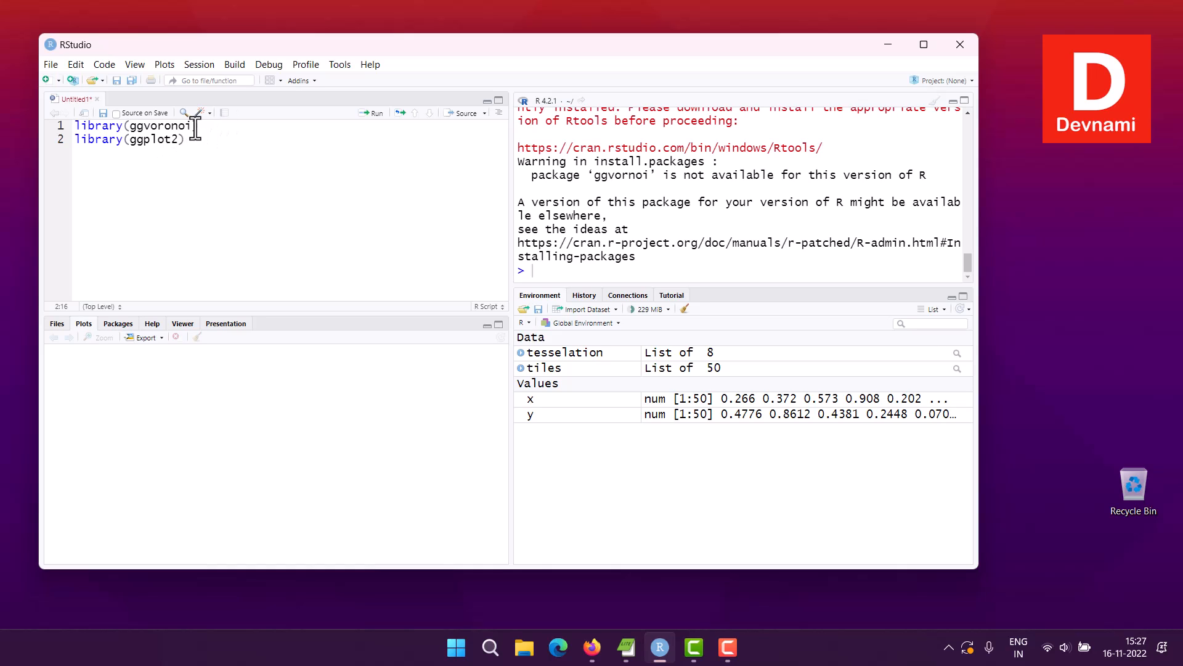
double_click(159, 125)
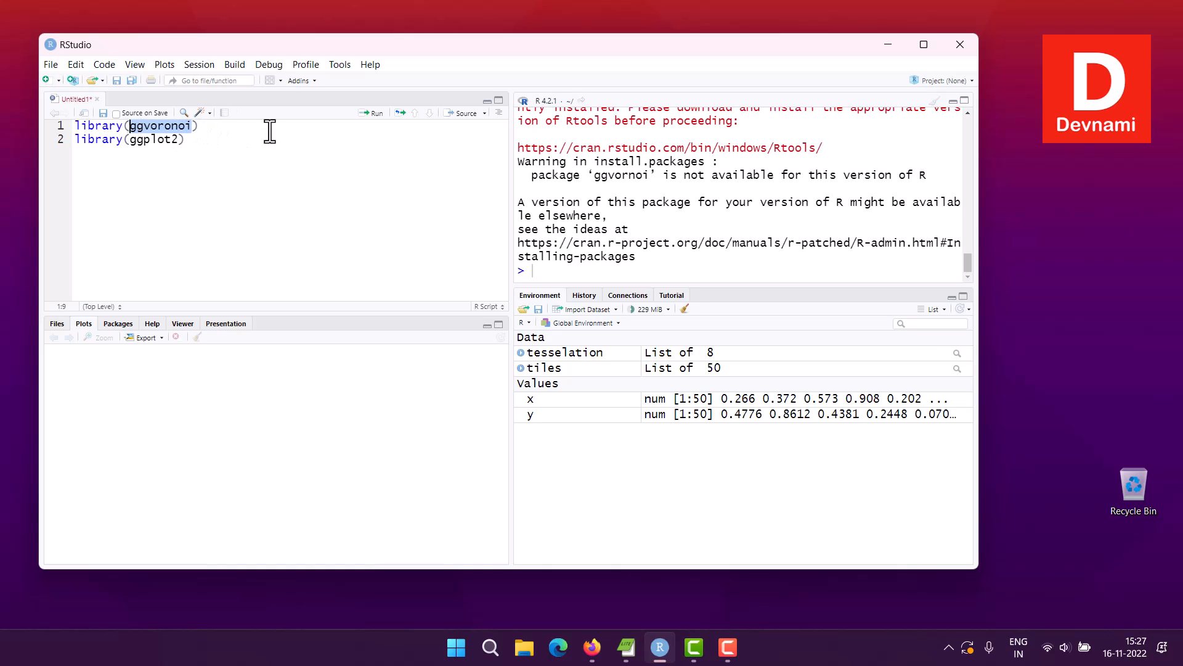
key(Backspace)
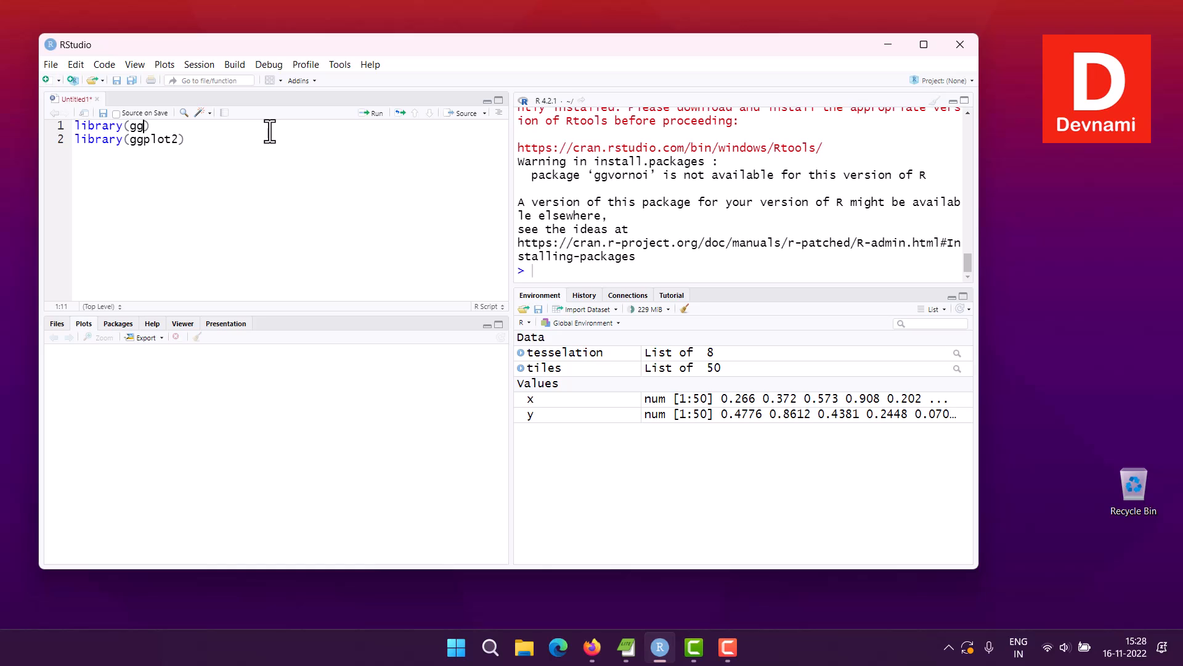
text(voro)
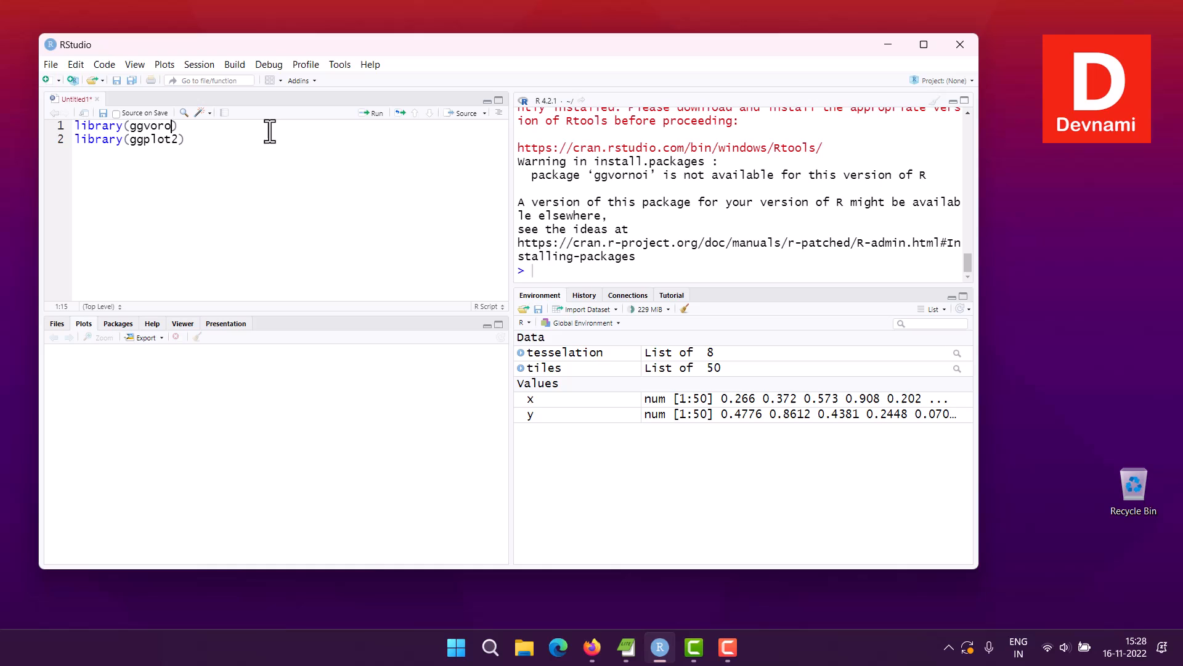
text(noi)
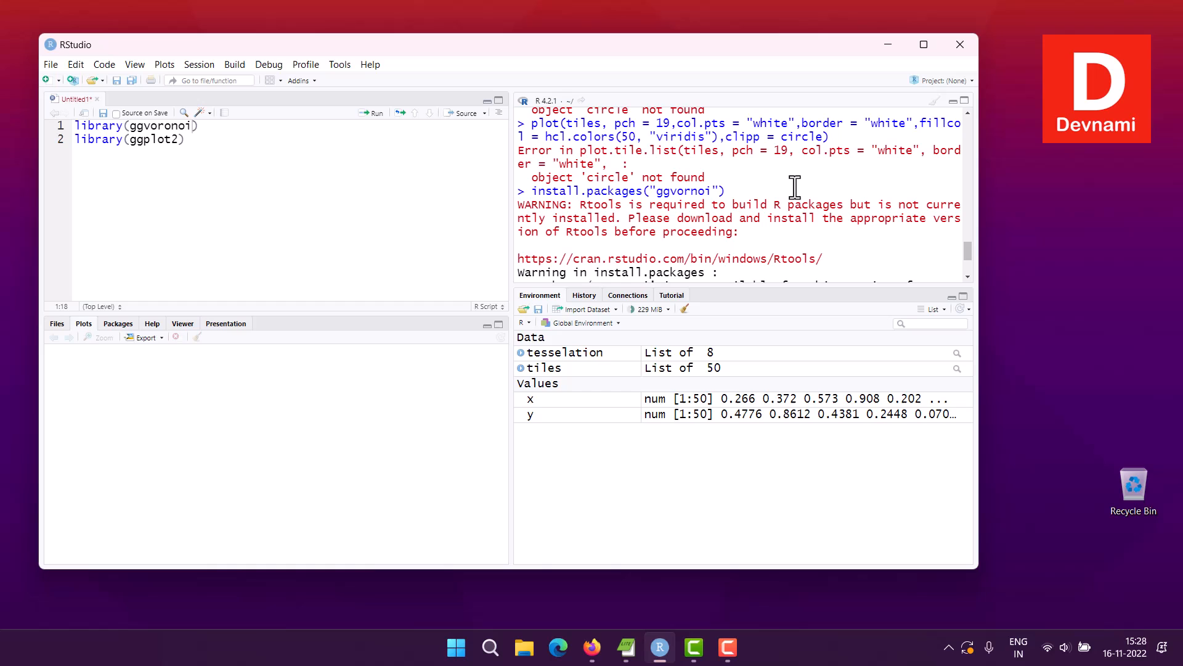
scroll(down, 3)
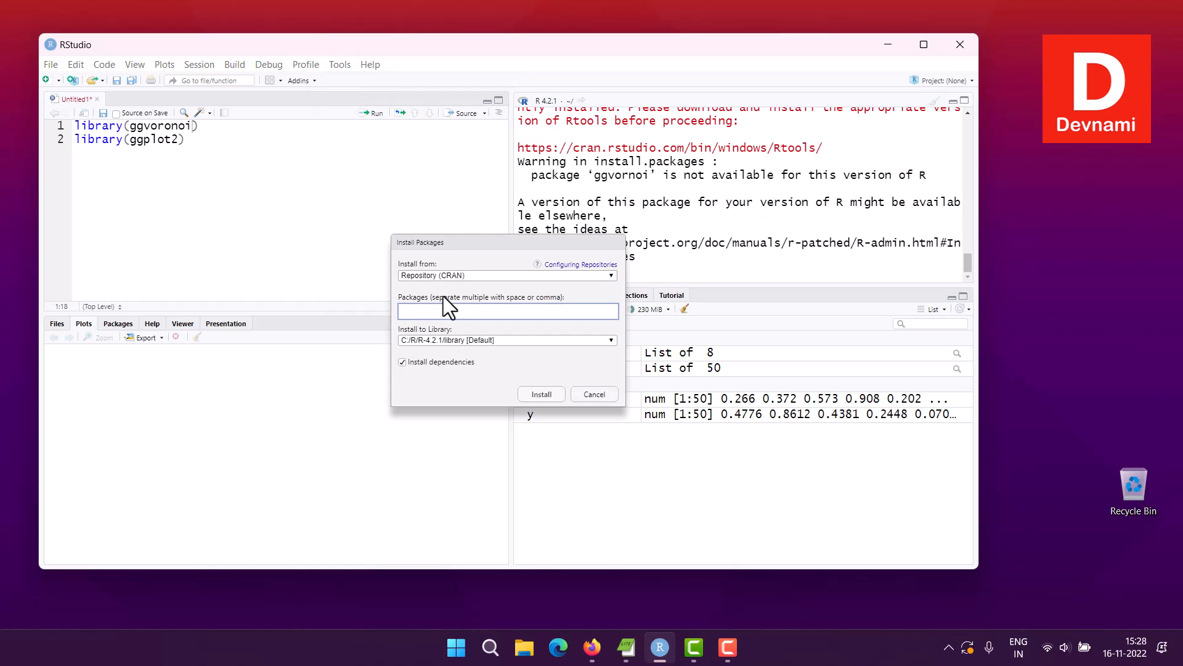
Install ggvoronoi from Install Packages, pulling in terra, sp, rgeos and raster
text(ggvo)
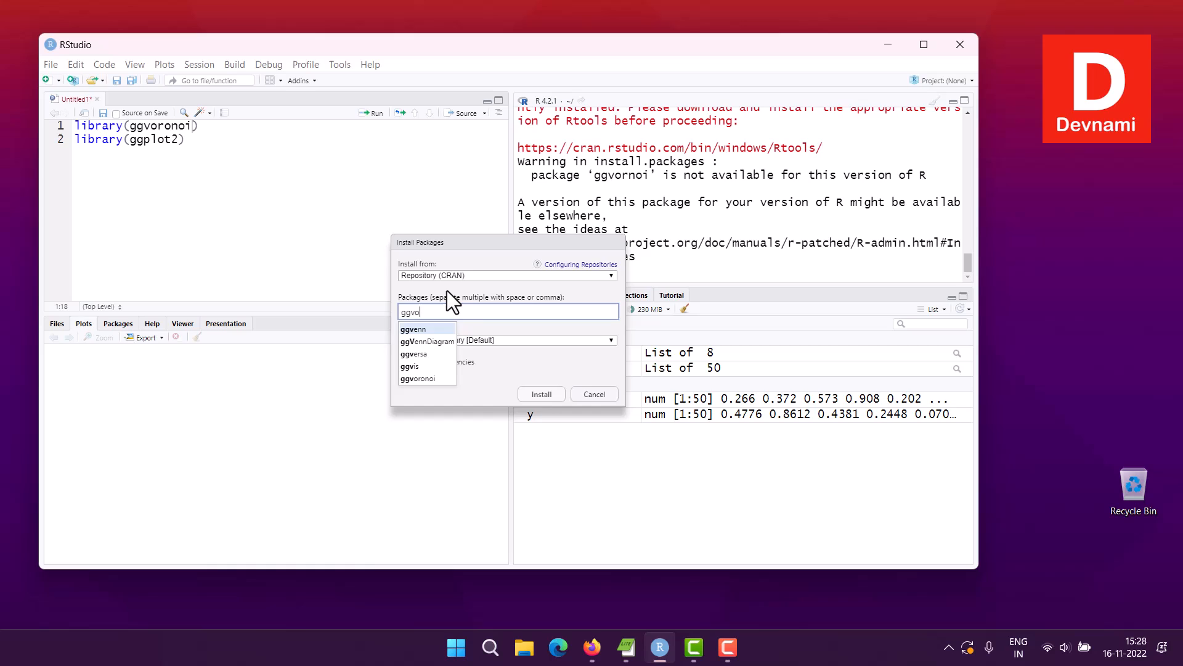
click(421, 378)
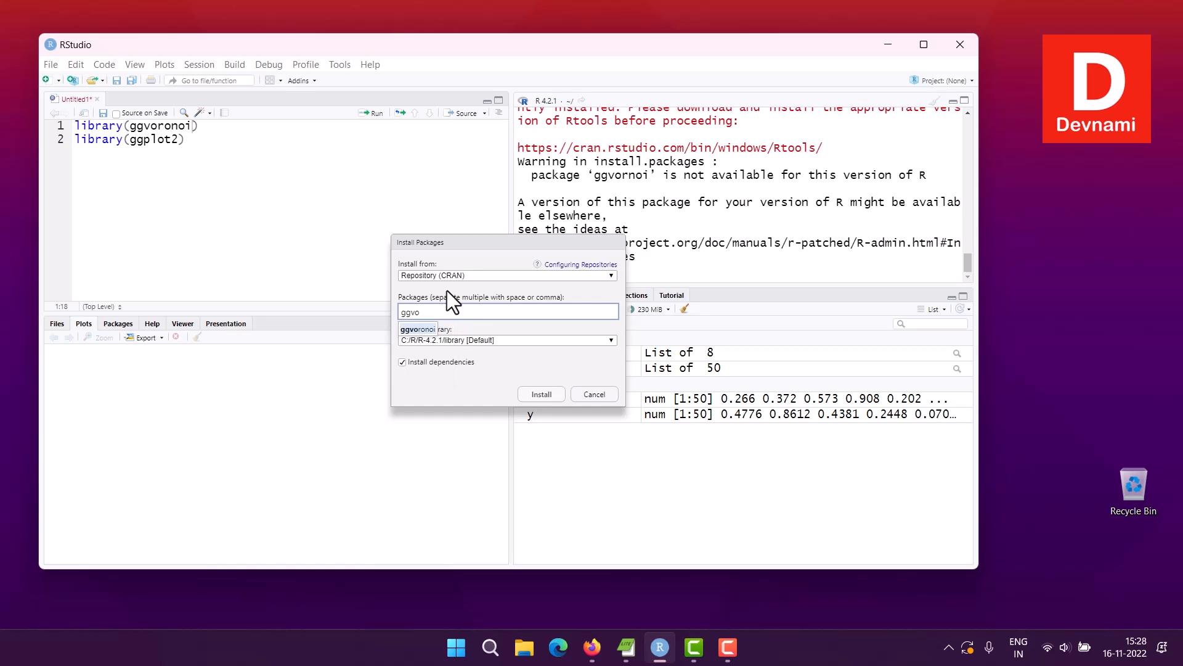
text(ronoi)
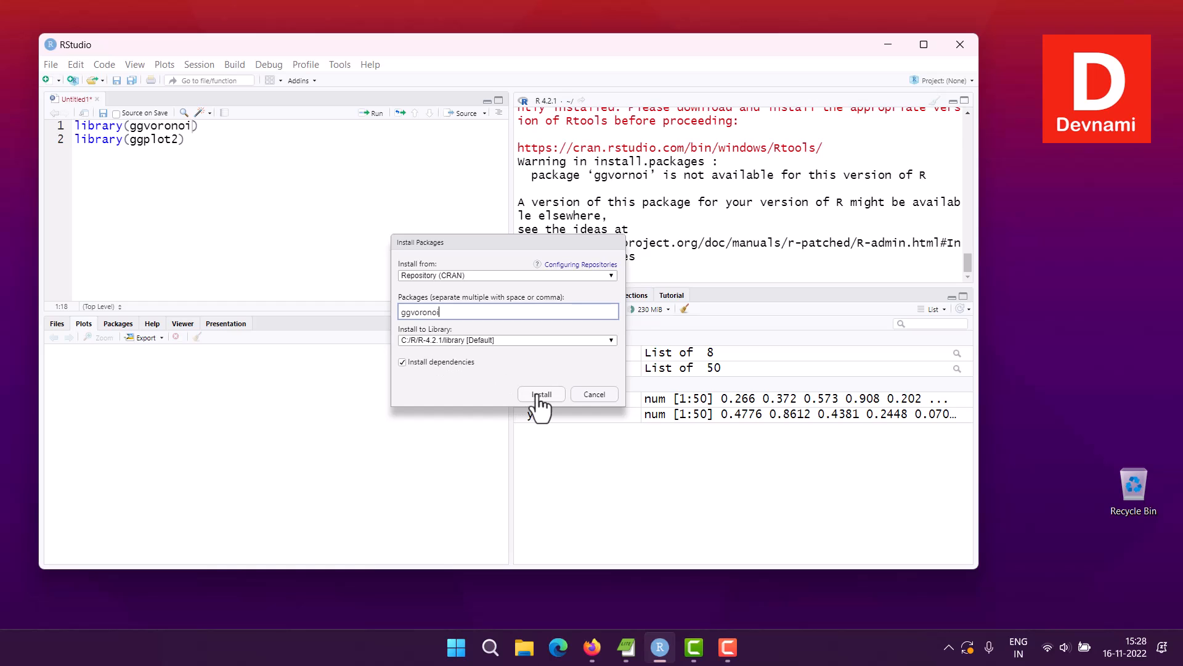
click(540, 394)
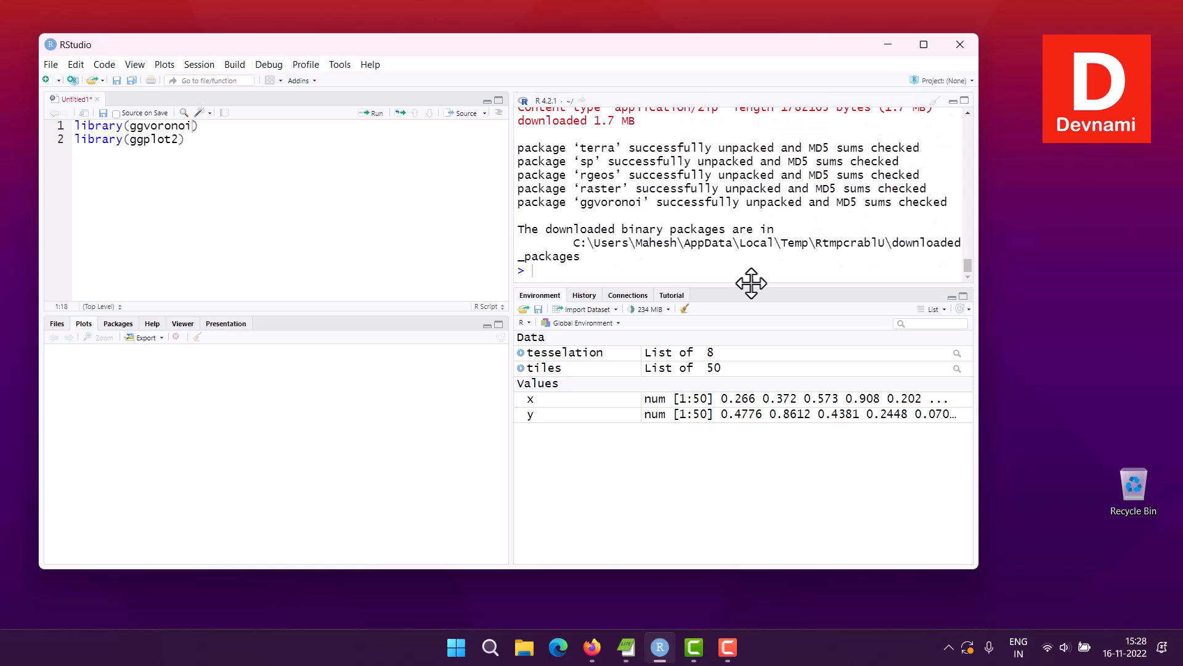
mouse_move(462, 181)
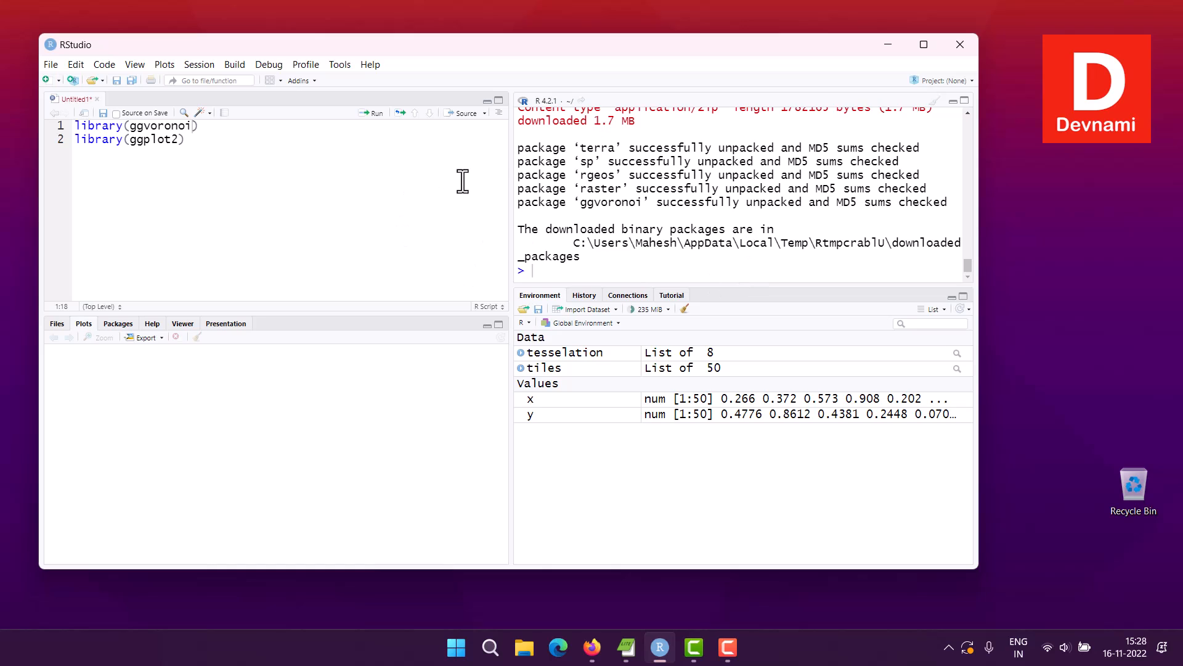
mouse_move(140, 143)
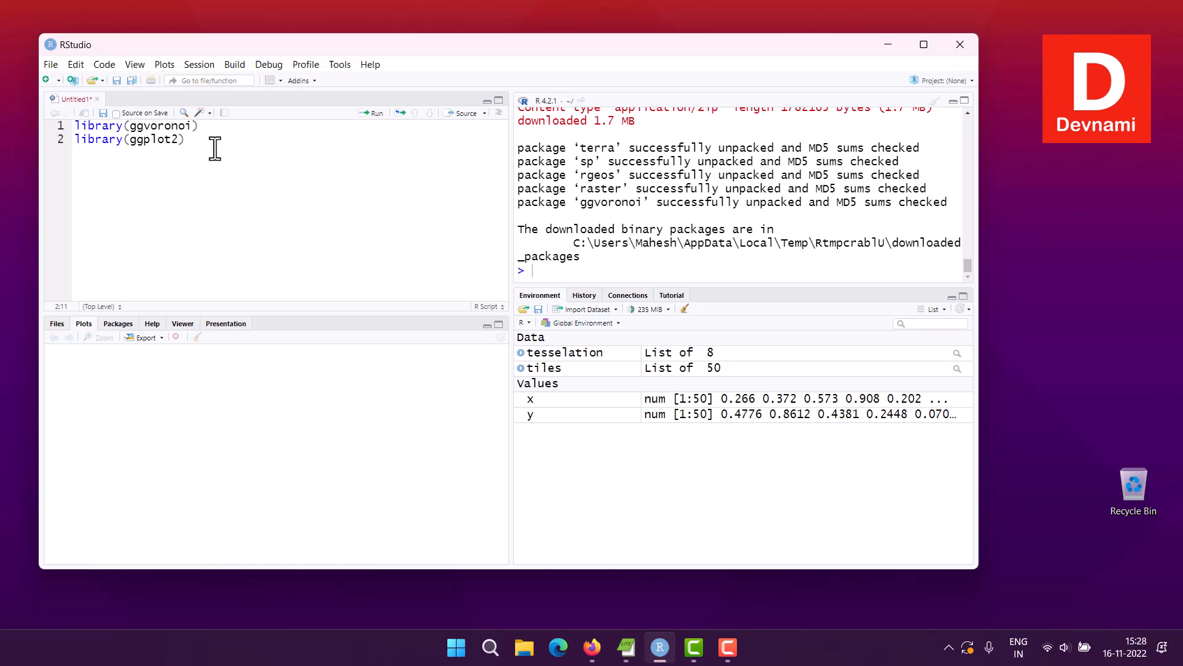
mouse_move(170, 126)
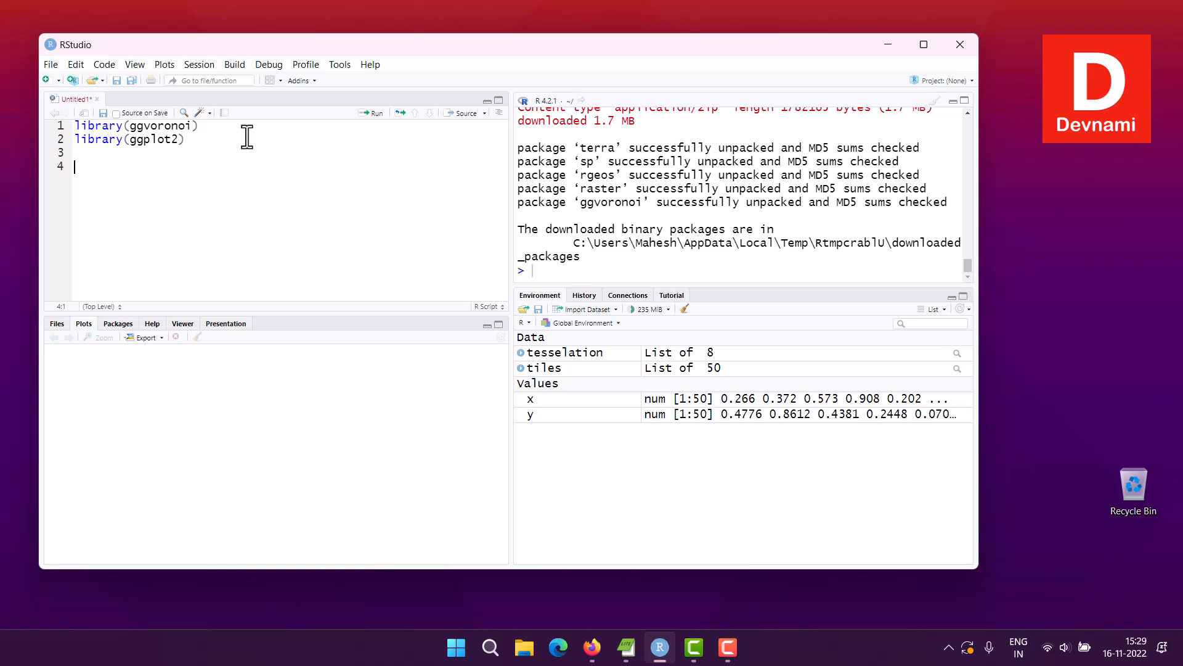
Set a seed and define x and y as sample(1:400, size=100)
text(set.seed(1)
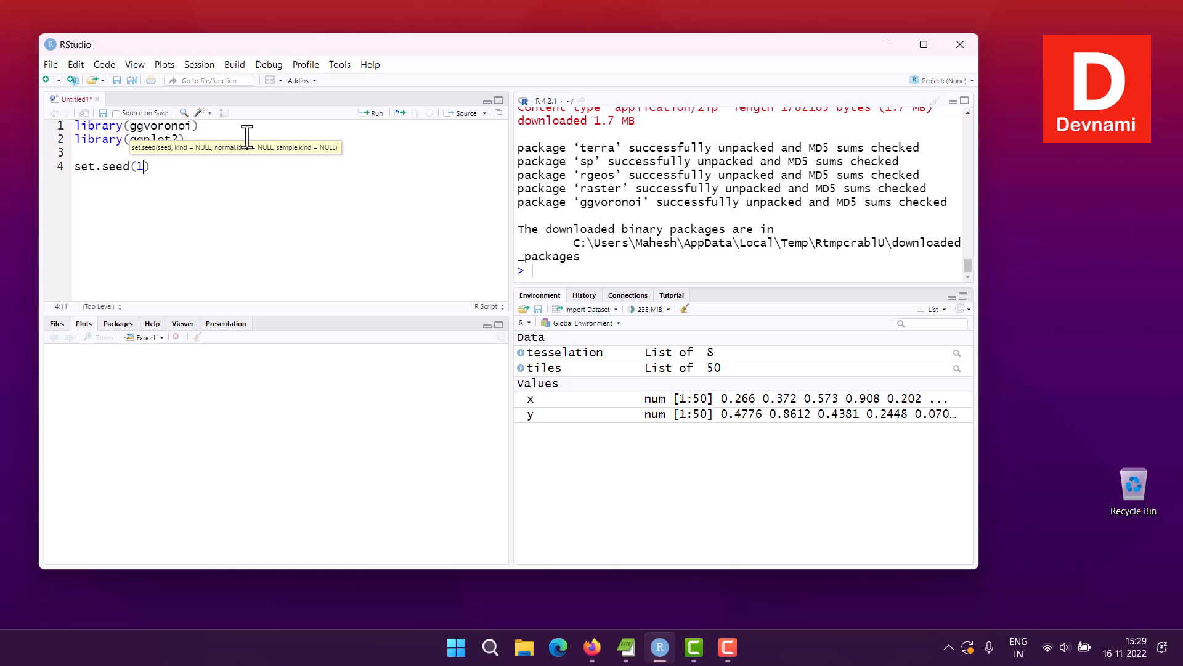
key(Return)
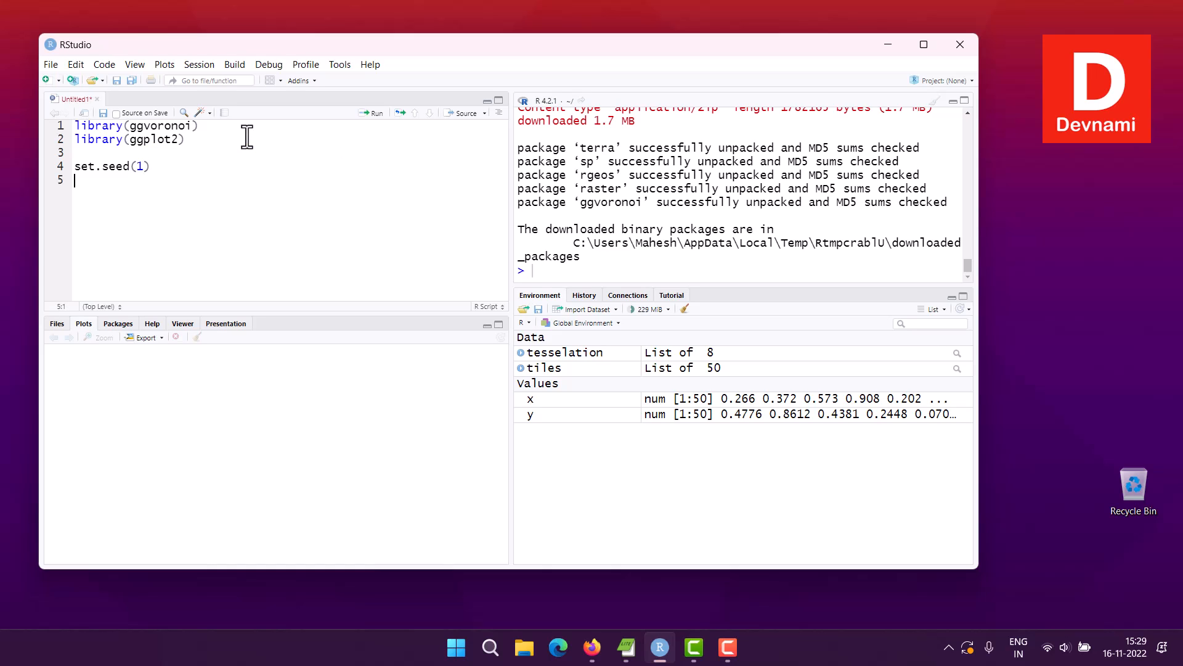
text(x<-)
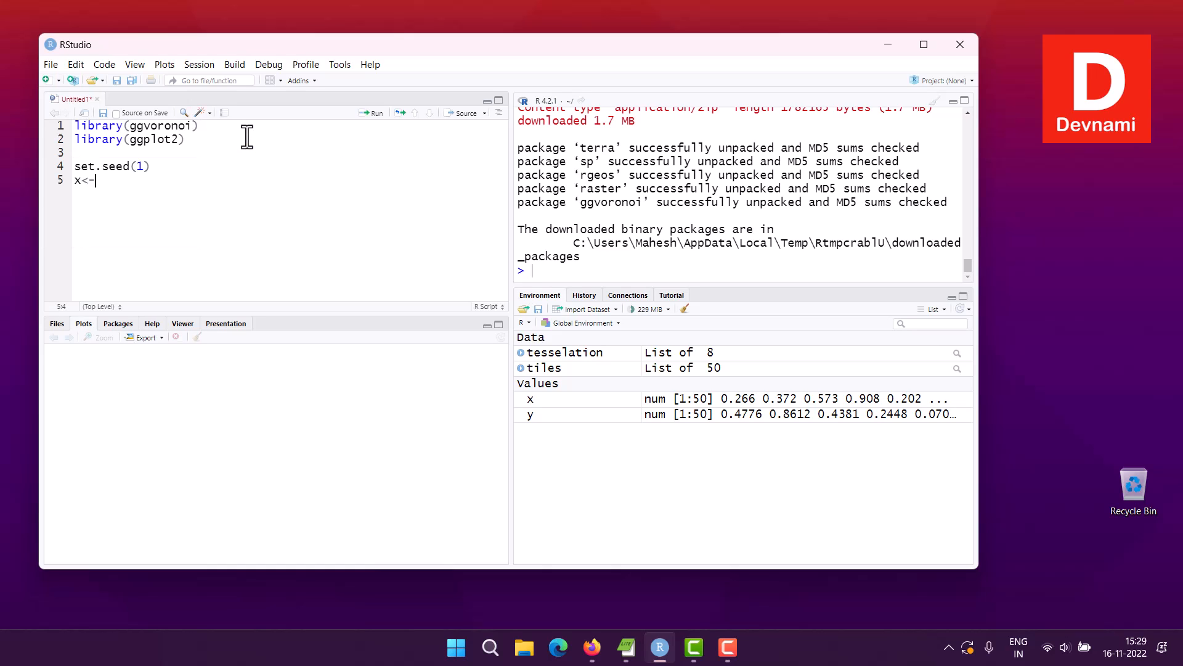
text(sam)
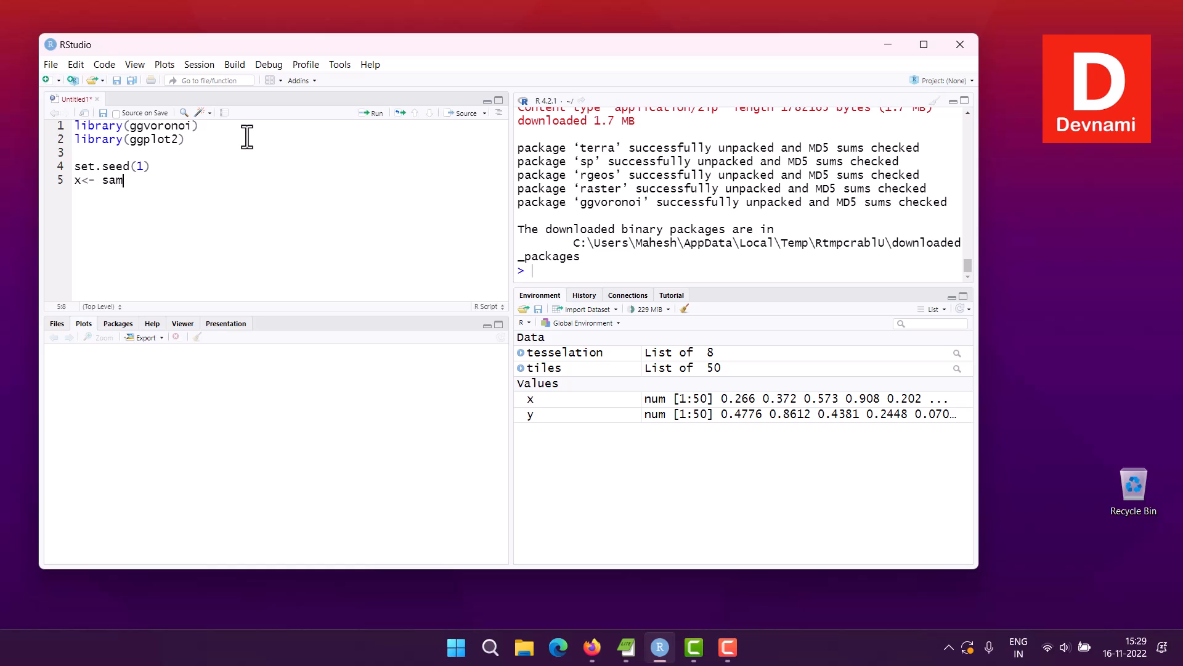
text(ple(1:)
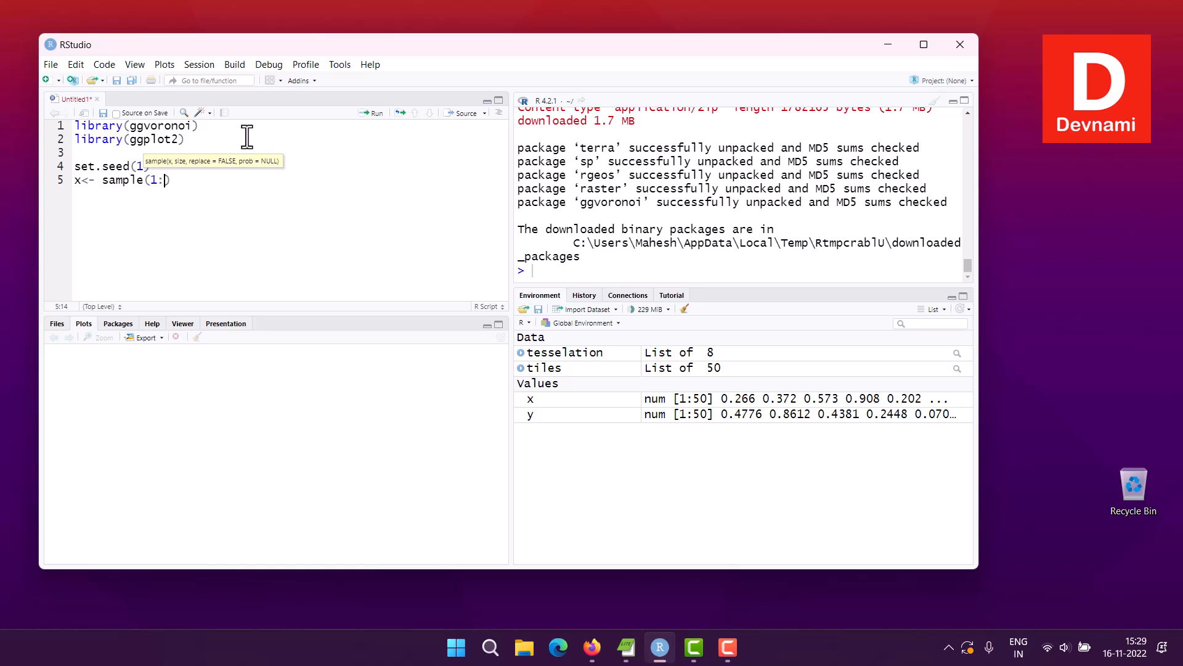
text(400,)
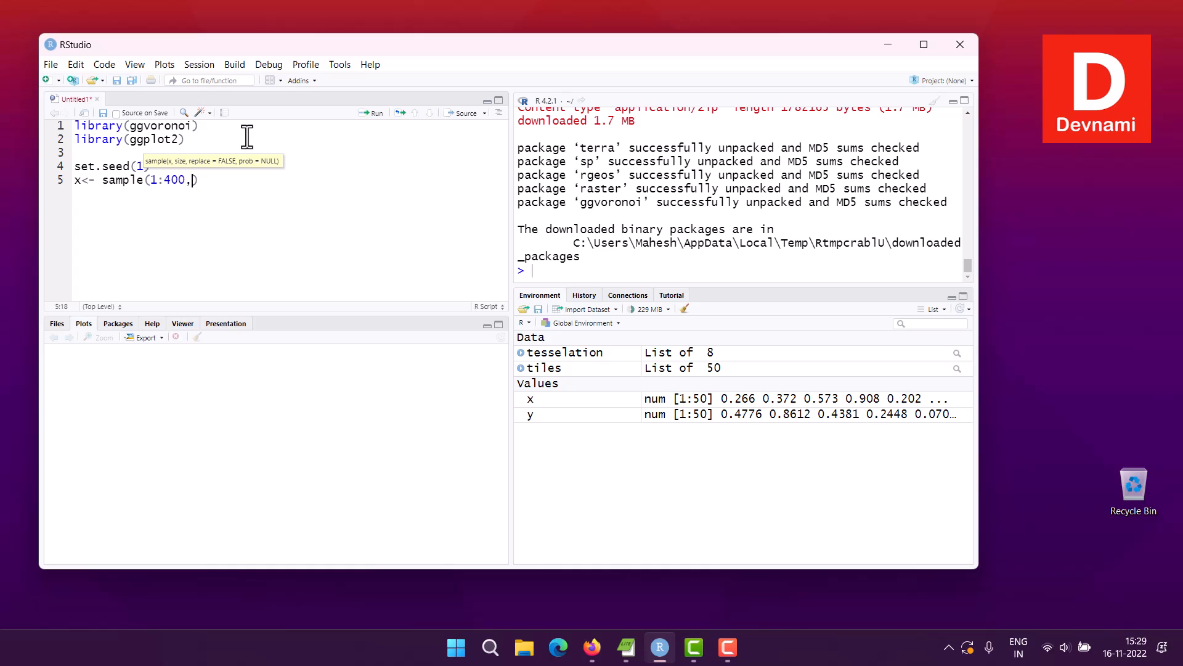
text(size=100)
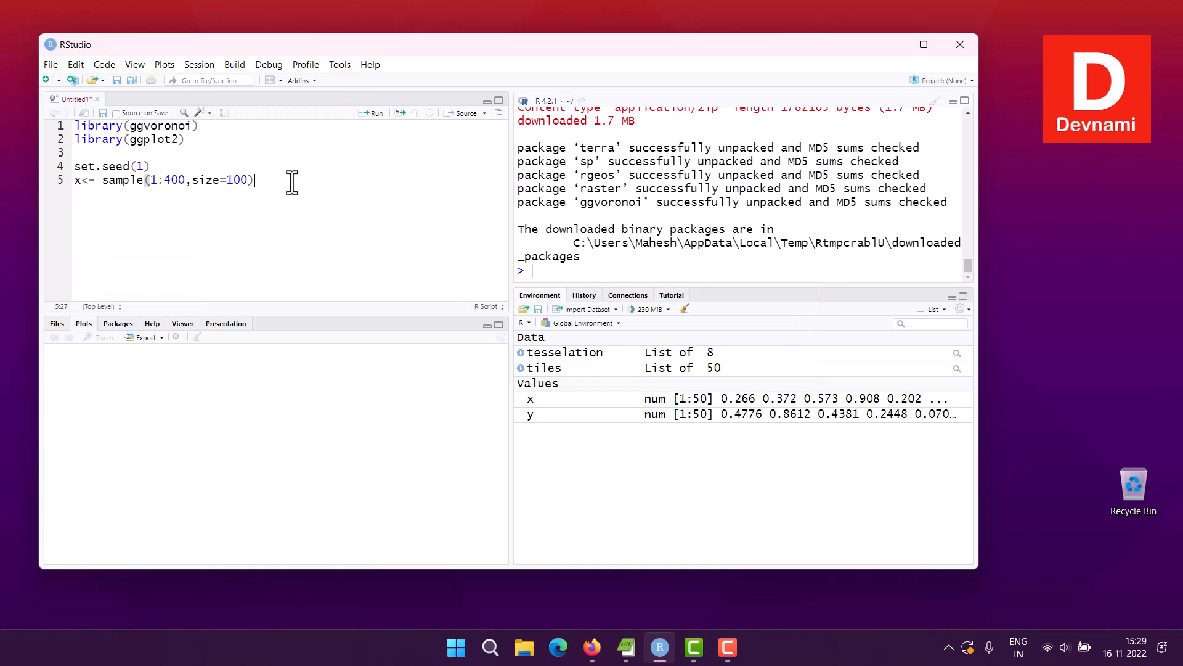
text(y<- sample(1:400,si)
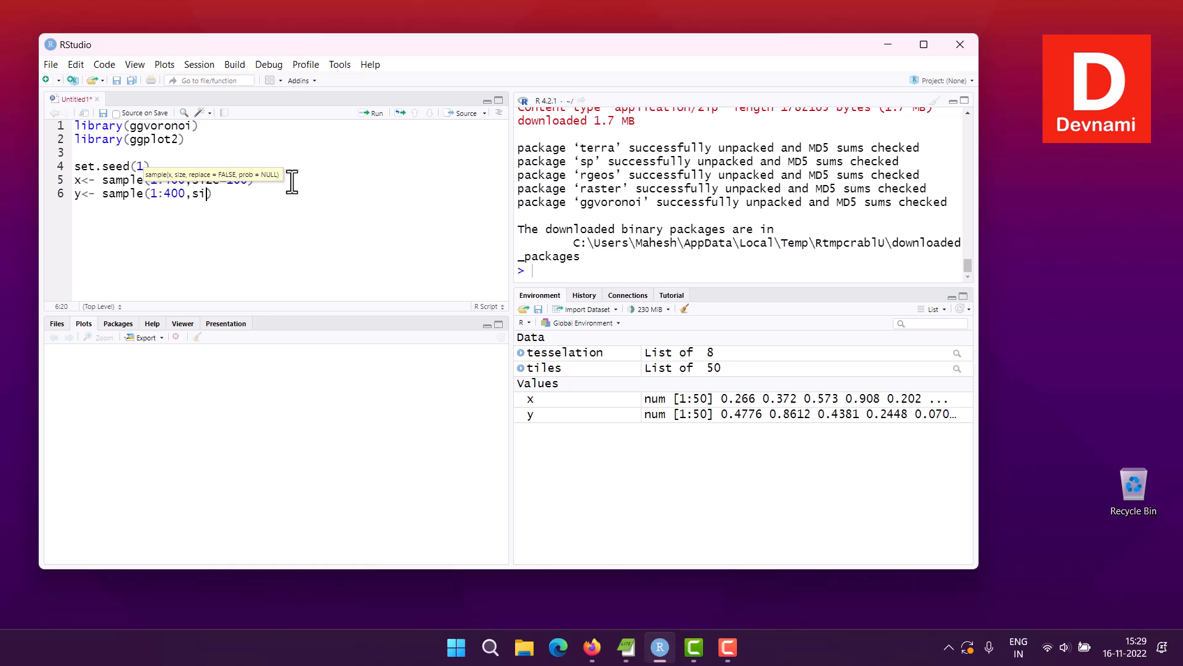
text(ze=100)
text(dist)
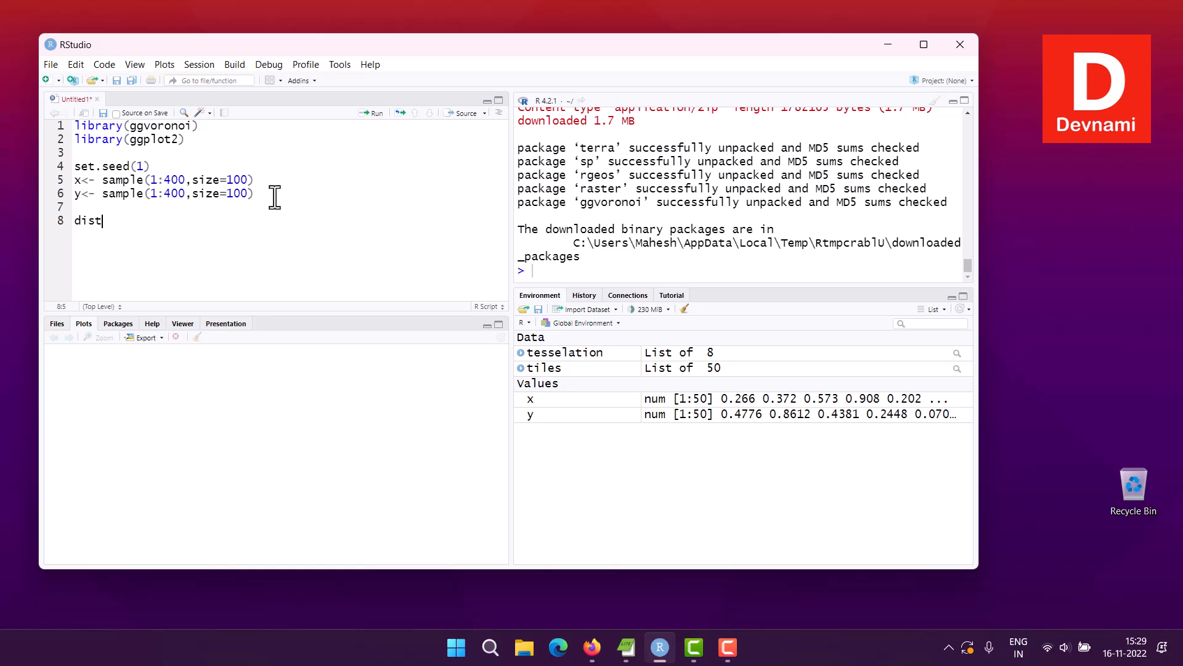
Define dist <- sqrt((x/200)^2 + (y/200)^2), splitting the formula across two script lines
text(<-)
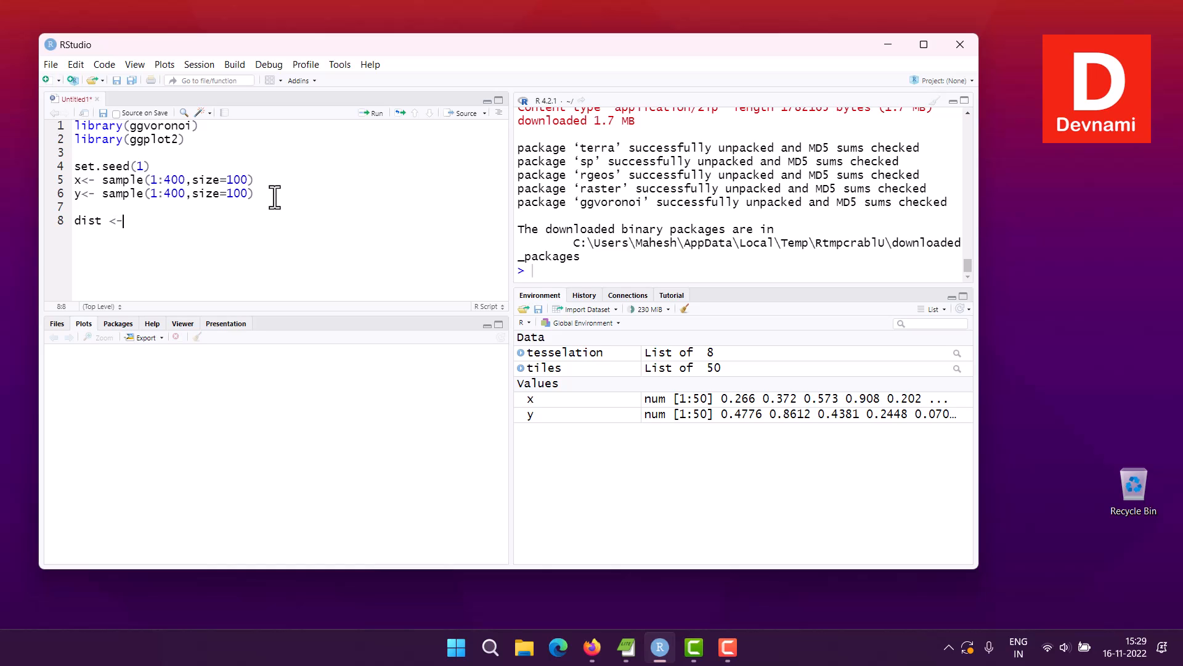
text(sq)
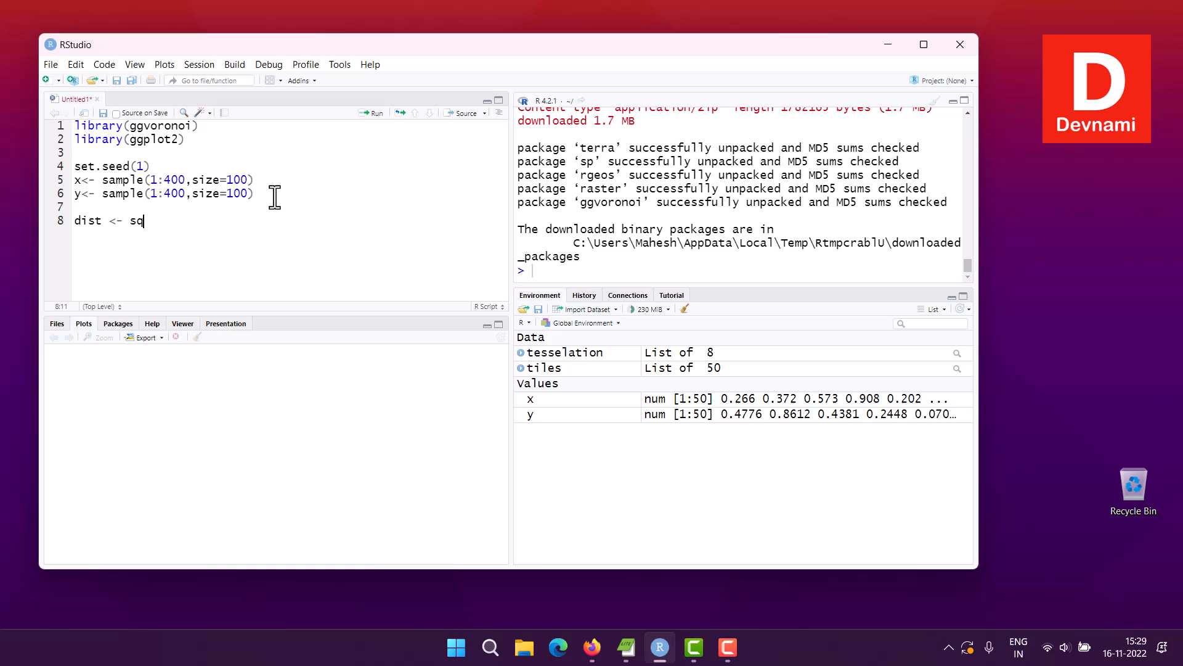
text(rt()
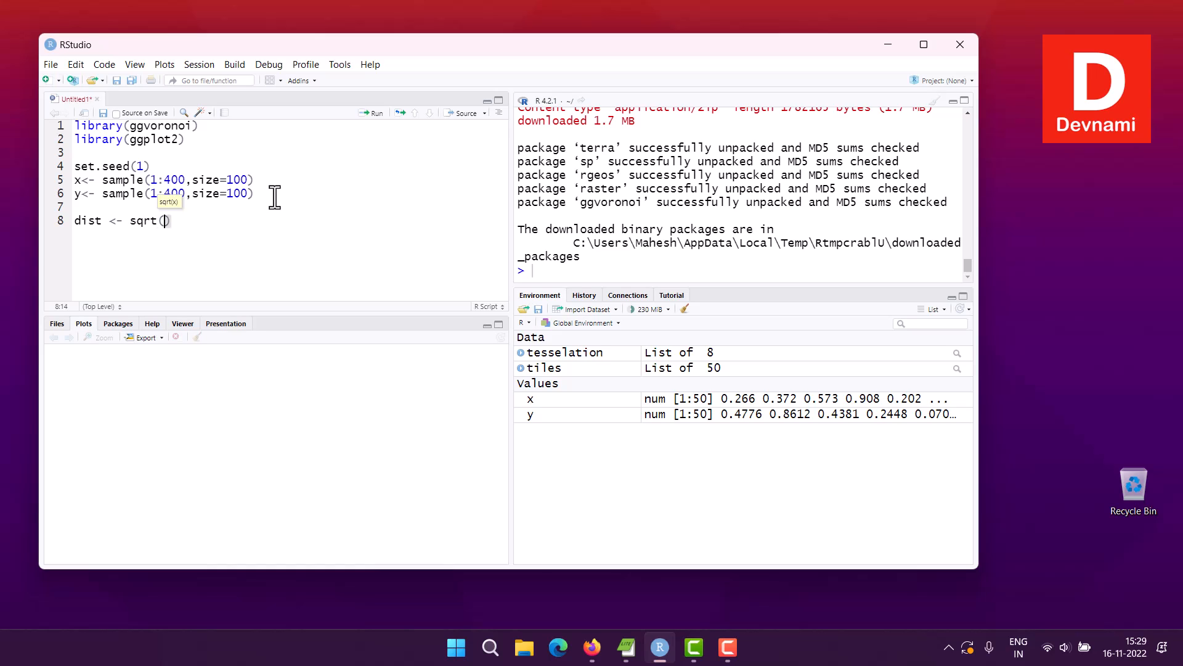
text((x/)
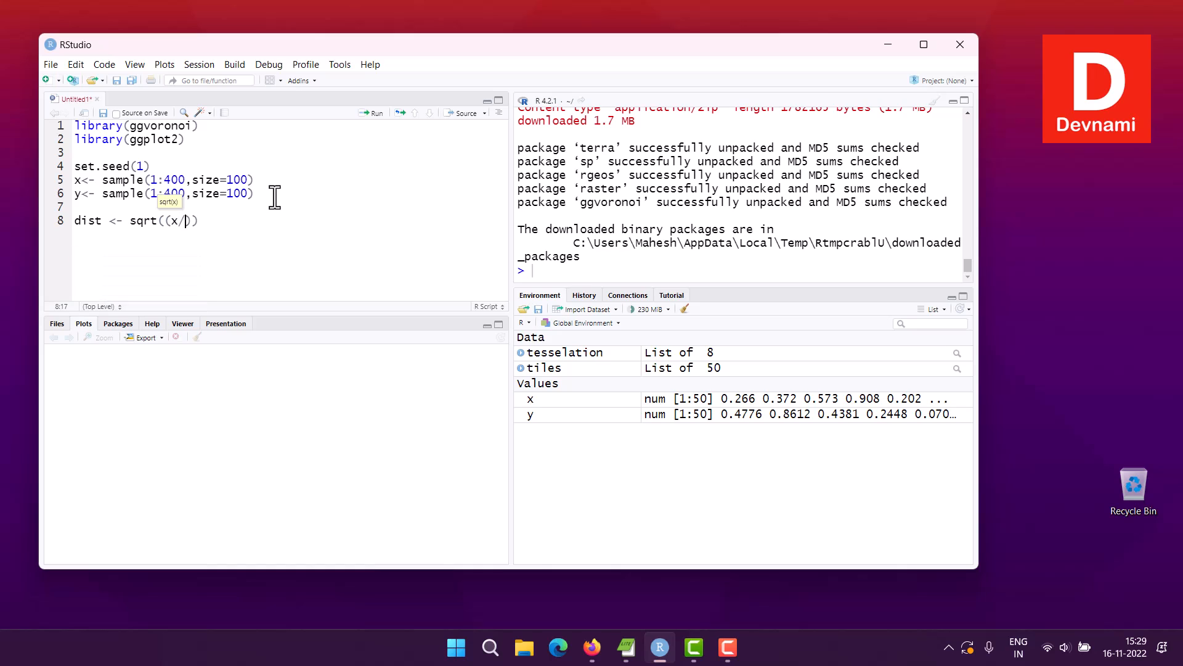
text(200)
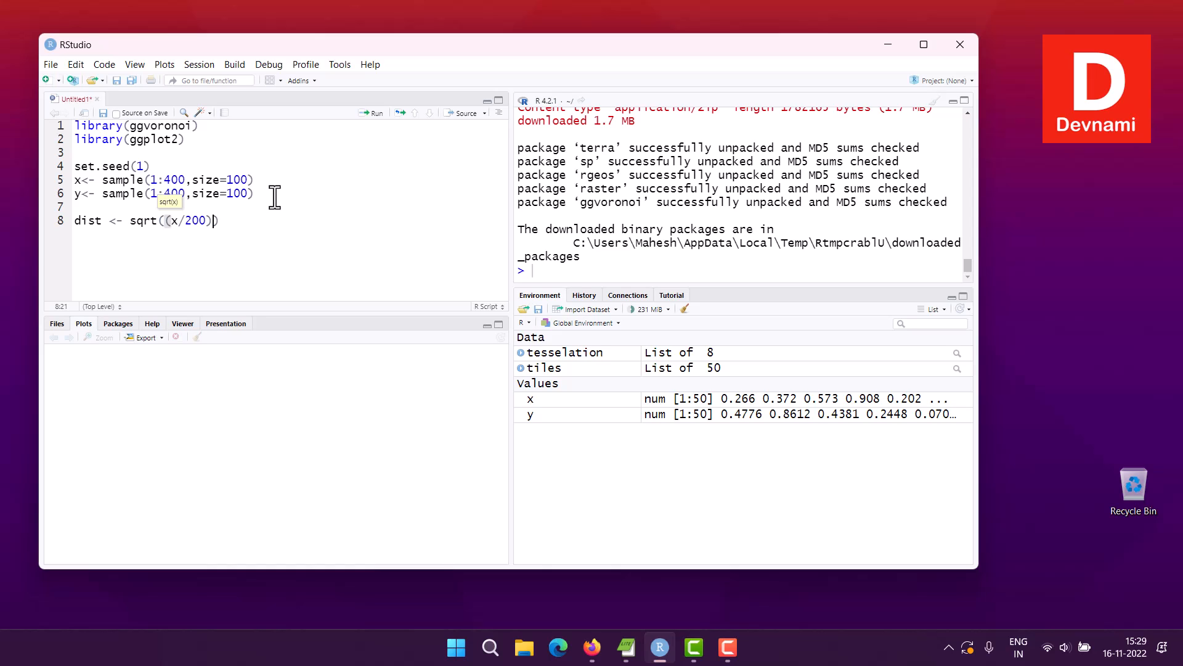
text(^2)
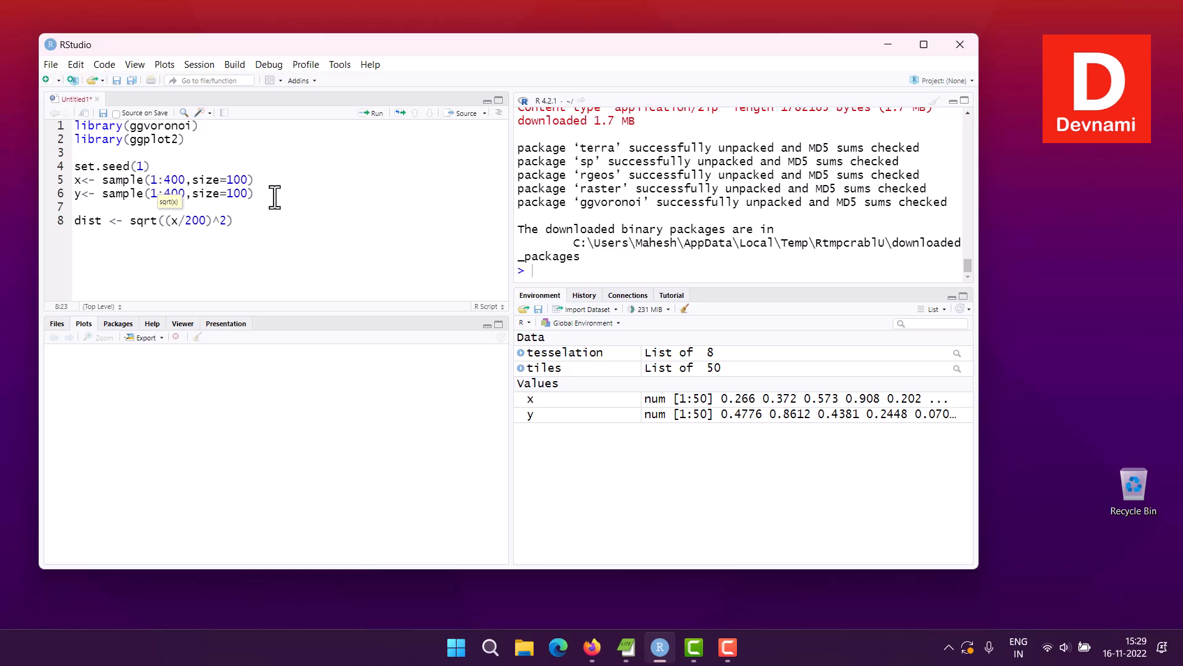
text(+)
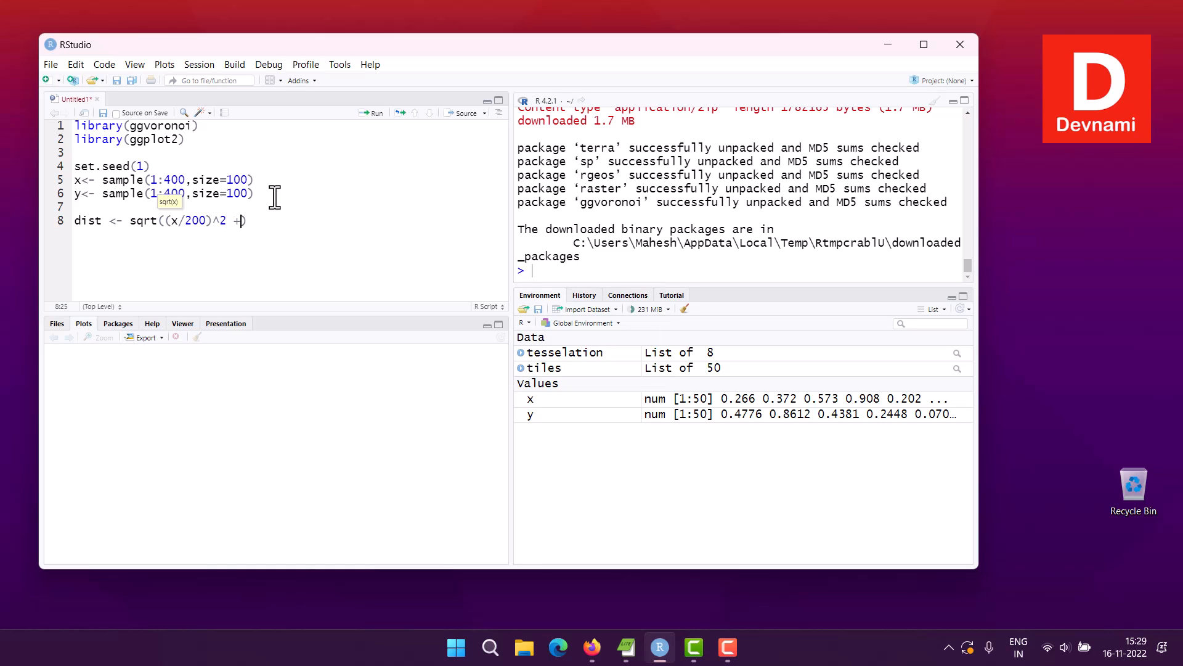
key(Return)
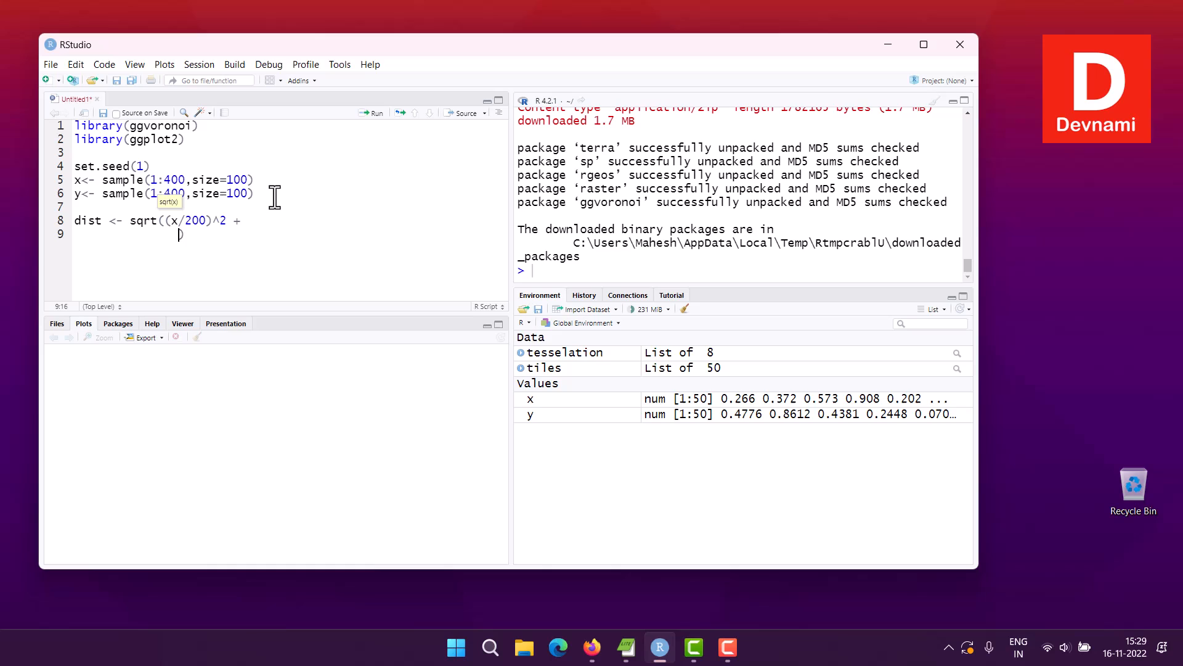
text((y)
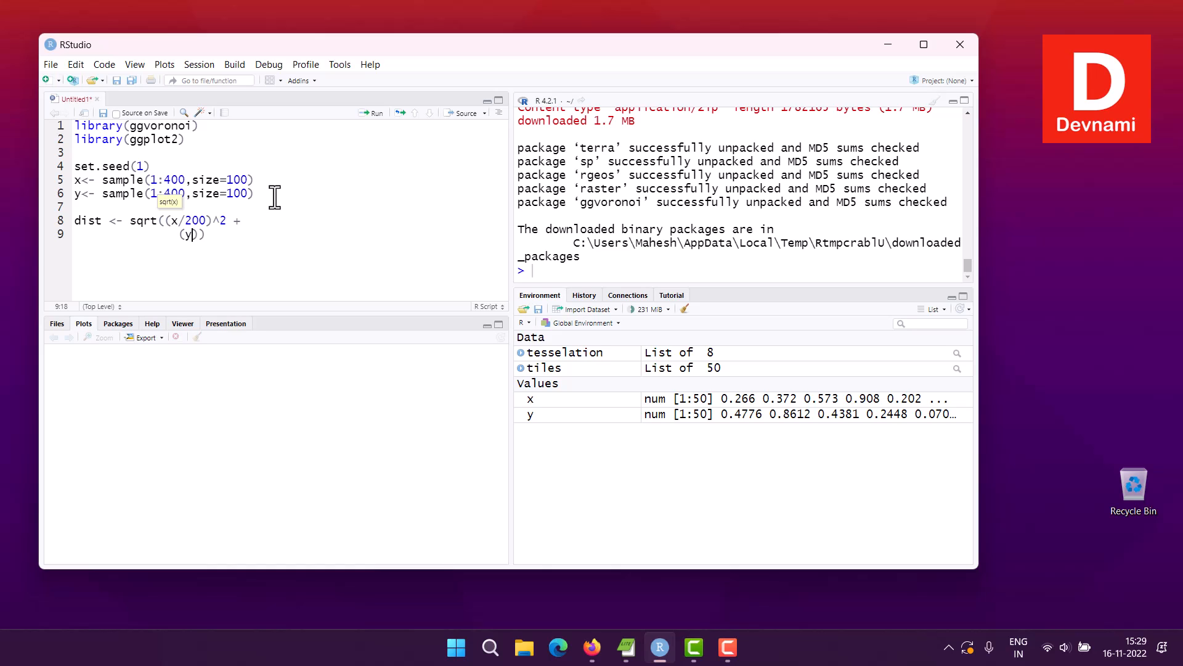
text(/200))
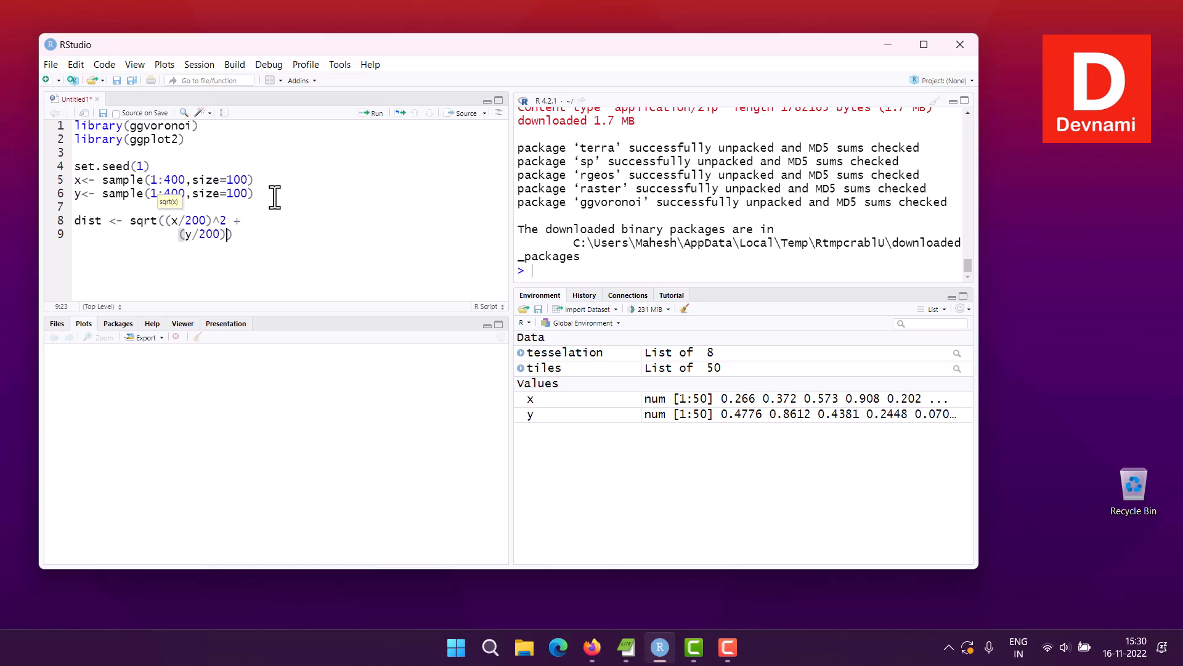
text(^2)
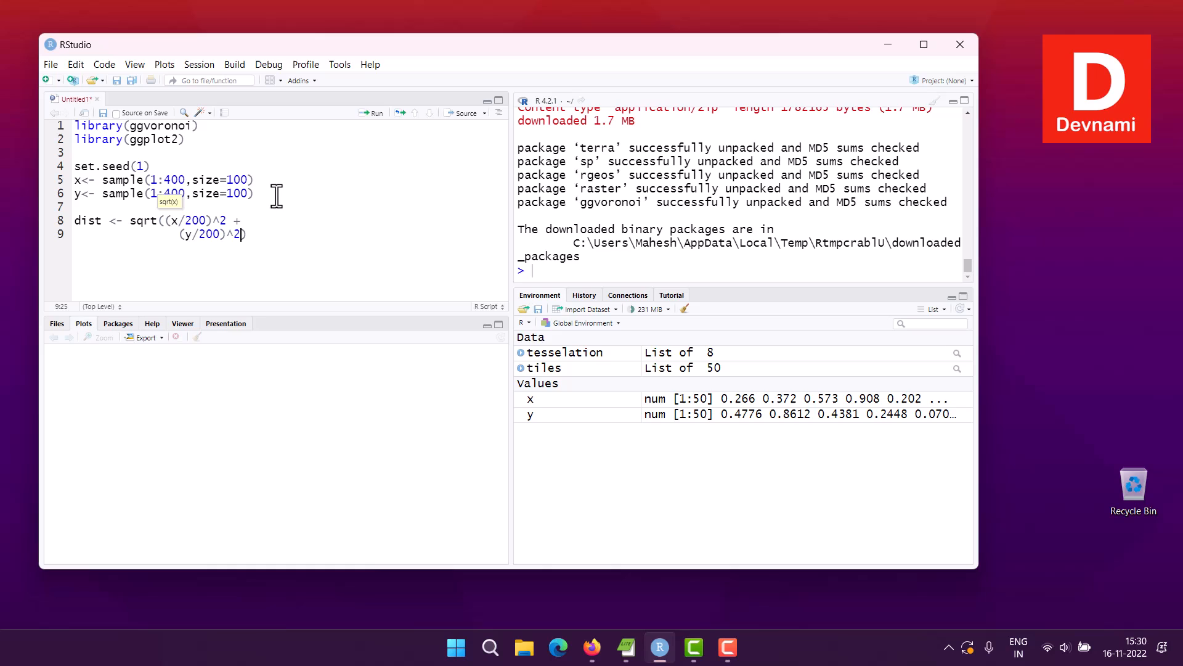
key(Return)
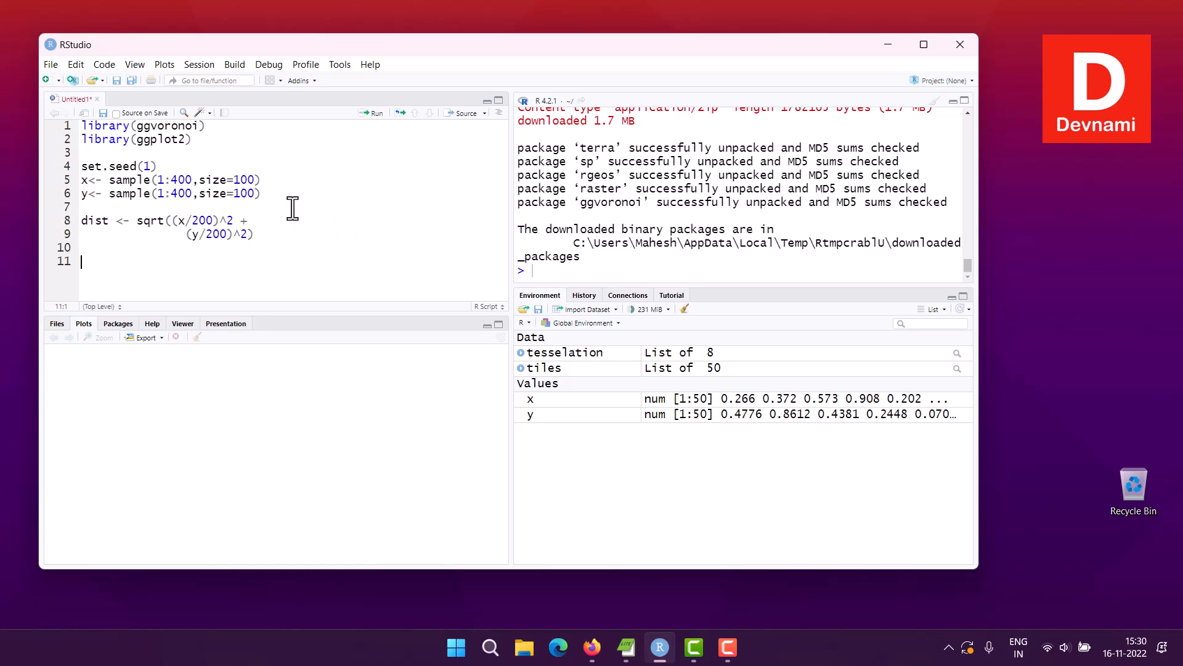
Write the line df <- data.frame(x,y,dist=dist) combining x, y and dist
text(df <-)
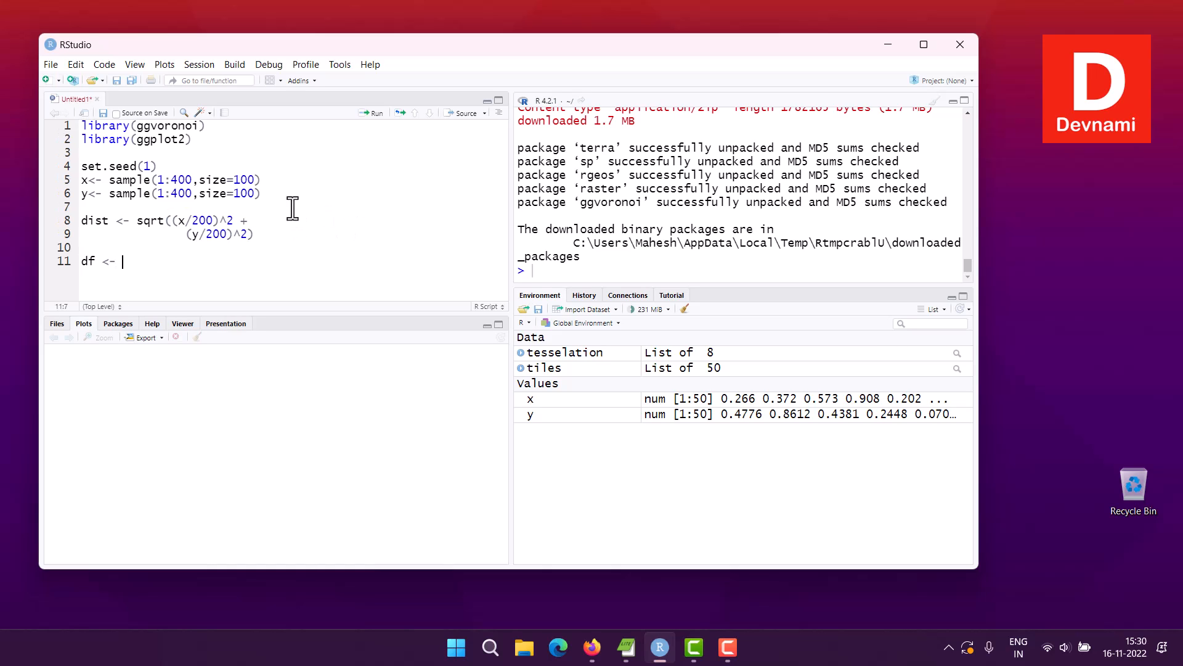
text(da)
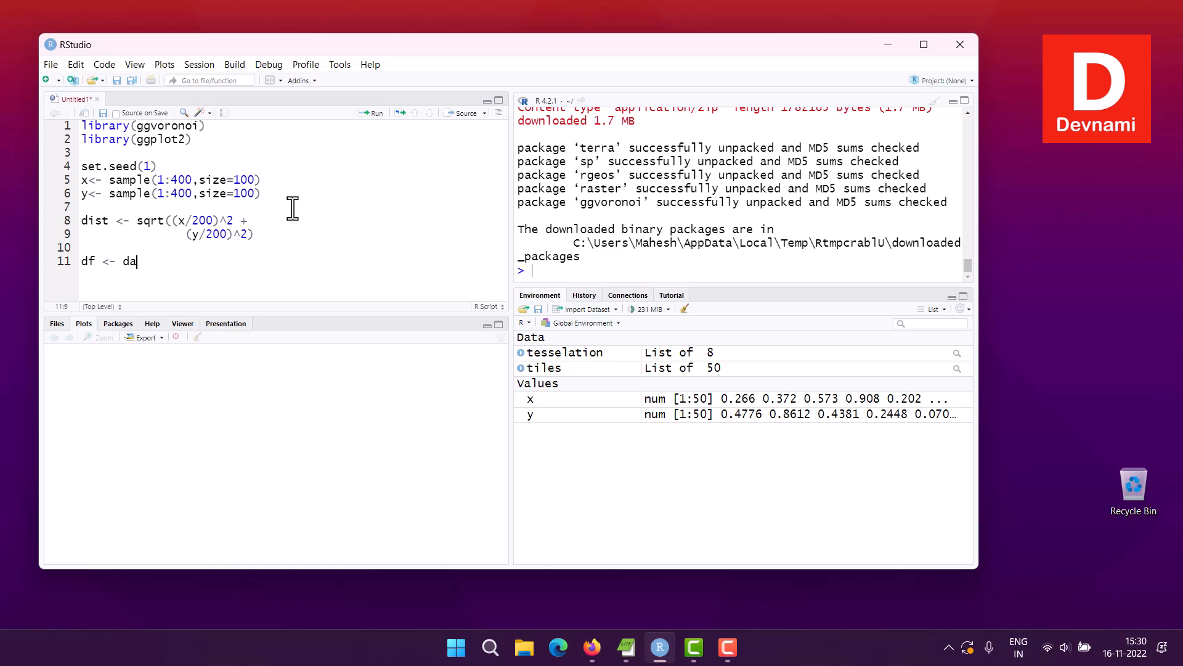
text(ta.frame)
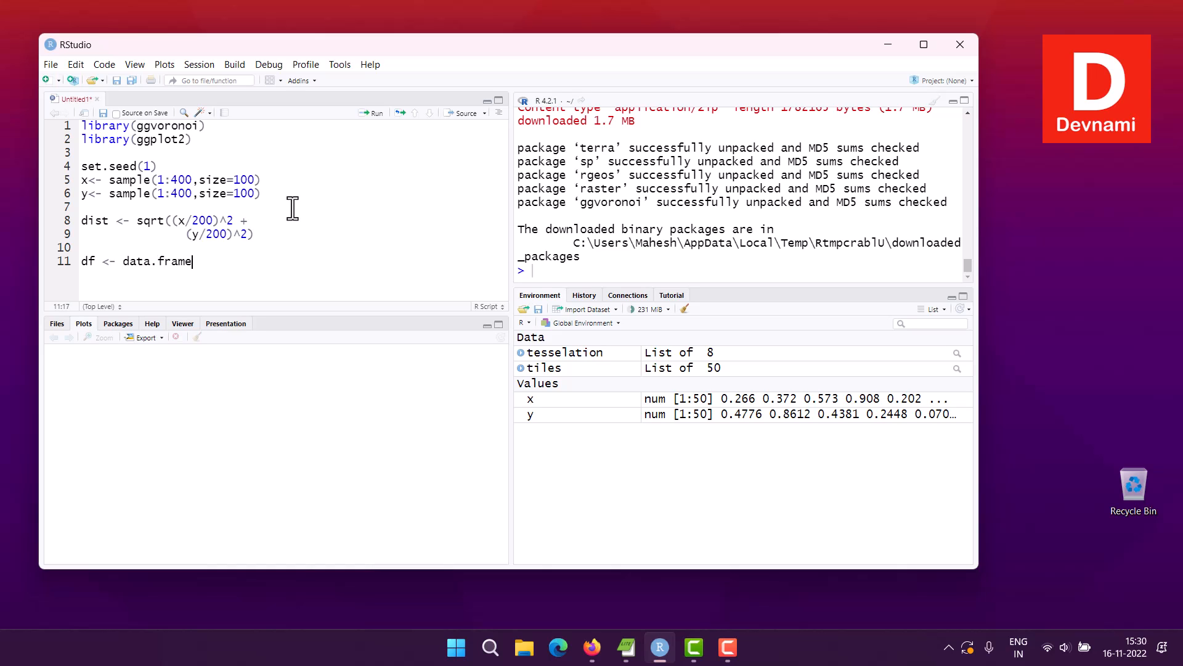
text((x)
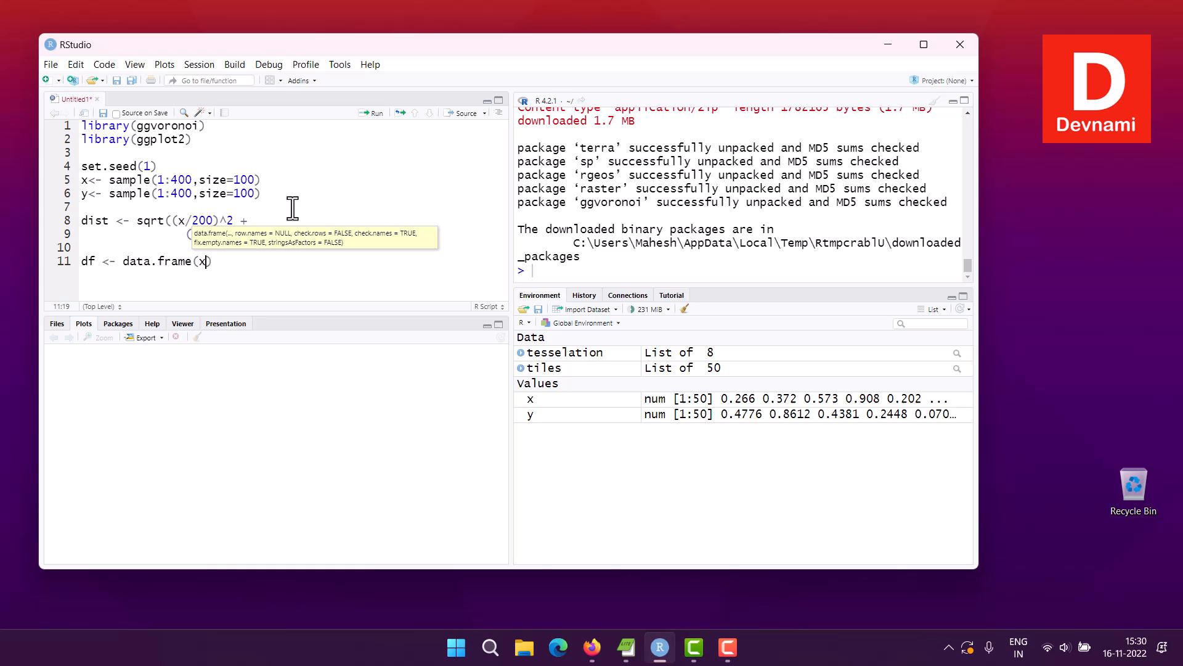
text(y,dist=)
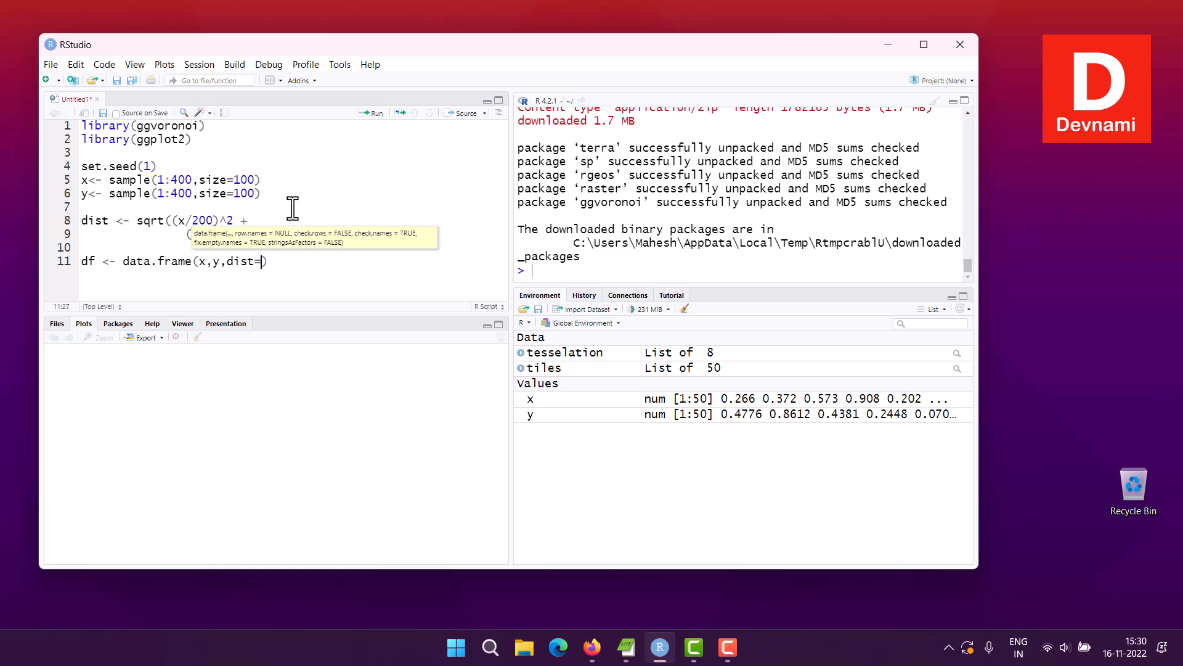
text(d)
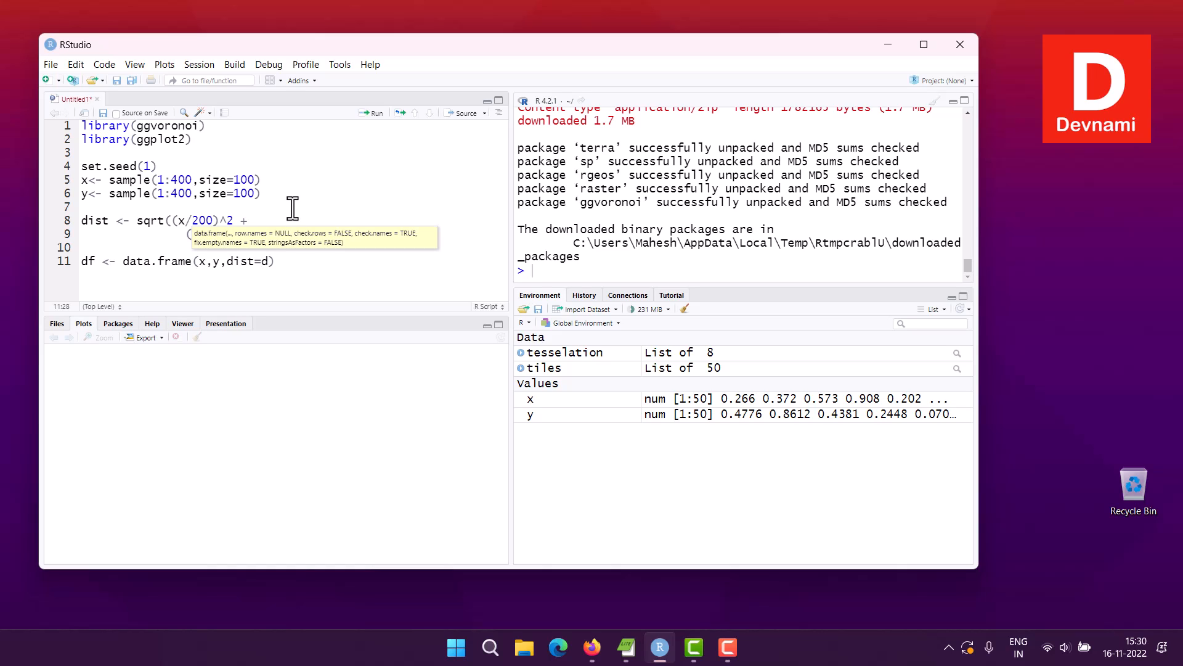
text((y/200)^2))
text(ist)
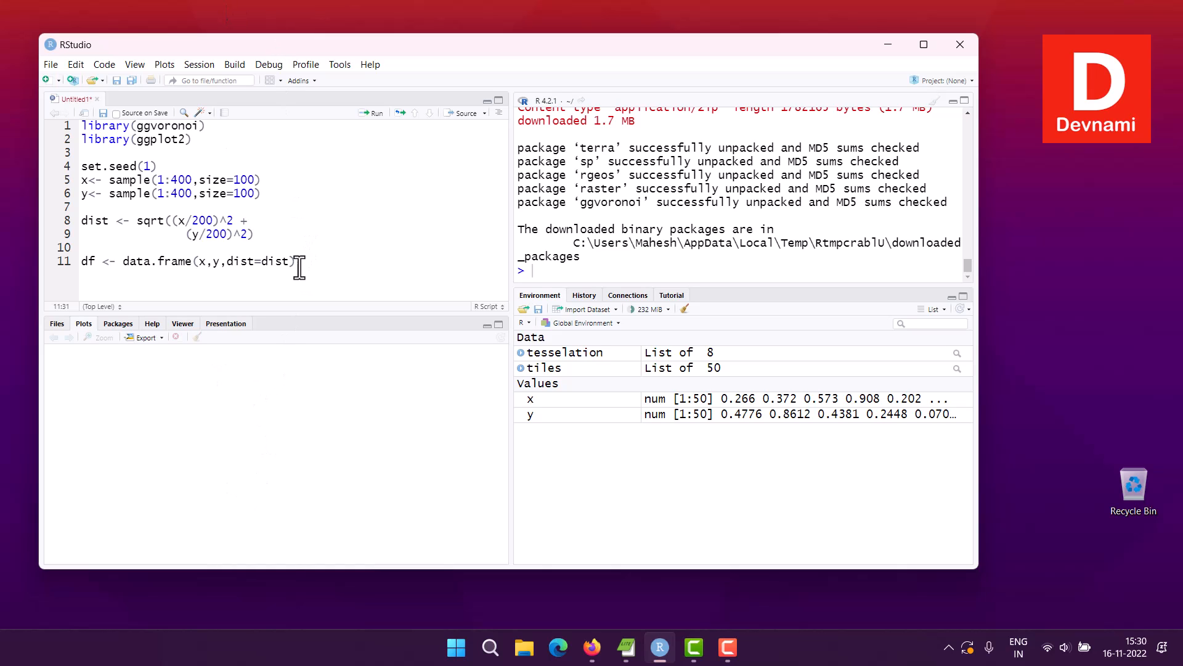
key(Return)
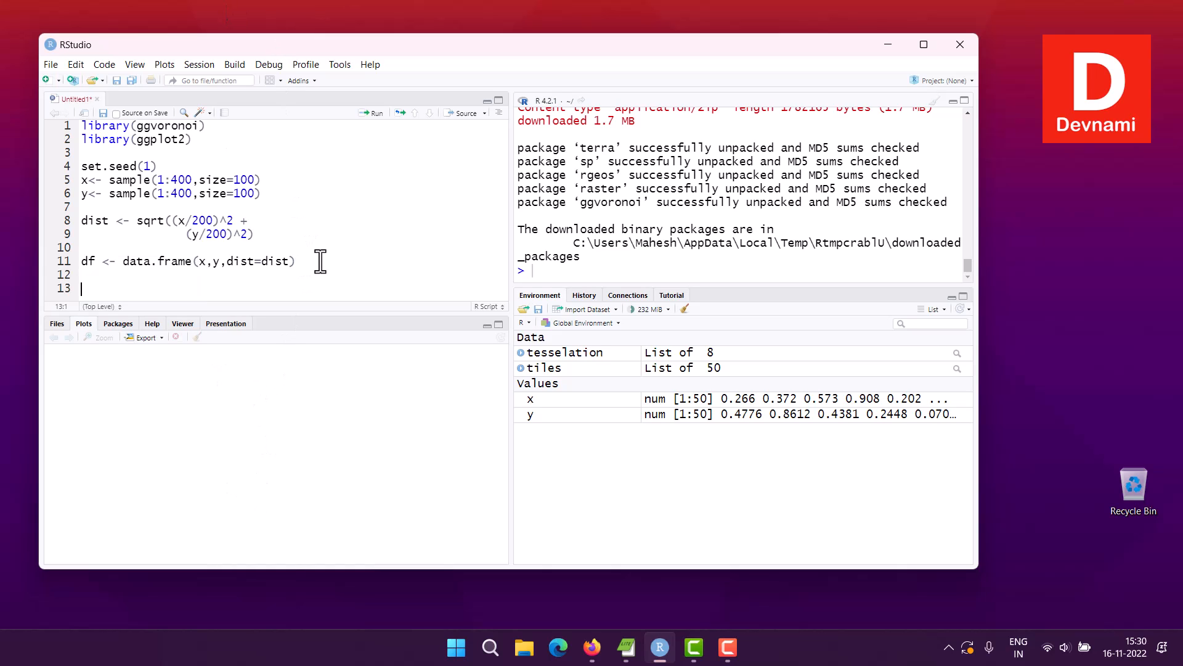
Write the ggplot(df,aes(x,y,fill=dist)) call for the data frame
text(gg)
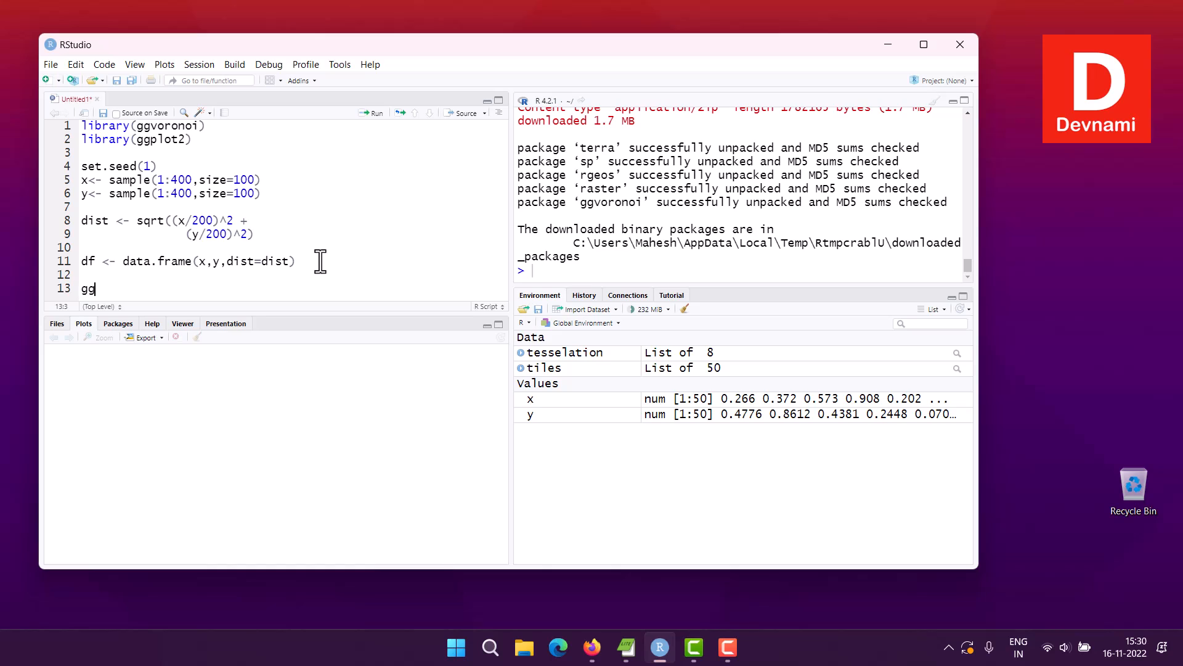
text(plot()
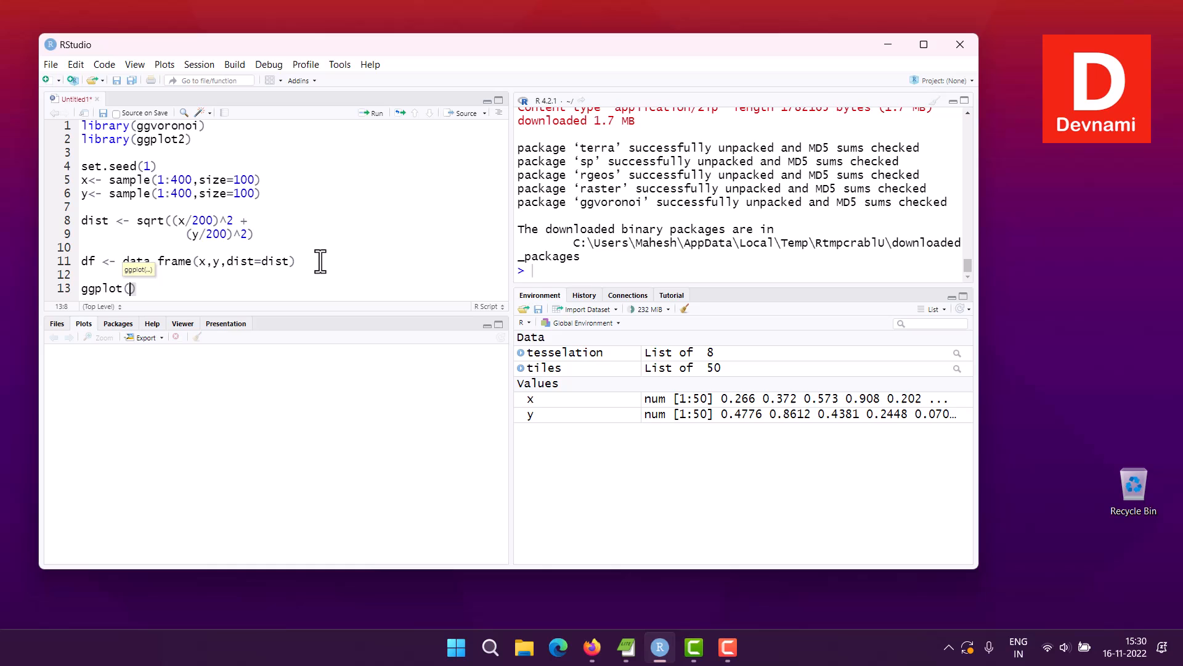
text(df,)
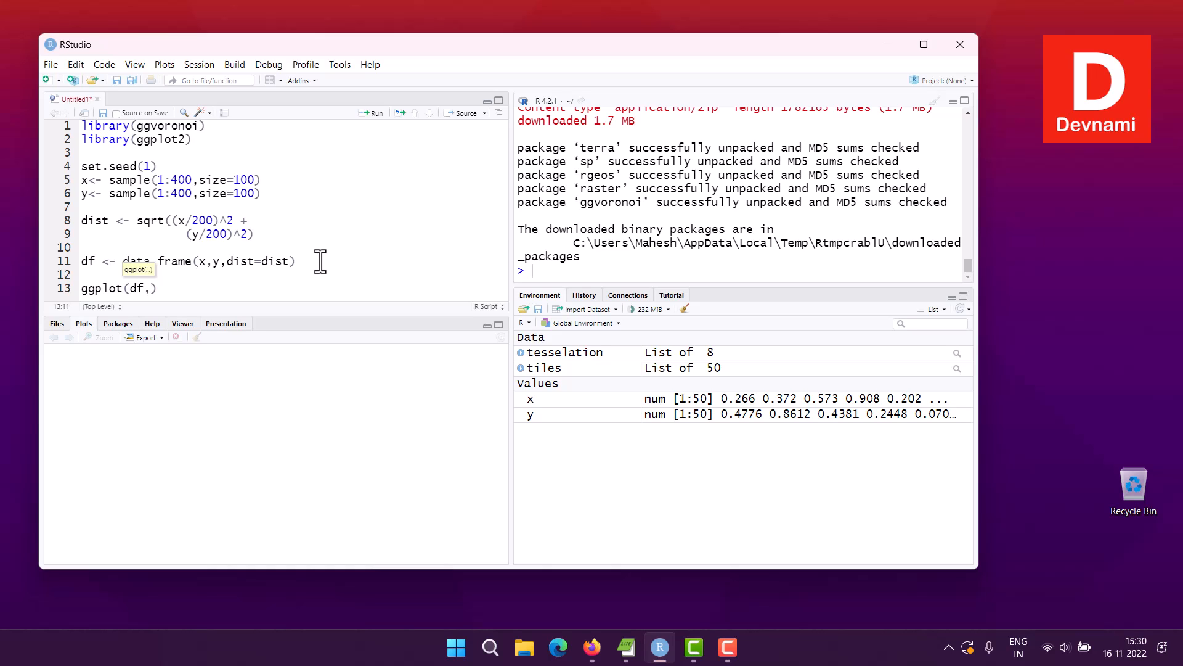
text(aes)
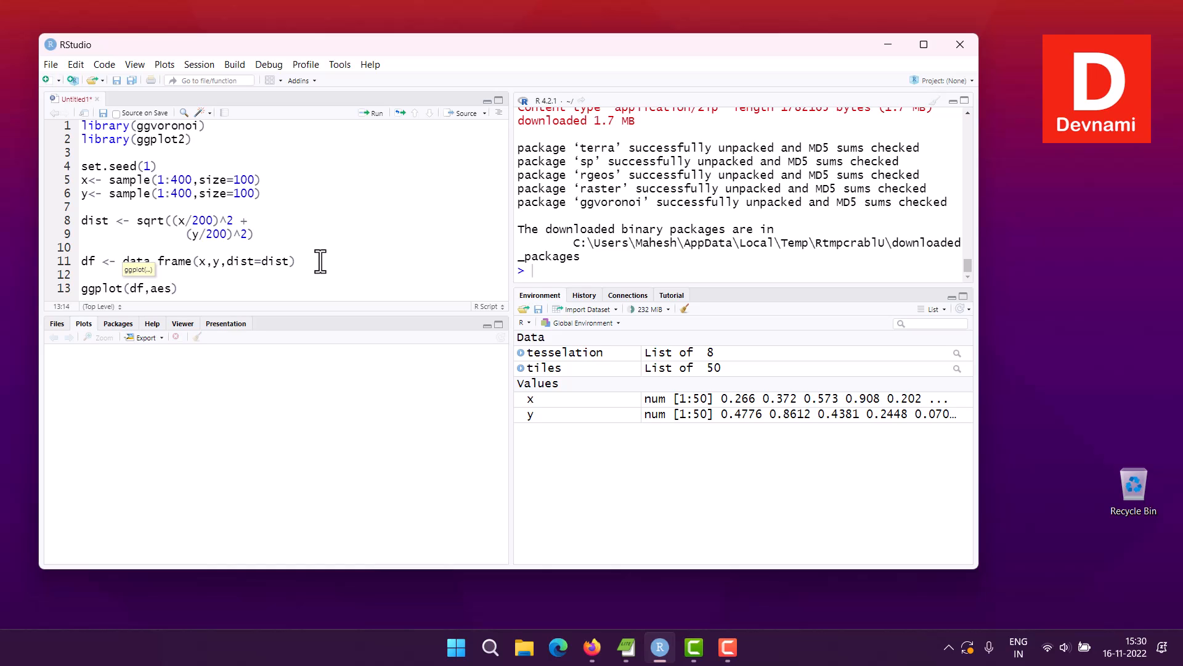
text(x,)
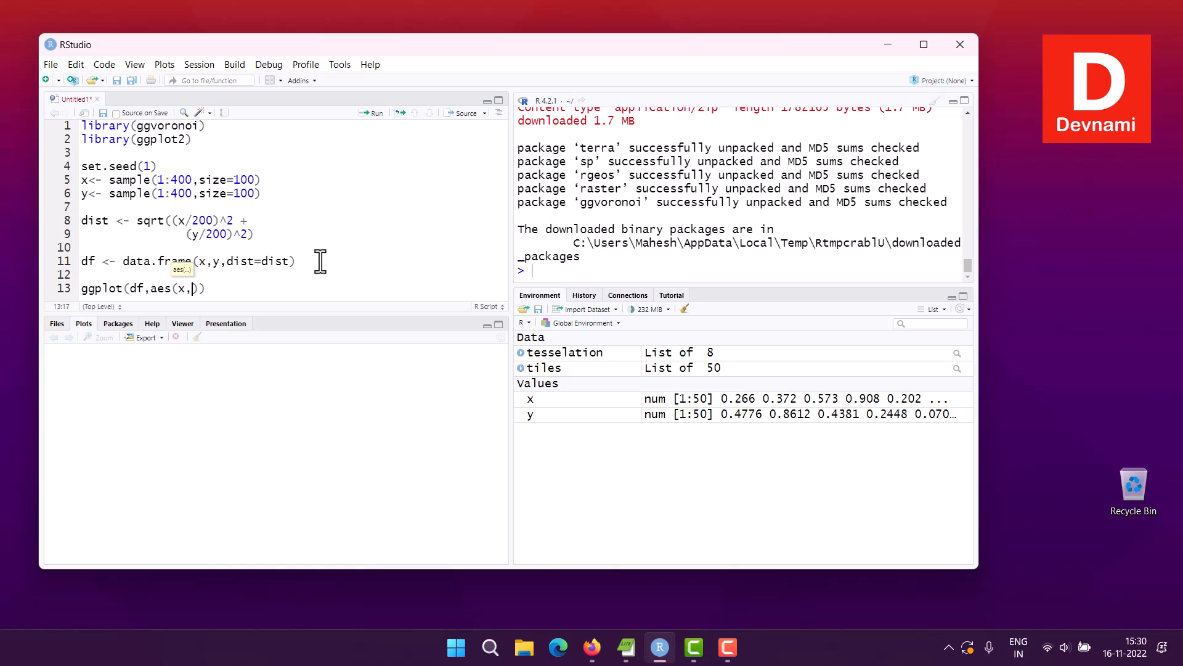
text(y)
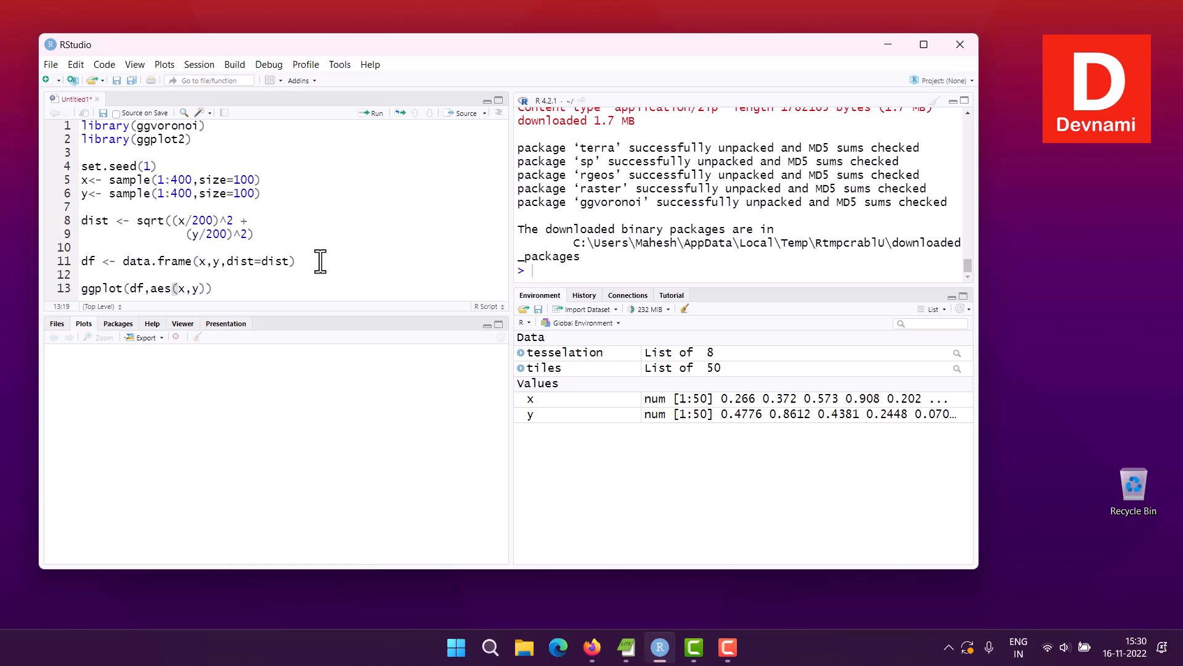
text(,fill=)
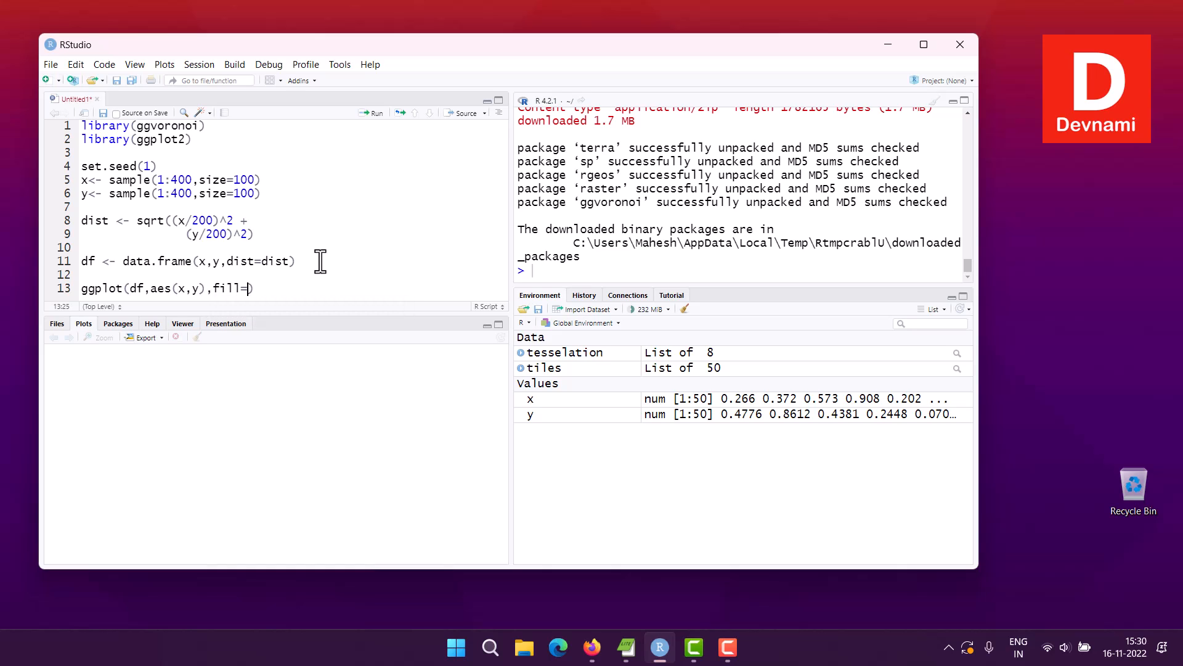
text(dist)
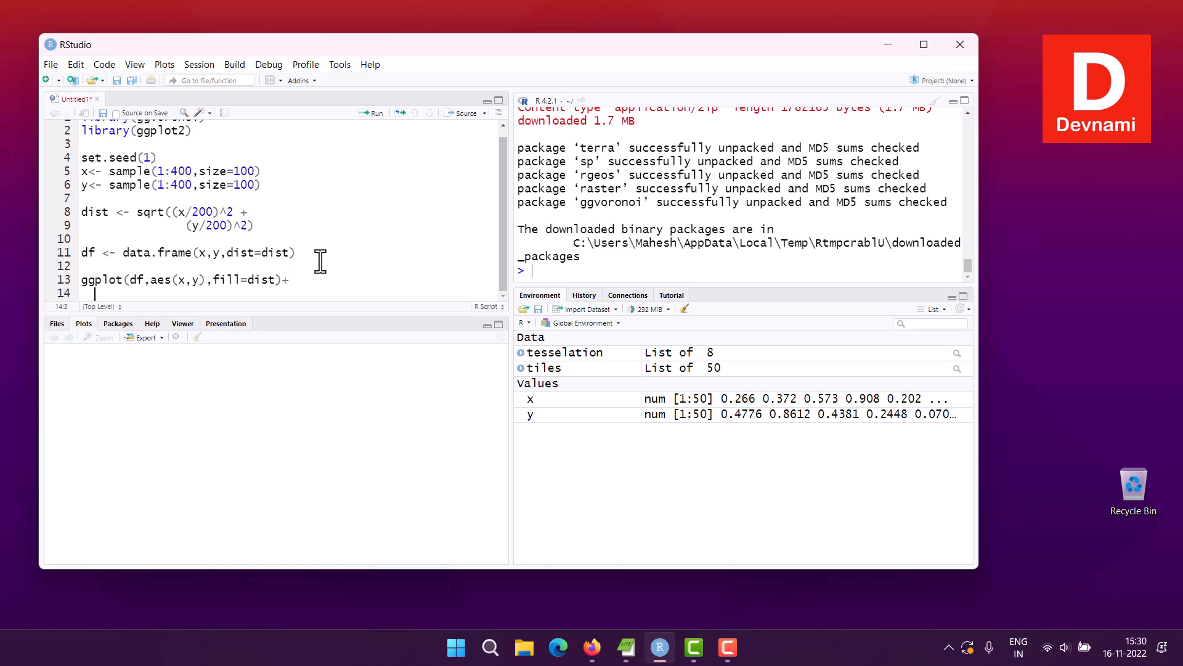
Add the geom_voronoi()+ layer and the point layer, typed as geon_point()
text(geom)
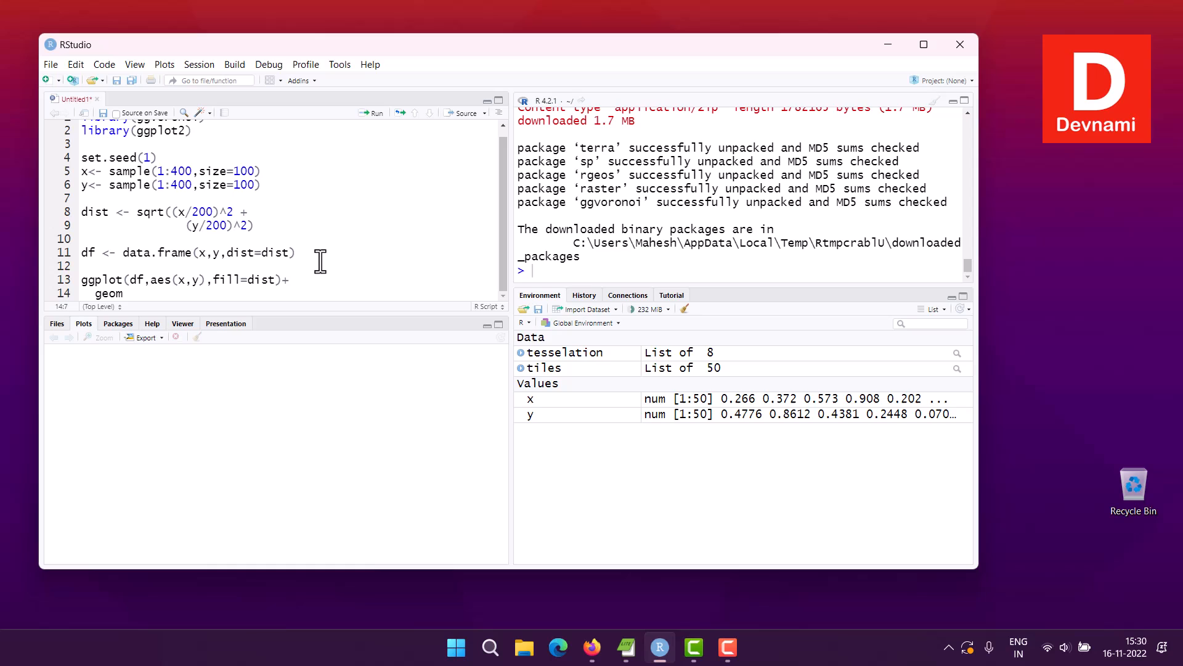
text(_voronoi)
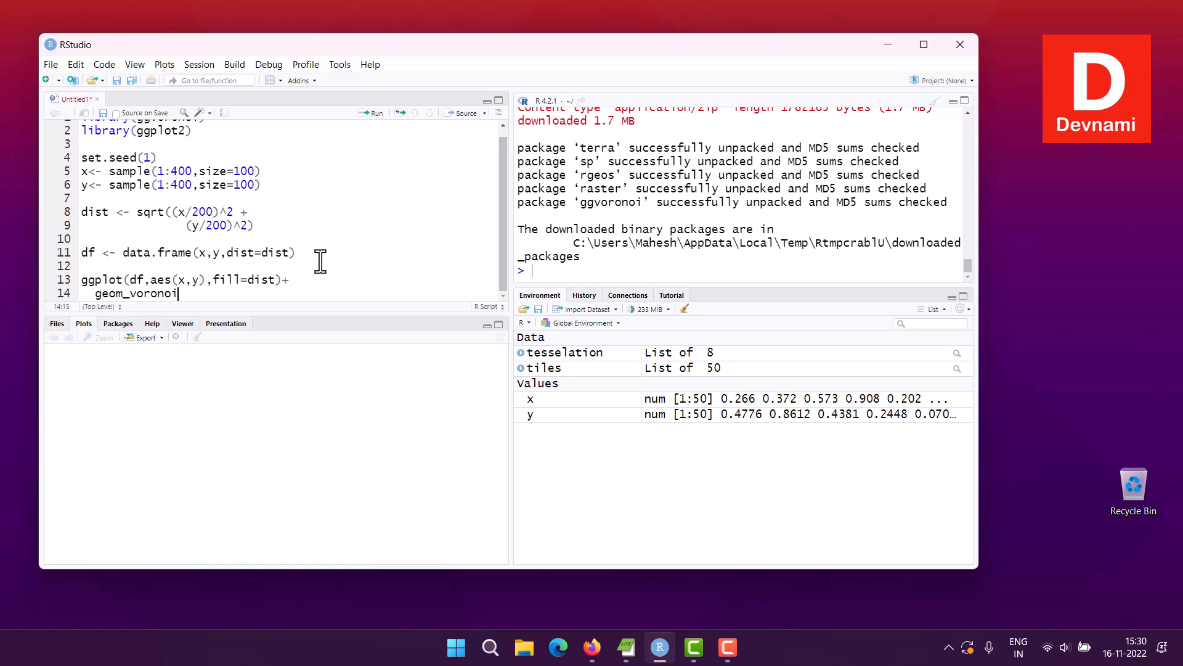
text(())
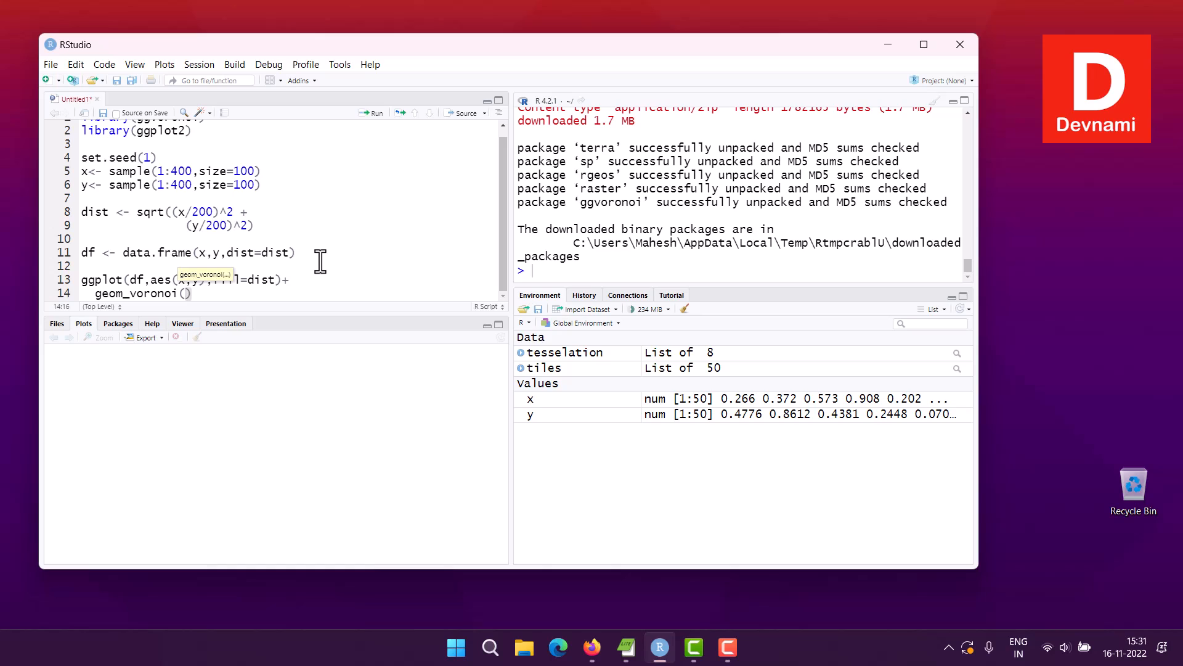
mouse_move(237, 290)
text(geon)
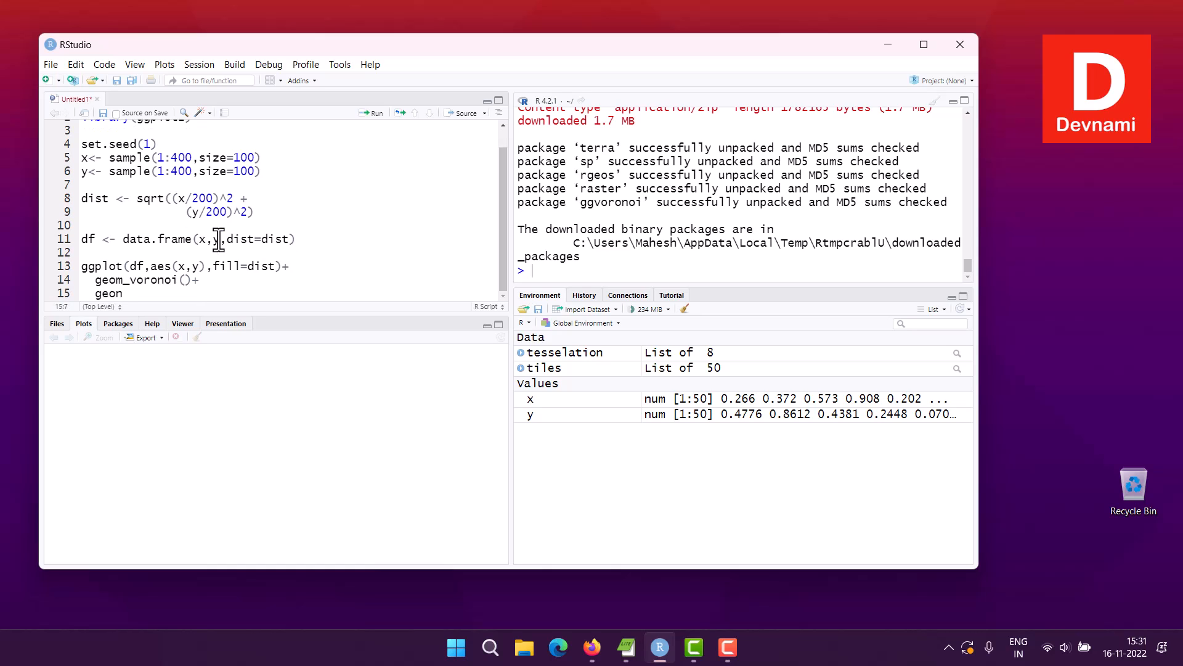
text(_poin)
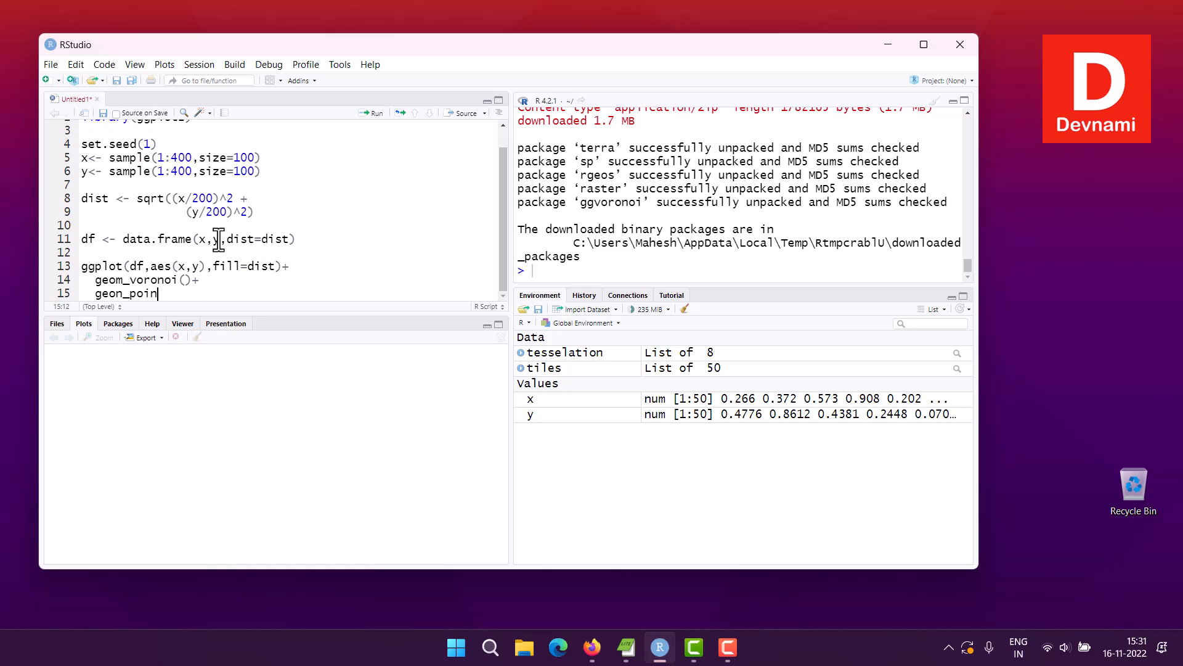
text(t())
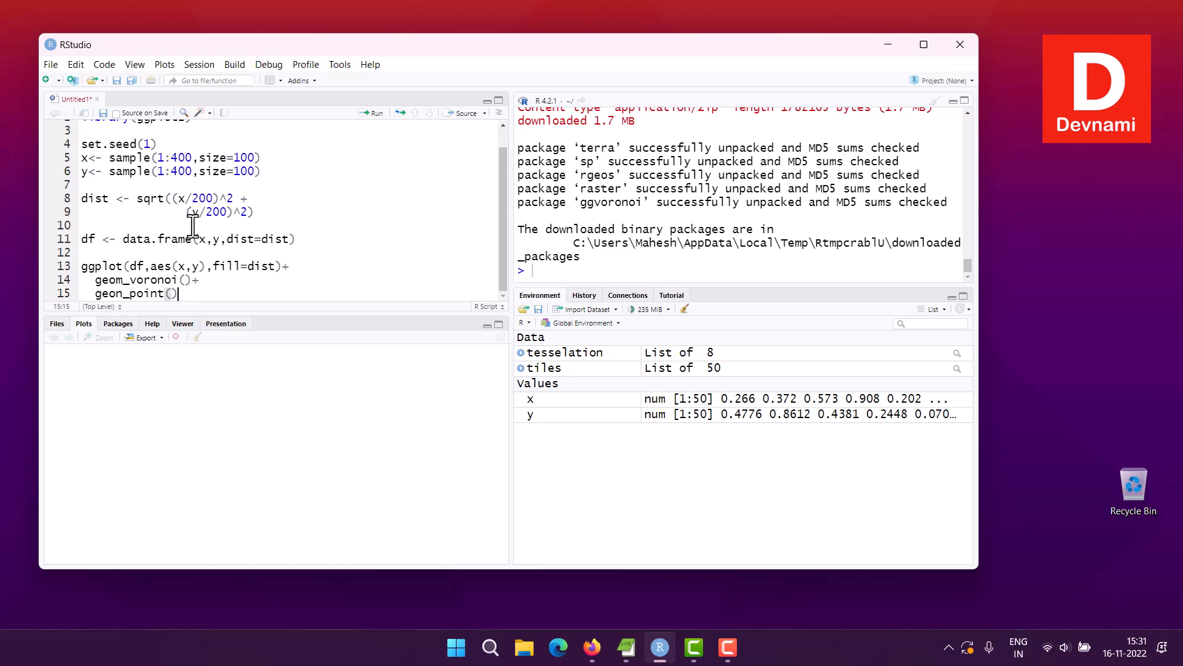
scroll(up, 3)
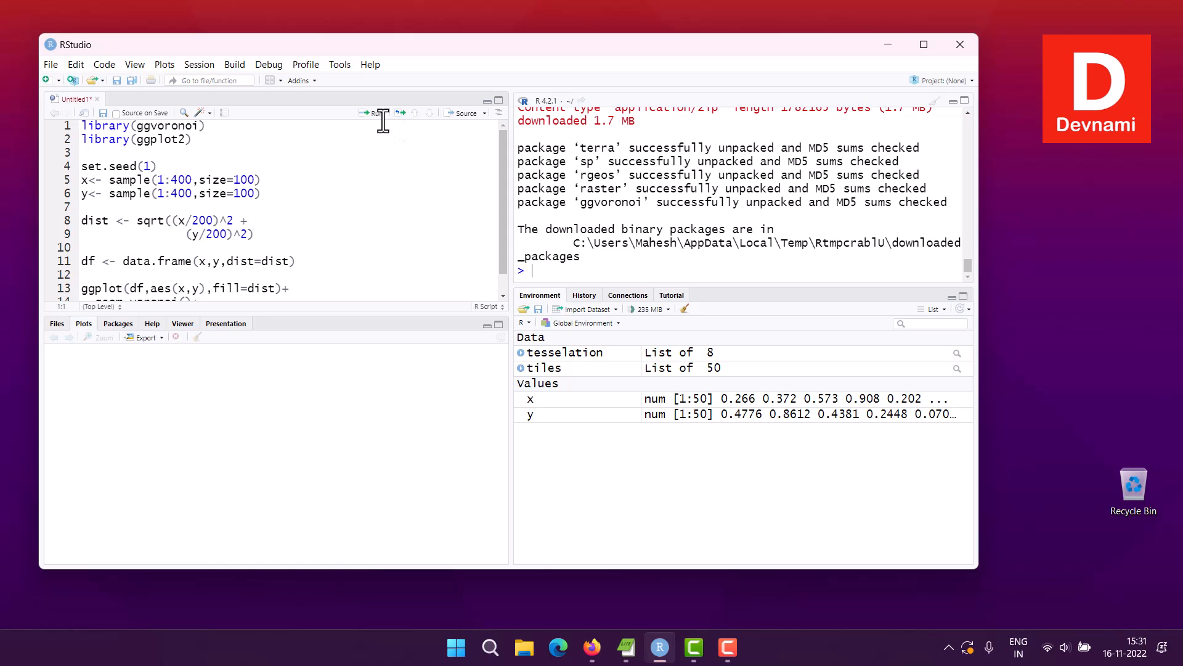
Run the two library lines and the lines building the 100-point df
click(372, 112)
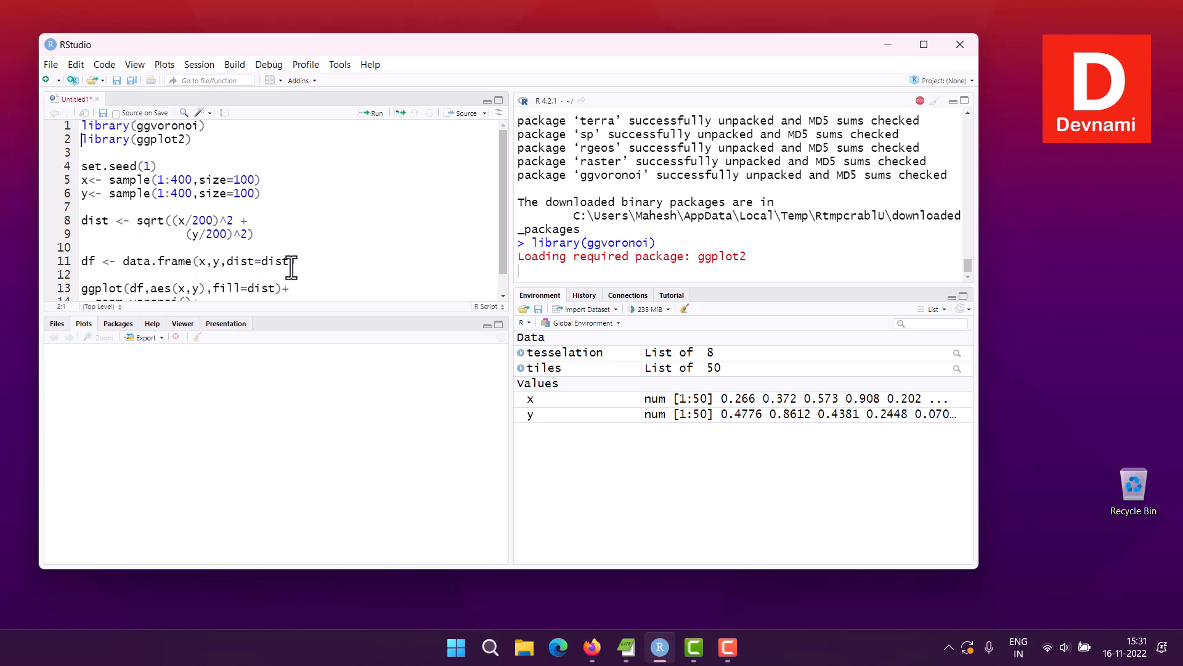
mouse_move(237, 267)
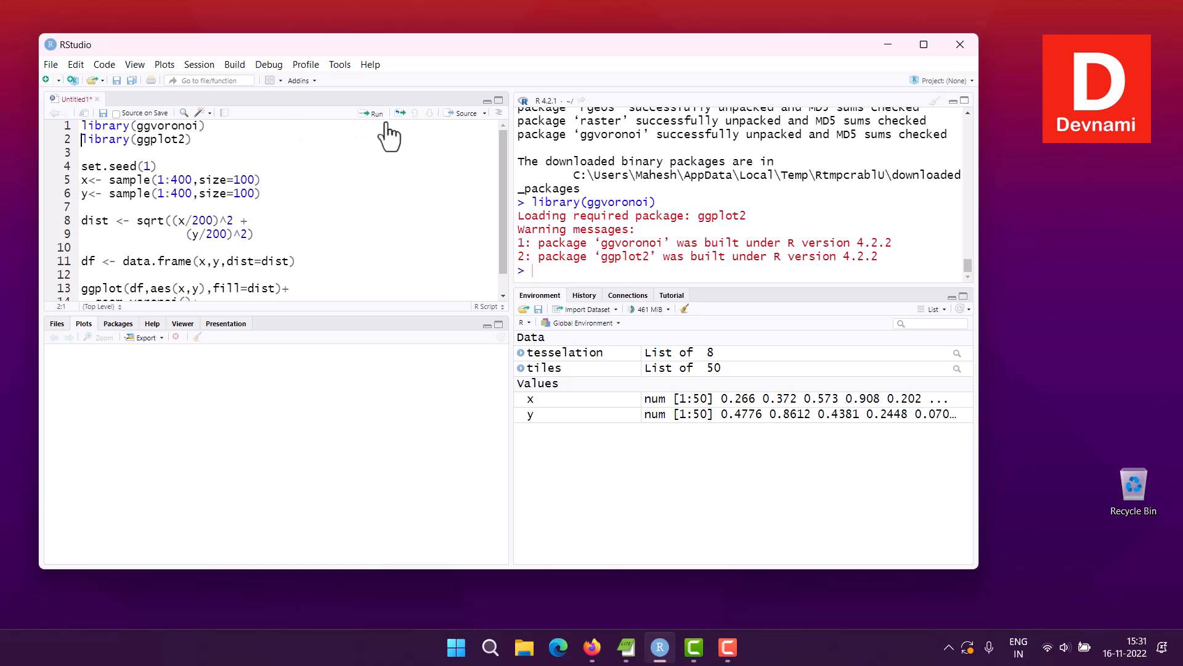
click(374, 112)
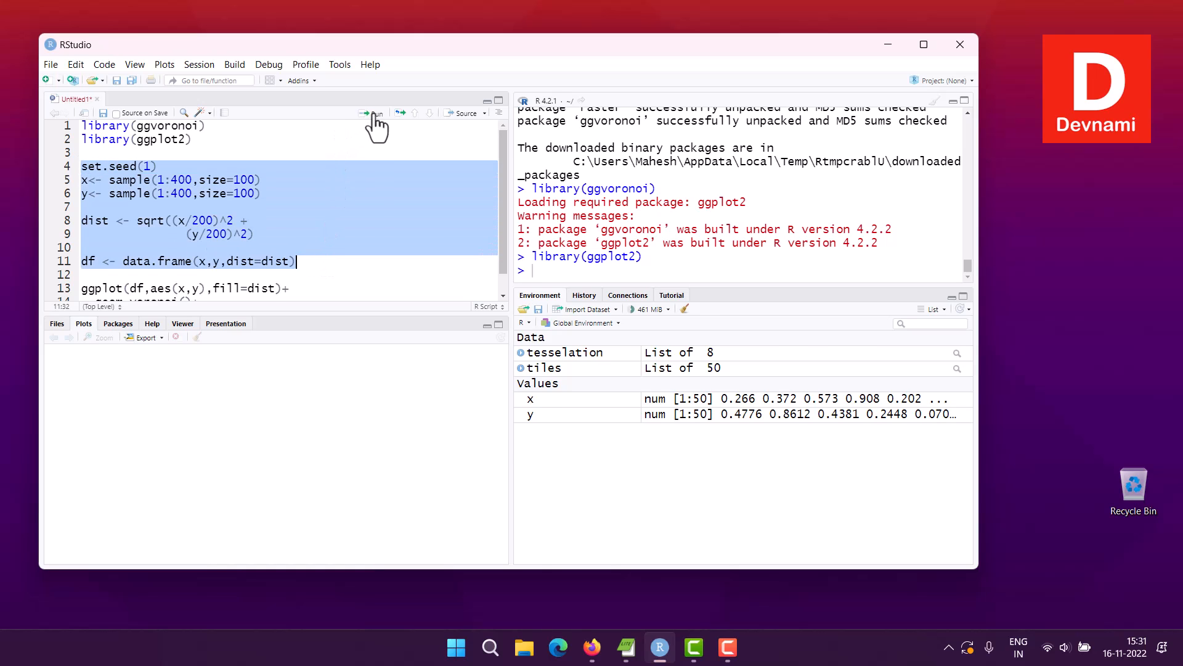
click(372, 112)
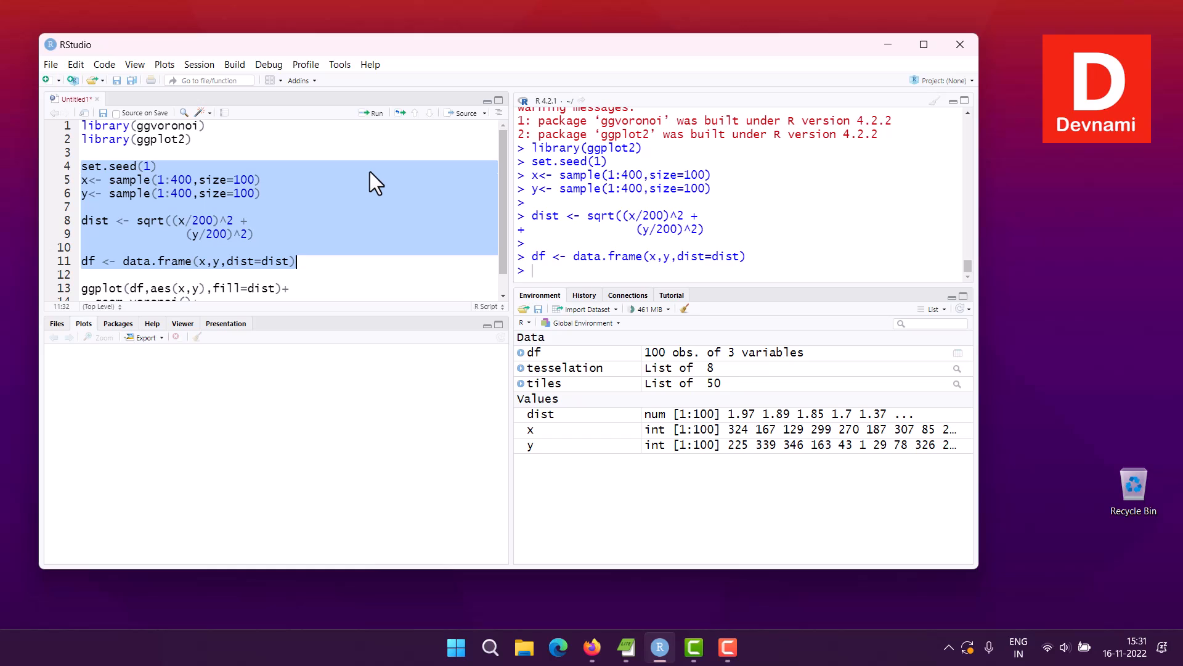
mouse_move(741, 367)
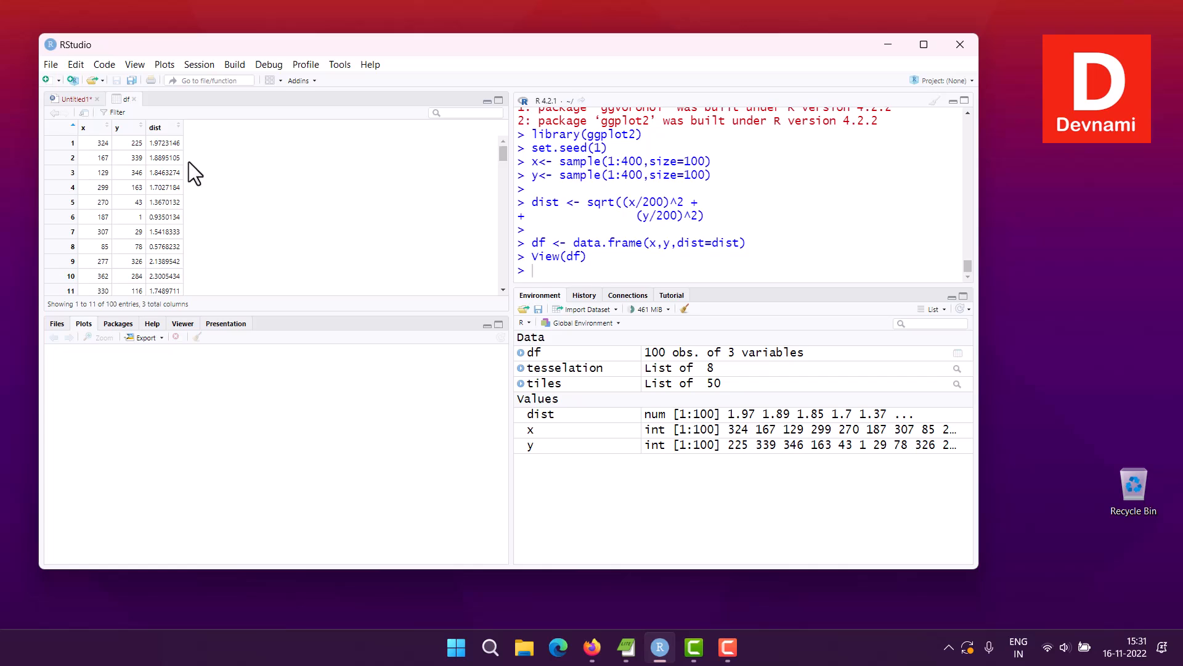
mouse_move(128, 230)
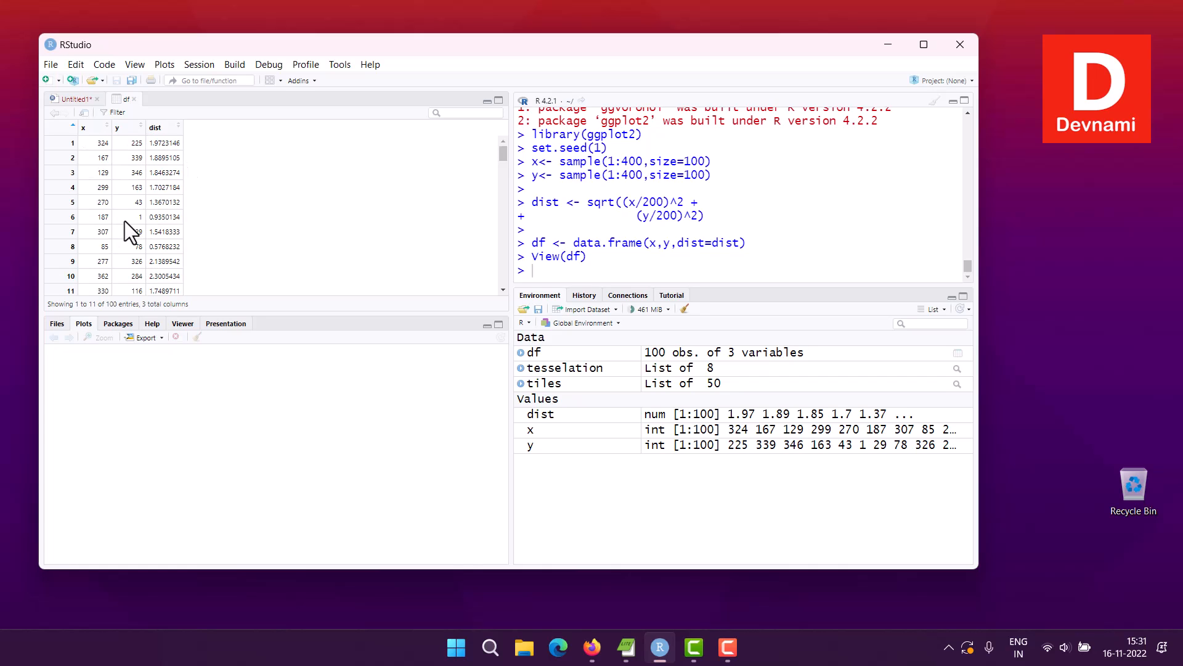
mouse_move(72, 109)
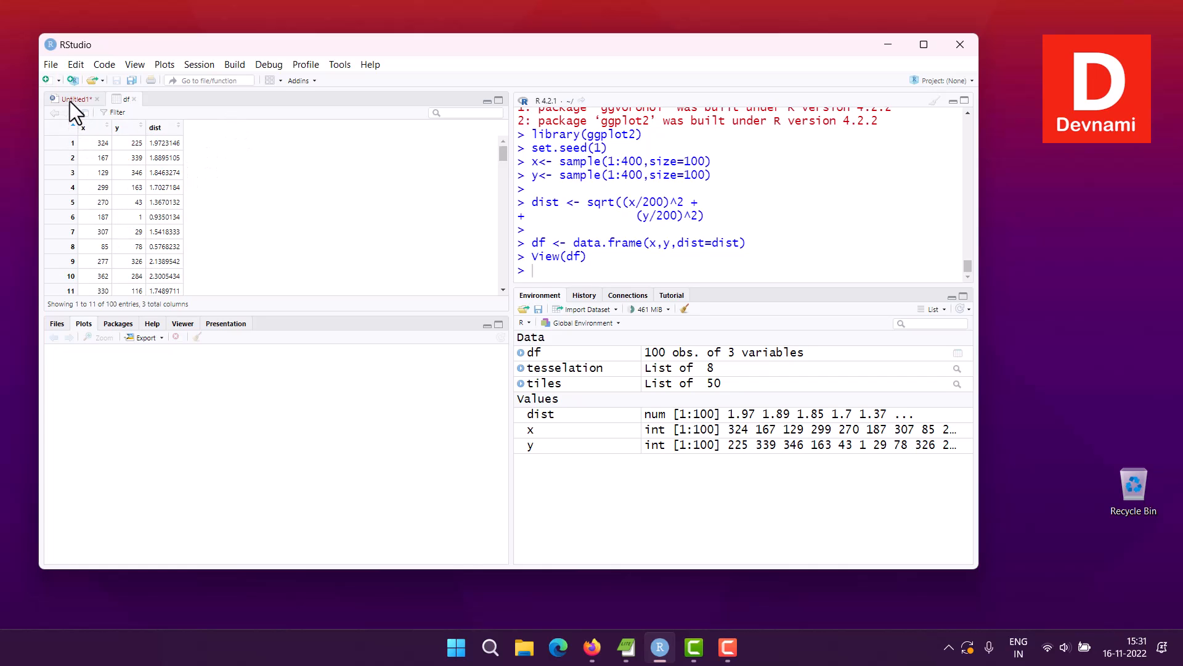
Return from the df data viewer to the Untitled1 script
click(73, 99)
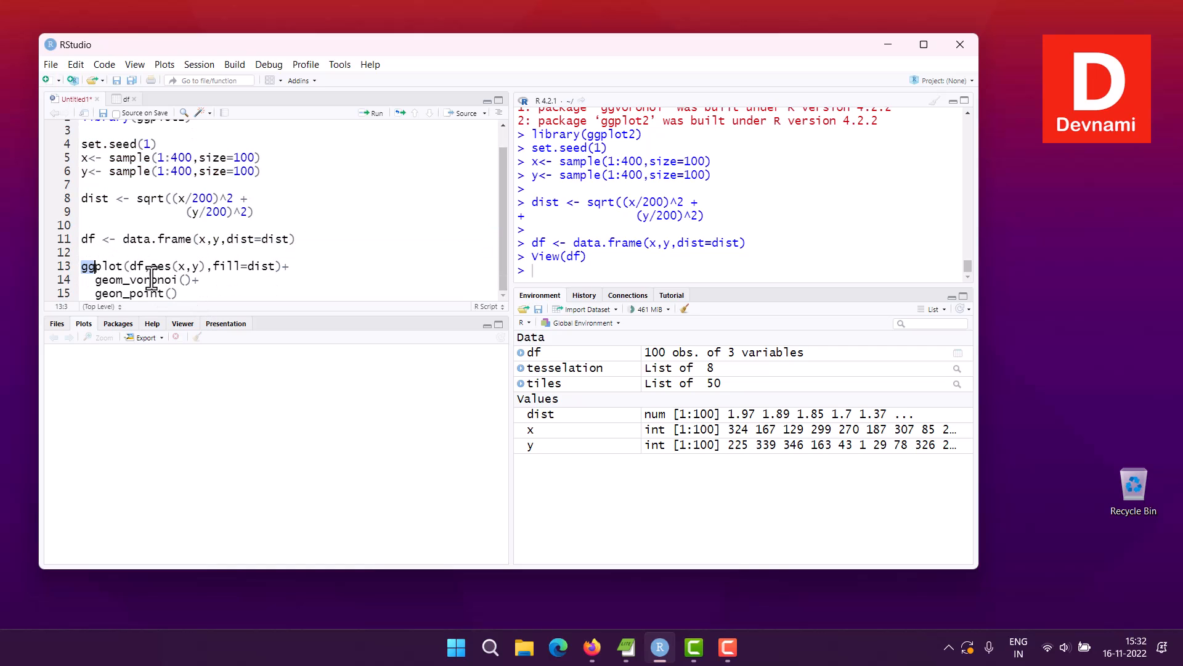
Run the plot block, fix geon_point to geom_point after the error, and run it again
click(375, 112)
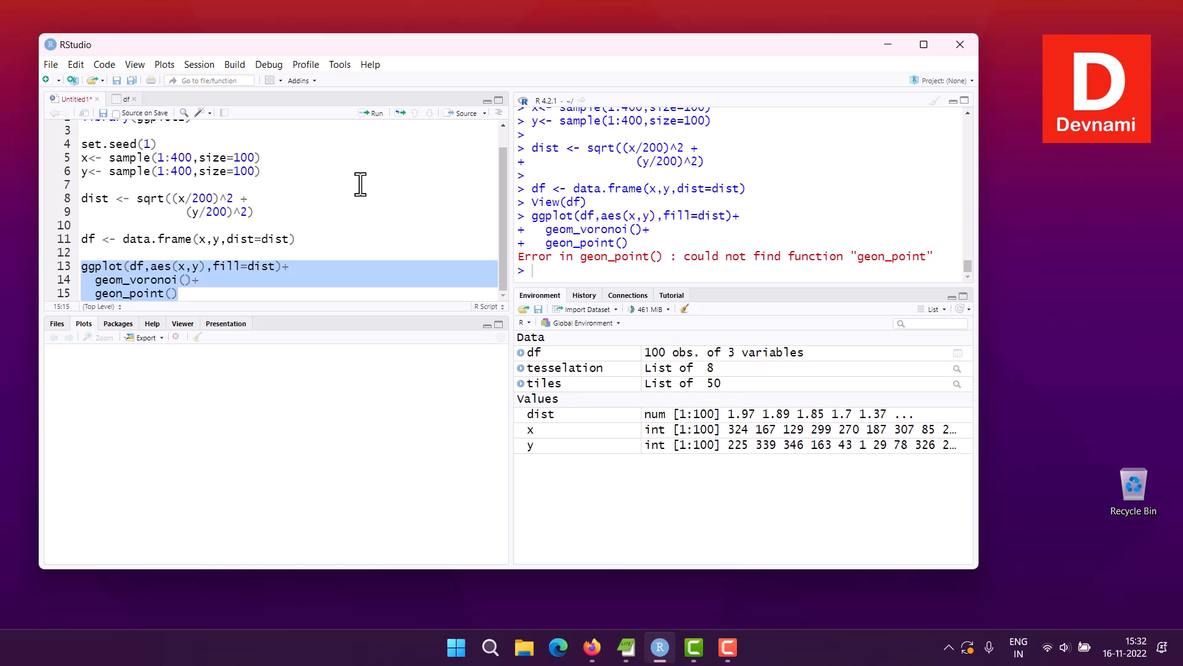
mouse_move(128, 313)
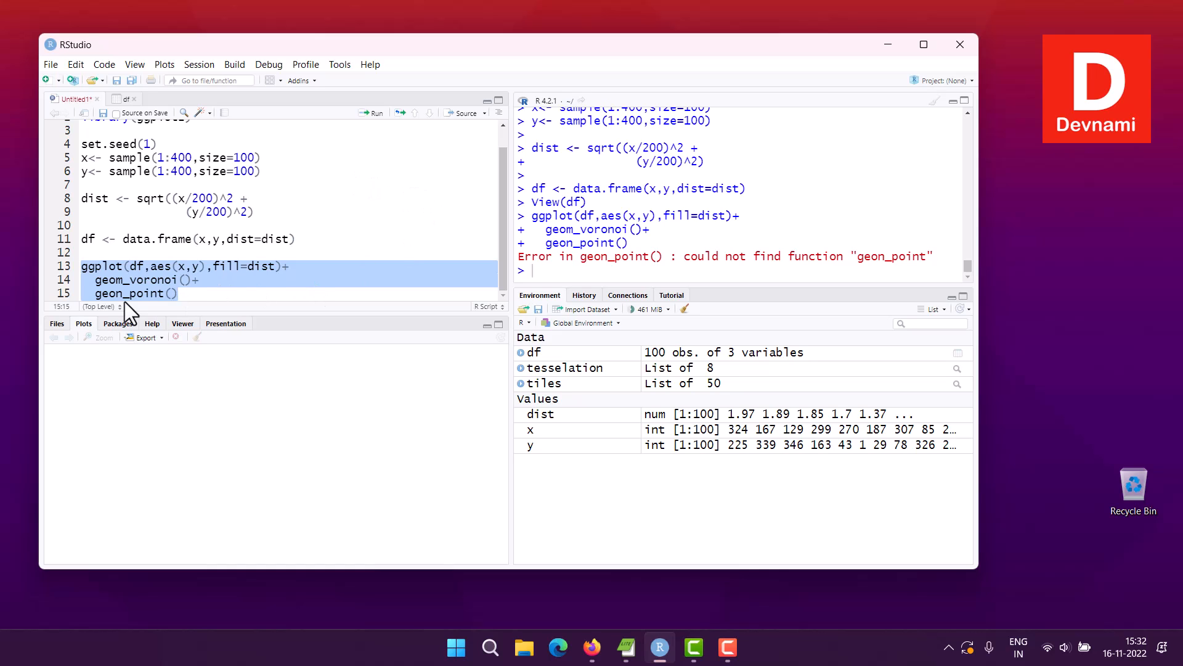
click(117, 293)
text(m)
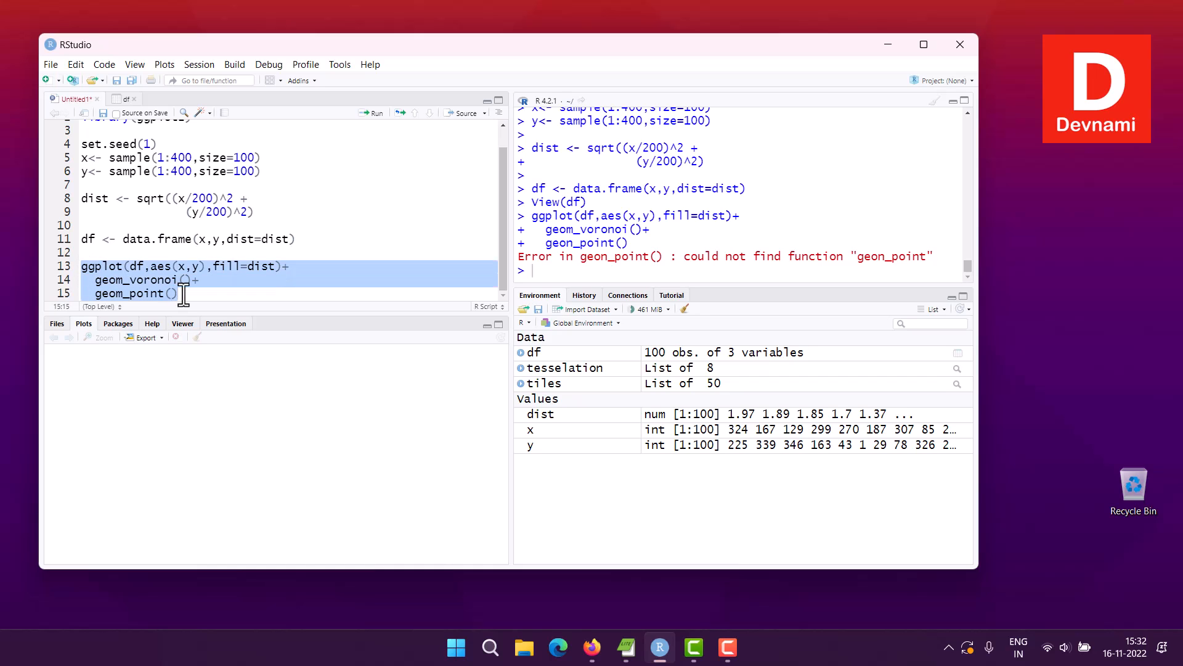
click(371, 112)
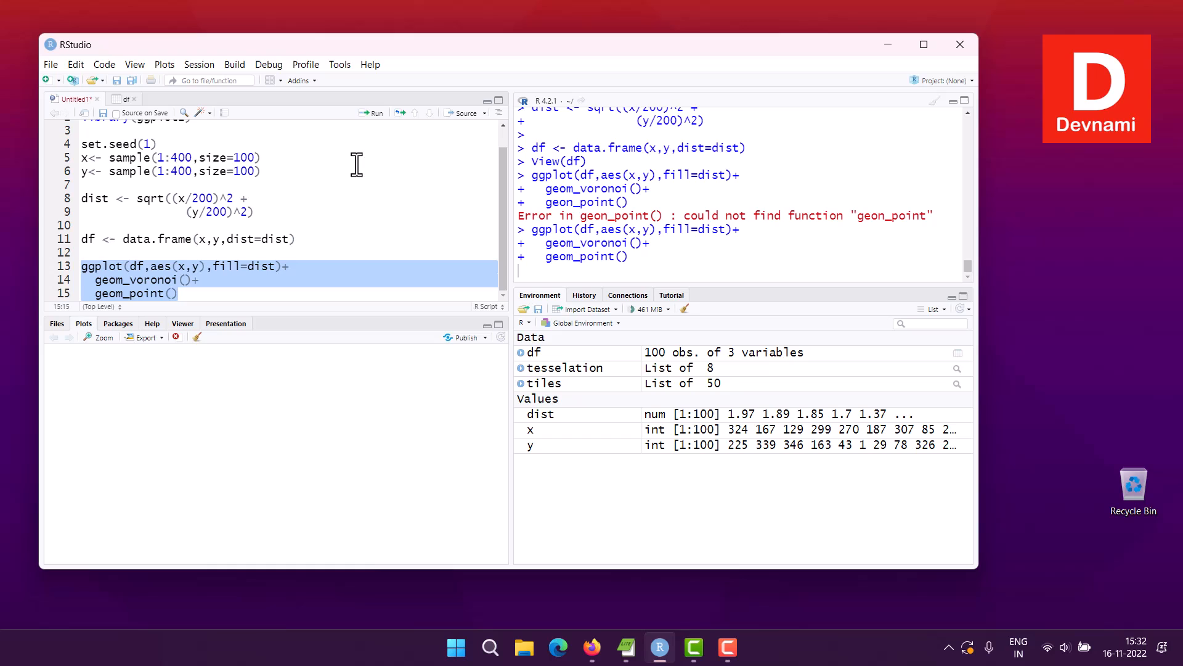
Render the plot of 100 black points on the dark grey 0–400 panel
click(372, 112)
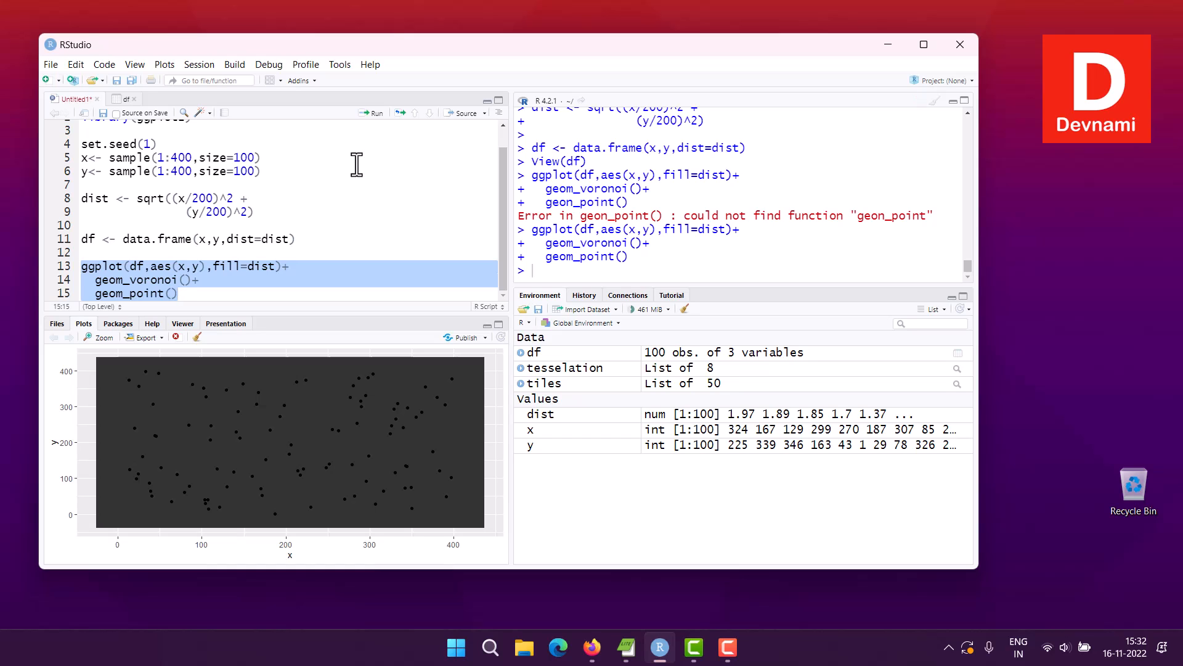
mouse_move(189, 441)
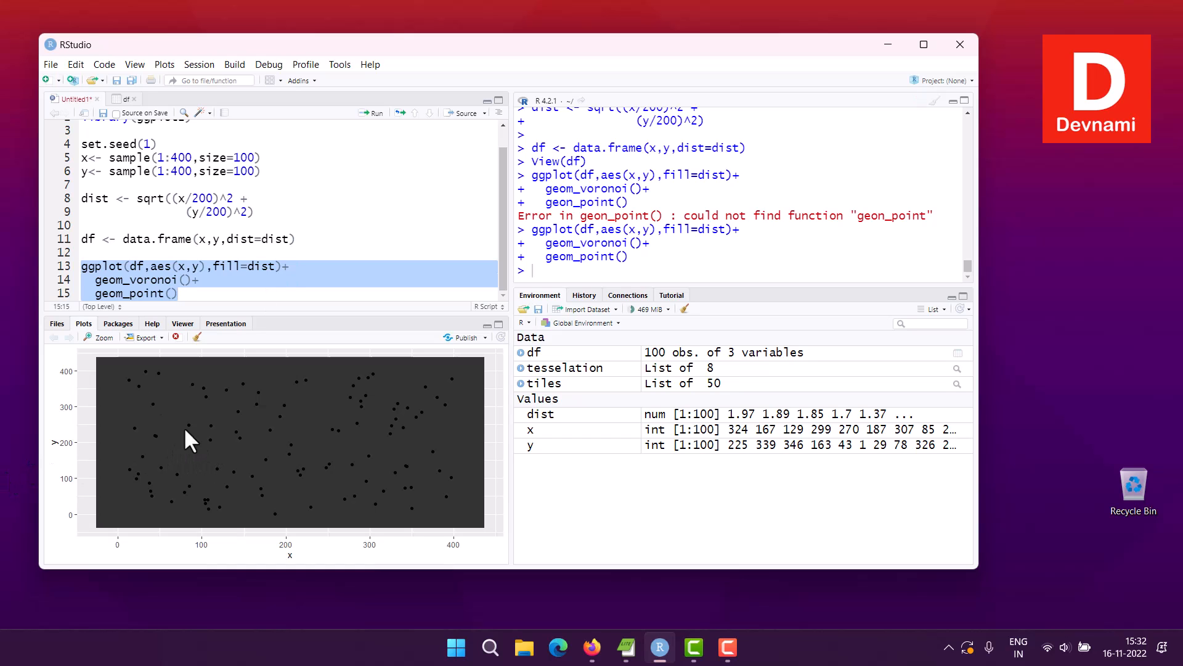
mouse_move(316, 440)
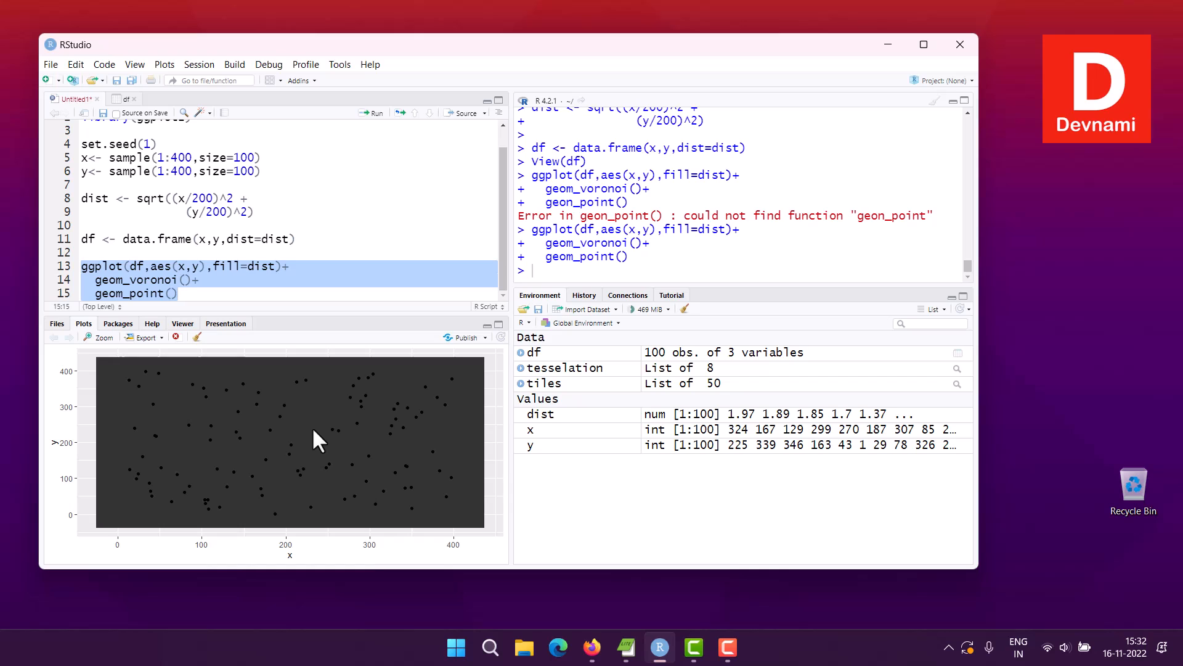
mouse_move(81, 370)
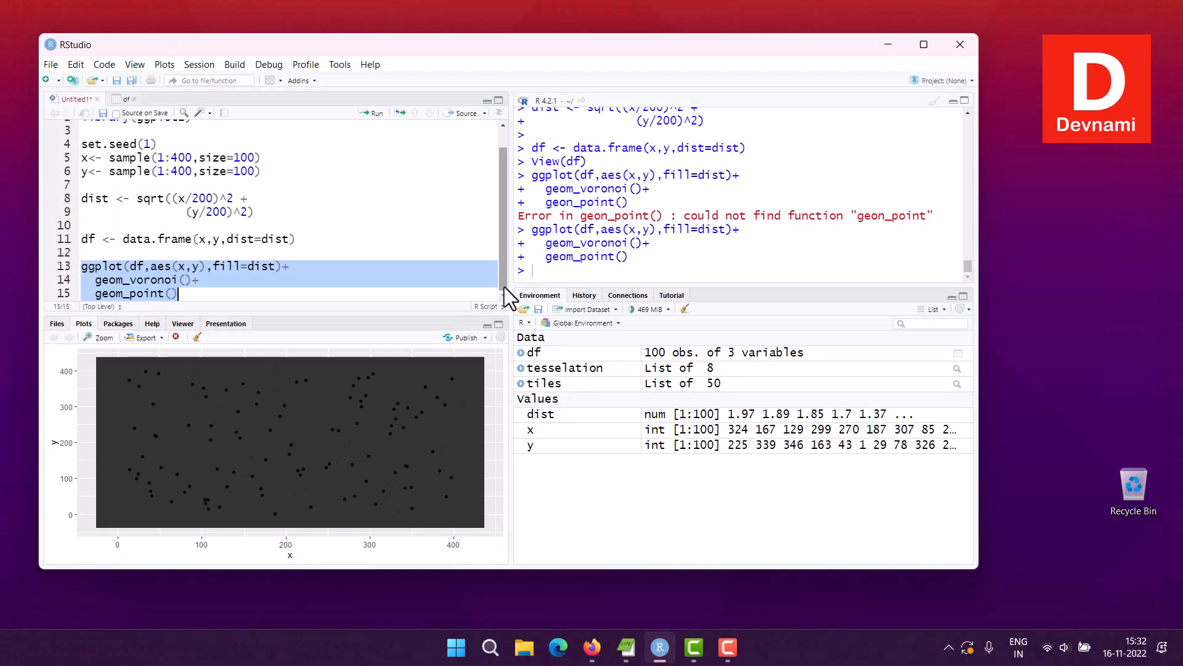
mouse_move(441, 273)
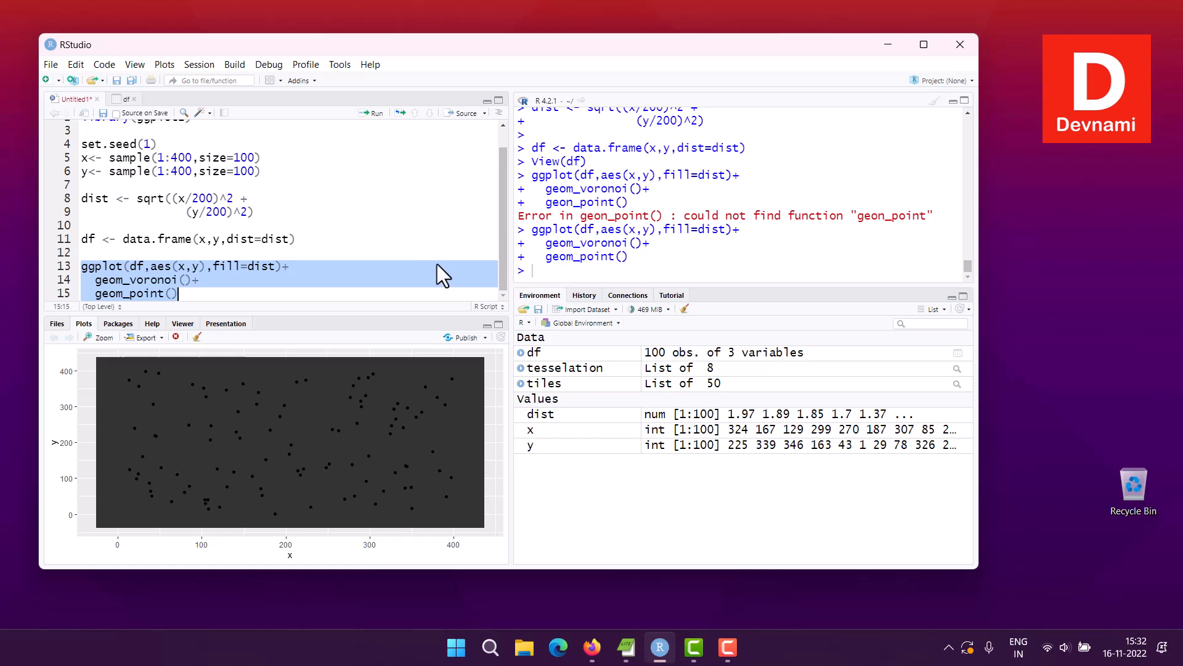
mouse_move(255, 284)
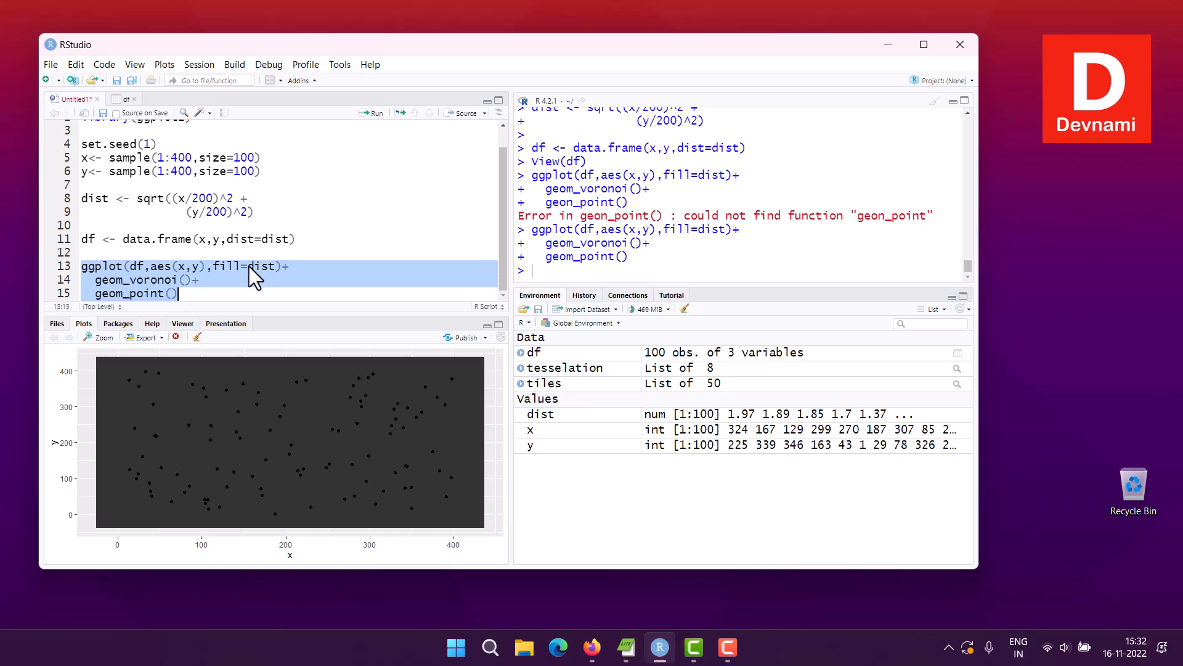
mouse_move(210, 396)
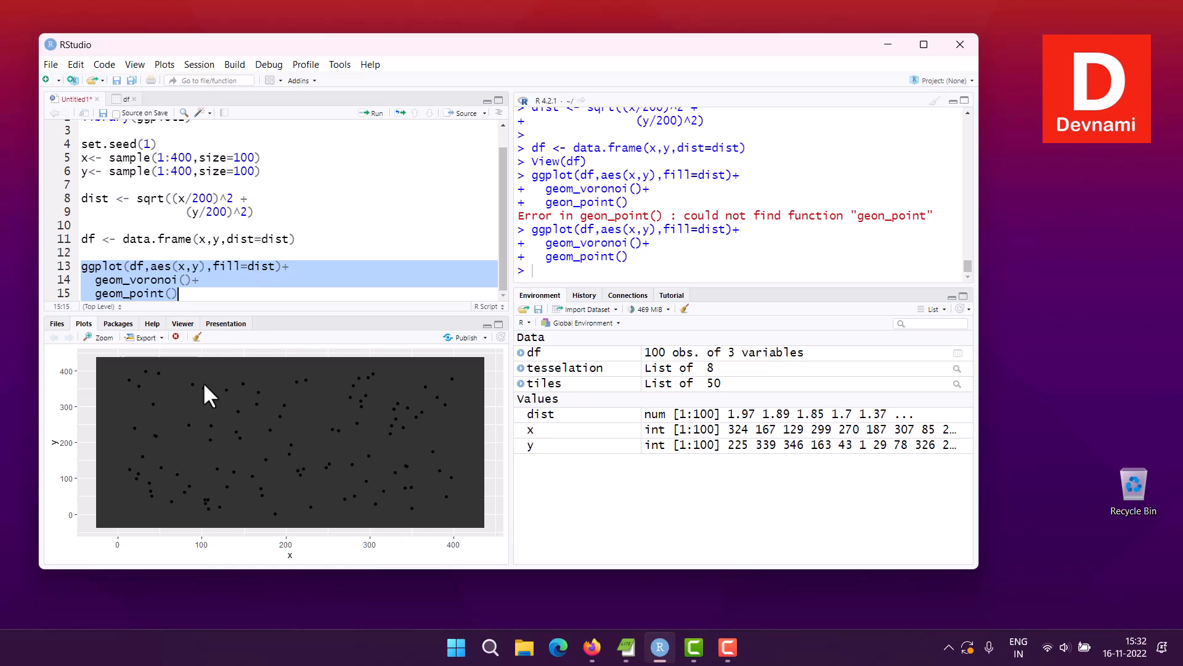
mouse_move(271, 463)
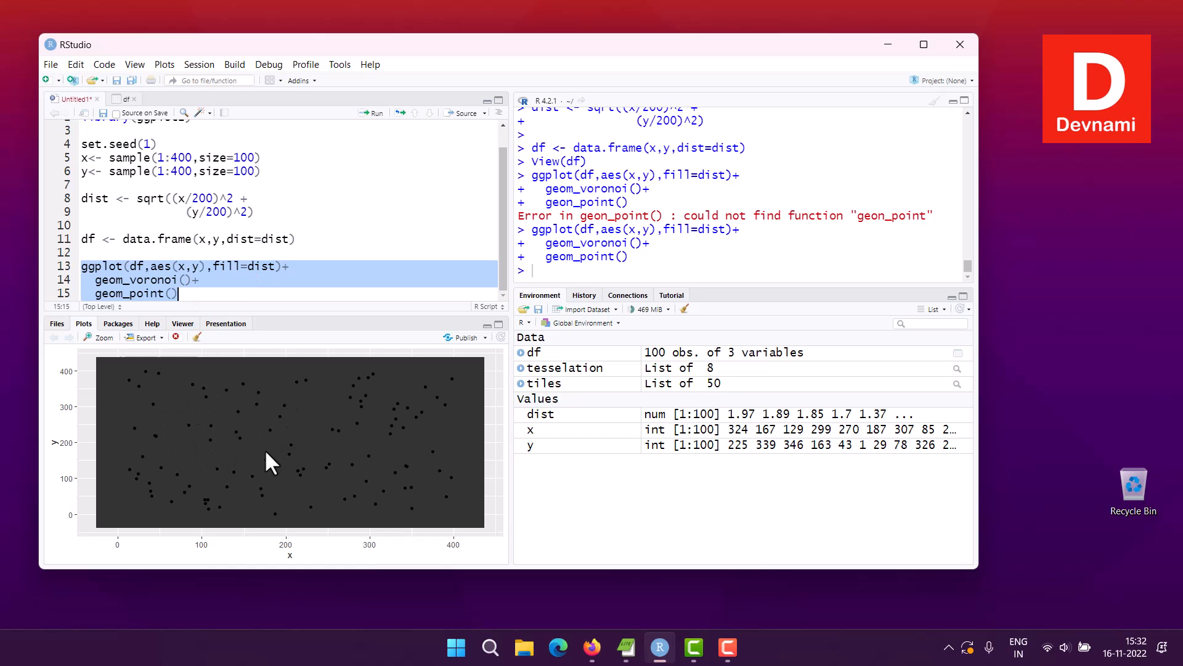
mouse_move(283, 455)
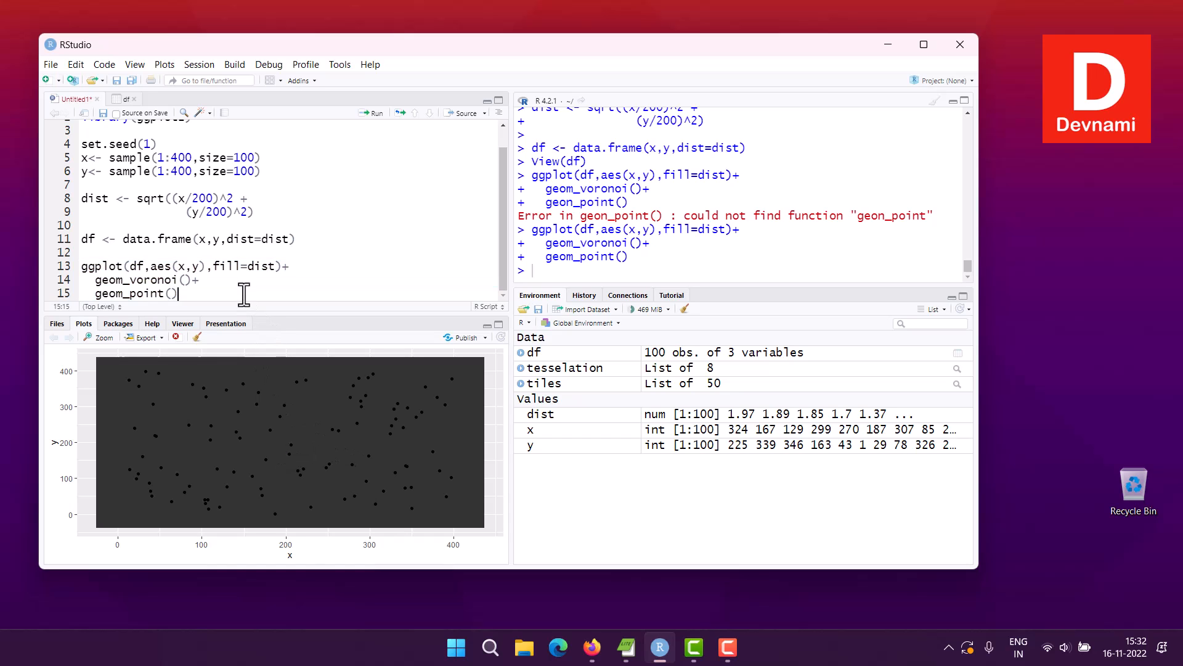
mouse_move(249, 275)
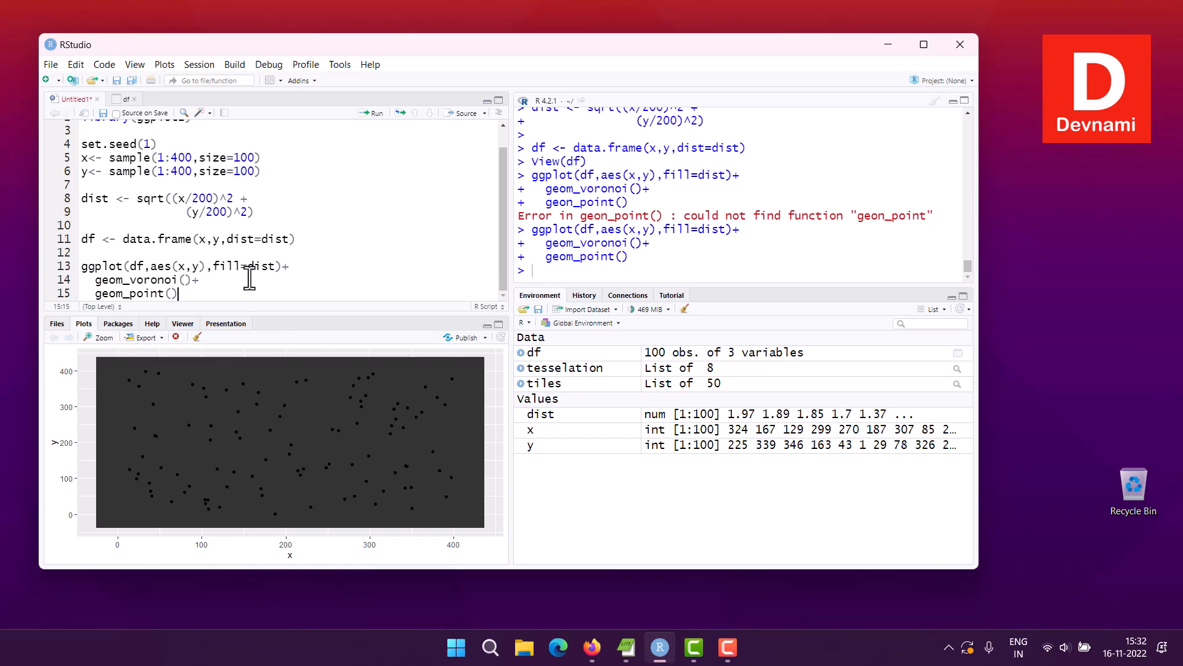